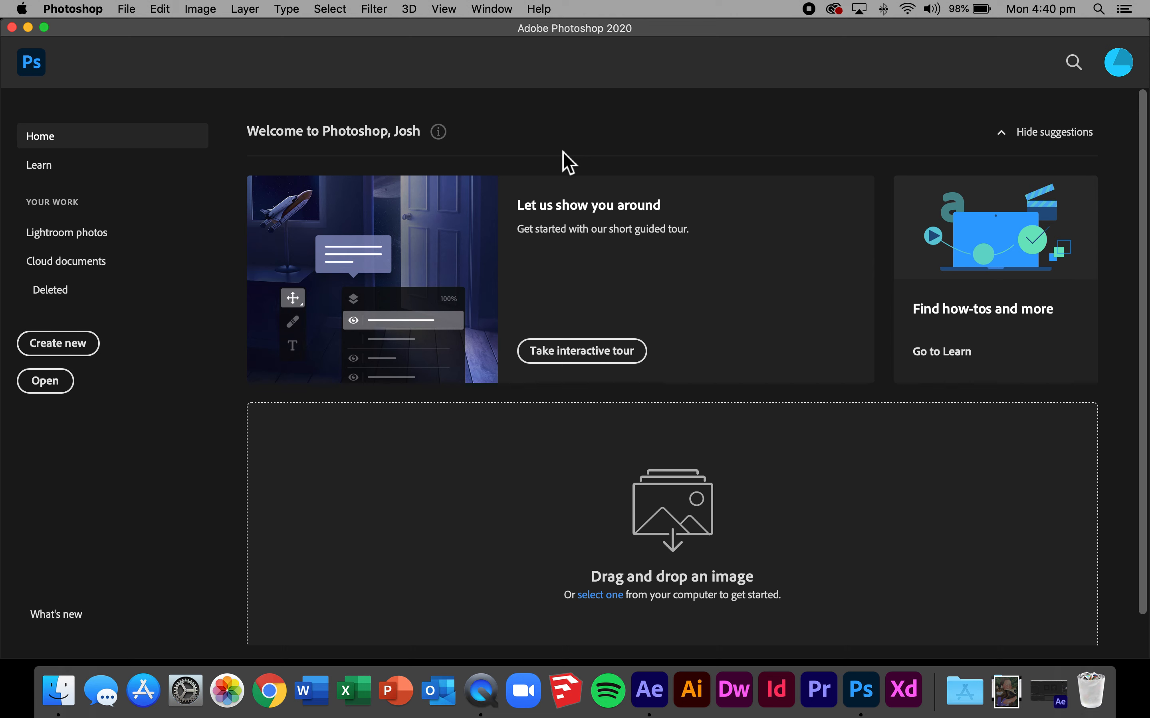
pyautogui.moveTo(112, 289)
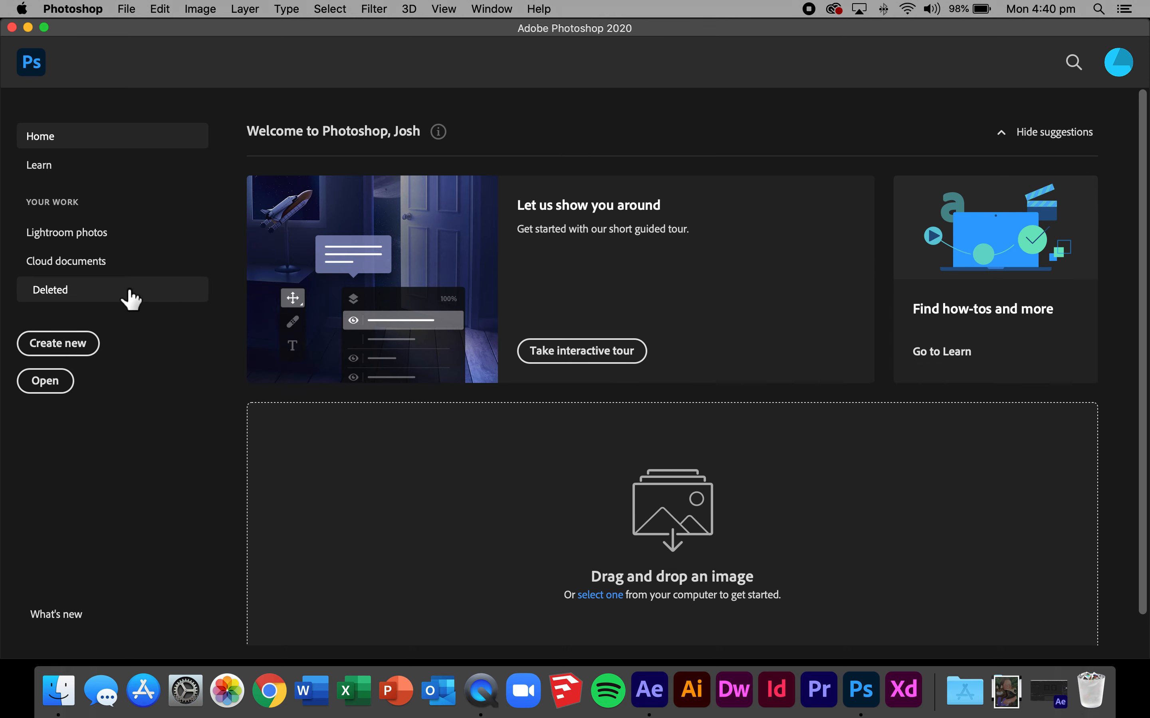
# Open the walking sprite sheet EPS from Clancy 2020 > 9 Multi > Unit 3 - Animations.
pyautogui.click(44, 380)
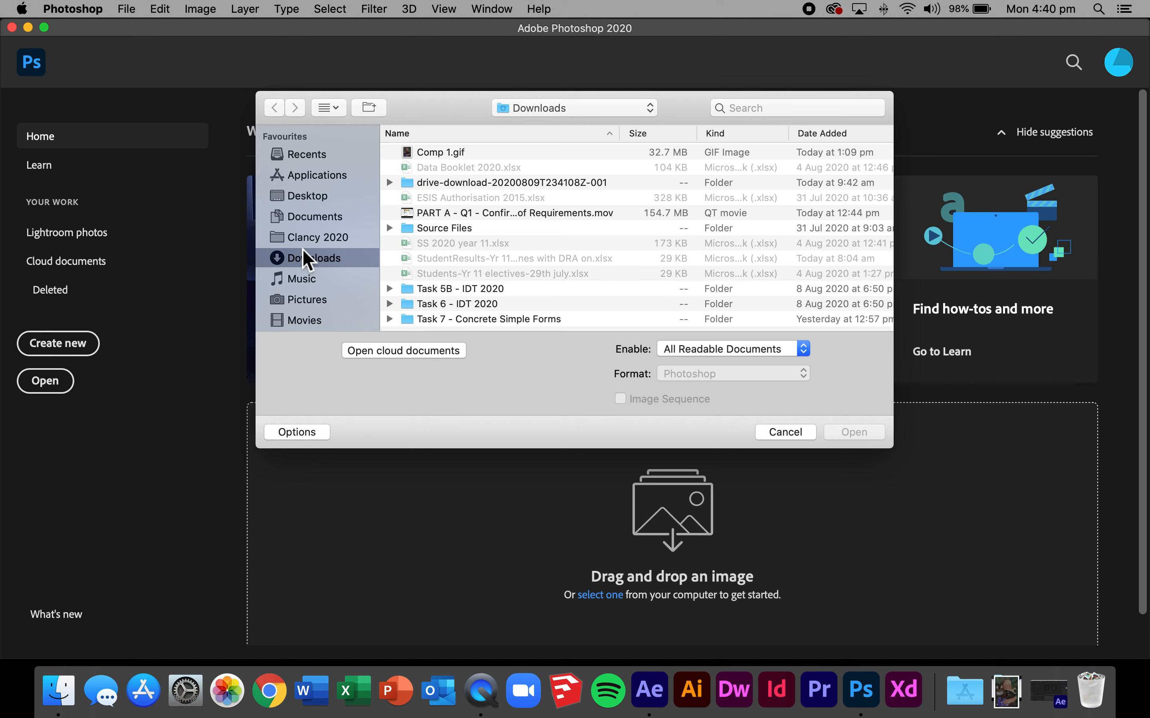
pyautogui.click(319, 237)
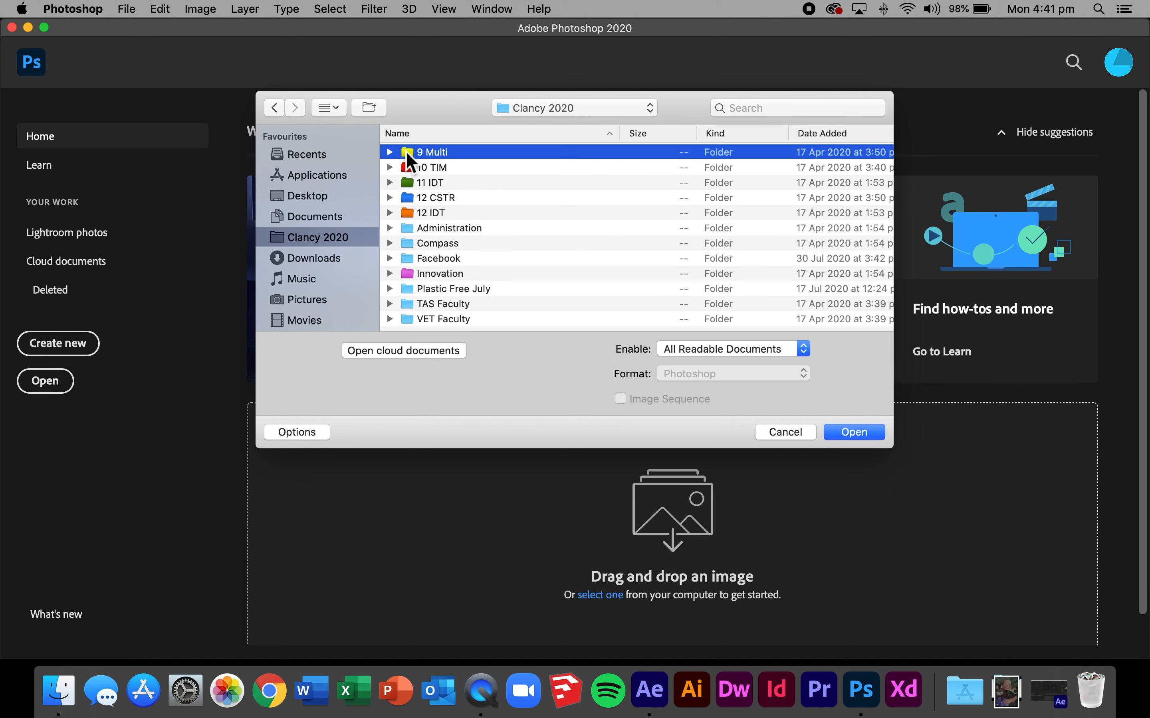
pyautogui.doubleClick(436, 152)
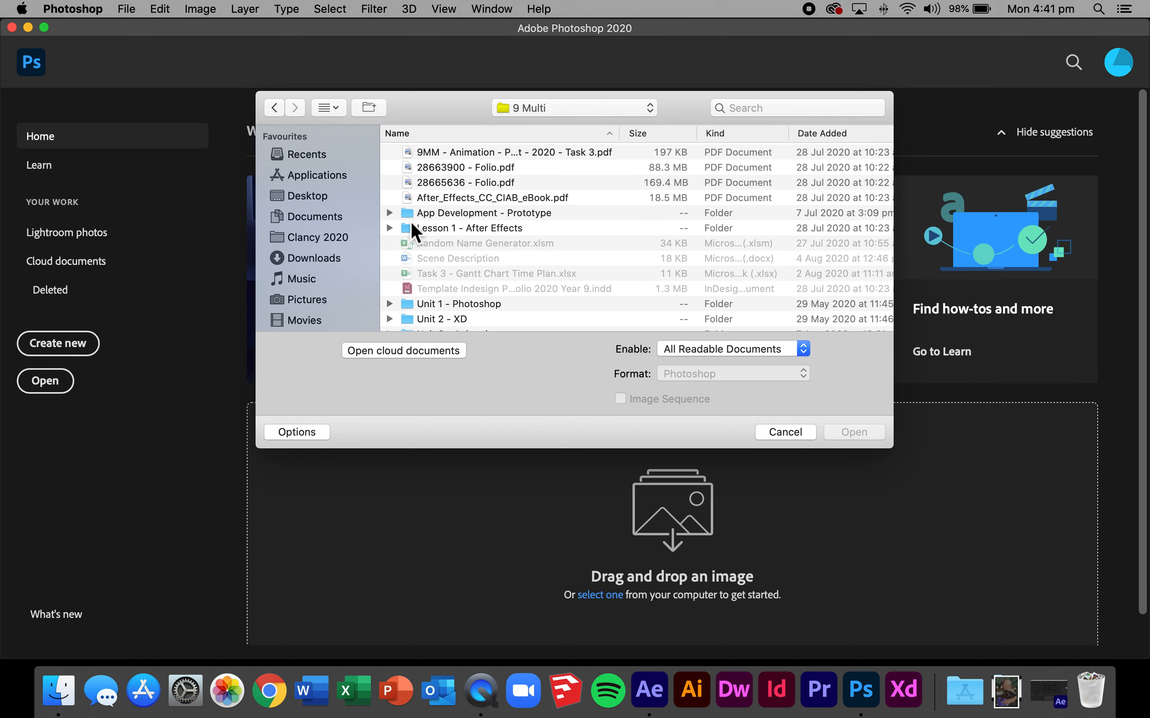
pyautogui.scroll(-3)
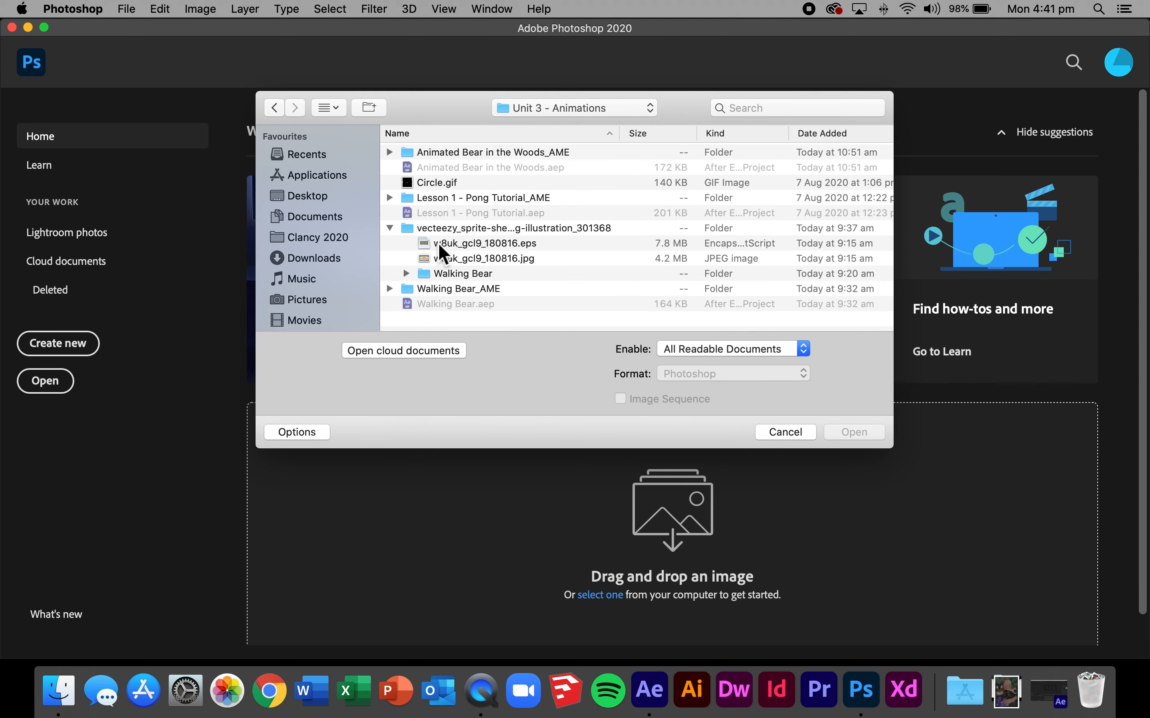
pyautogui.click(482, 244)
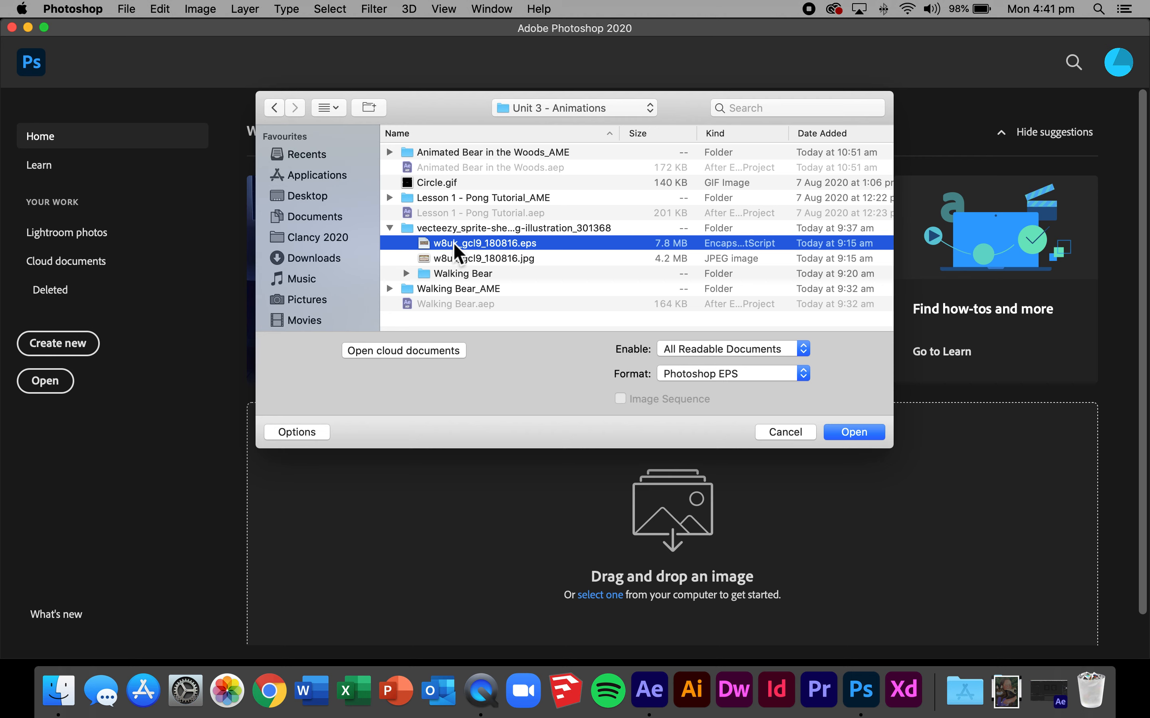
pyautogui.moveTo(595, 283)
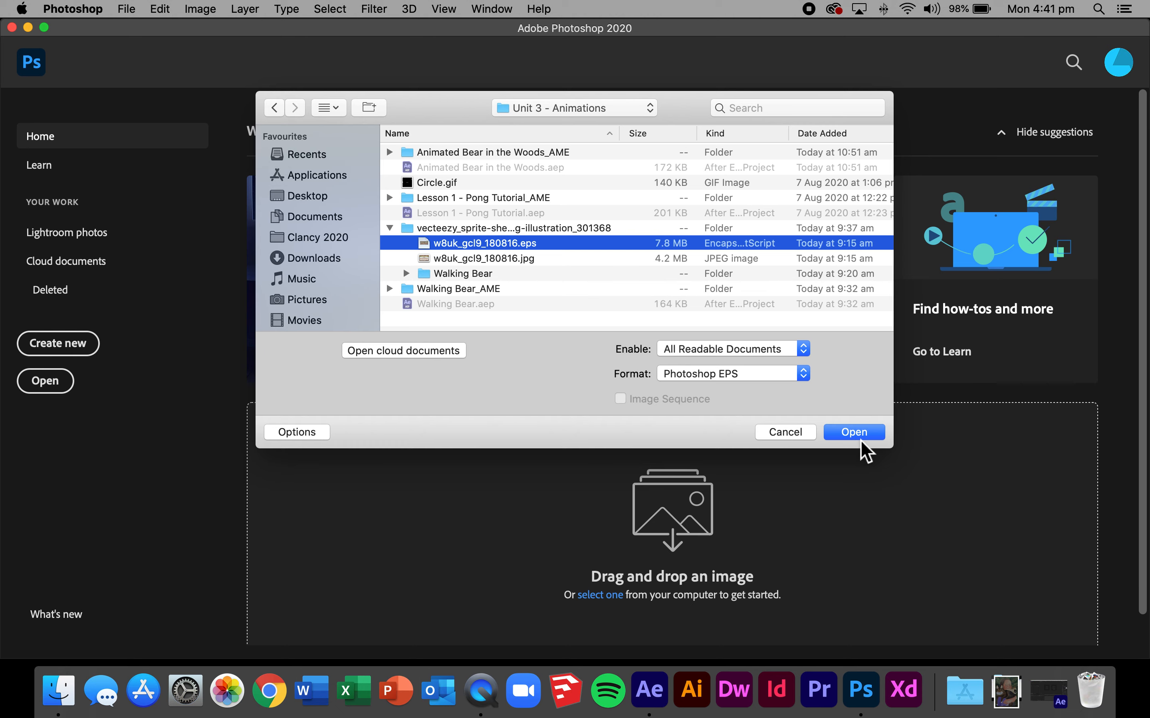
pyautogui.click(853, 432)
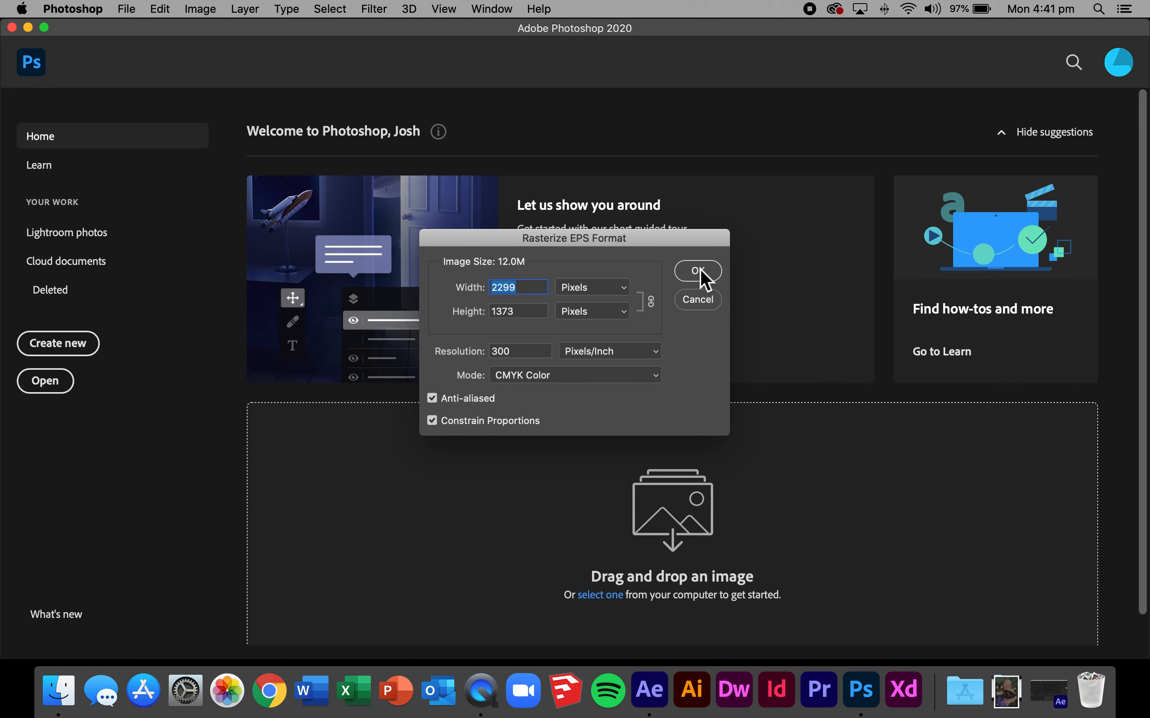
# Accept rasterizing the EPS at 2299 × 1373 pixels.
pyautogui.click(697, 271)
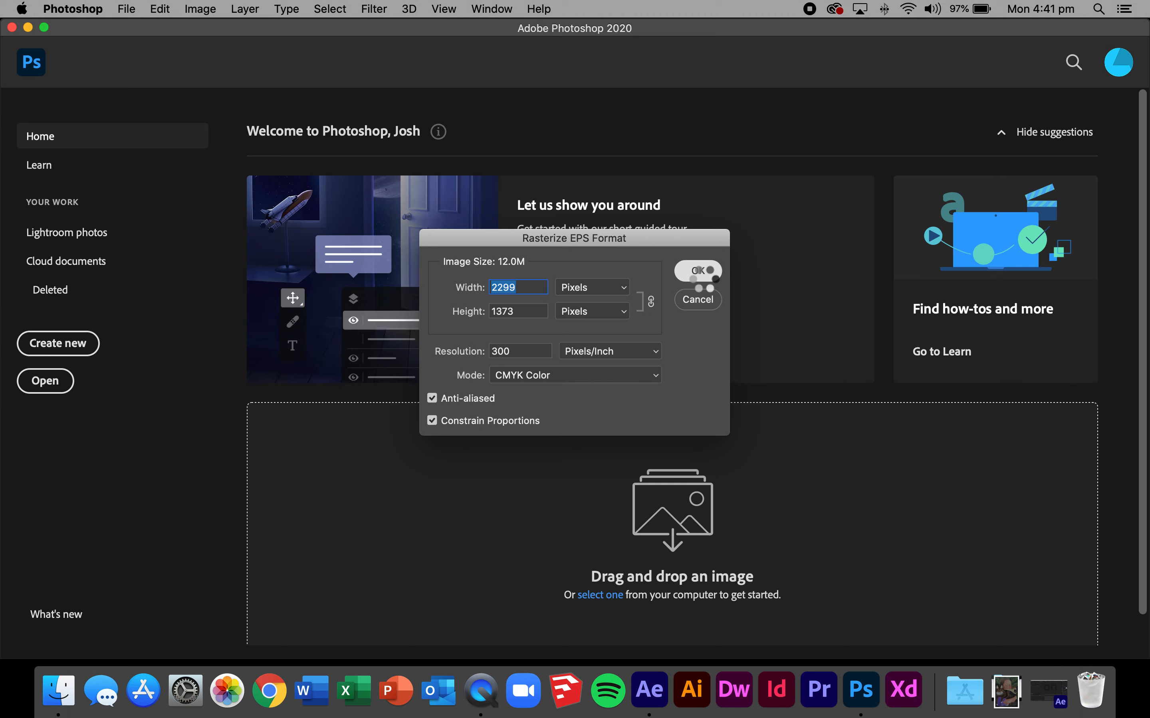
pyautogui.click(696, 270)
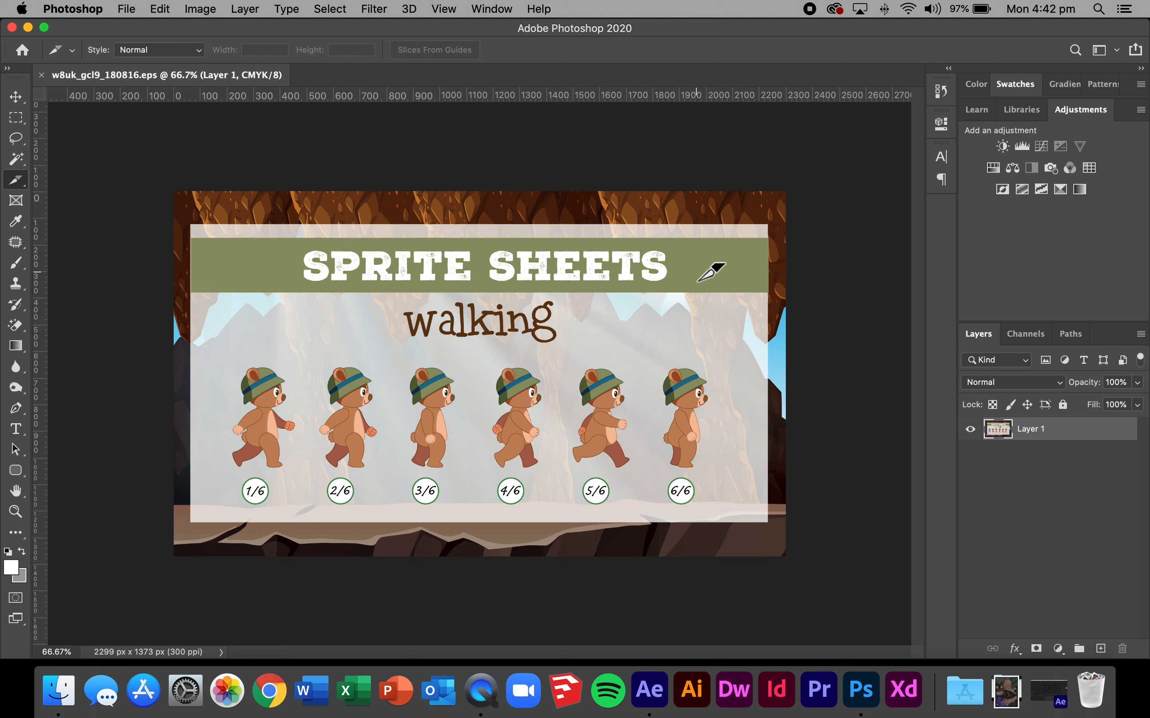
pyautogui.moveTo(207, 200)
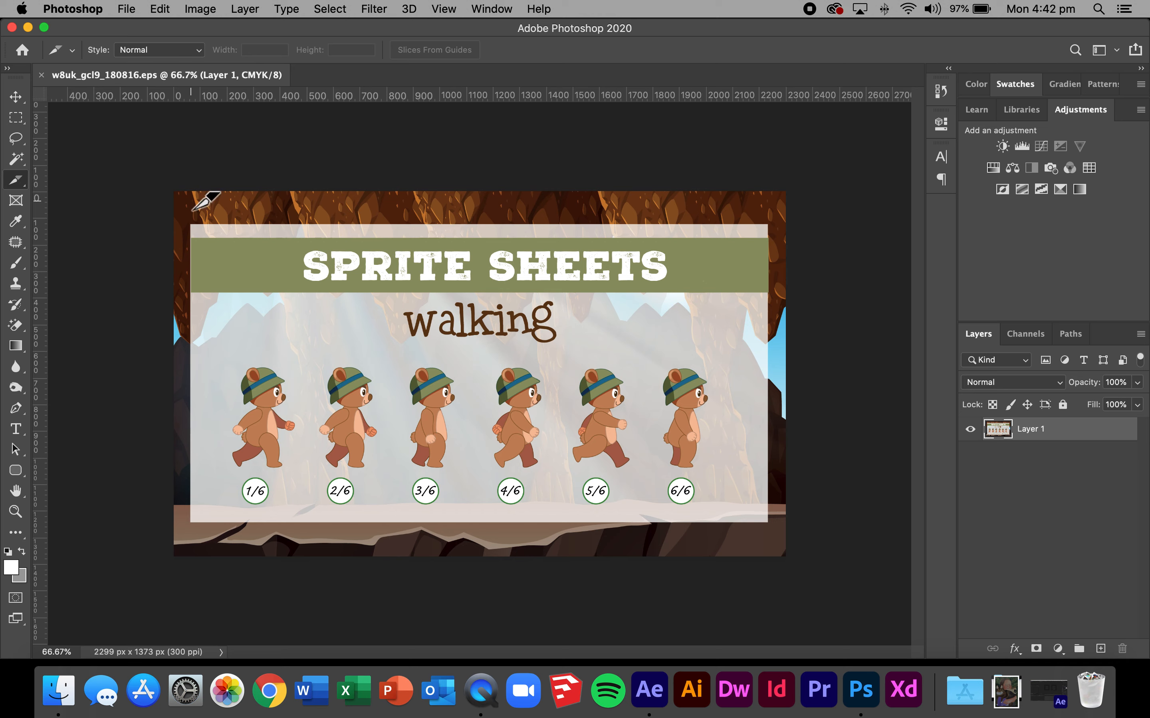
# Select the pale background with the Magic Wand (Contiguous off) and delete it to transparency.
pyautogui.click(15, 159)
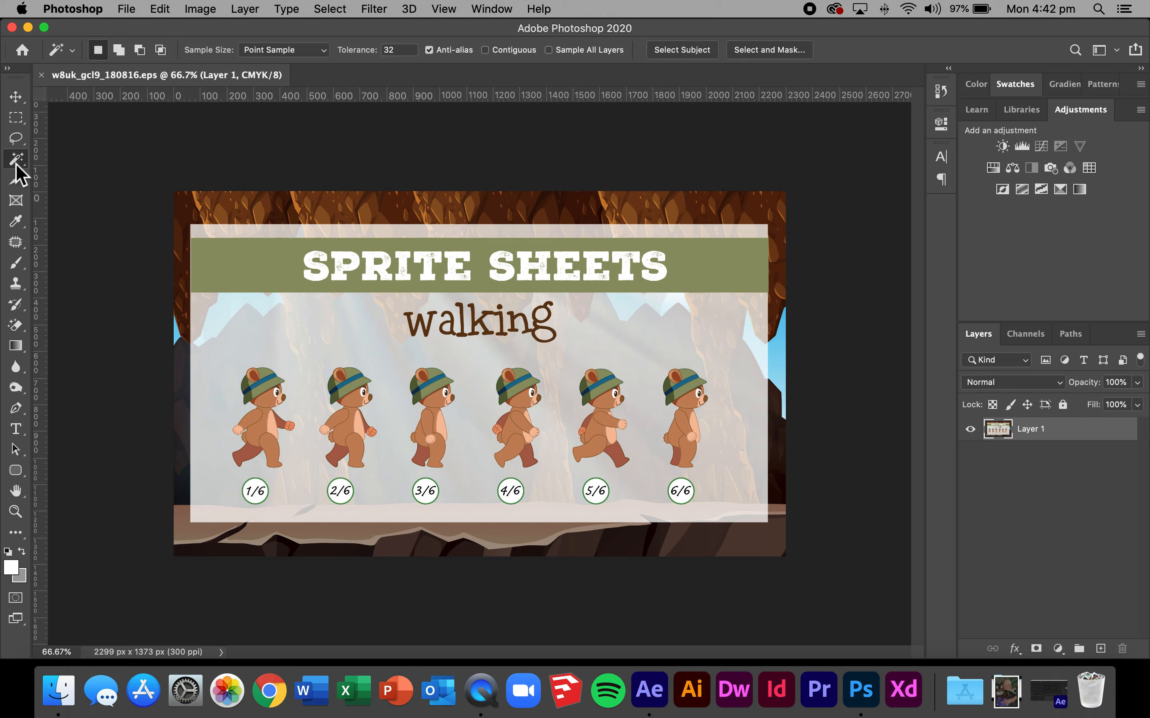
pyautogui.click(16, 159)
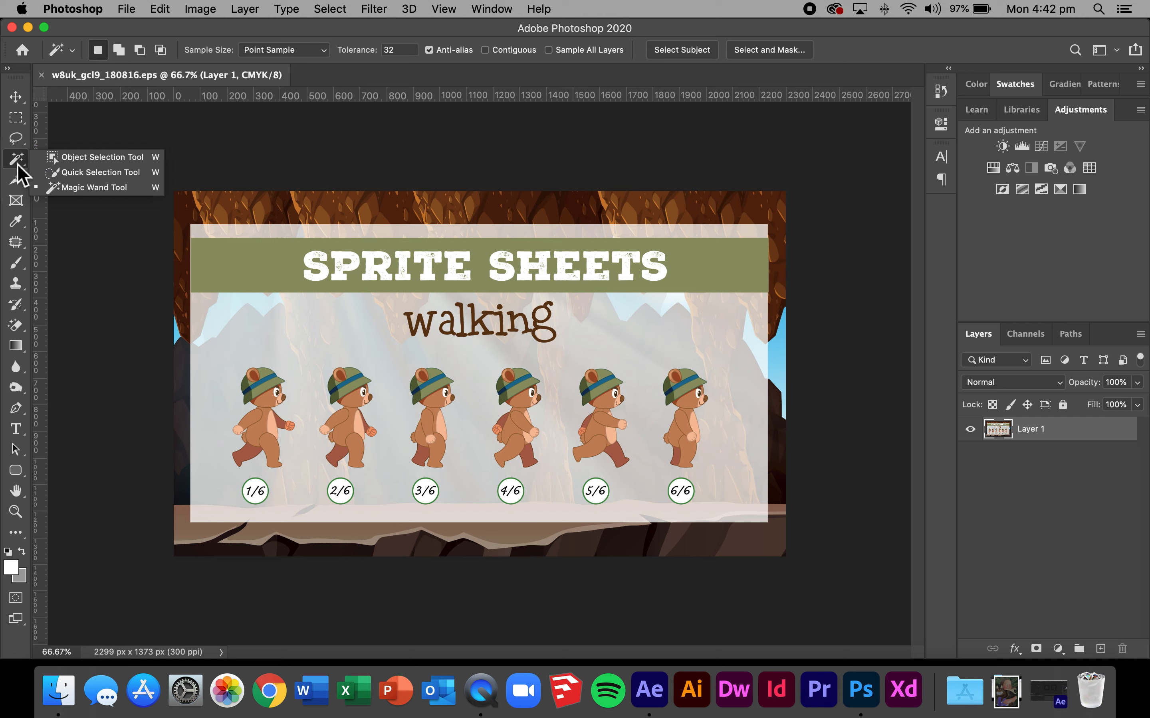
pyautogui.click(485, 50)
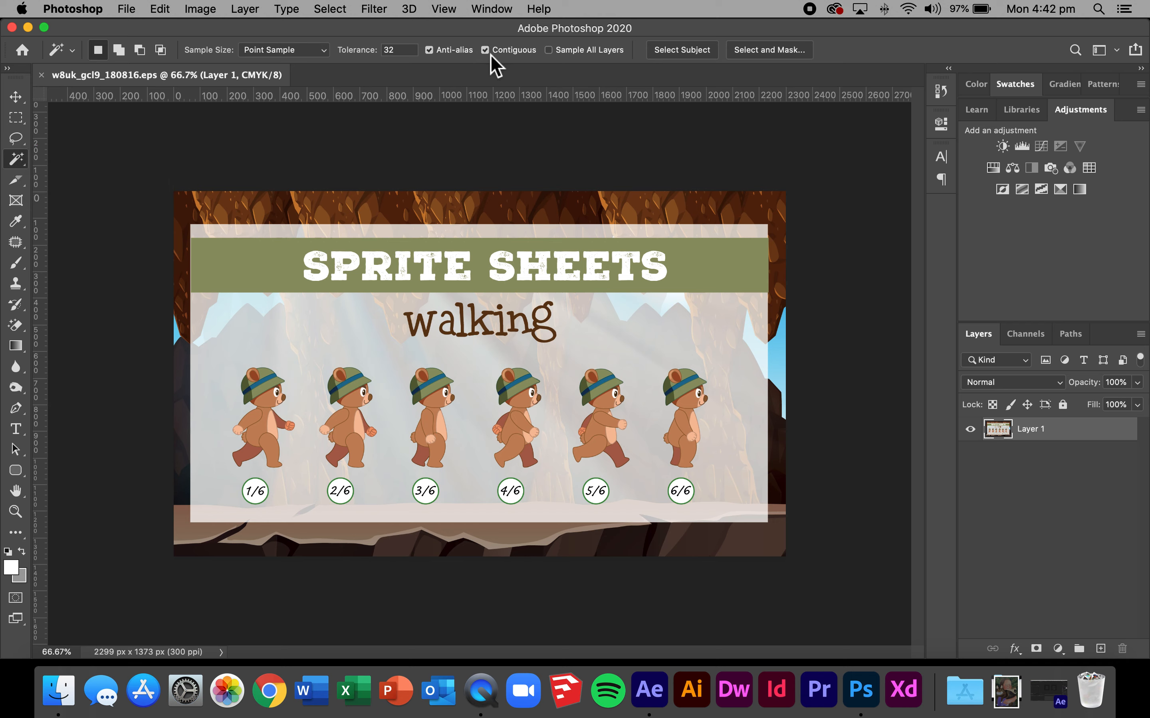
pyautogui.click(485, 49)
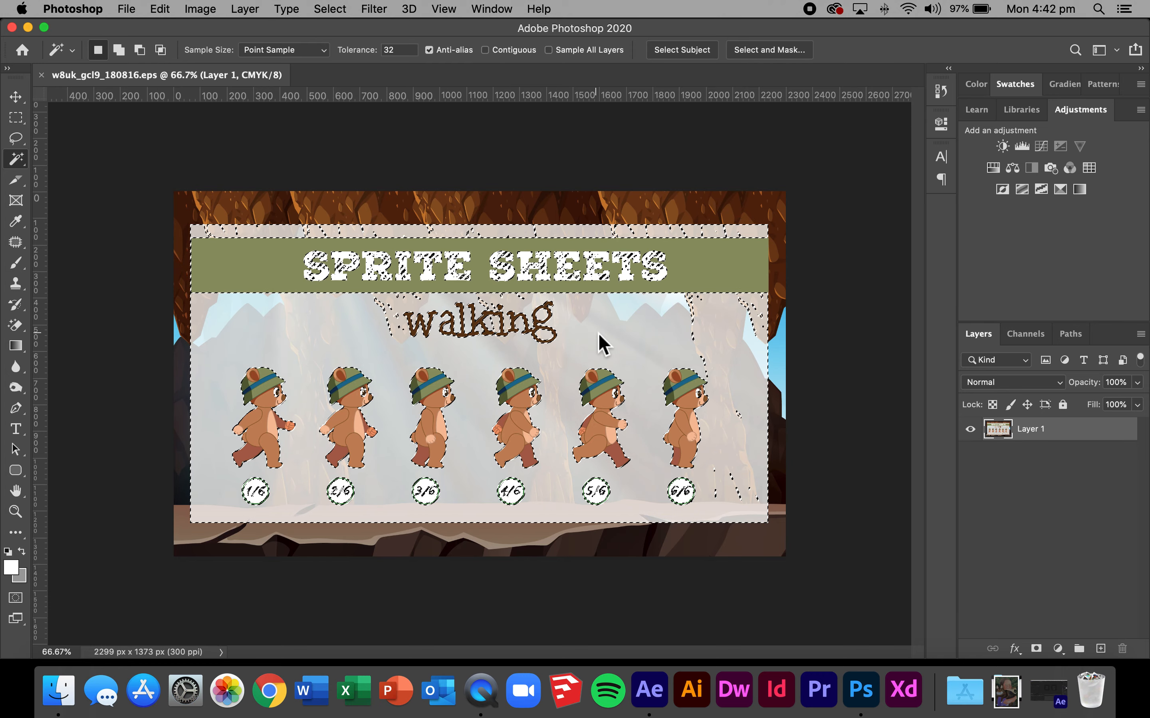
pyautogui.press('Delete')
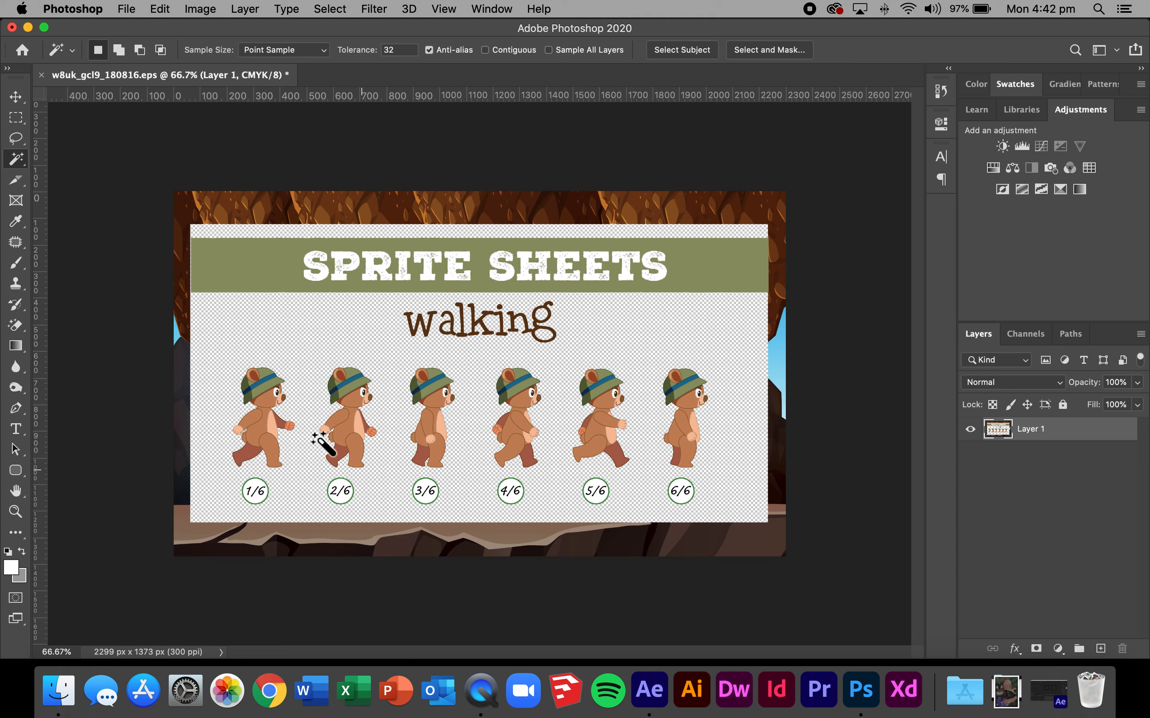
pyautogui.moveTo(22, 175)
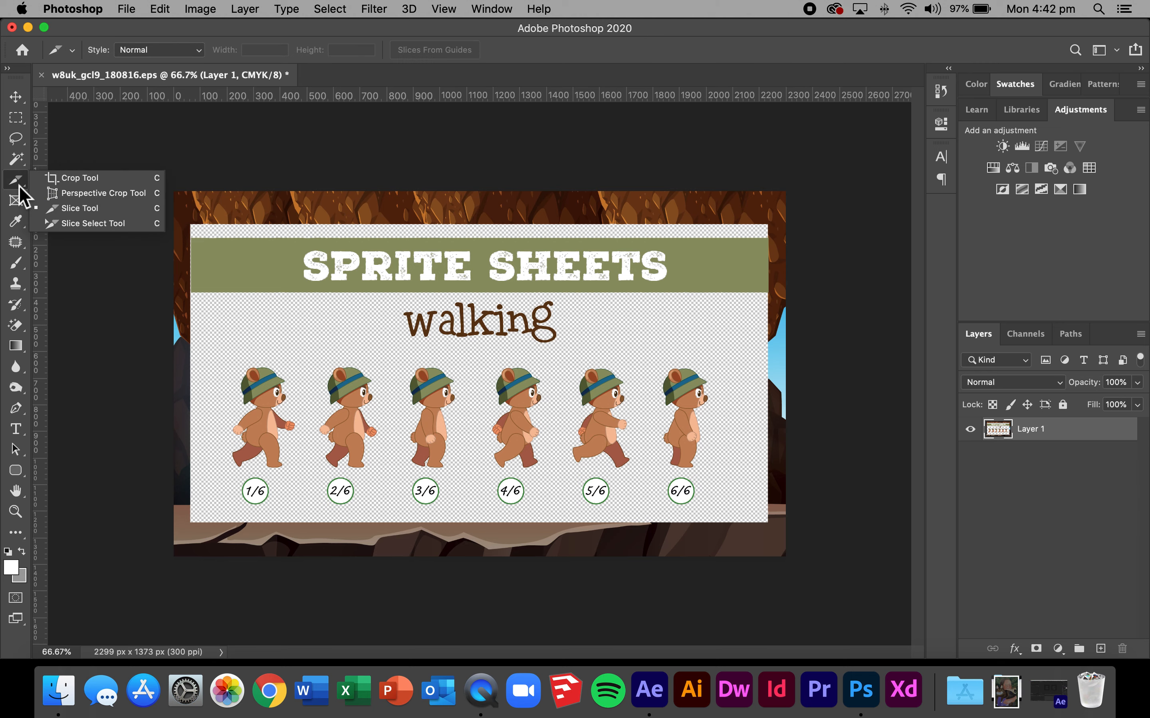
pyautogui.moveTo(79, 178)
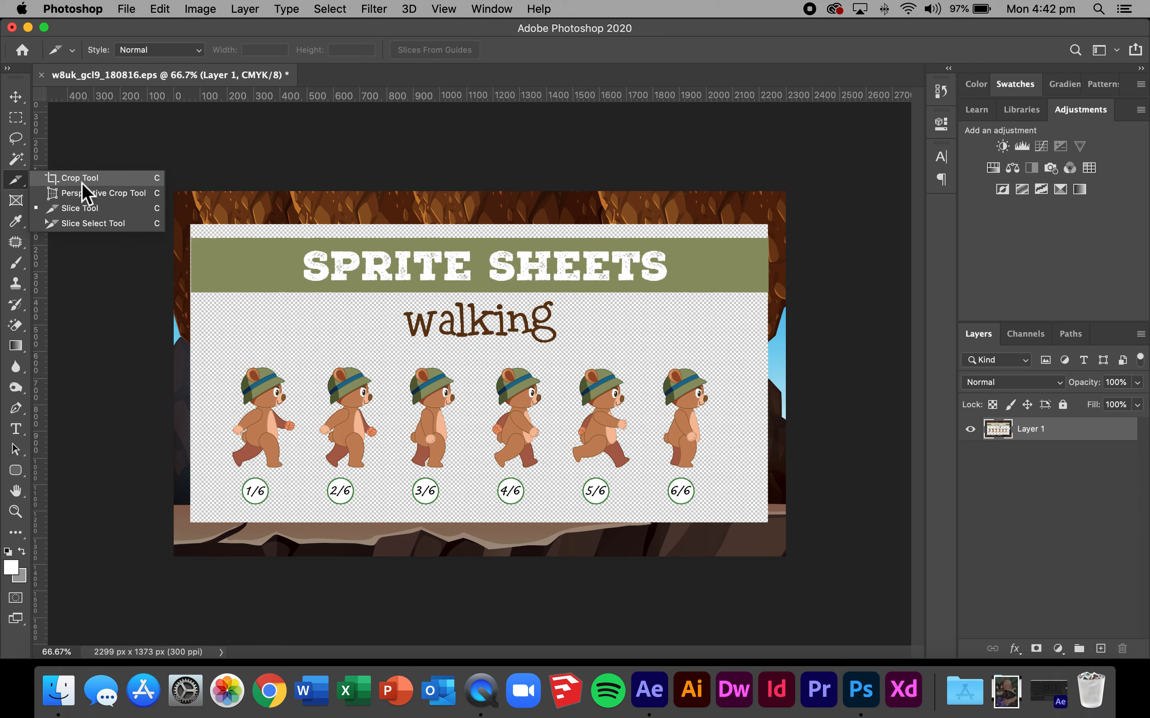
pyautogui.moveTo(24, 189)
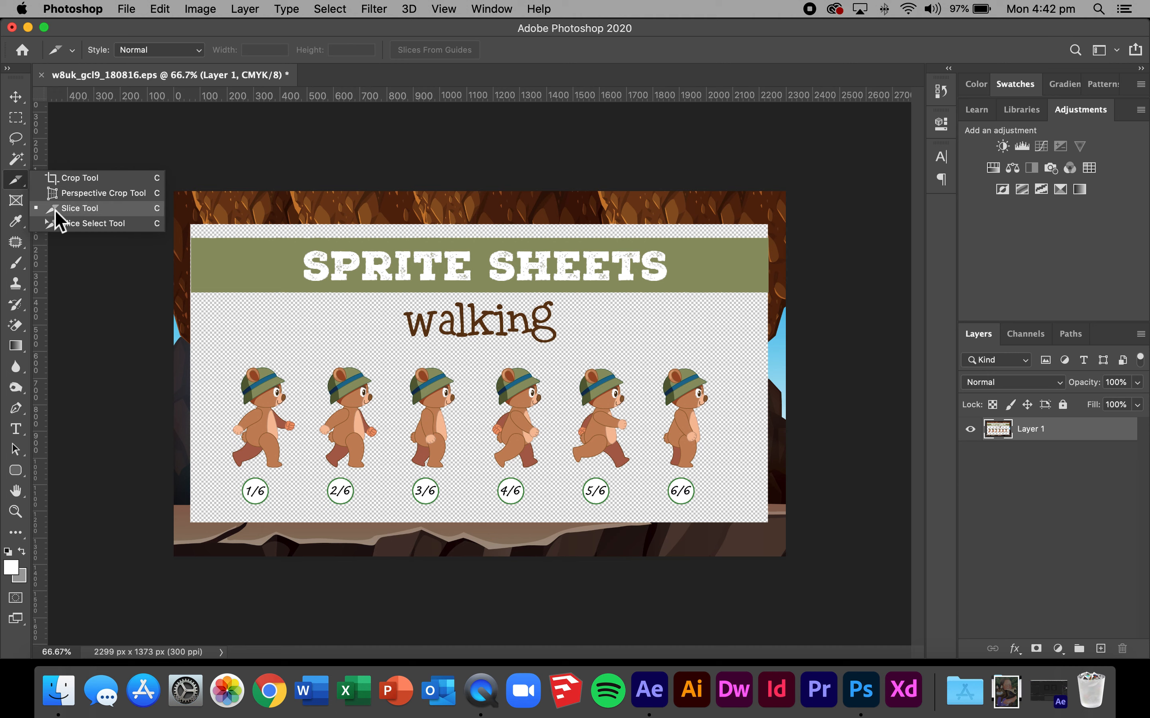
# Draw slice rectangles around the bear poses with the Slice Tool.
pyautogui.click(79, 208)
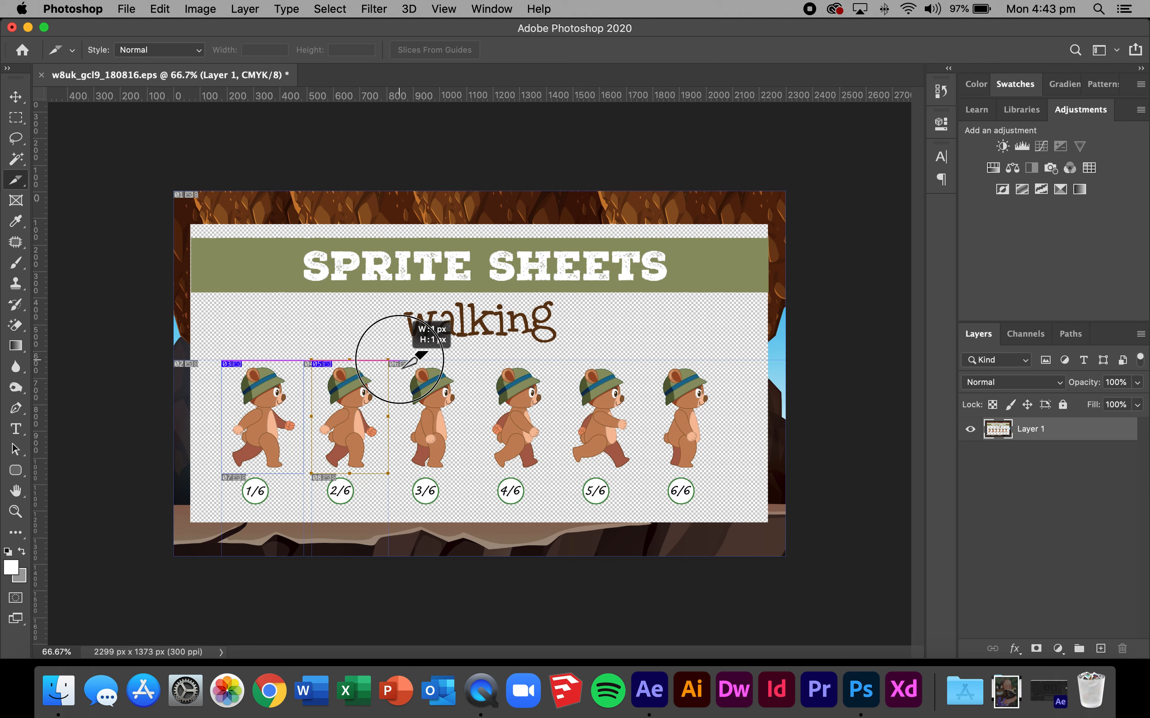
pyautogui.moveTo(415, 359); pyautogui.dragTo(473, 481)
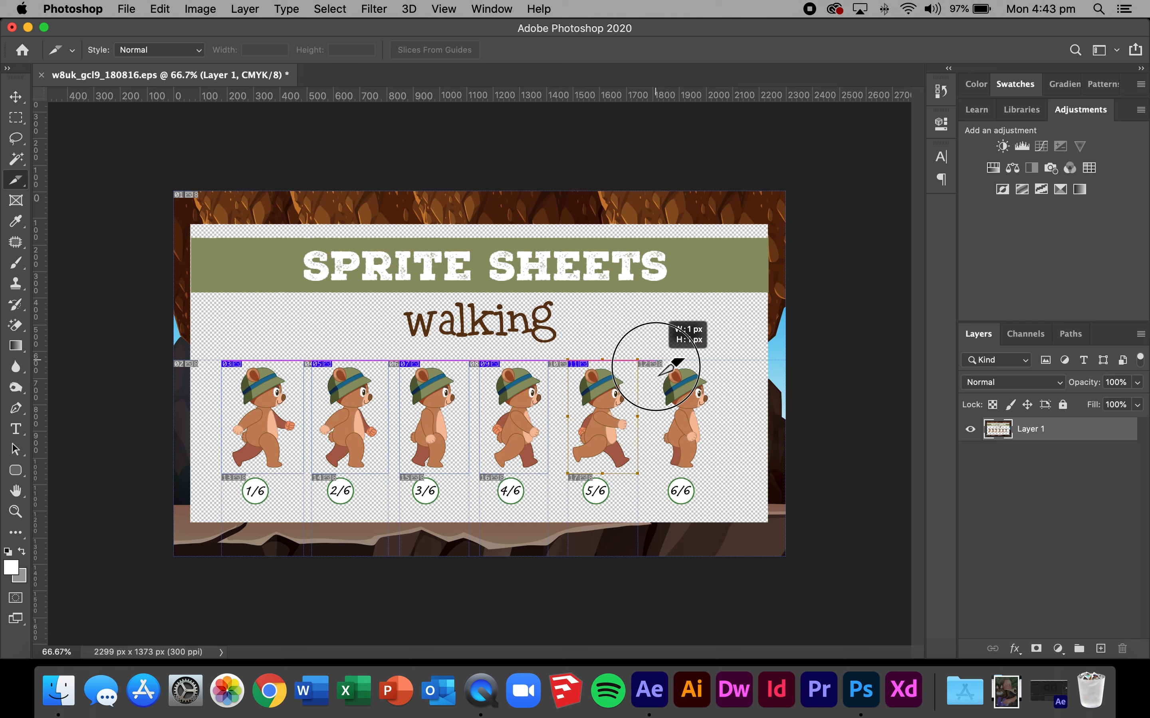
pyautogui.moveTo(656, 365); pyautogui.dragTo(737, 473)
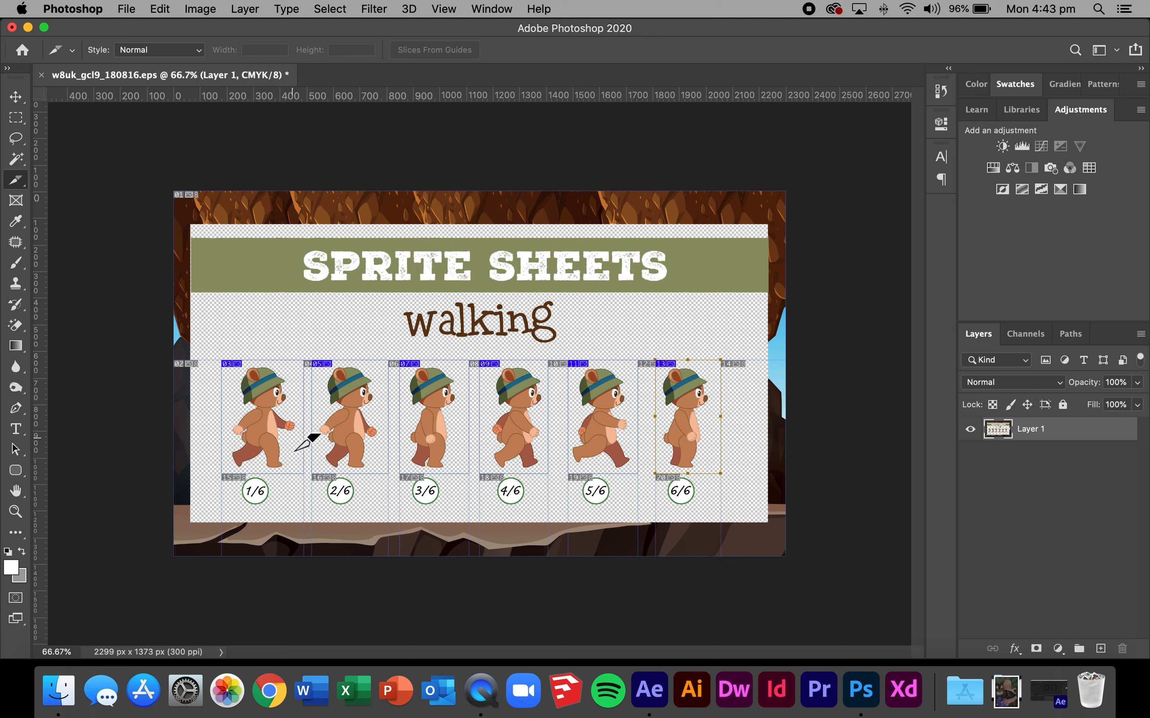
pyautogui.moveTo(652, 428)
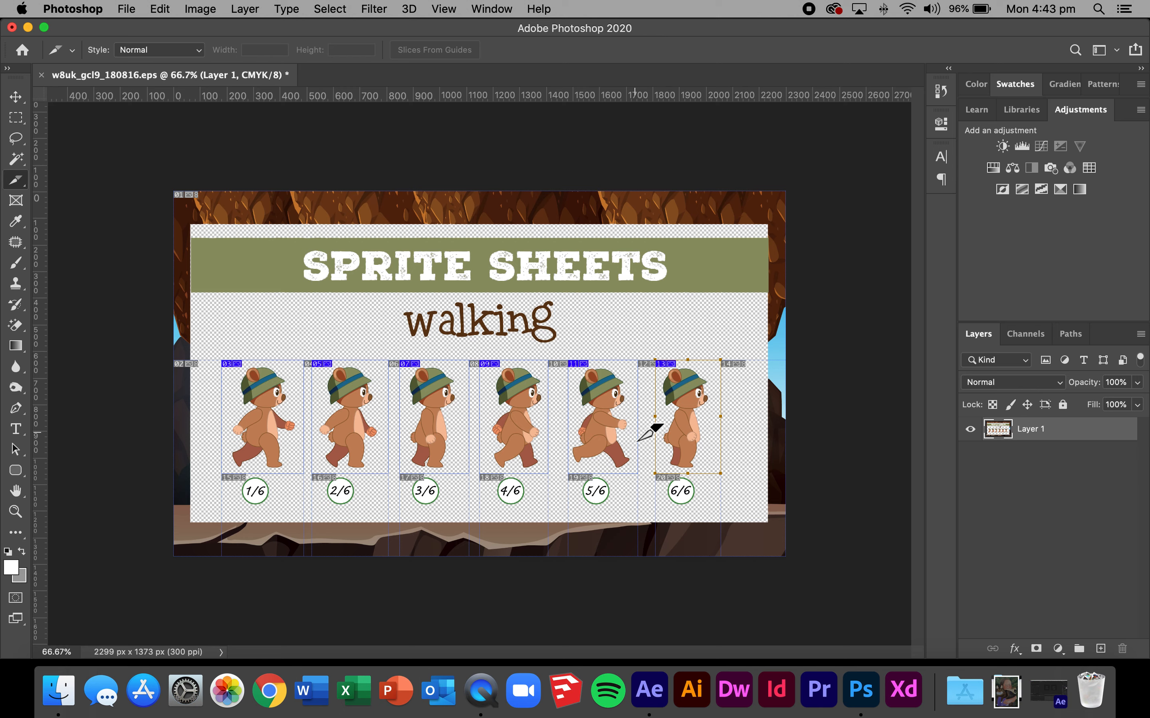
# In Save for Web (Legacy), set all slices to the PNG-24 transparent preset.
pyautogui.click(125, 9)
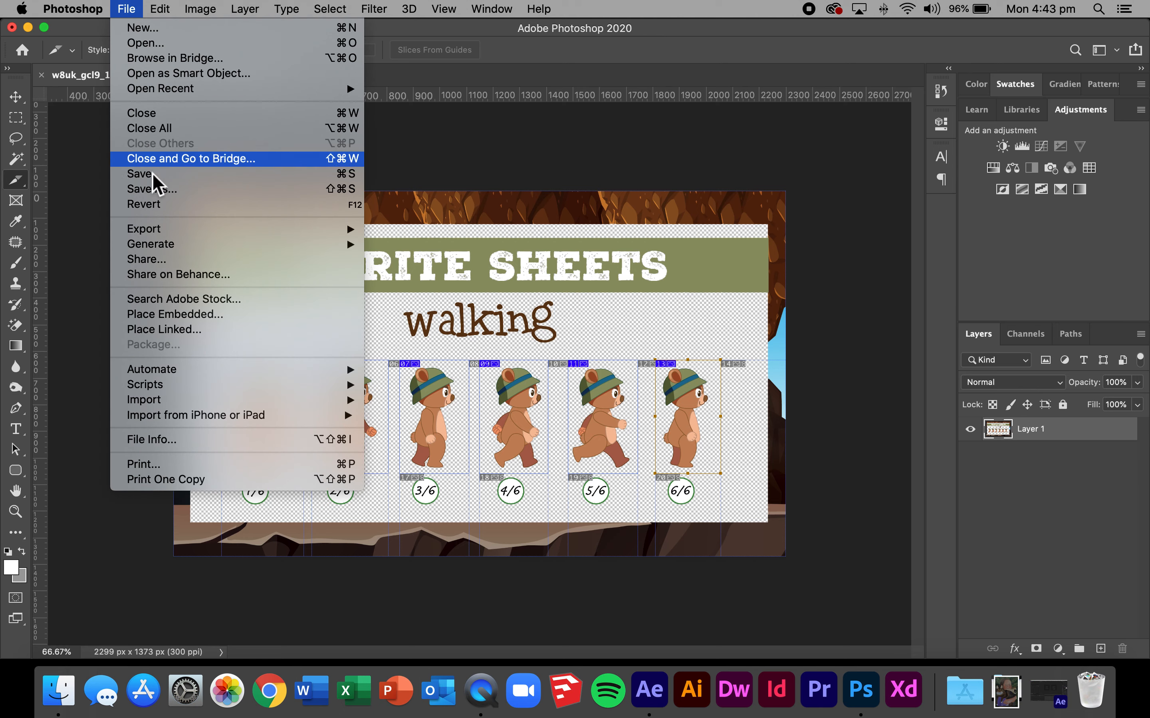
pyautogui.moveTo(144, 229)
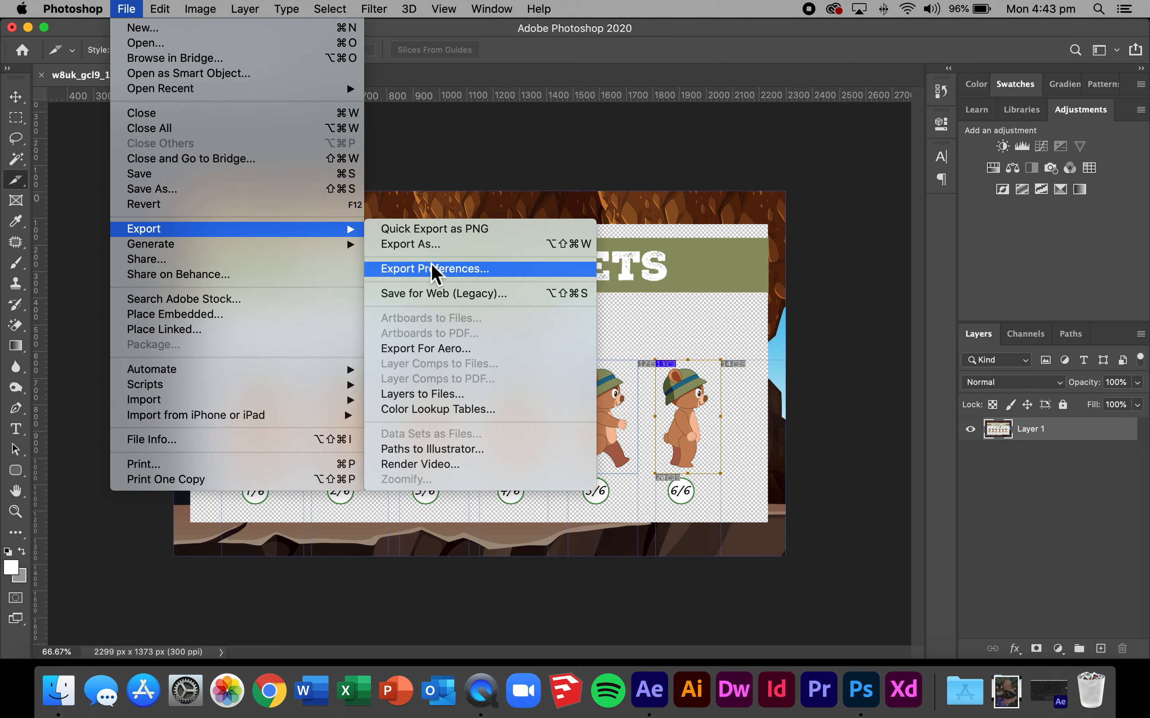
pyautogui.moveTo(429, 293)
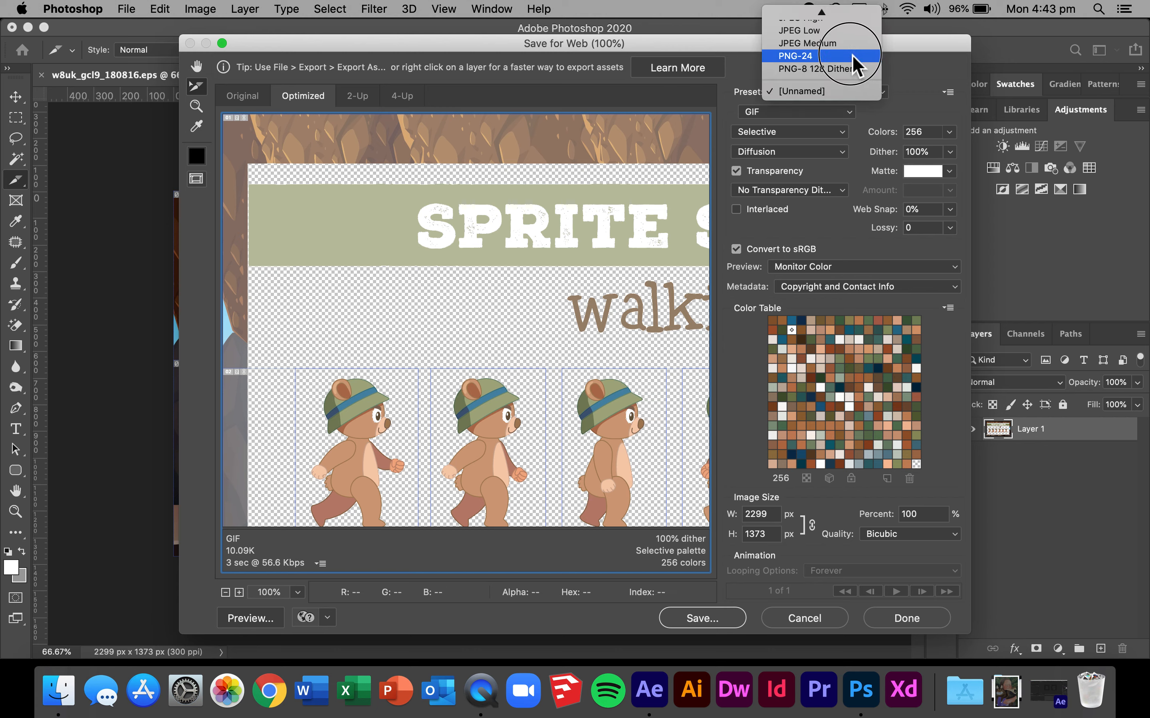
pyautogui.click(795, 56)
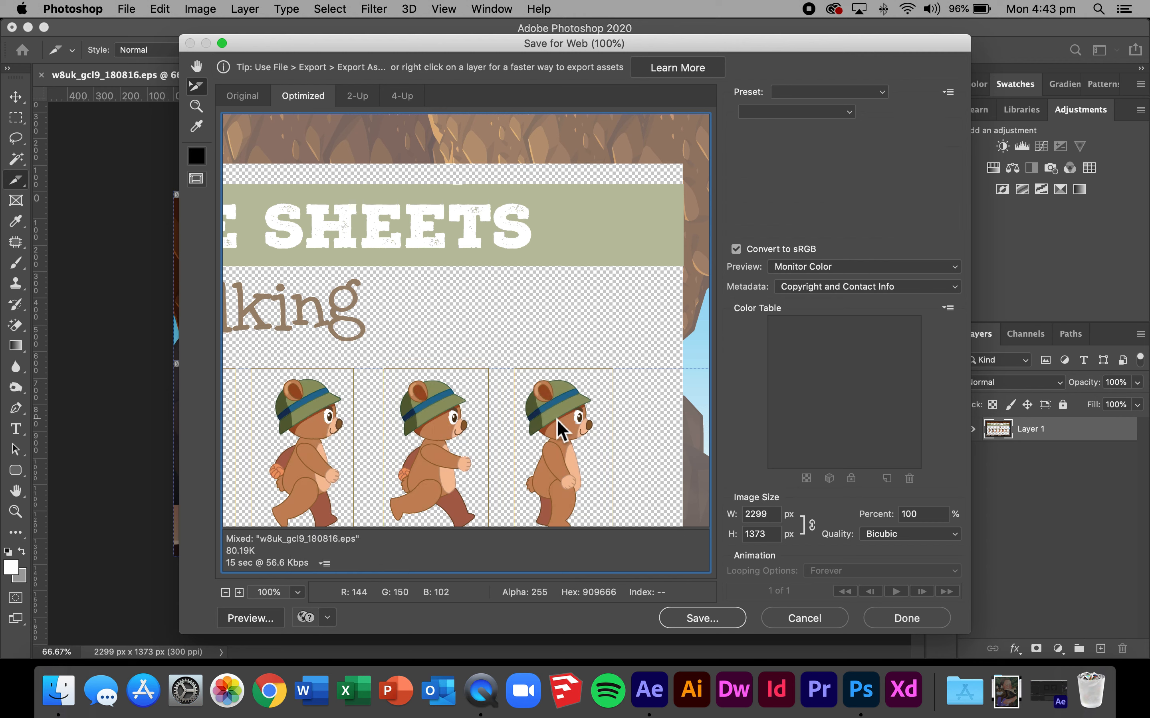
pyautogui.click(827, 91)
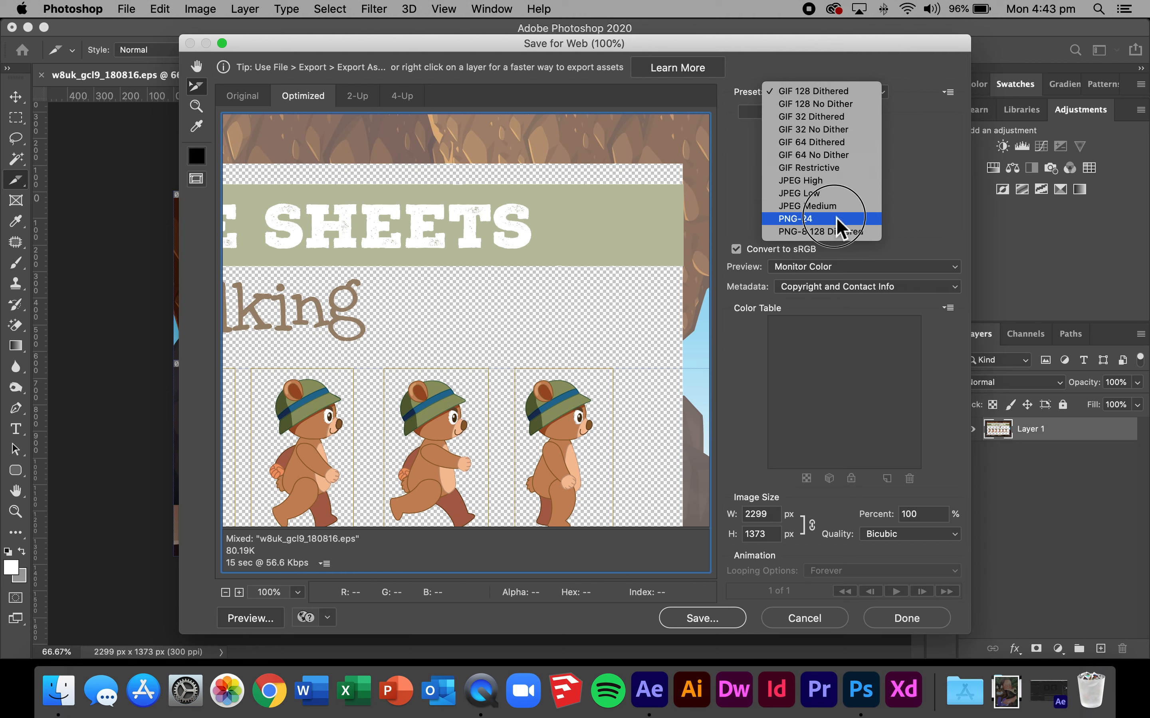
pyautogui.click(795, 218)
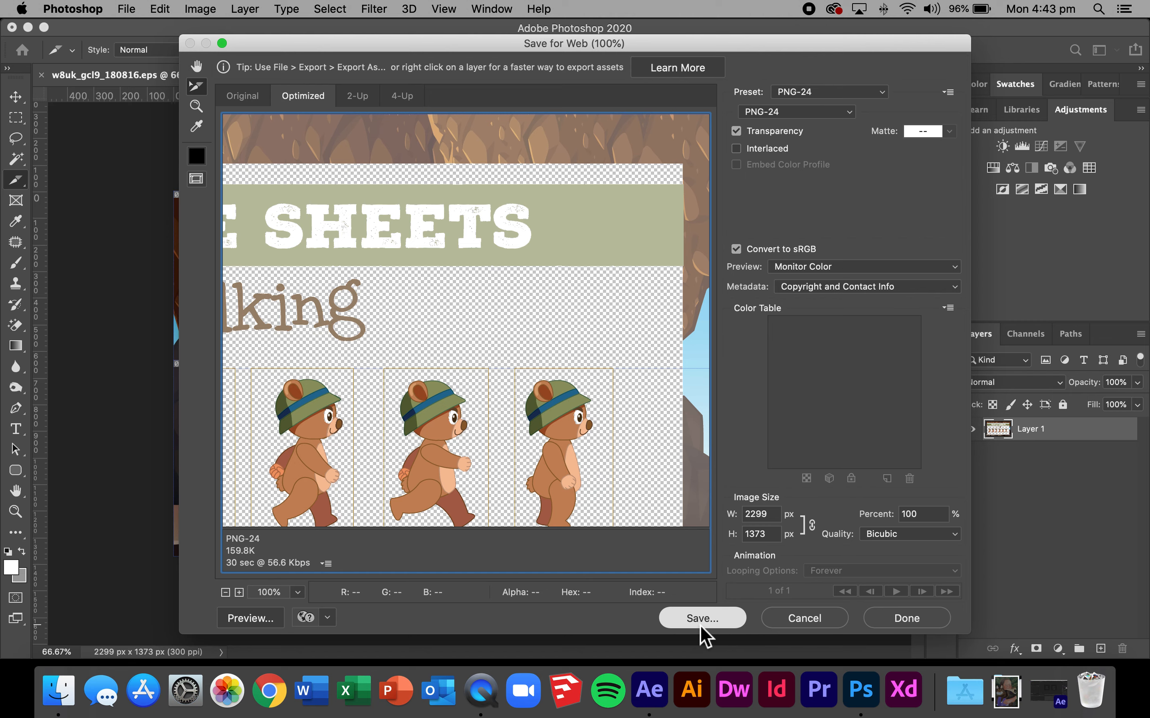
# Save the selected slices to the Desktop as 'Walking Bear Sprite'.
pyautogui.click(700, 618)
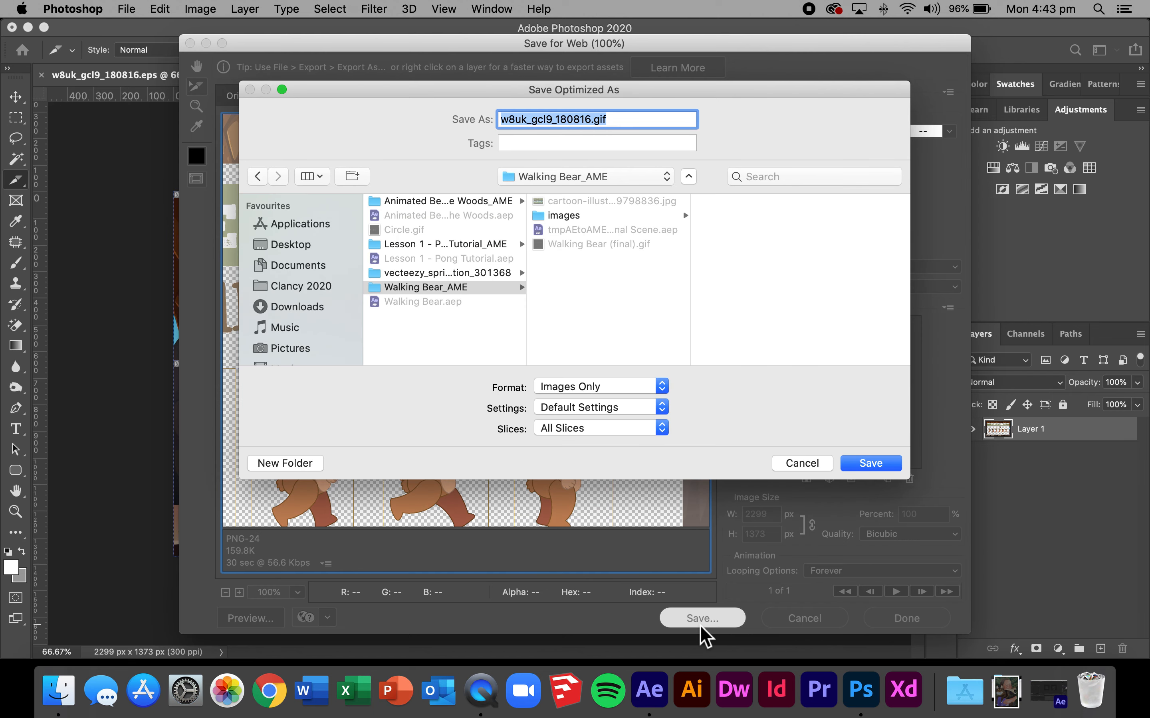
pyautogui.moveTo(645, 427)
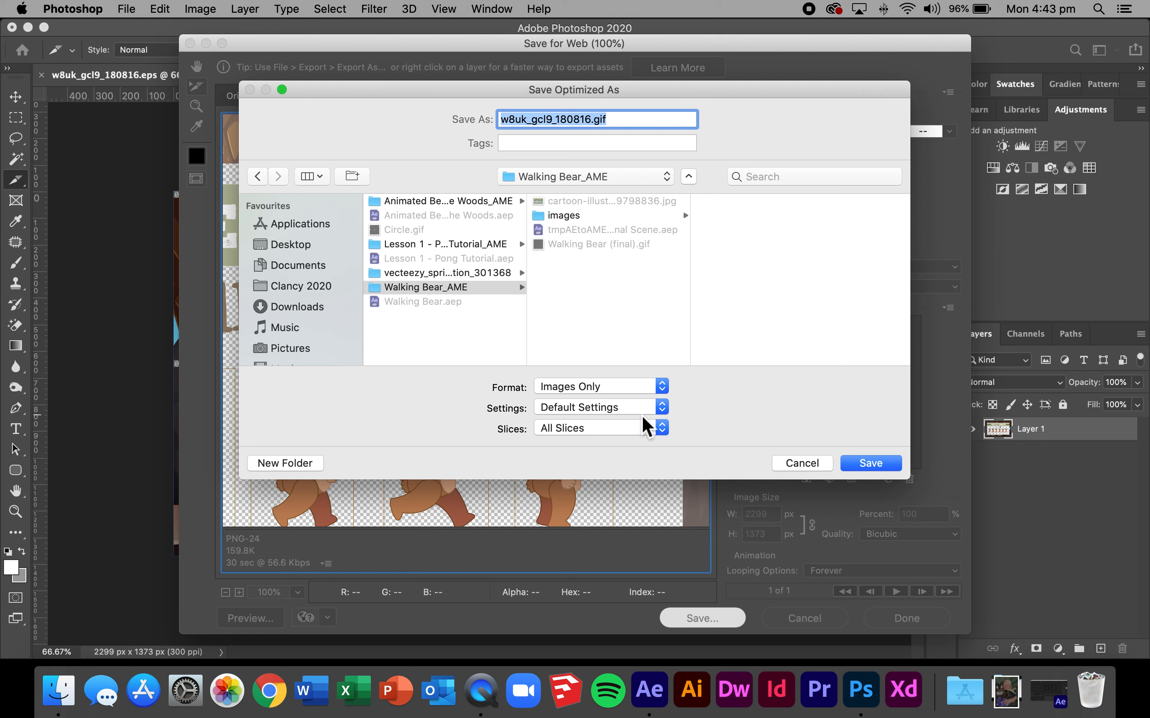
pyautogui.moveTo(284, 268)
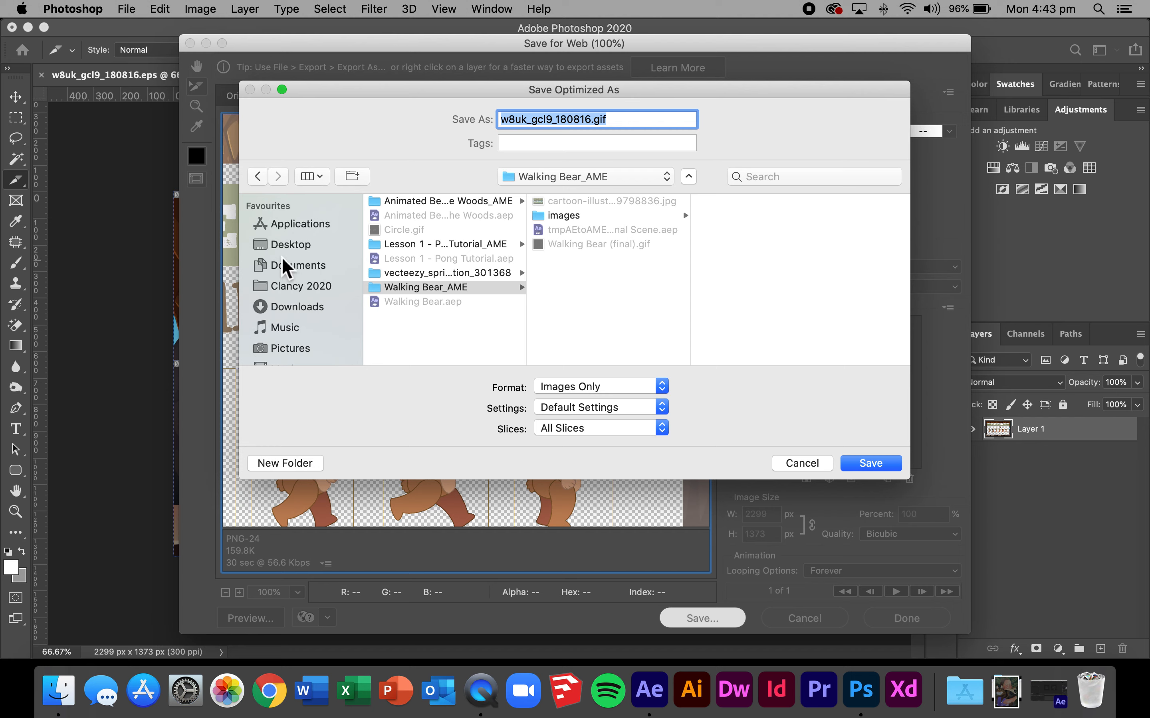
pyautogui.click(292, 245)
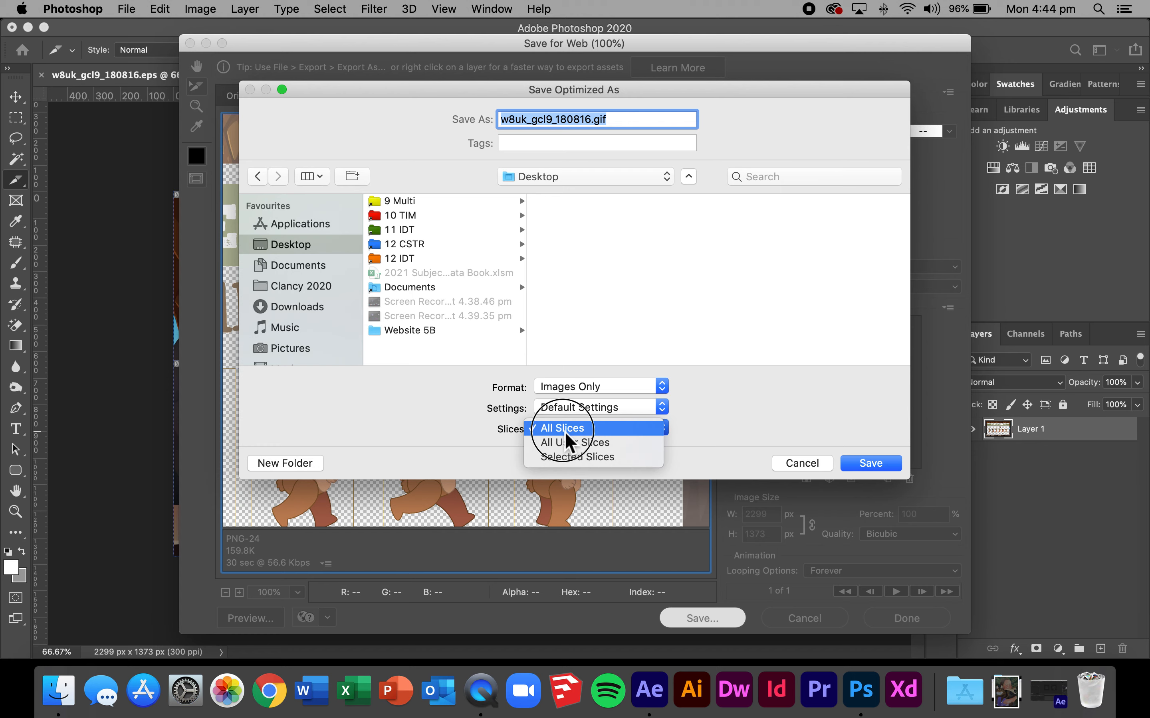
pyautogui.click(578, 456)
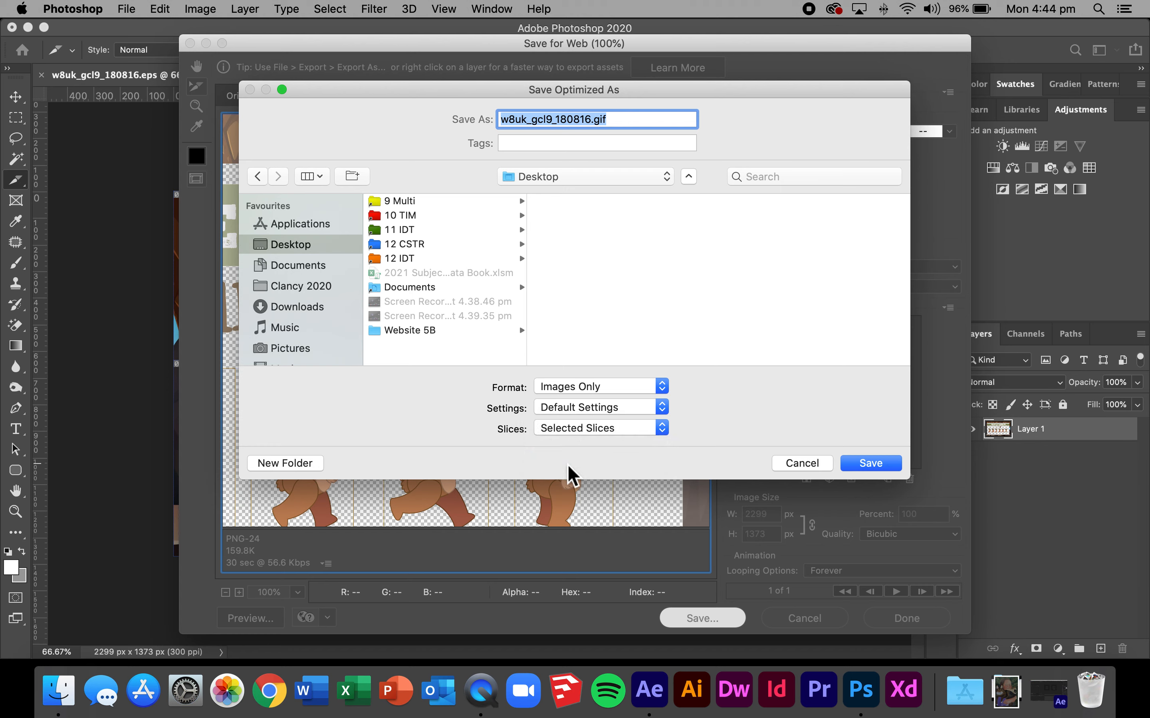
pyautogui.write('B')
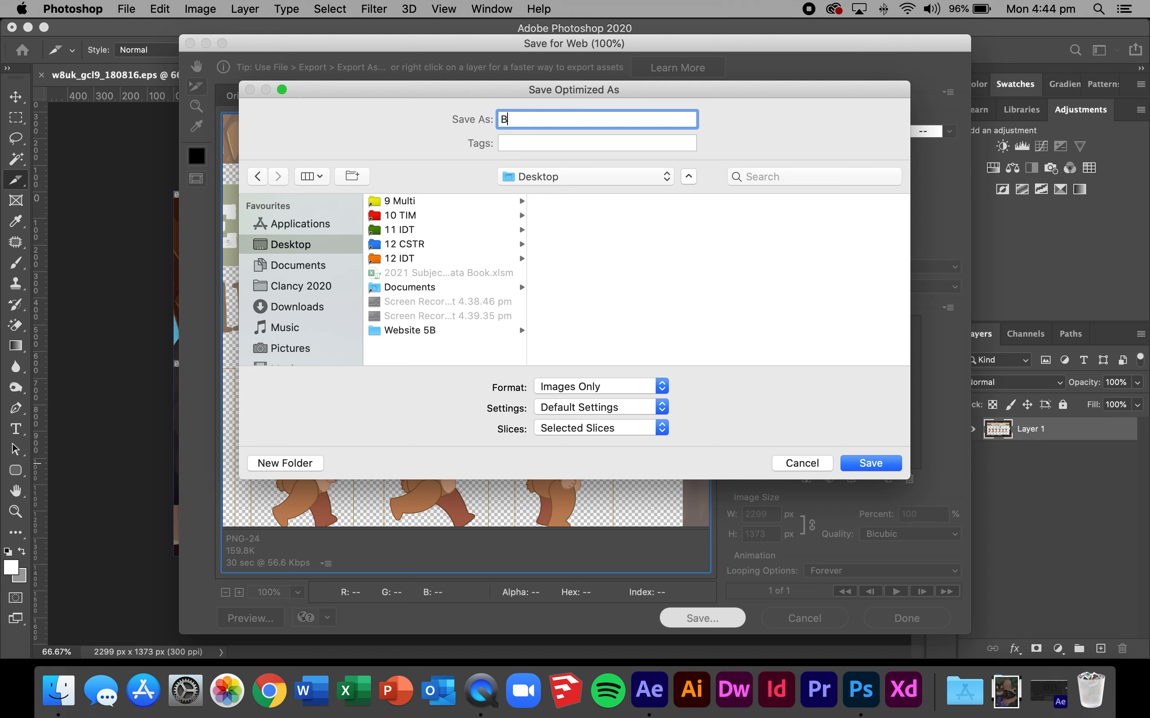
pyautogui.write('ear')
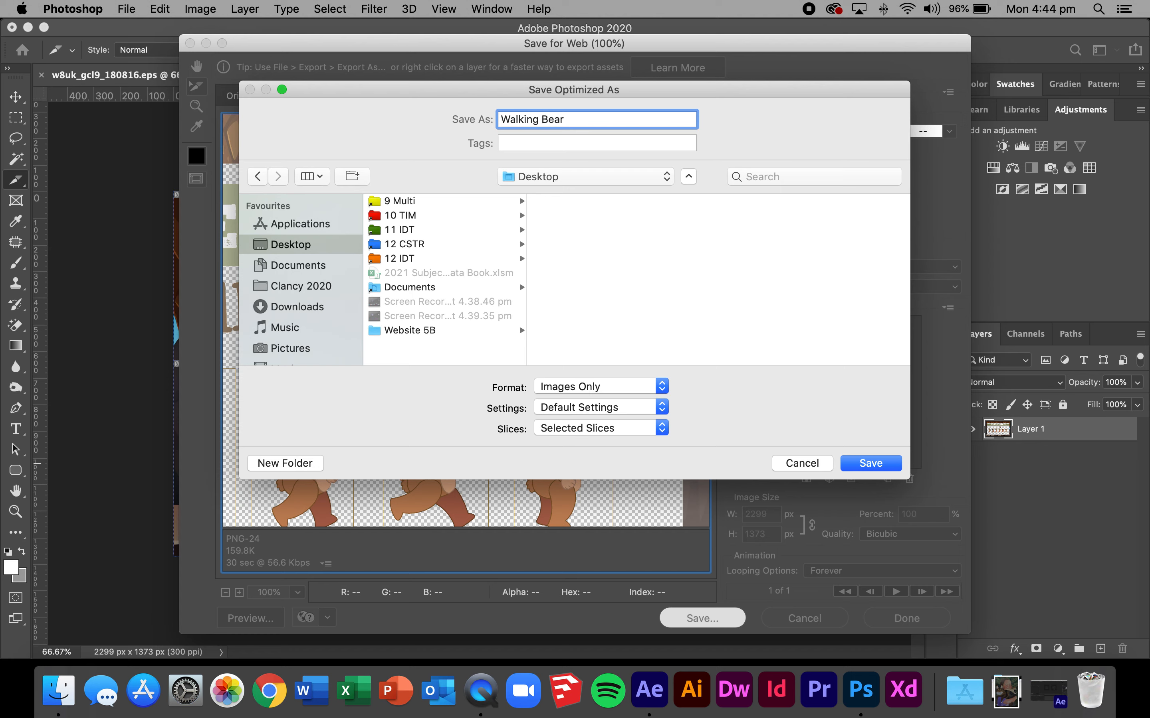
pyautogui.write('Sprit')
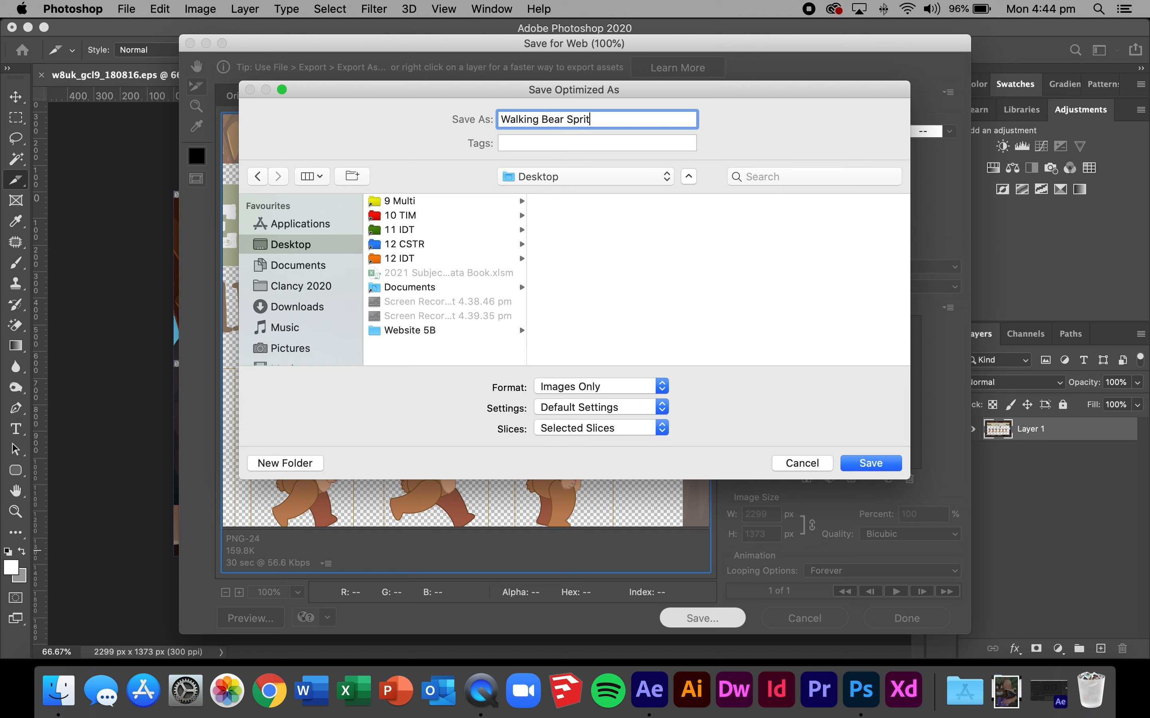
pyautogui.write('e')
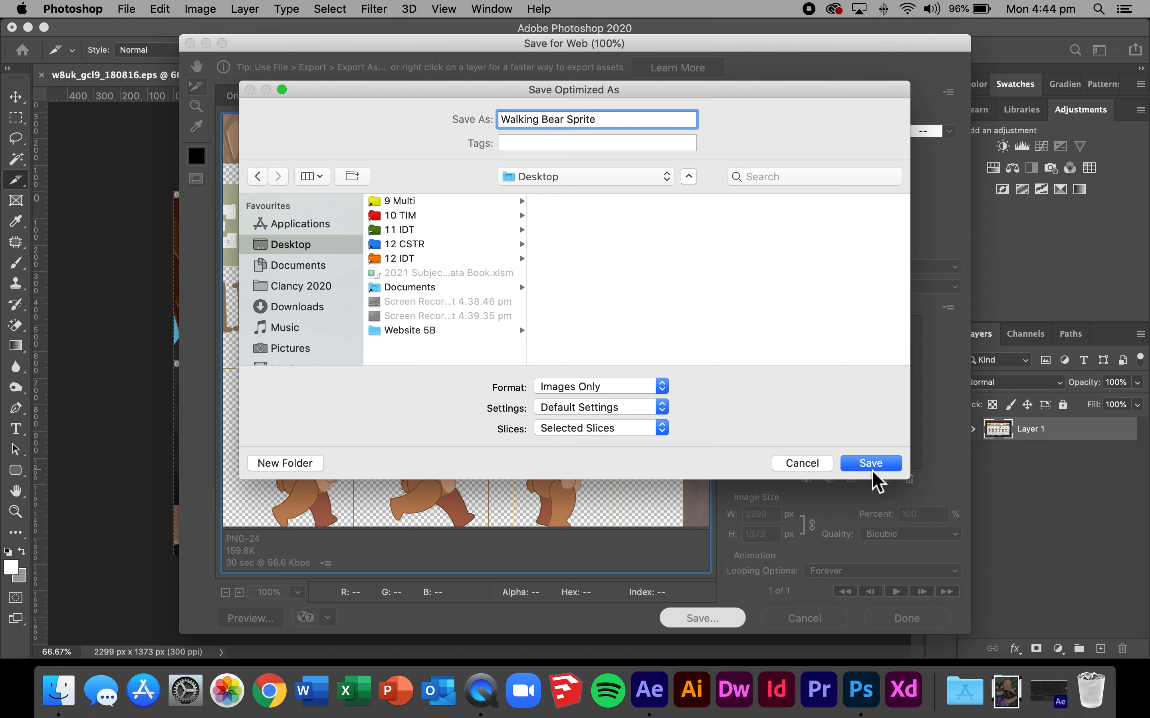
pyautogui.click(870, 463)
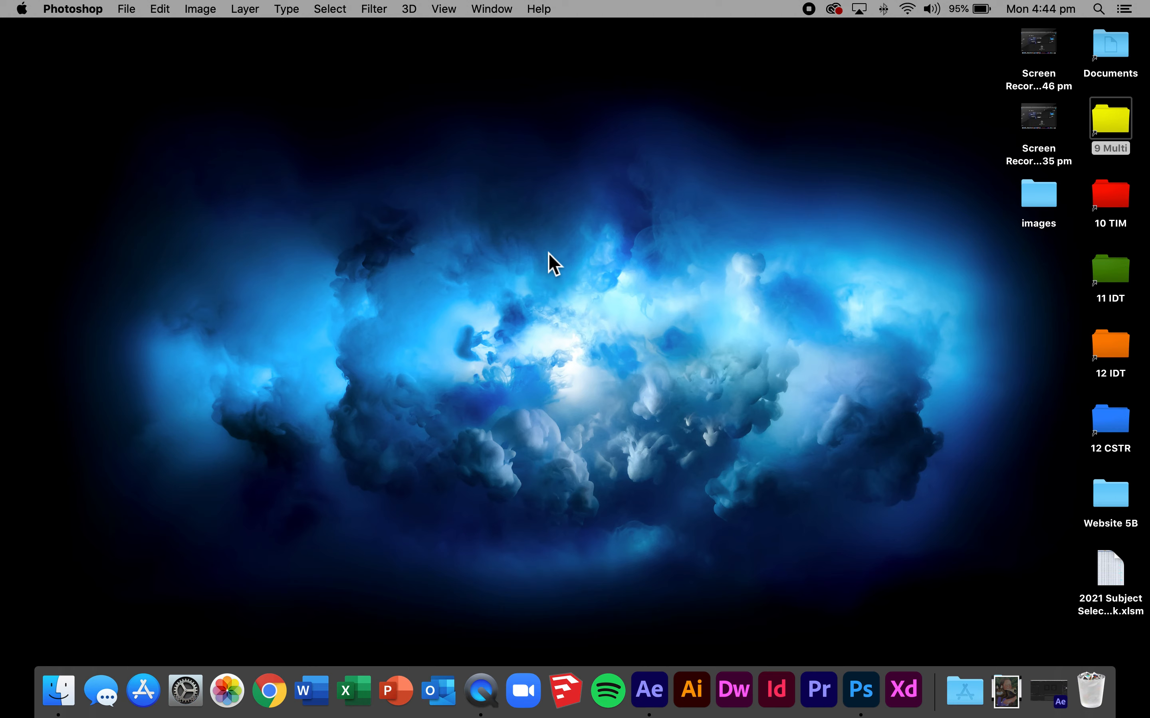
# Open the images folder on the desktop.
pyautogui.click(1038, 193)
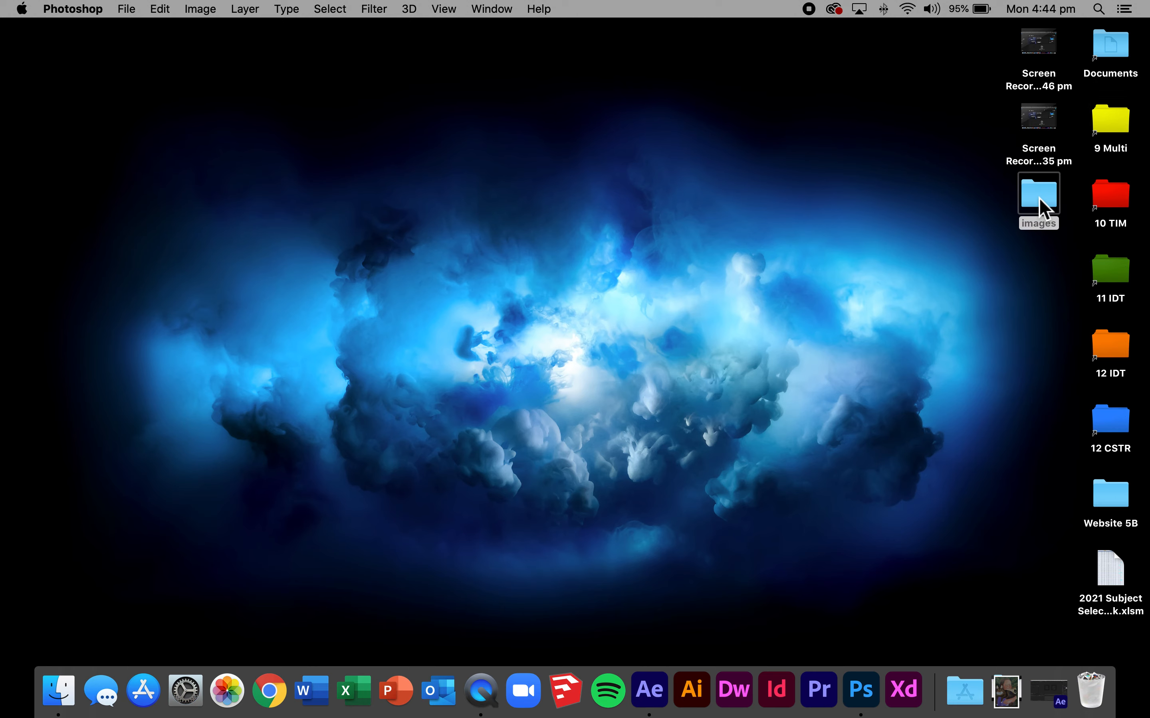
pyautogui.doubleClick(1037, 193)
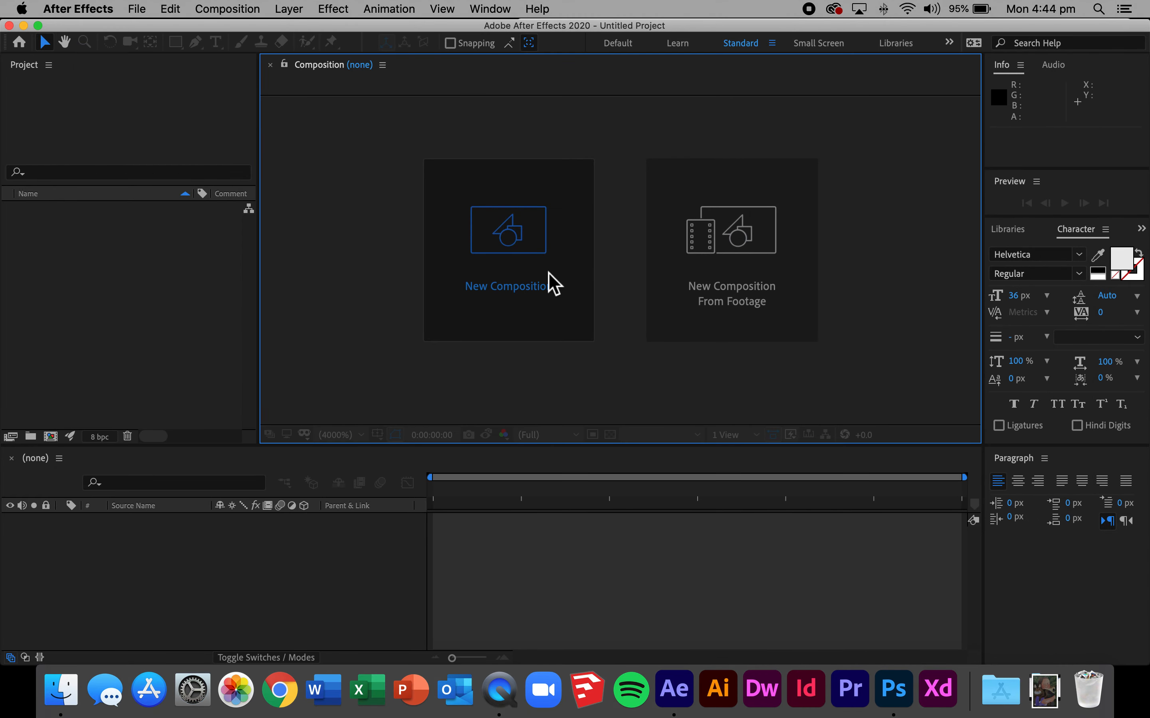
# Create the Walking Bear composition at 1200 × 600 with a 0:00:05:00 duration.
pyautogui.click(507, 286)
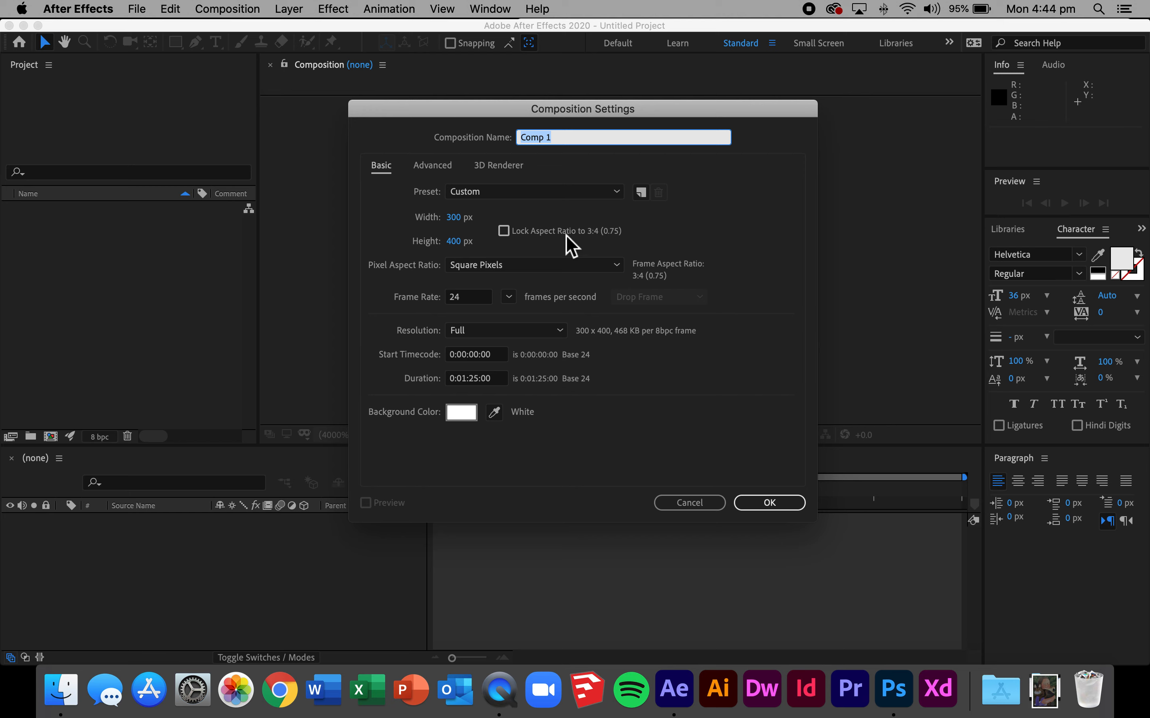
pyautogui.write('Walking Bear')
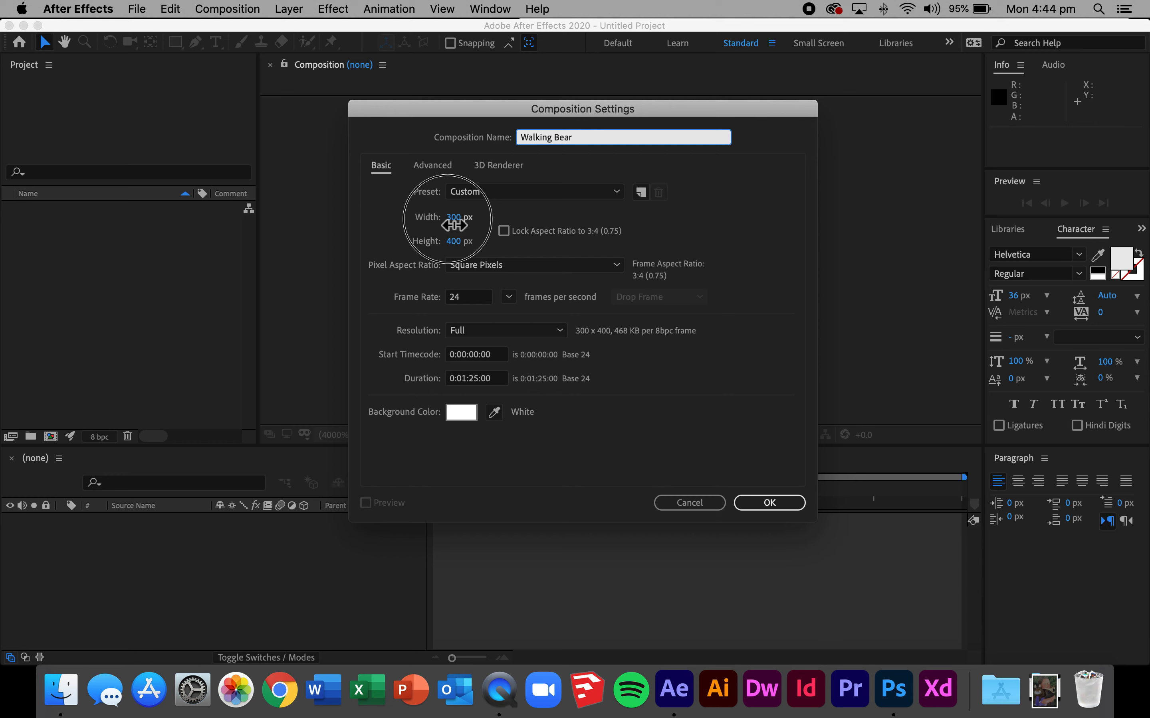
pyautogui.click(467, 217)
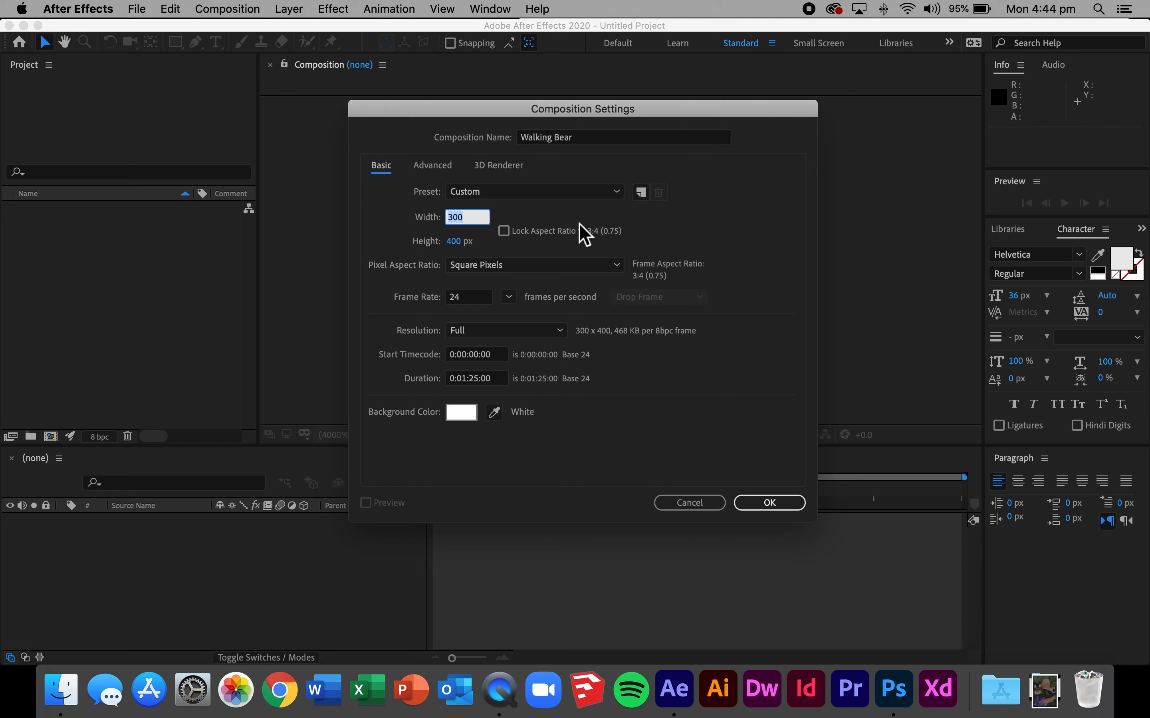
pyautogui.moveTo(579, 228)
pyautogui.write('1200')
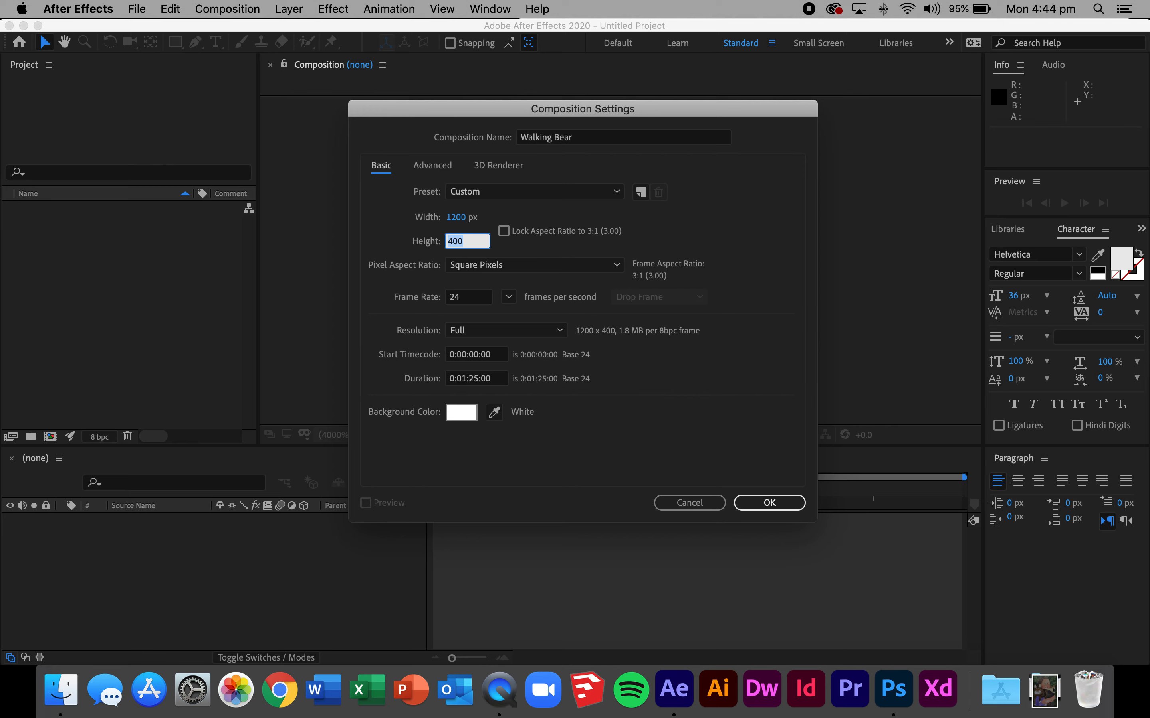
pyautogui.write('600 px')
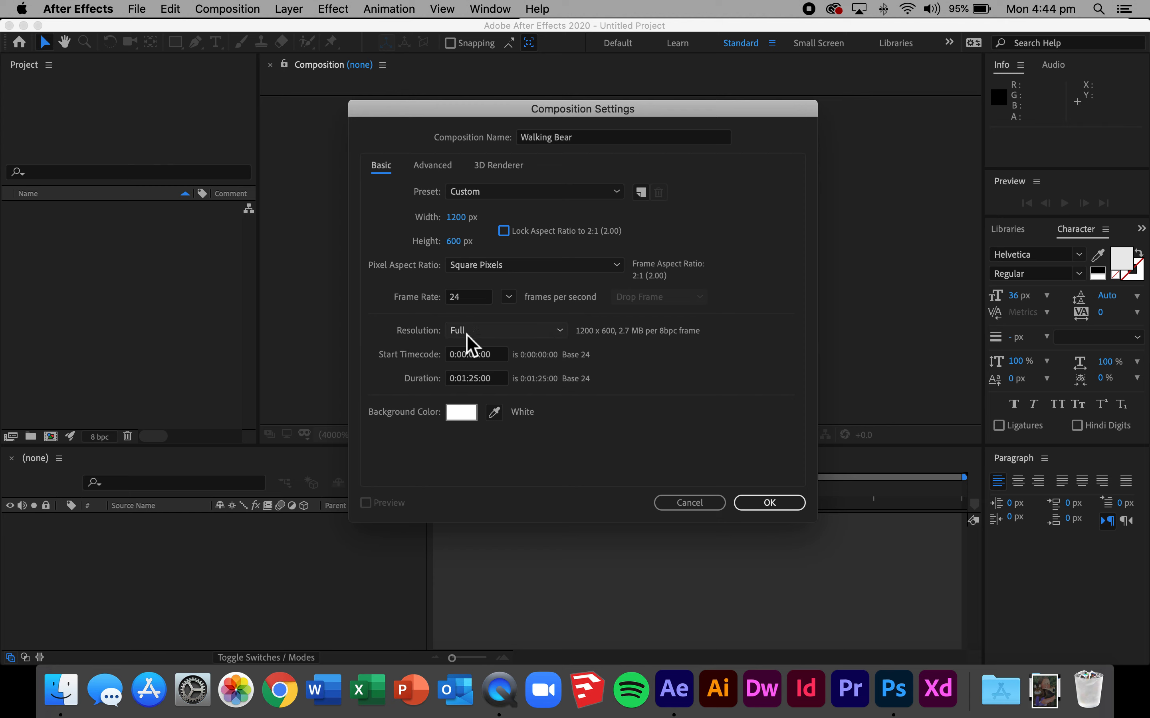
pyautogui.click(475, 378)
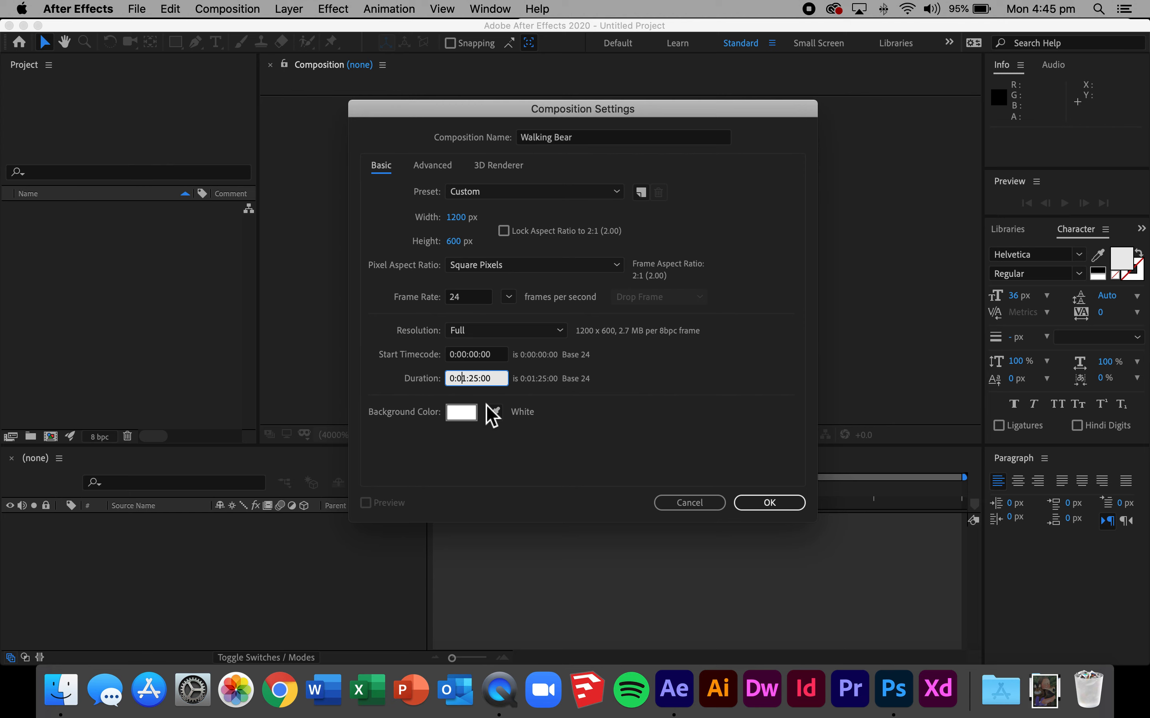
pyautogui.write('0:00:25:00')
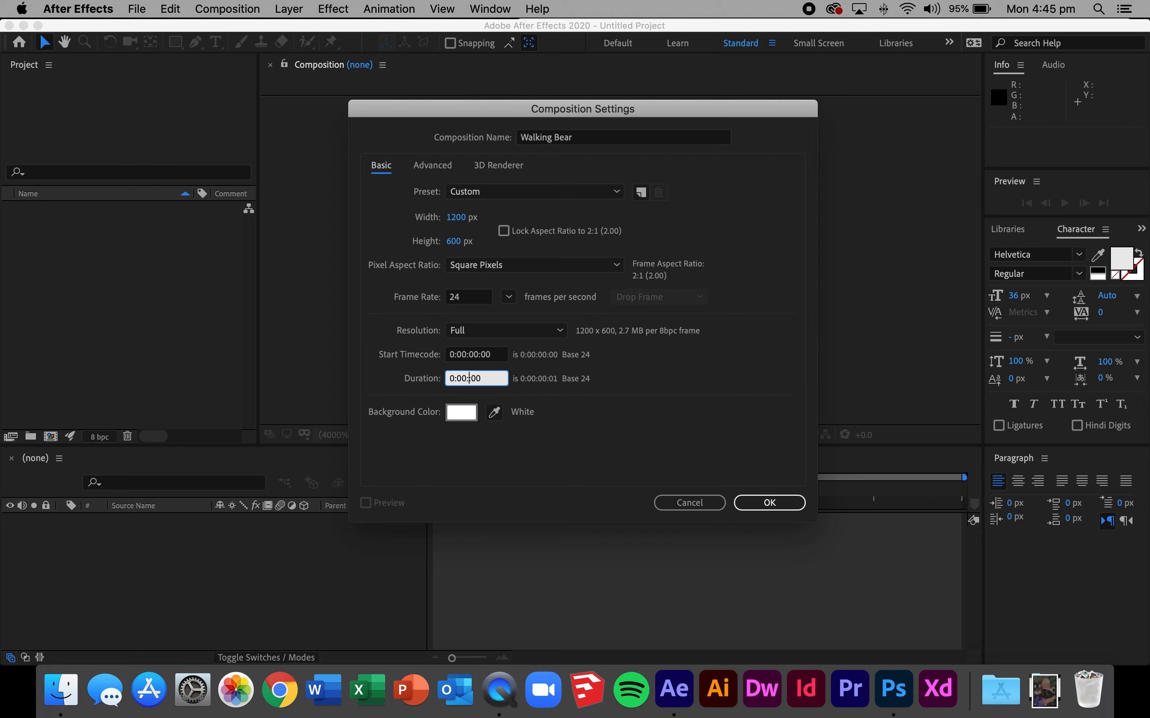
pyautogui.write('5')
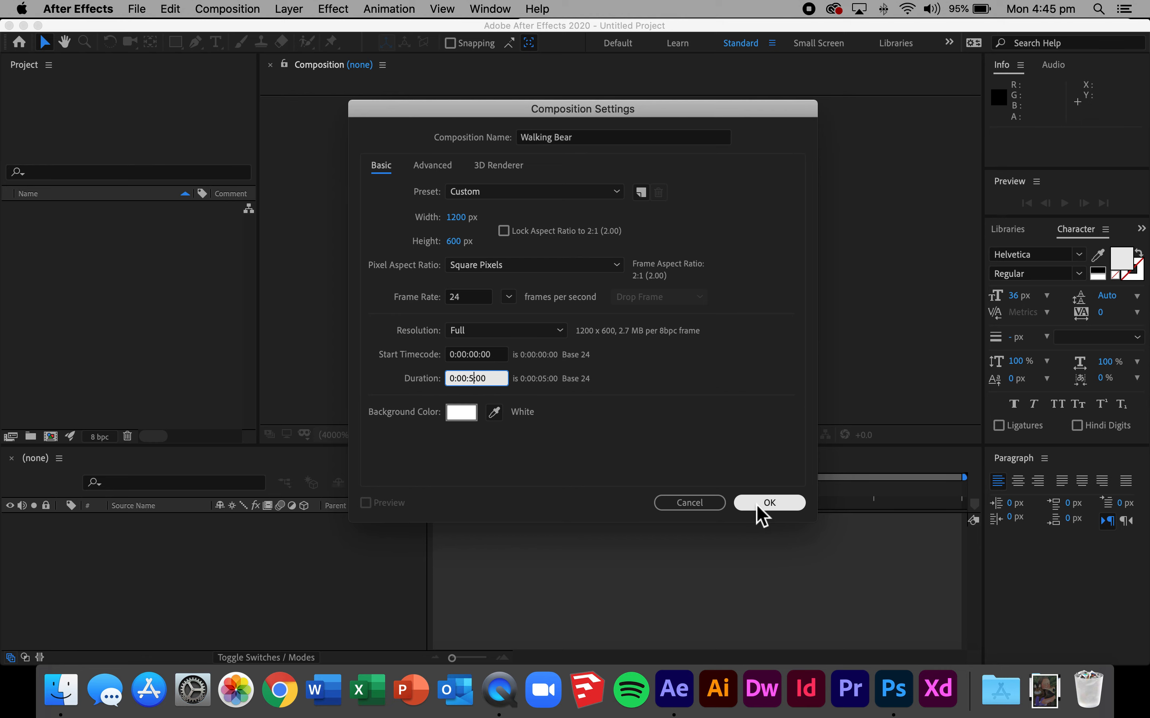
pyautogui.click(767, 503)
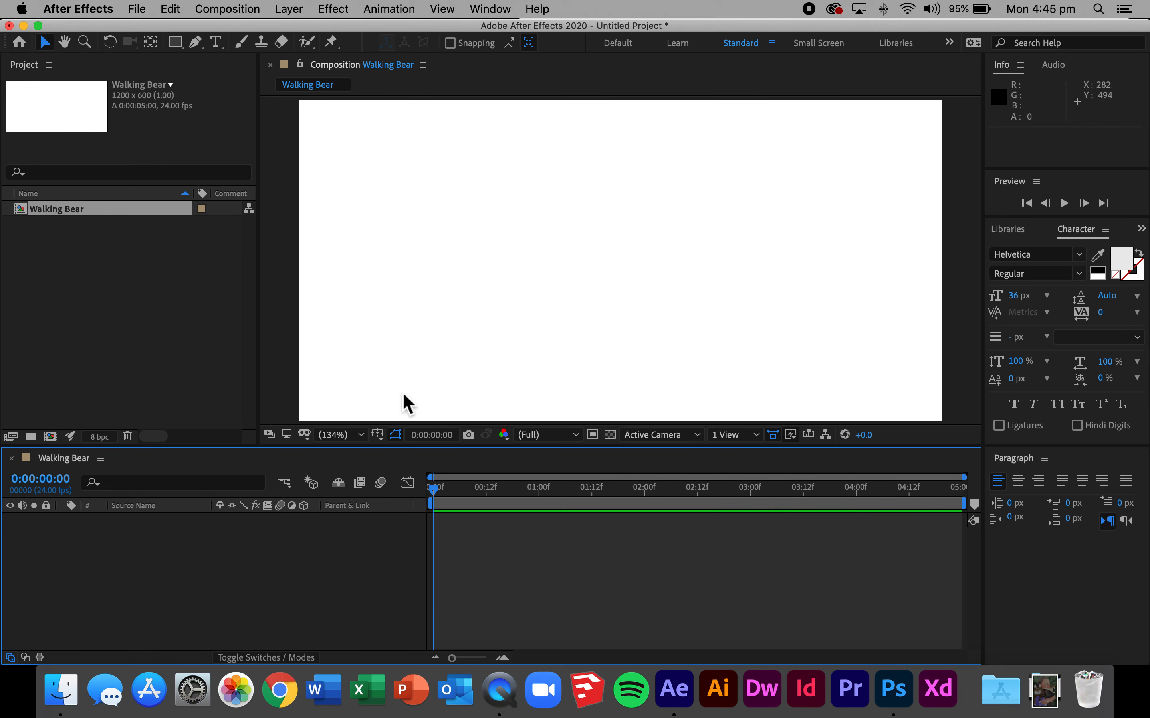
# Set the composition viewer magnification to 100%.
pyautogui.click(342, 435)
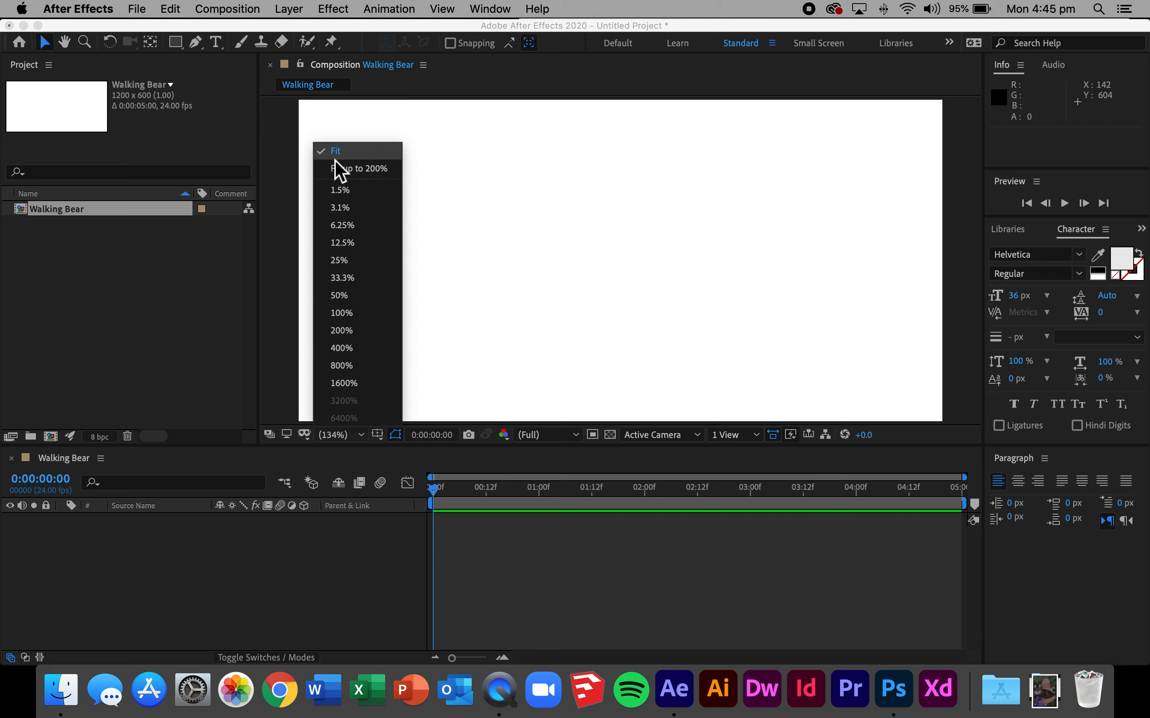
pyautogui.click(341, 313)
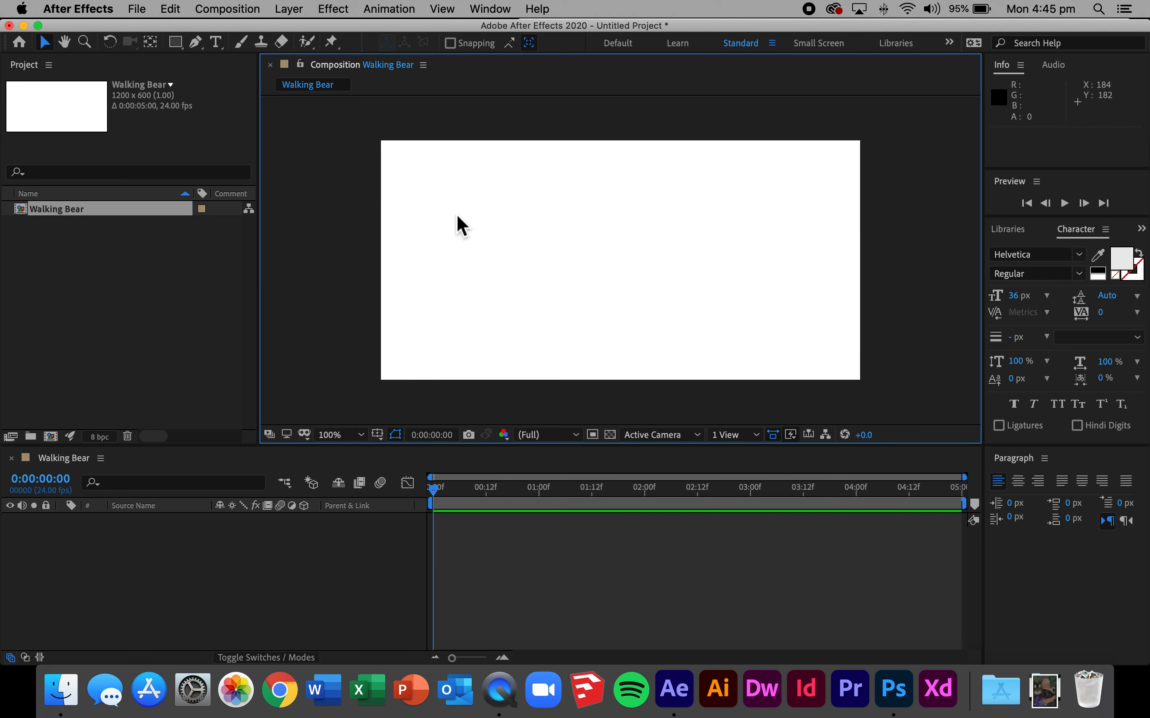
pyautogui.moveTo(546, 350)
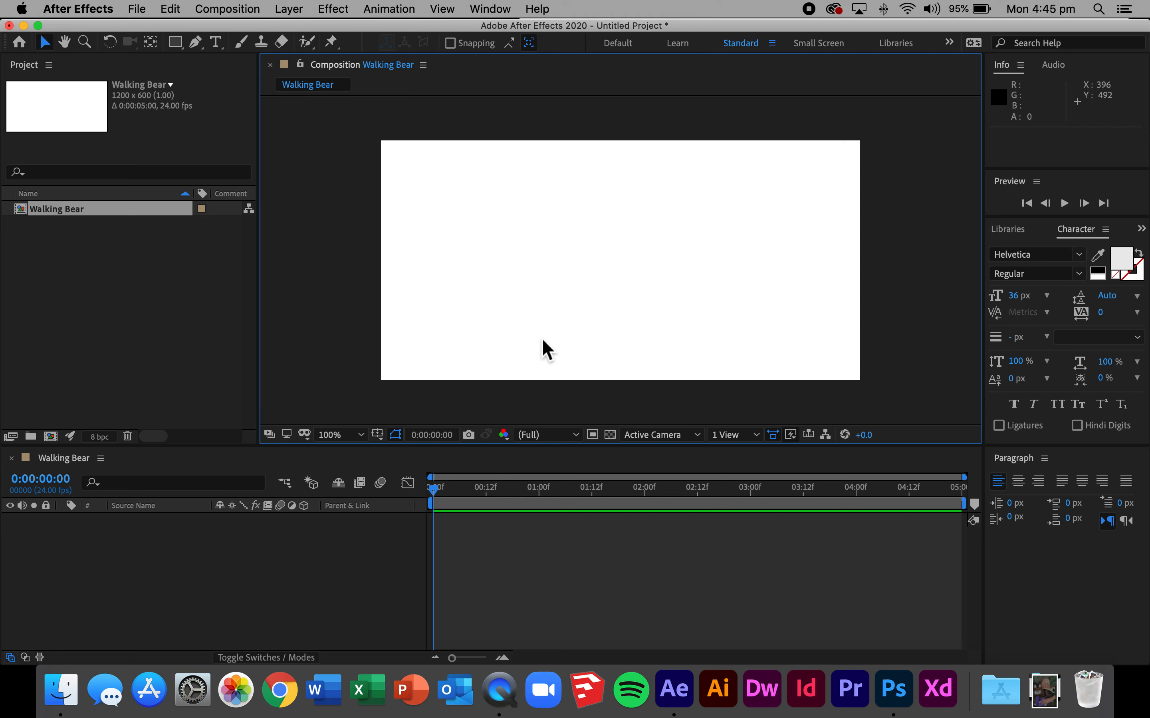
pyautogui.moveTo(533, 353)
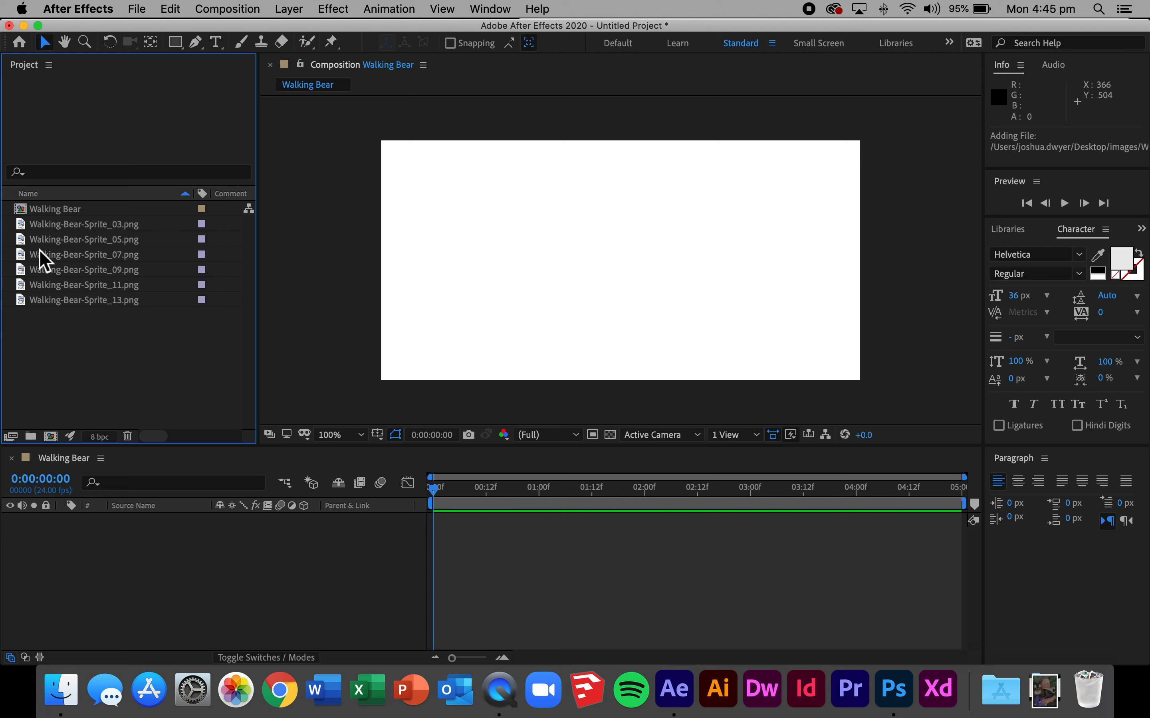
# Drag the six sprite PNGs into the timeline as layers and scrub to about one second.
pyautogui.click(84, 223)
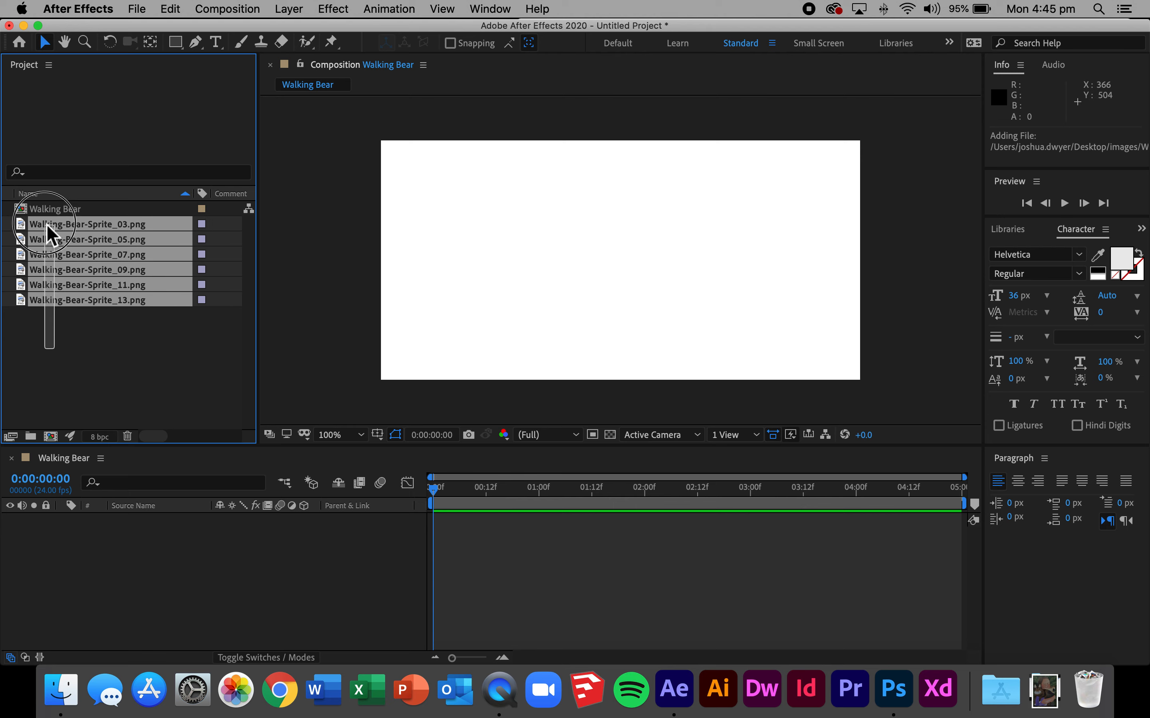
pyautogui.moveTo(49, 235); pyautogui.dragTo(154, 580)
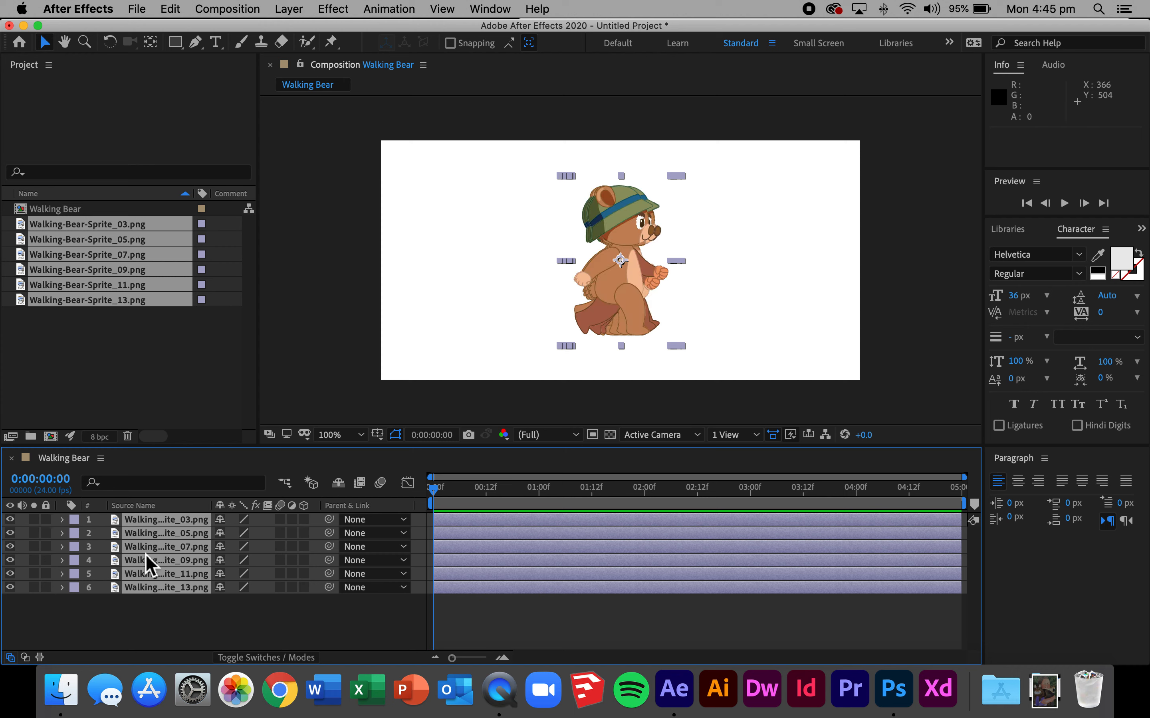
pyautogui.moveTo(621, 246)
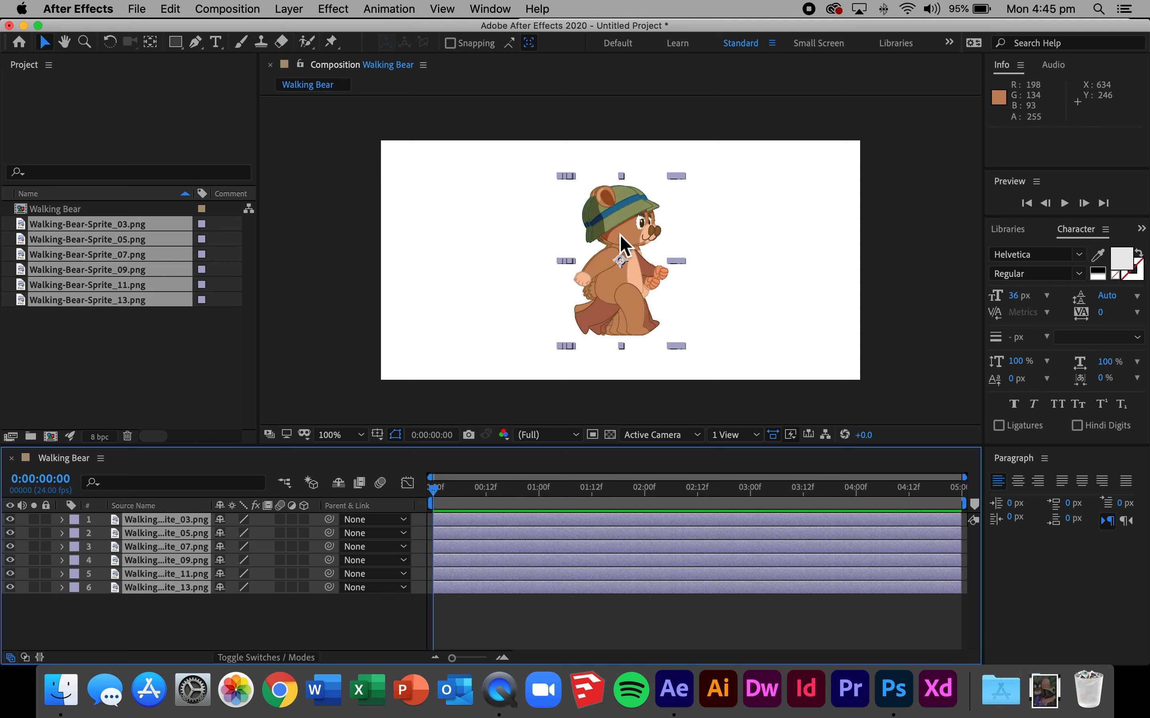
pyautogui.moveTo(580, 385)
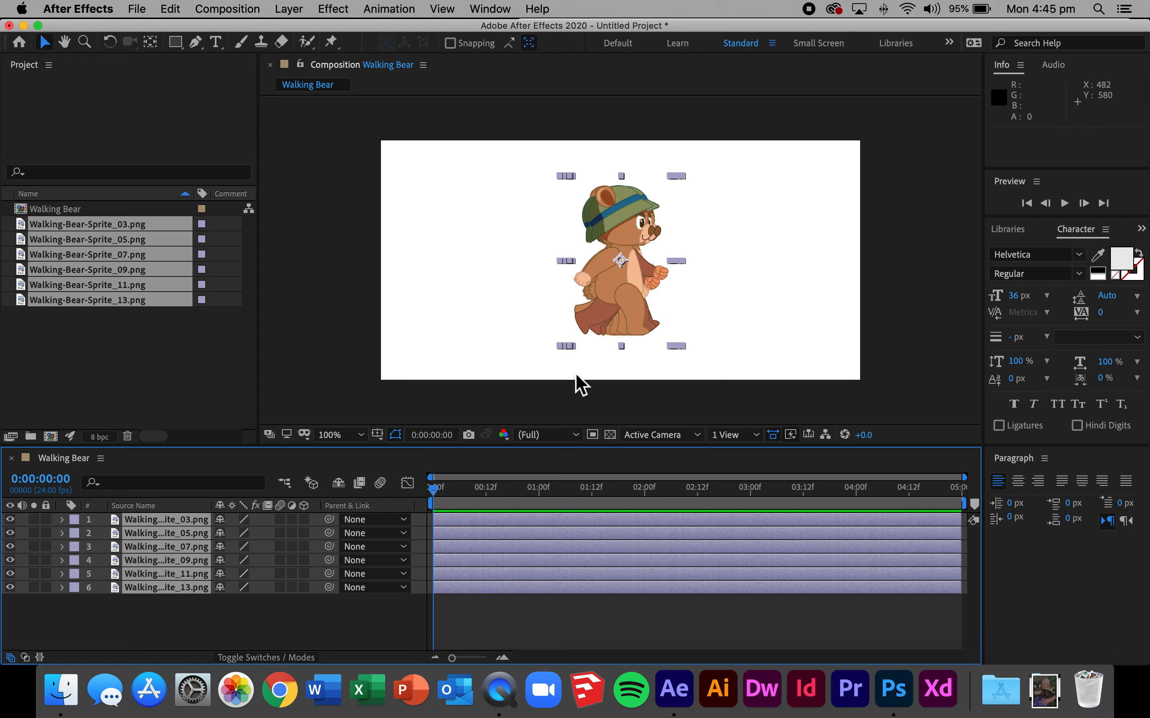
pyautogui.moveTo(161, 575)
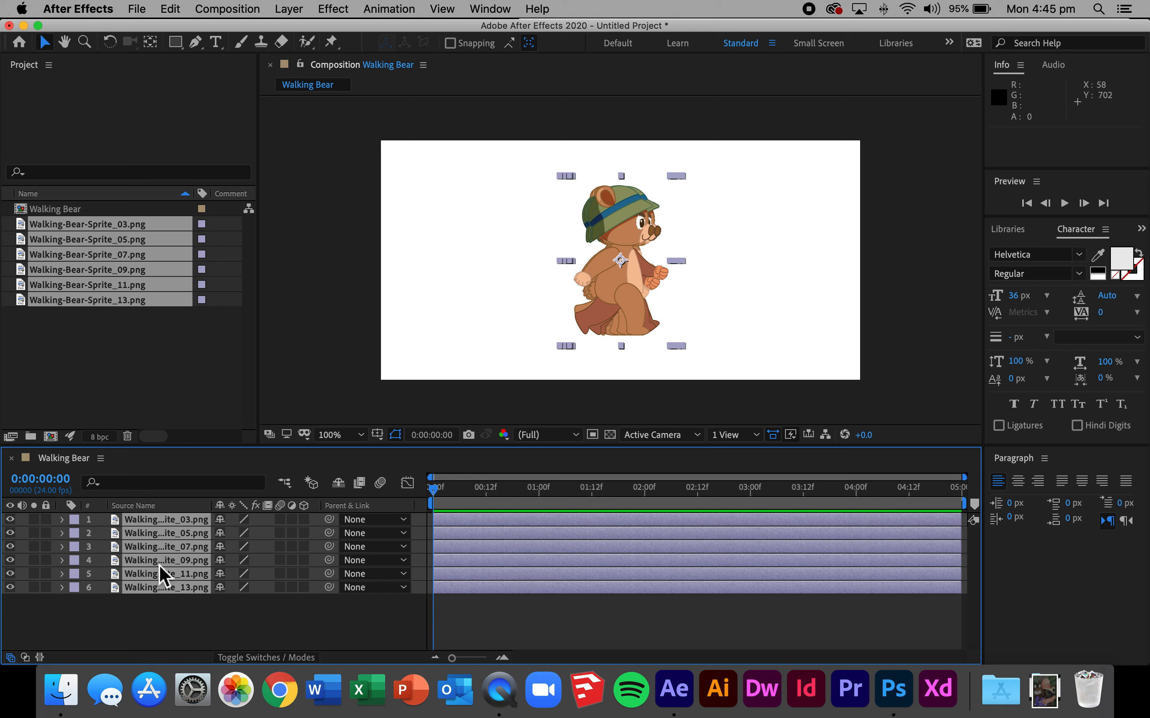
pyautogui.moveTo(436, 520)
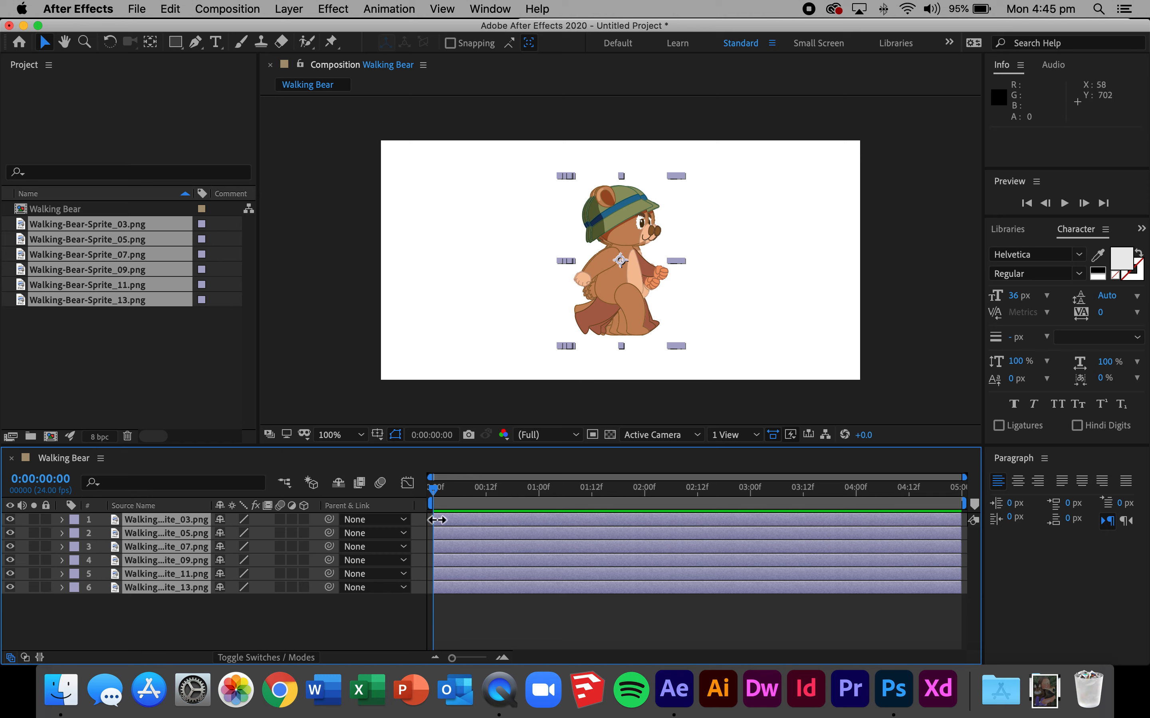
pyautogui.moveTo(793, 528)
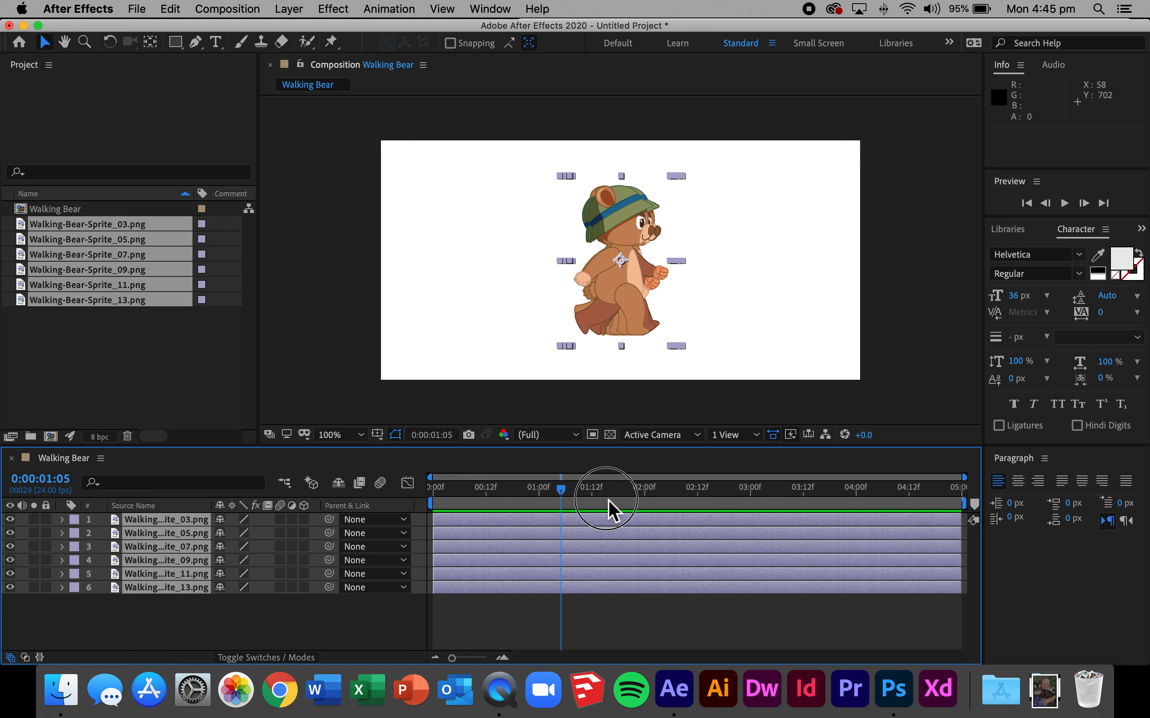
pyautogui.moveTo(605, 488); pyautogui.dragTo(447, 487)
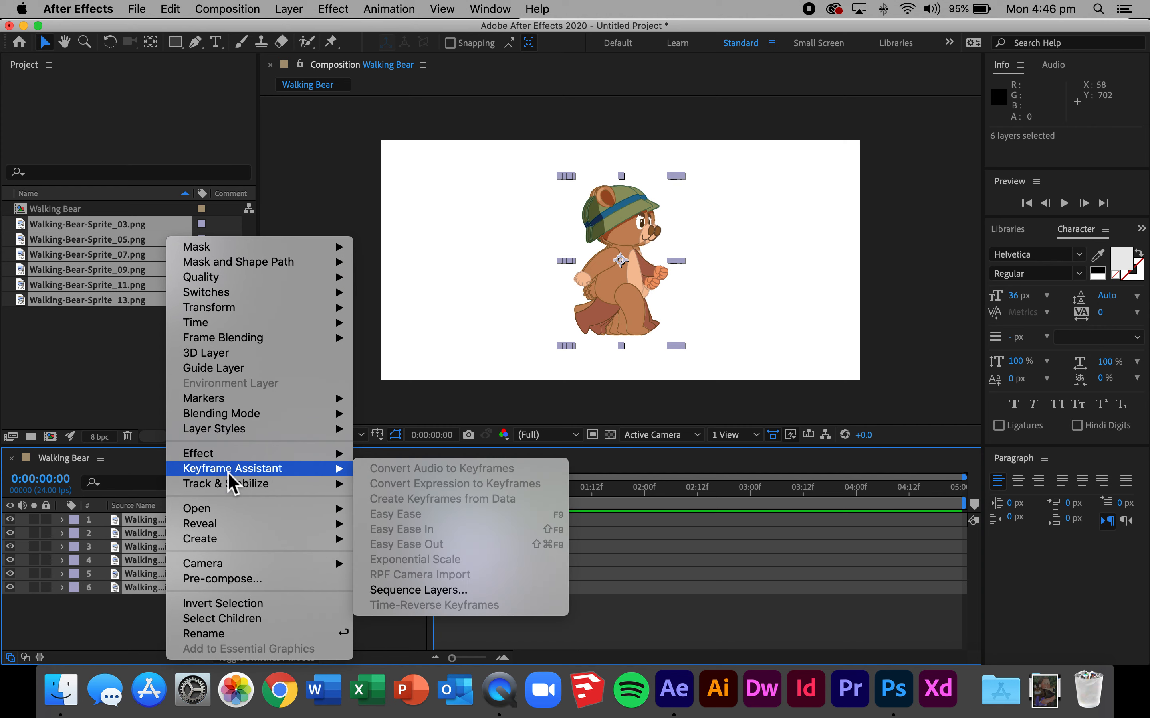
pyautogui.moveTo(438, 597)
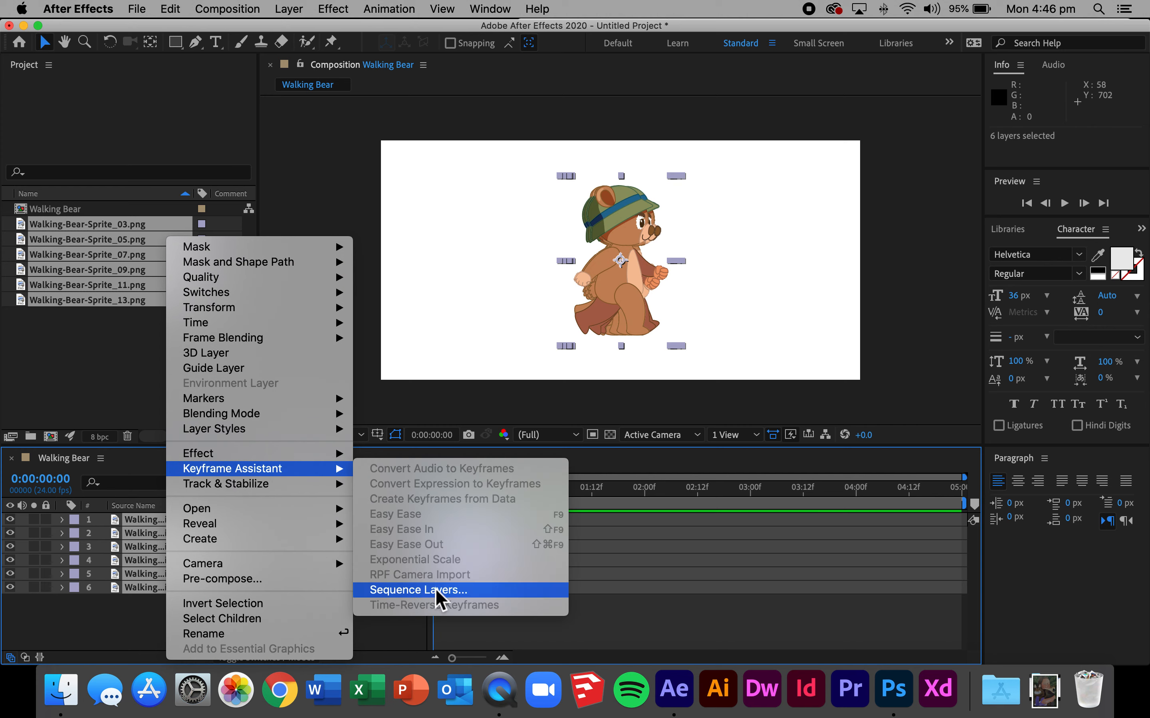
# Sequence the six layers end to end with Overlap off and scrub the walk to preview it.
pyautogui.click(418, 590)
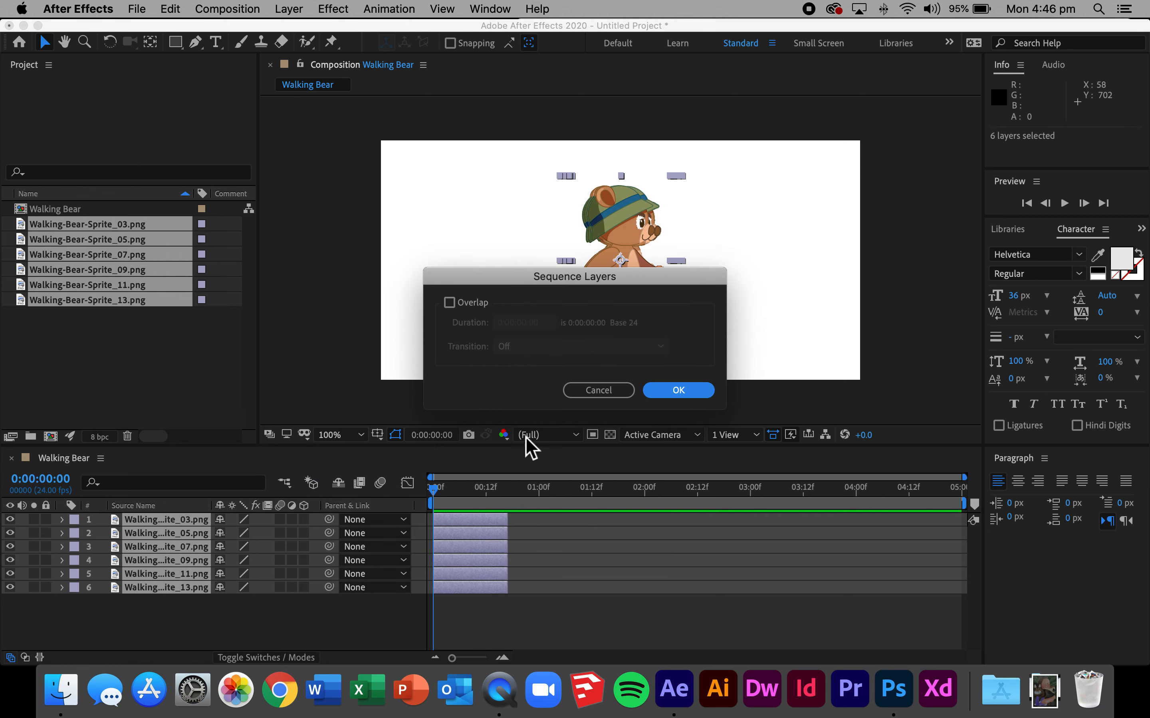
pyautogui.moveTo(598, 326)
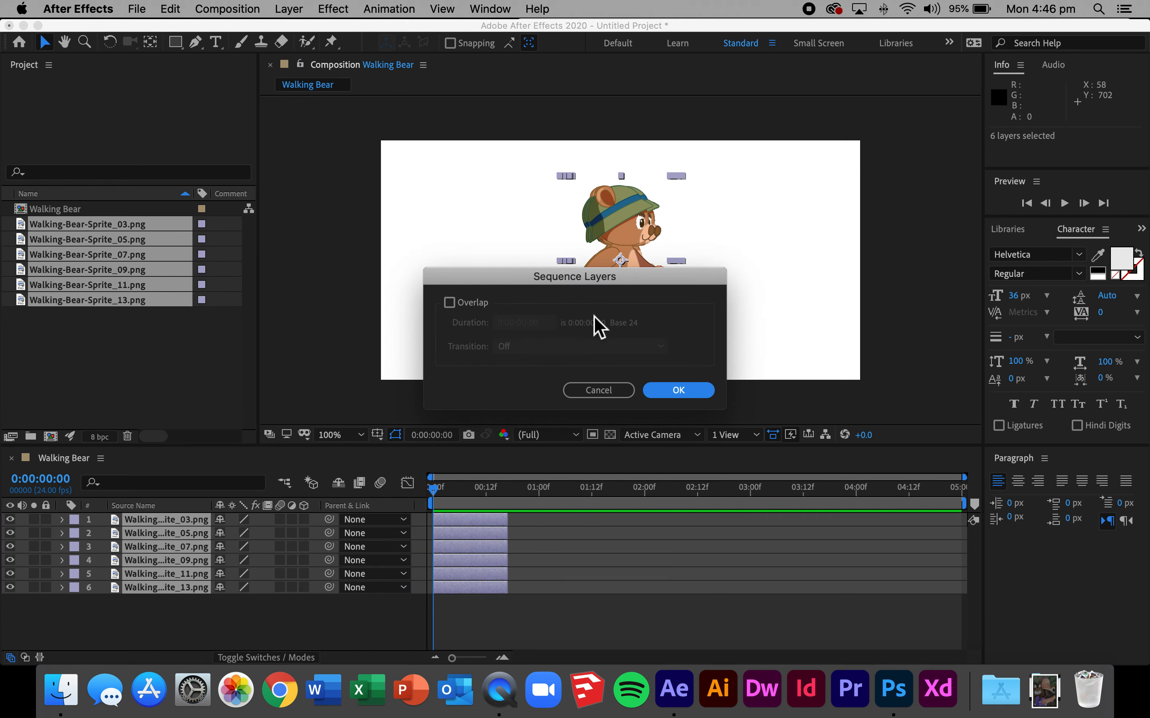
pyautogui.moveTo(513, 337)
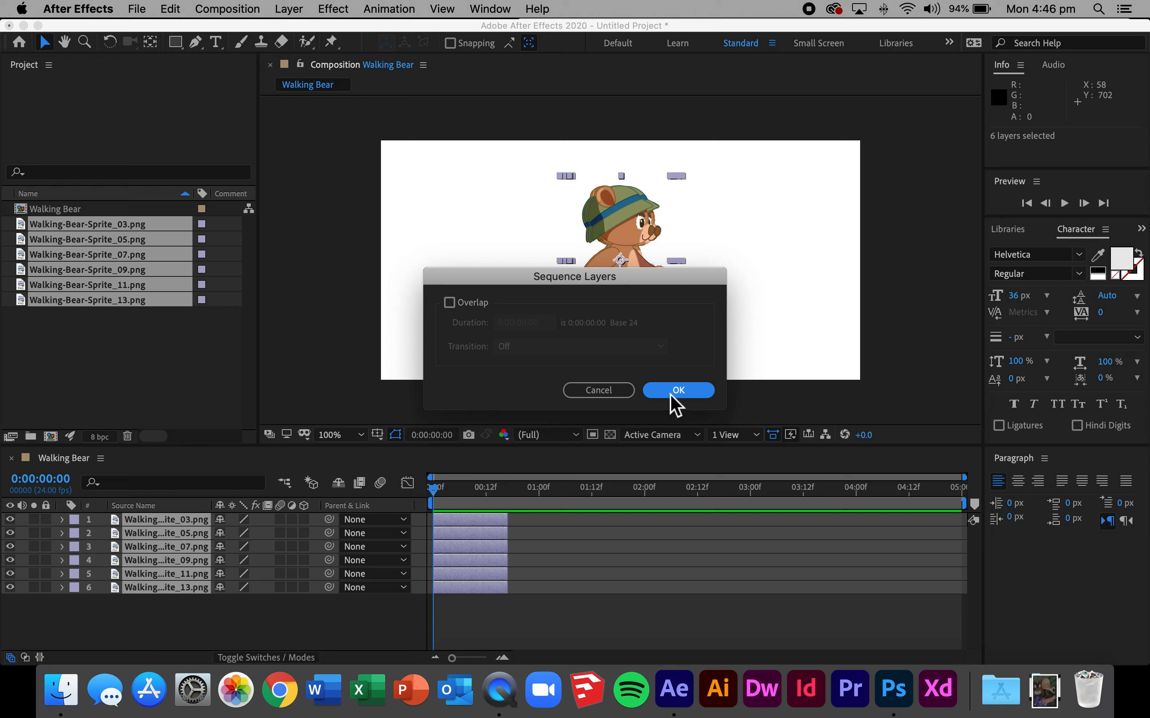
pyautogui.click(678, 389)
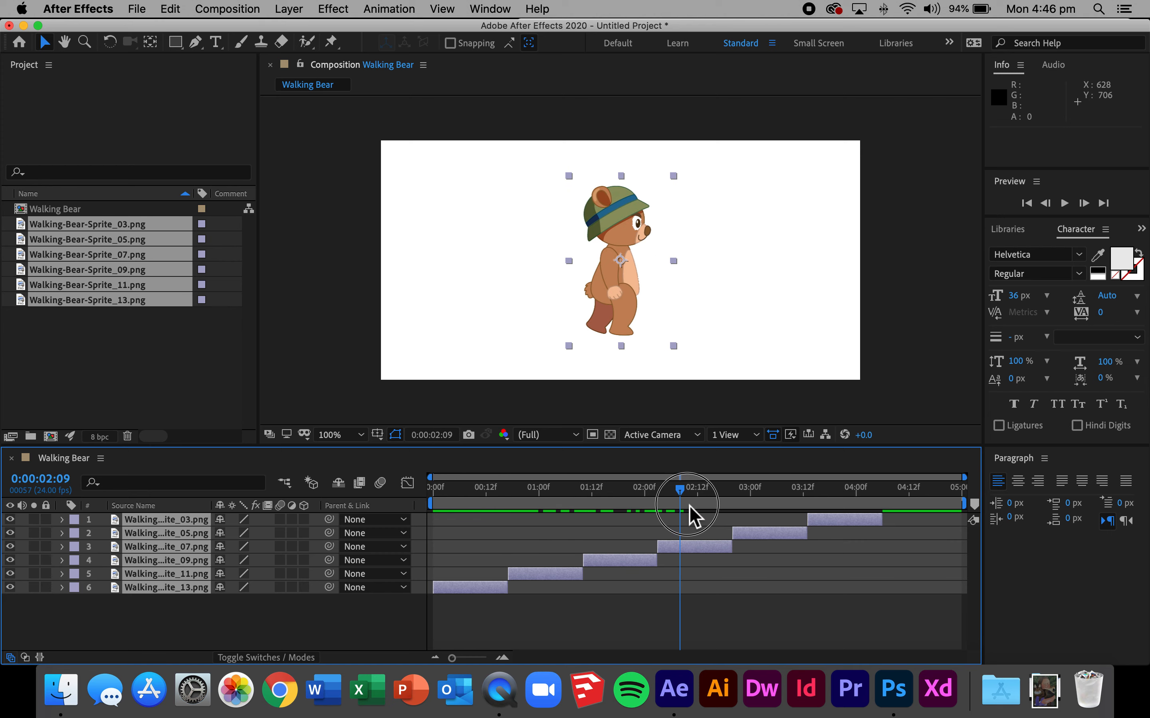
pyautogui.moveTo(678, 507); pyautogui.dragTo(790, 507)
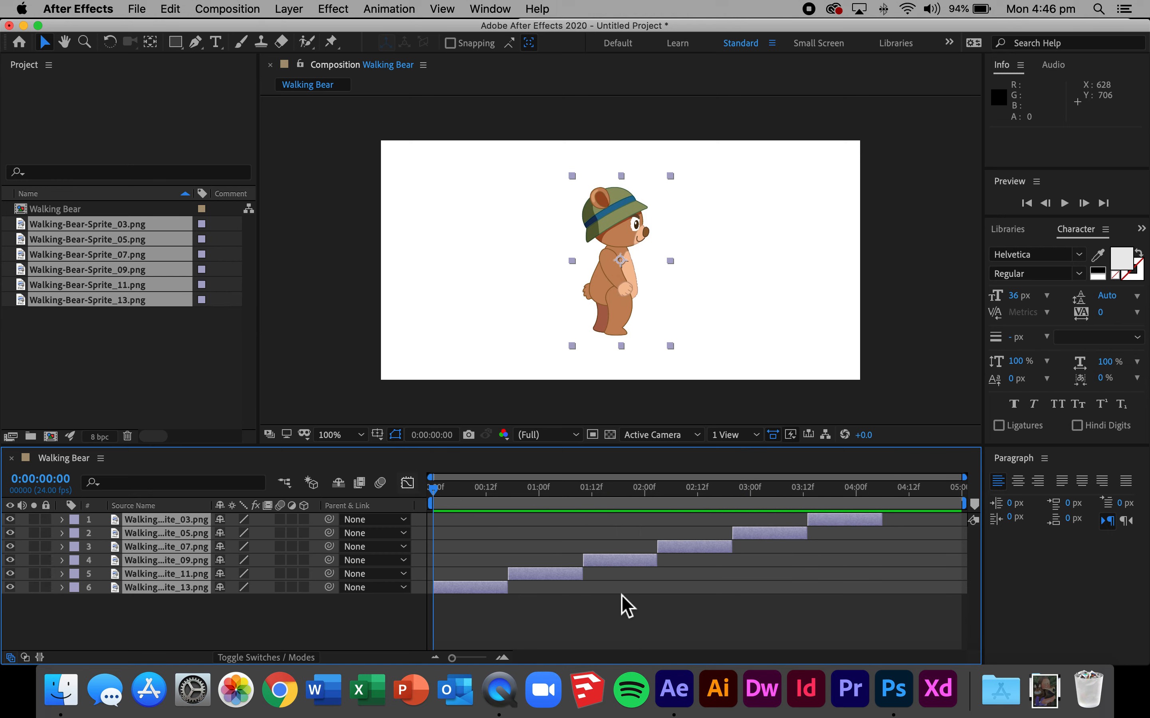
pyautogui.moveTo(457, 506)
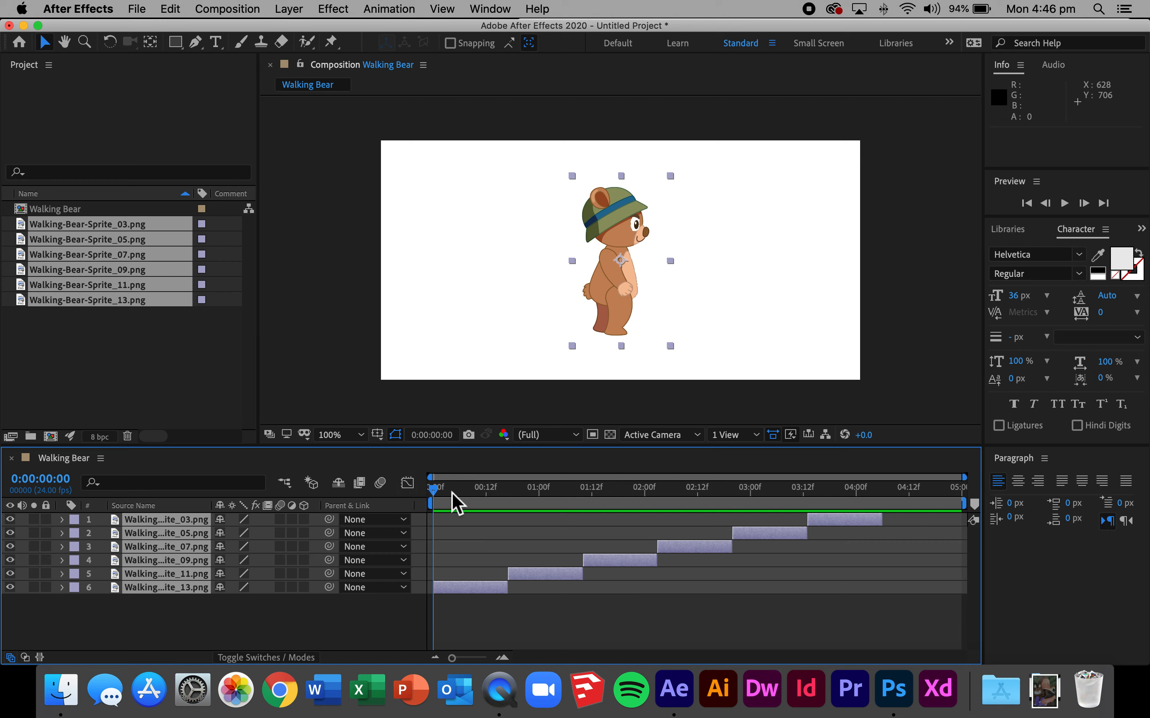
pyautogui.moveTo(436, 488); pyautogui.dragTo(886, 488)
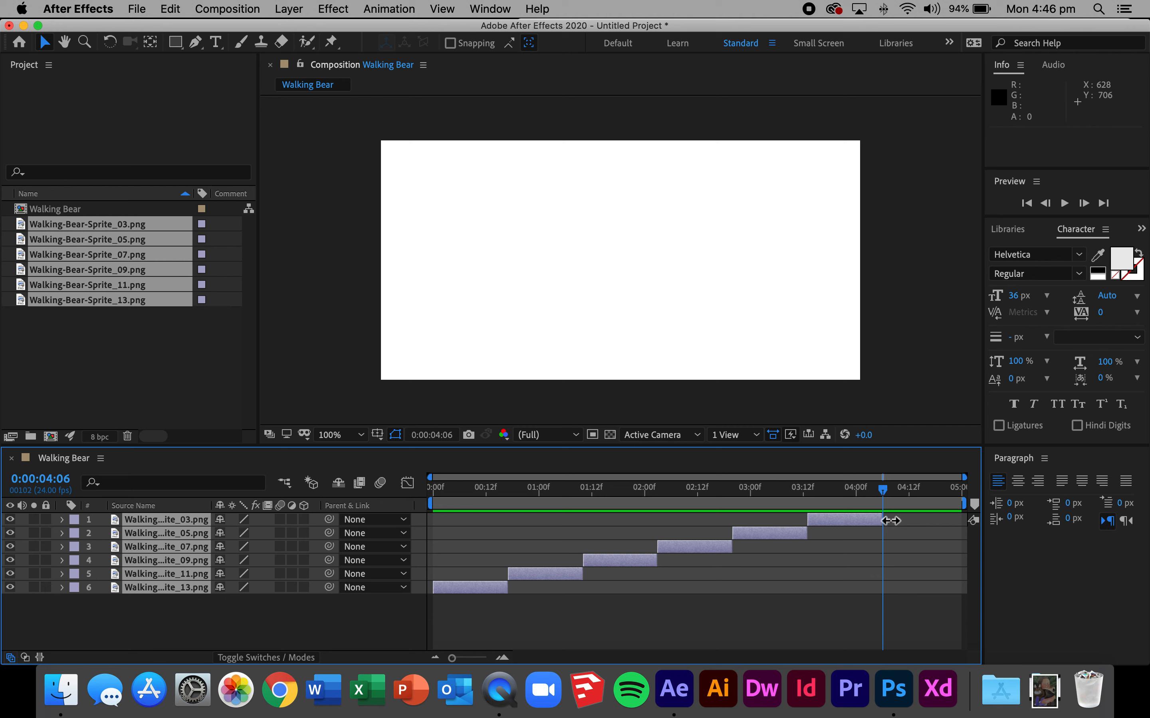
pyautogui.moveTo(886, 513)
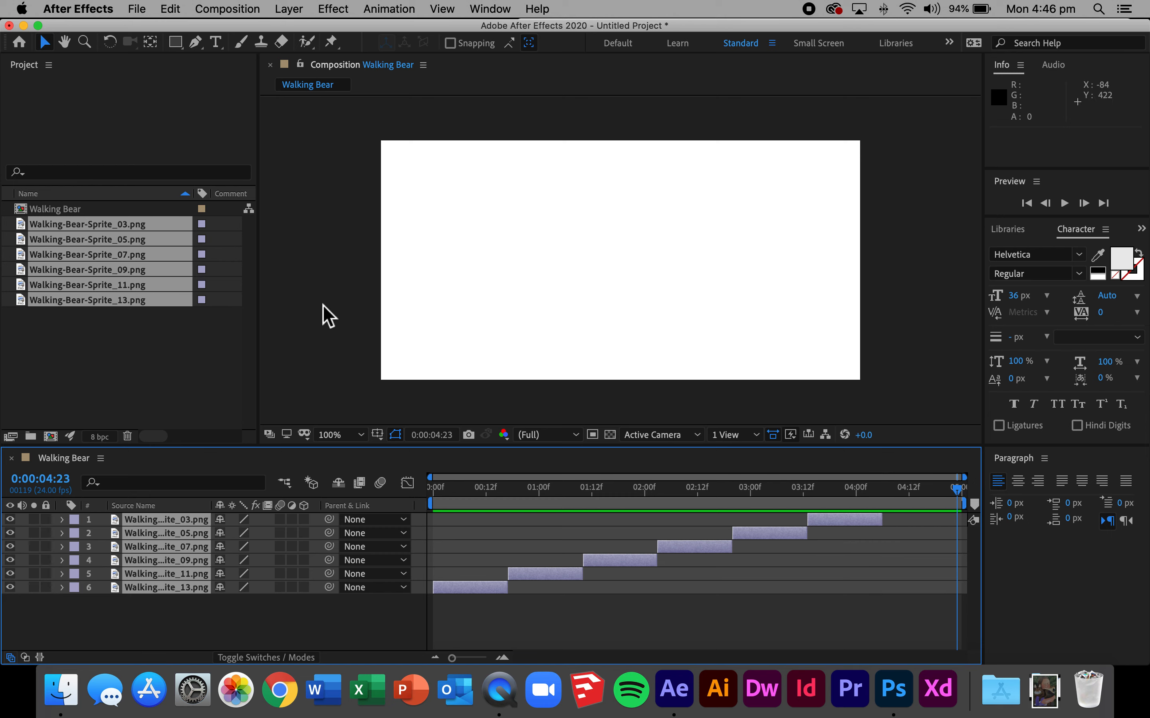
# Set the Walking Bear composition's Duration to 0:00:04:05 in Composition Settings.
pyautogui.rightClick(56, 209)
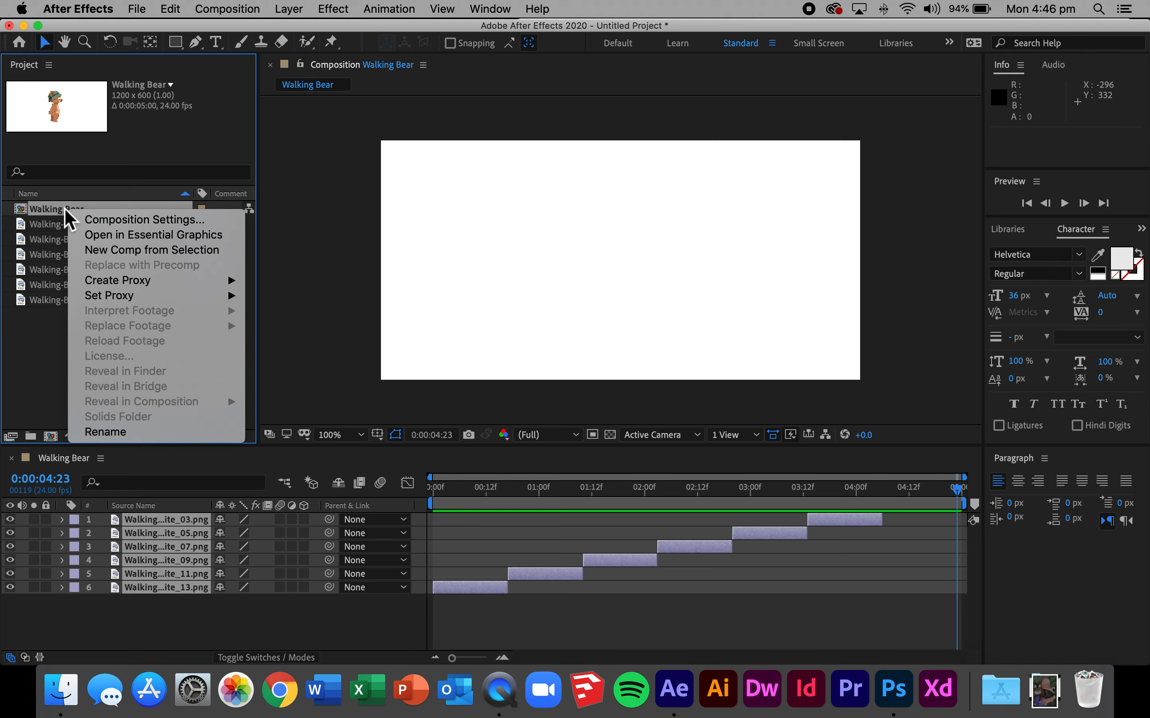
pyautogui.click(144, 220)
pyautogui.write('0:00:04:0')
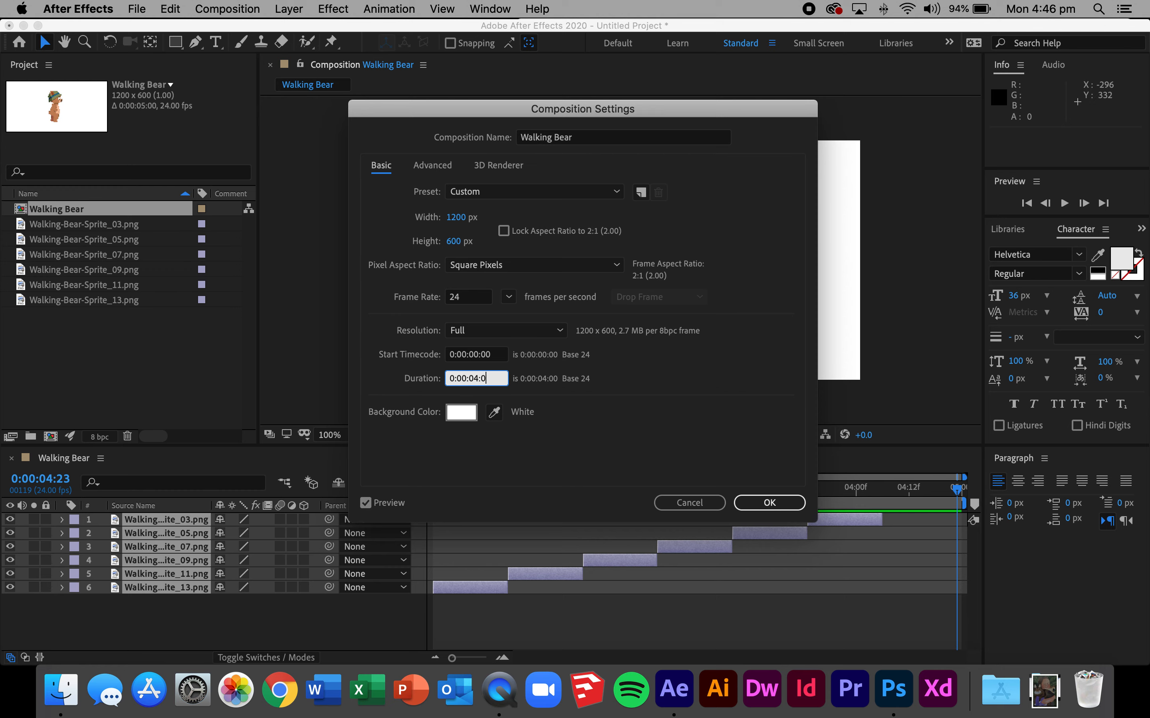
pyautogui.click(768, 503)
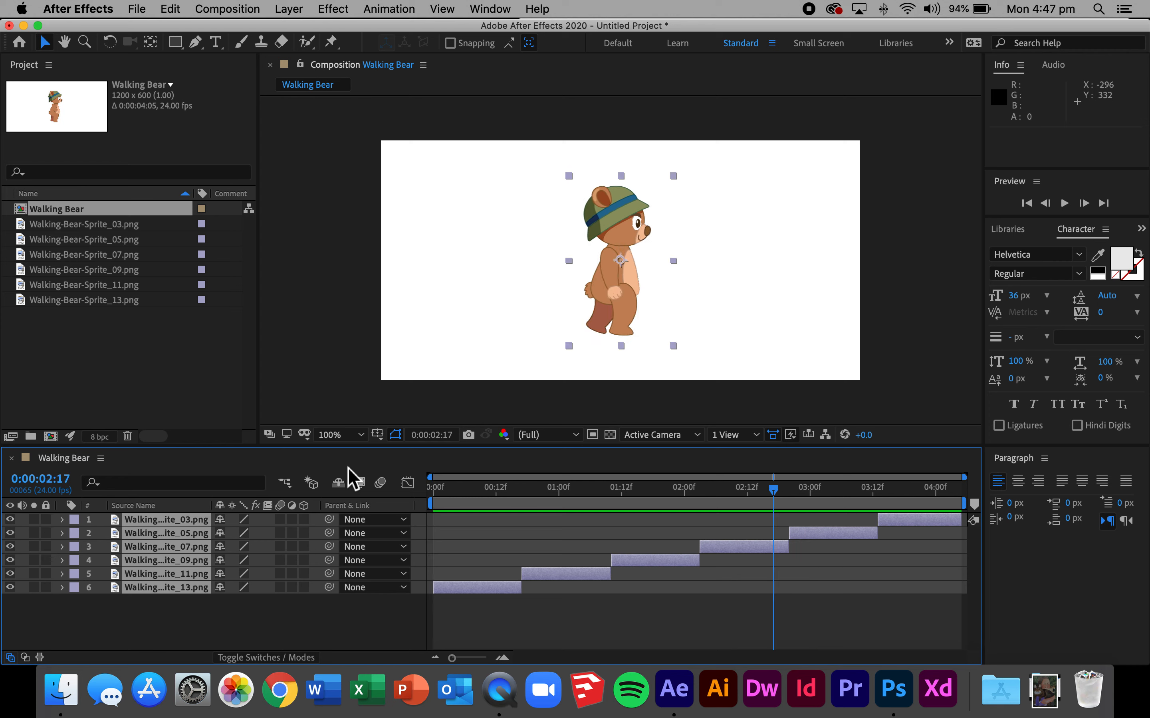
pyautogui.moveTo(769, 561)
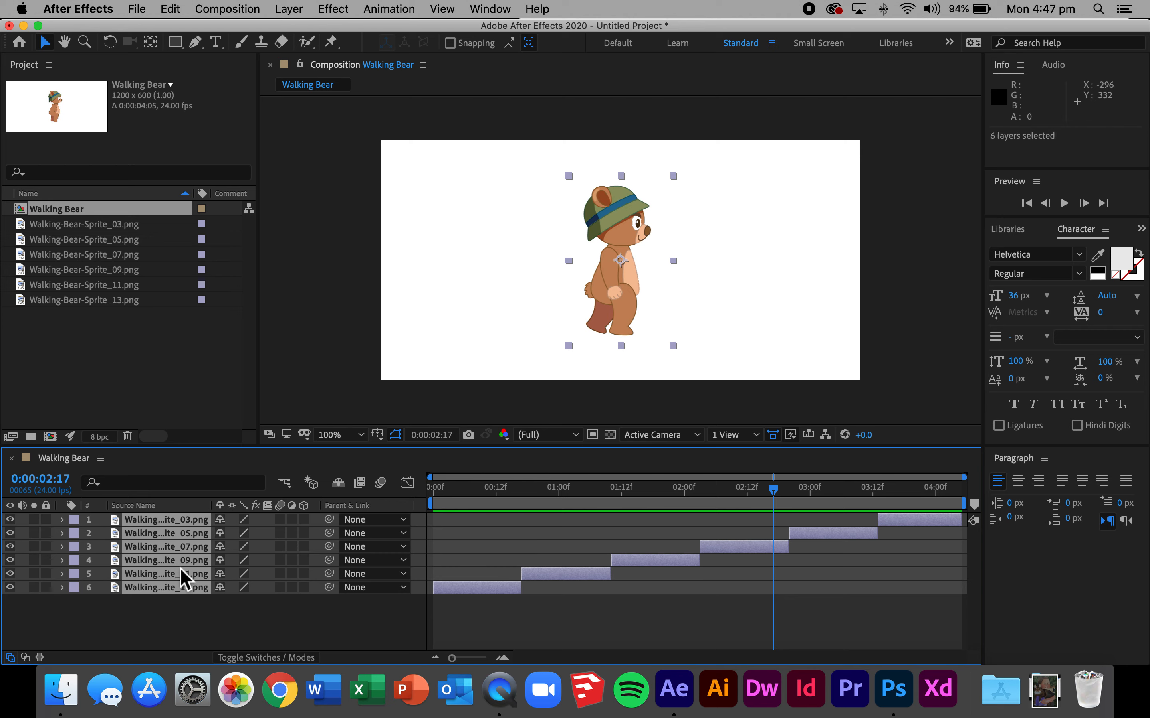
pyautogui.click(176, 623)
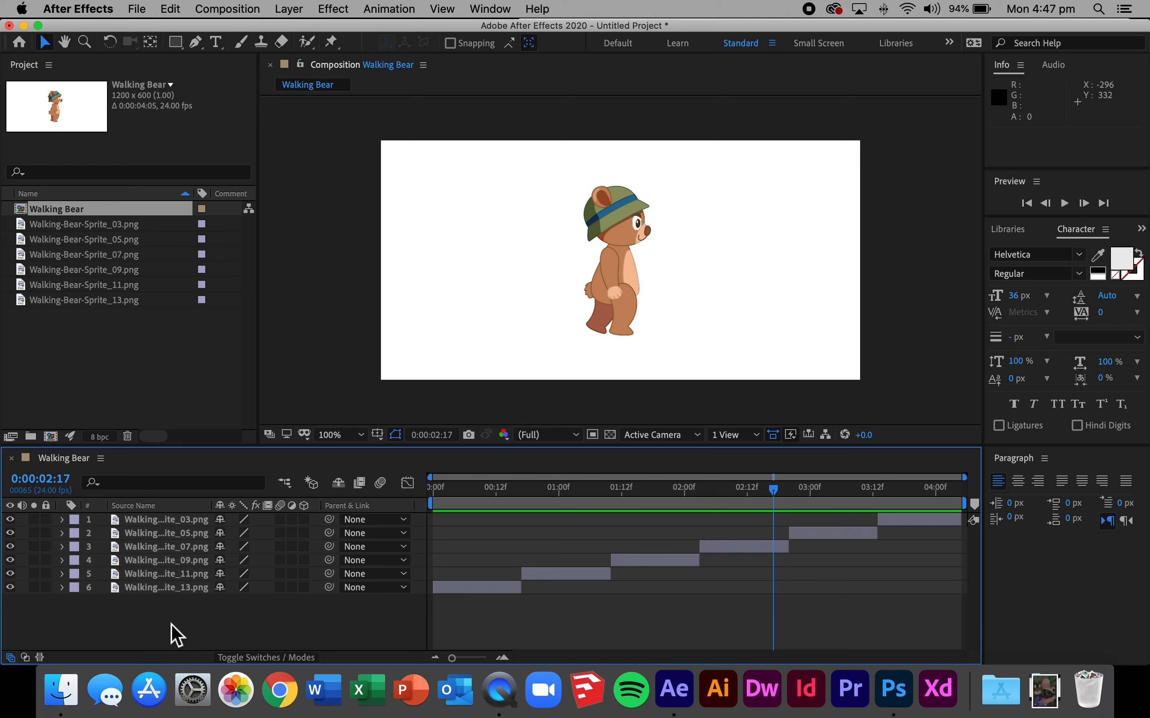
pyautogui.click(741, 546)
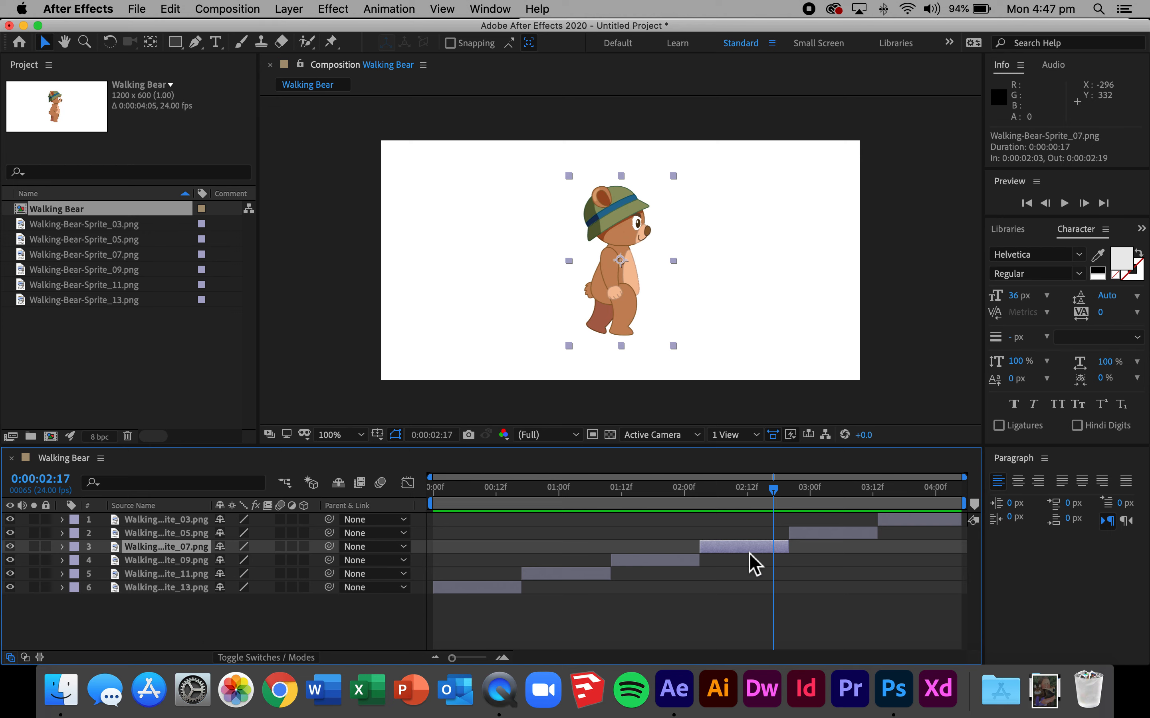
pyautogui.moveTo(631, 557)
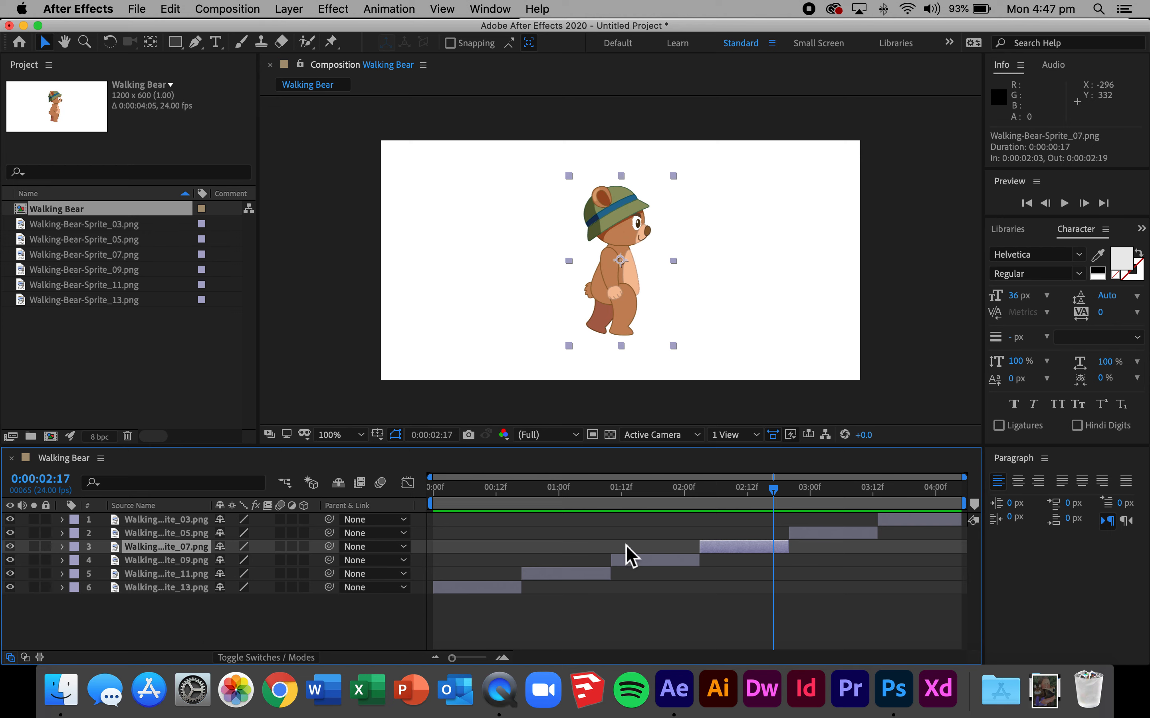
pyautogui.moveTo(774, 486); pyautogui.dragTo(741, 486)
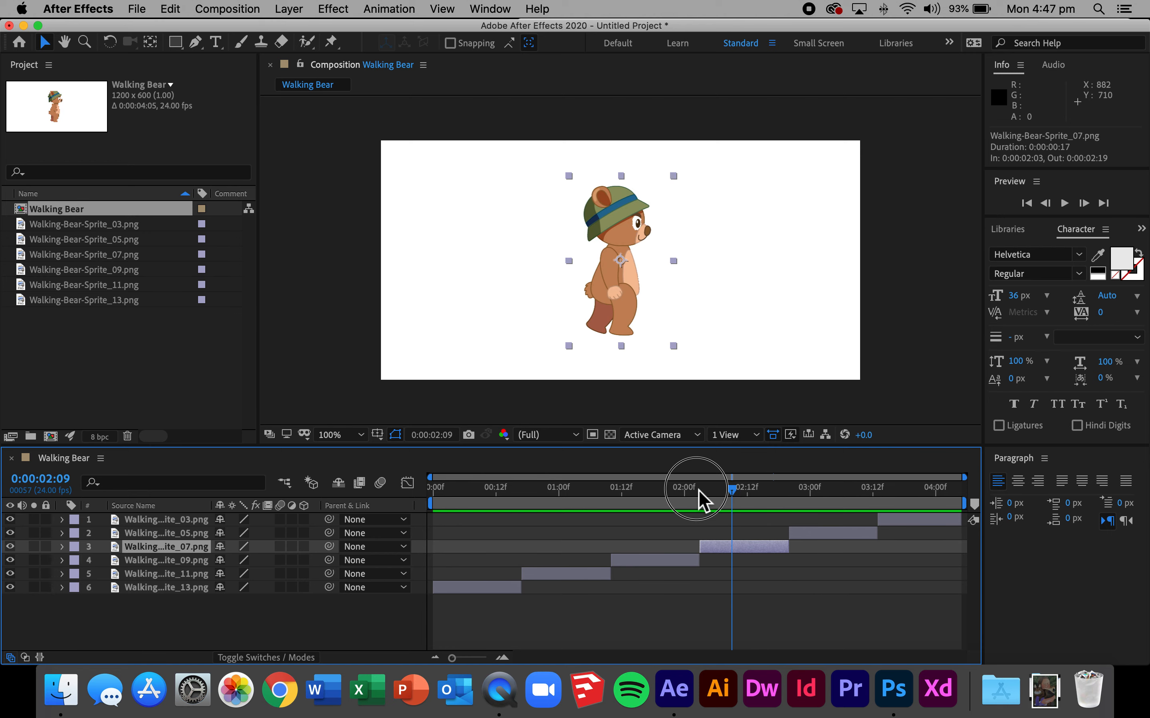
pyautogui.moveTo(696, 507); pyautogui.dragTo(741, 507)
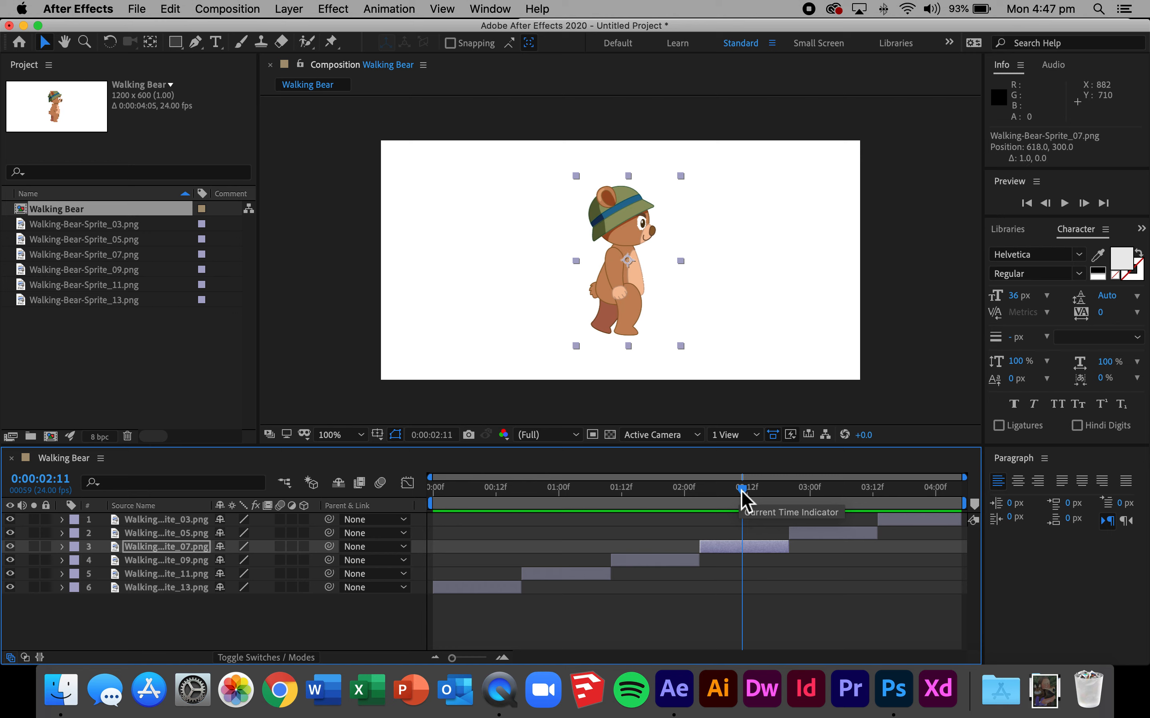
pyautogui.moveTo(619, 261); pyautogui.dragTo(635, 260)
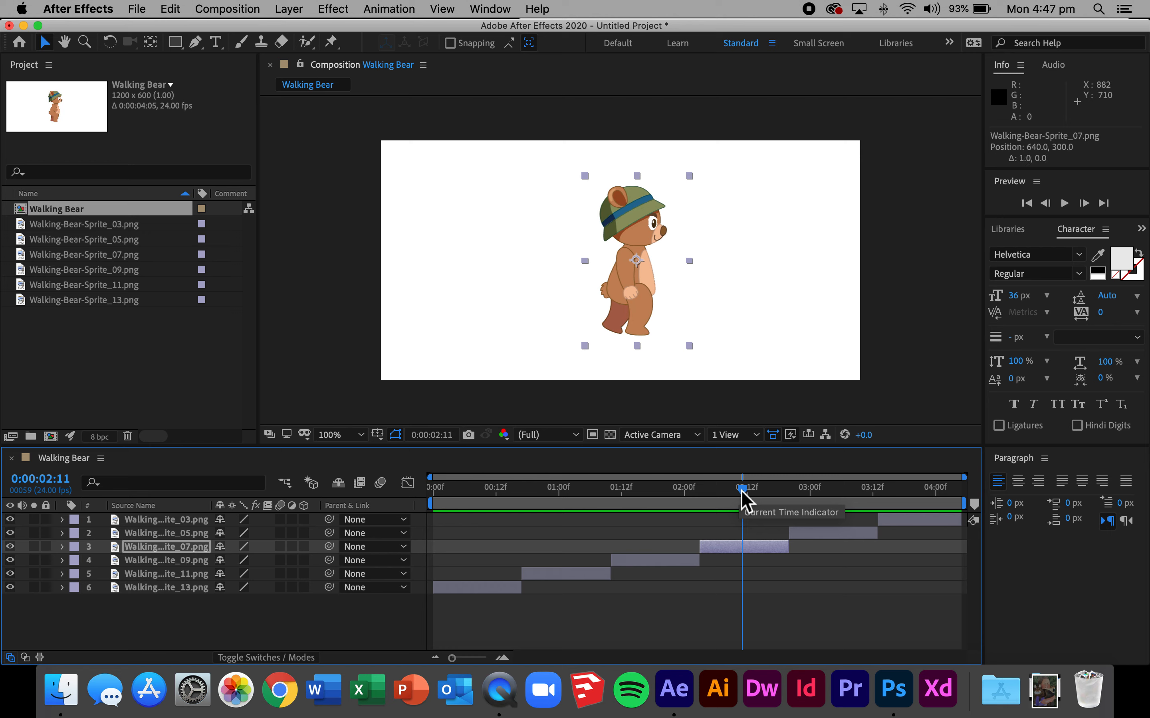
pyautogui.moveTo(742, 489); pyautogui.dragTo(684, 489)
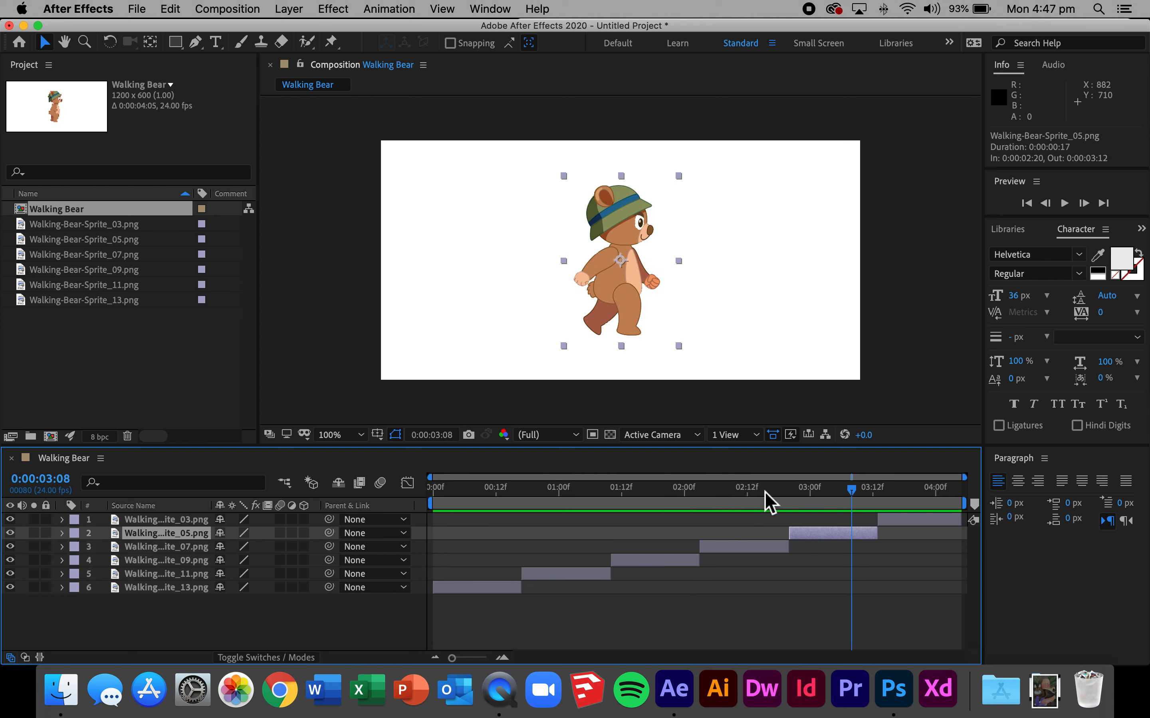
pyautogui.moveTo(619, 261); pyautogui.dragTo(642, 242)
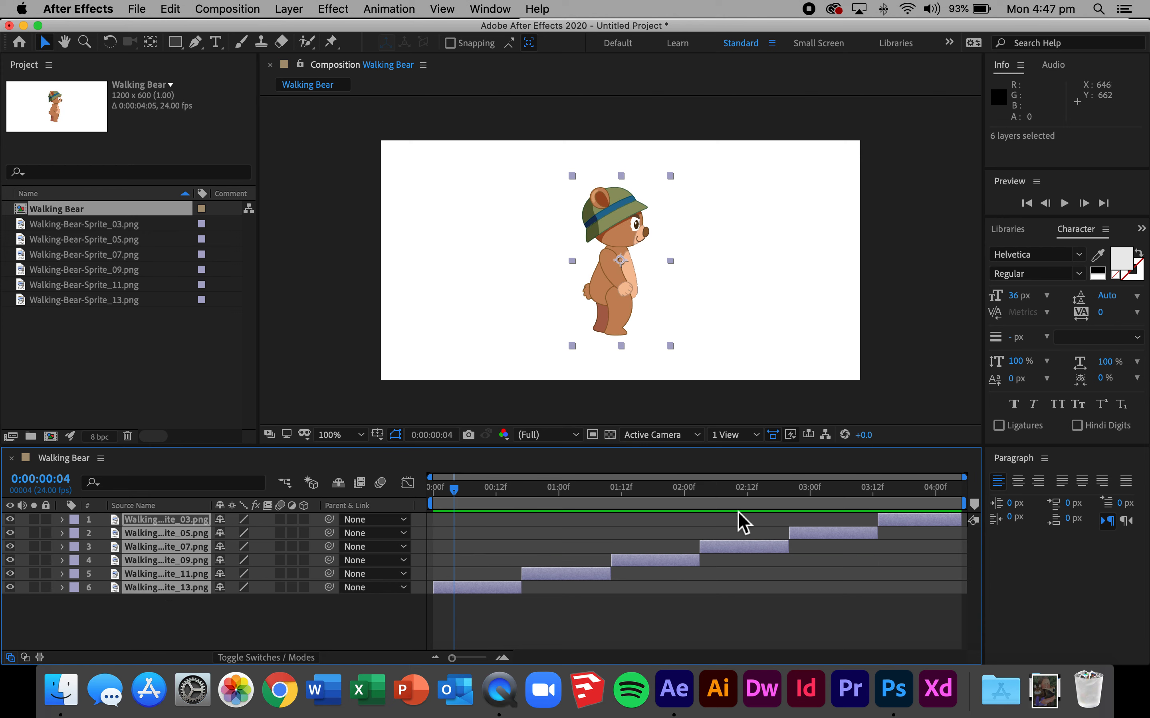
pyautogui.moveTo(624, 552)
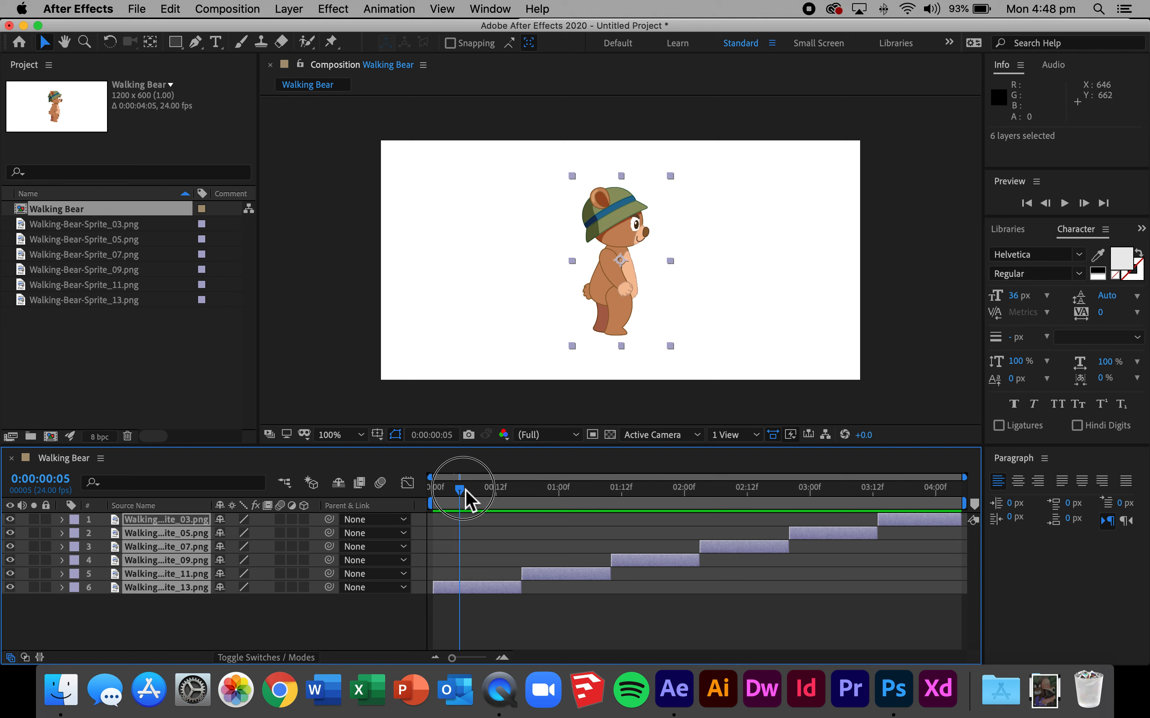
pyautogui.moveTo(459, 488); pyautogui.dragTo(526, 487)
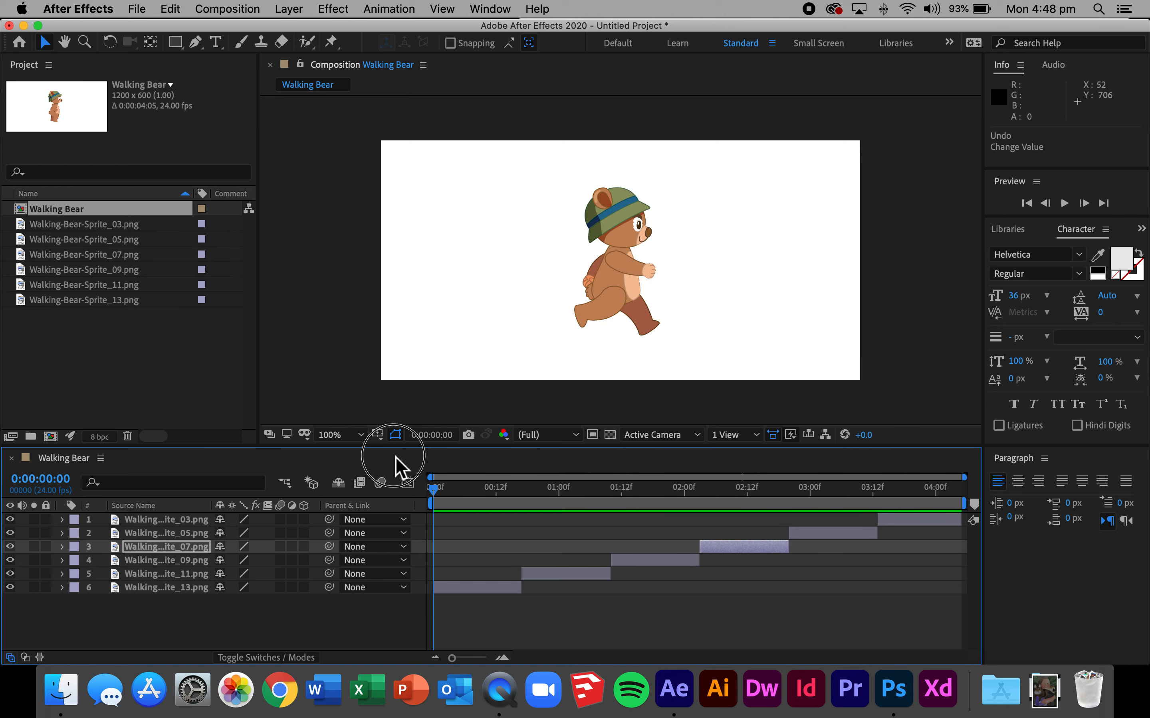
pyautogui.click(741, 487)
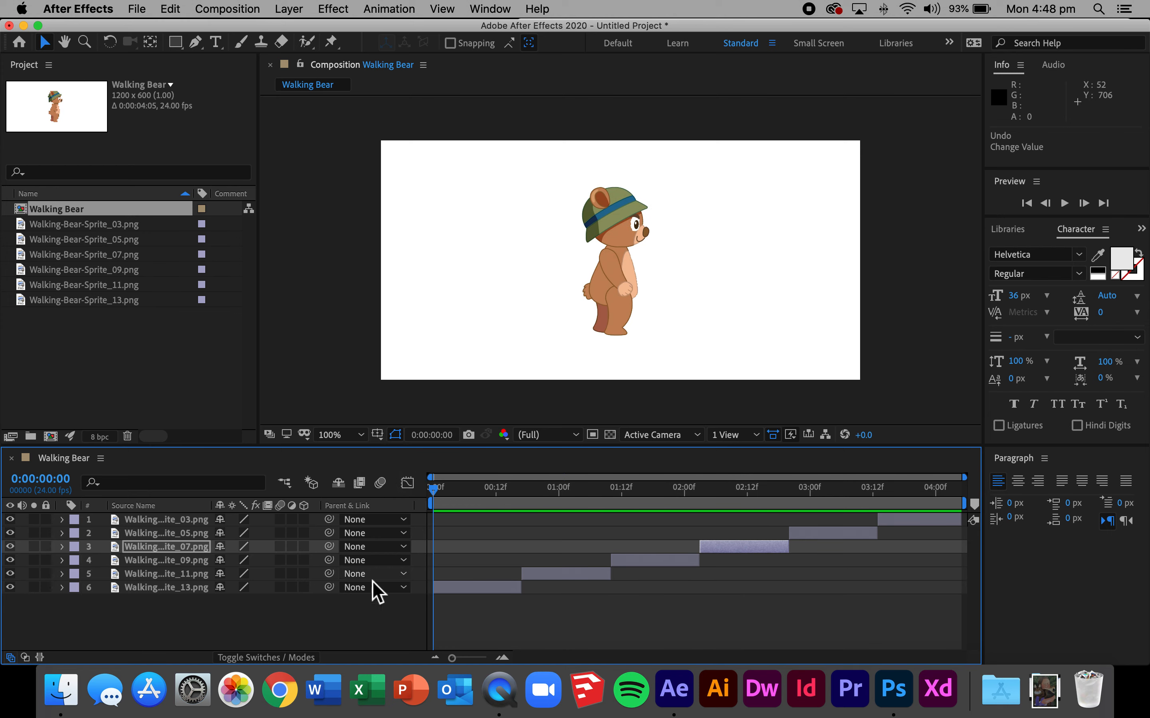
pyautogui.moveTo(122, 502)
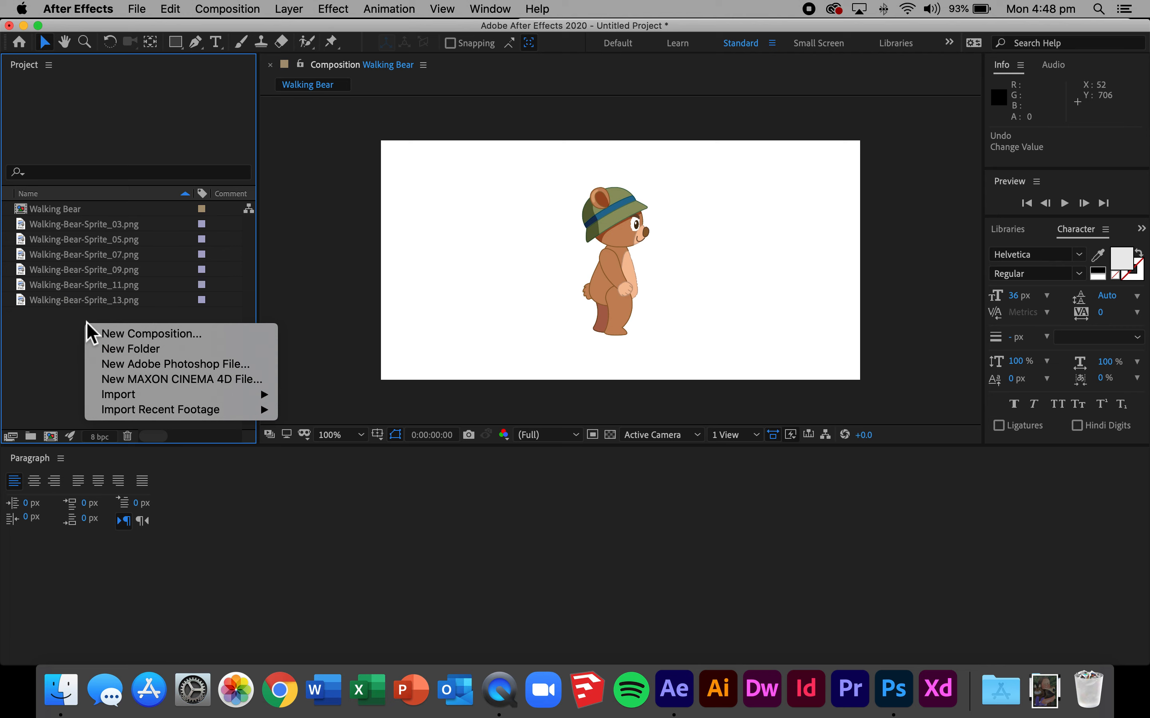
pyautogui.click(152, 334)
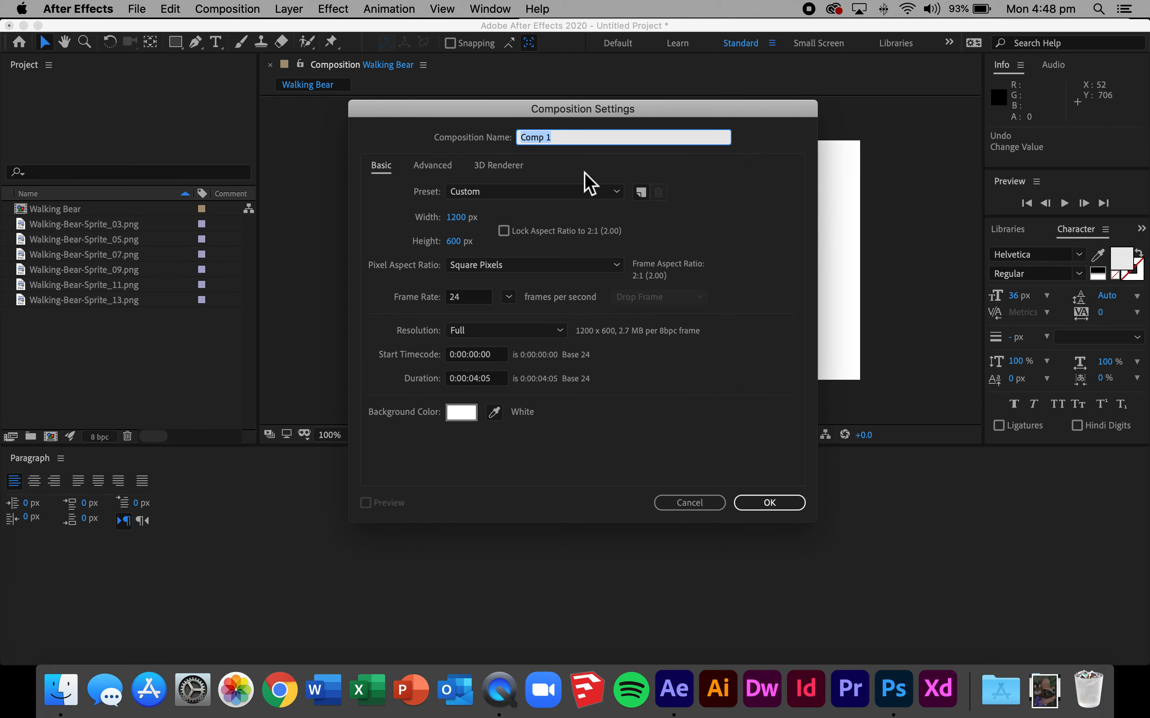
pyautogui.write('Walking')
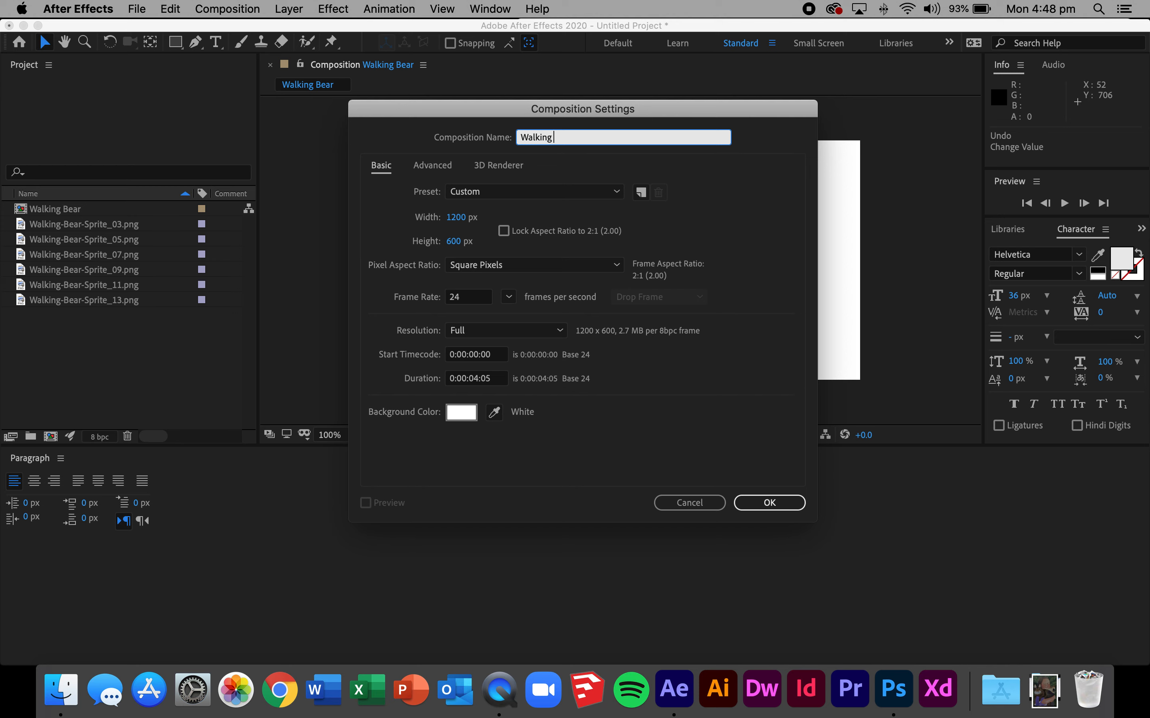
pyautogui.write('in the Woods')
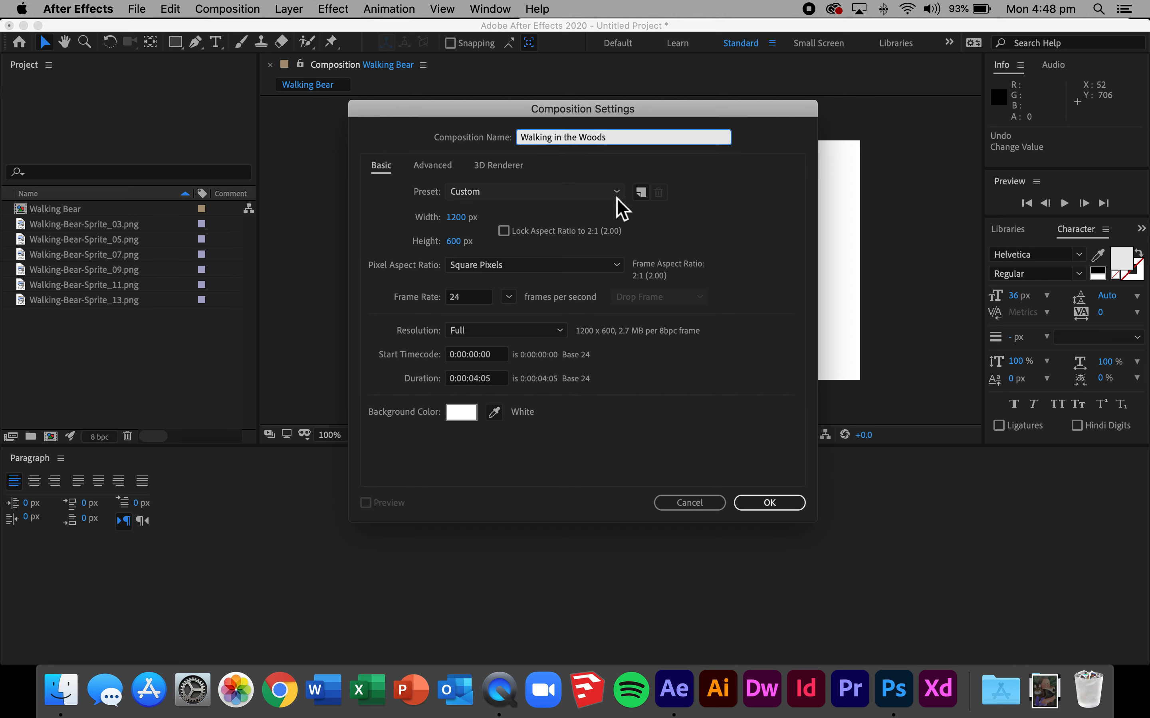
pyautogui.moveTo(482, 388)
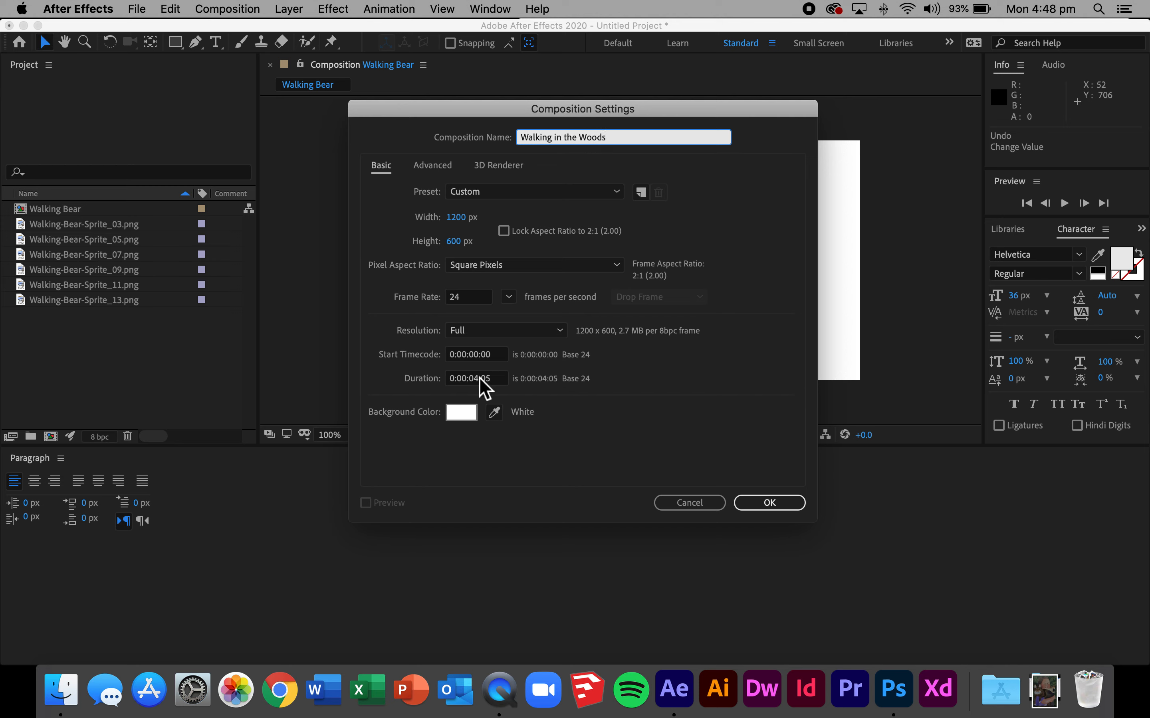
pyautogui.write('0:00:020:05')
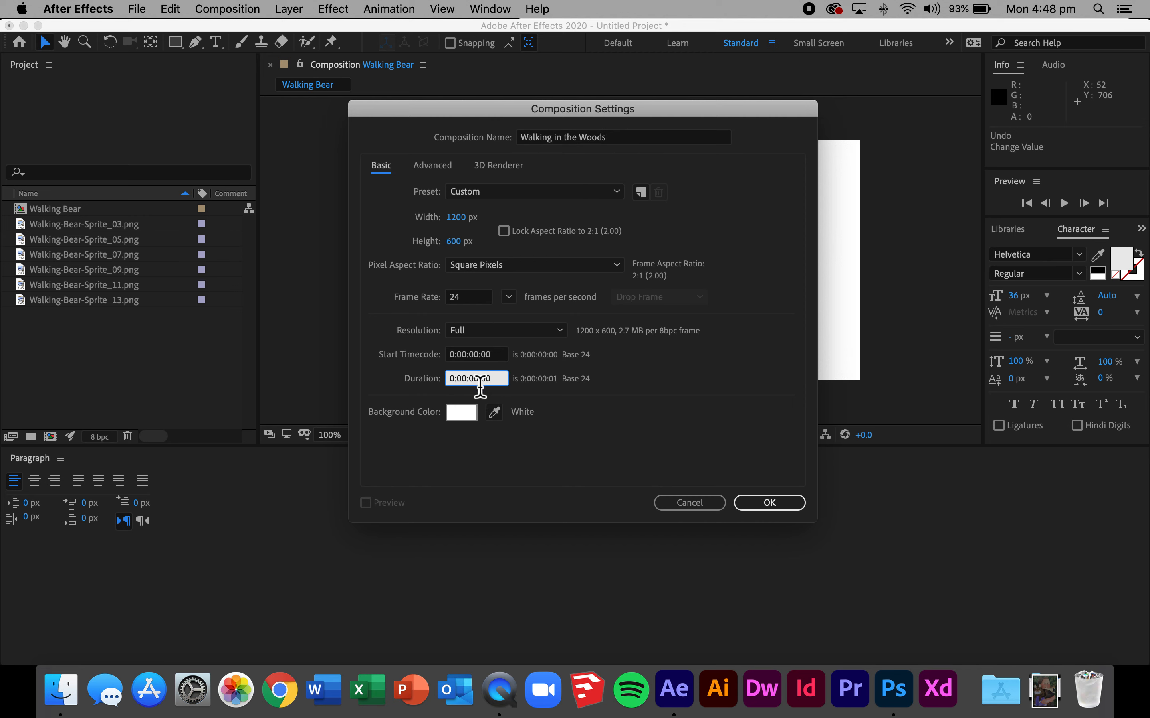
pyautogui.click(767, 502)
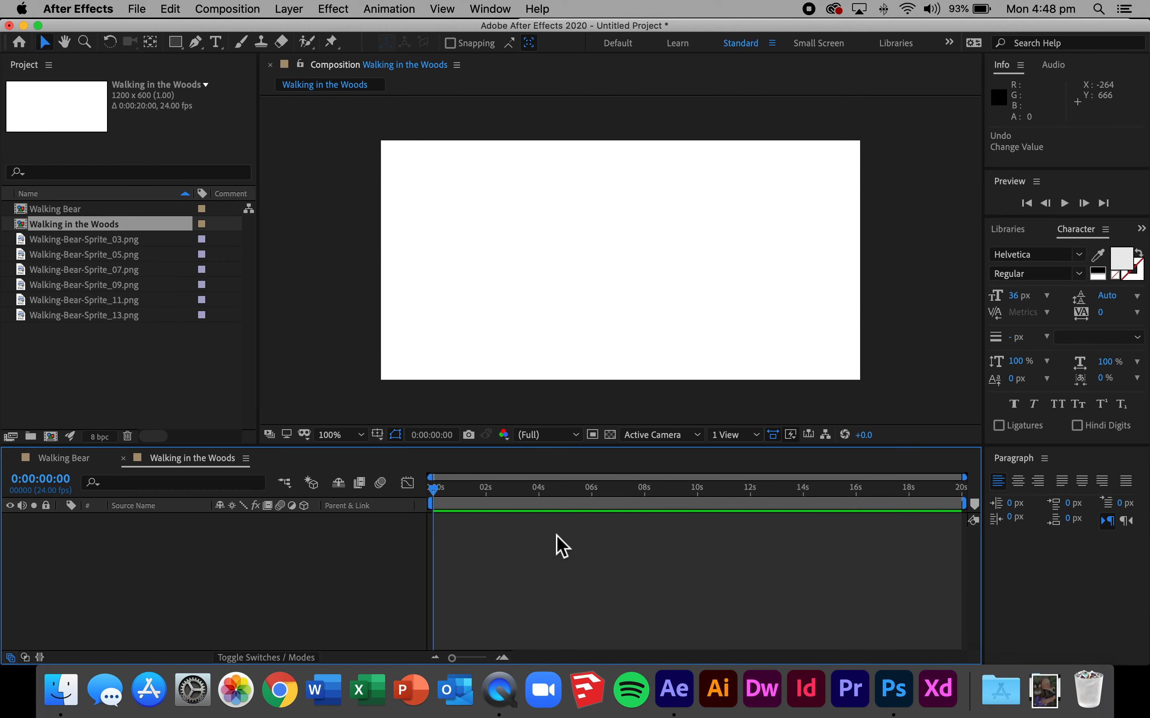
pyautogui.moveTo(48, 224)
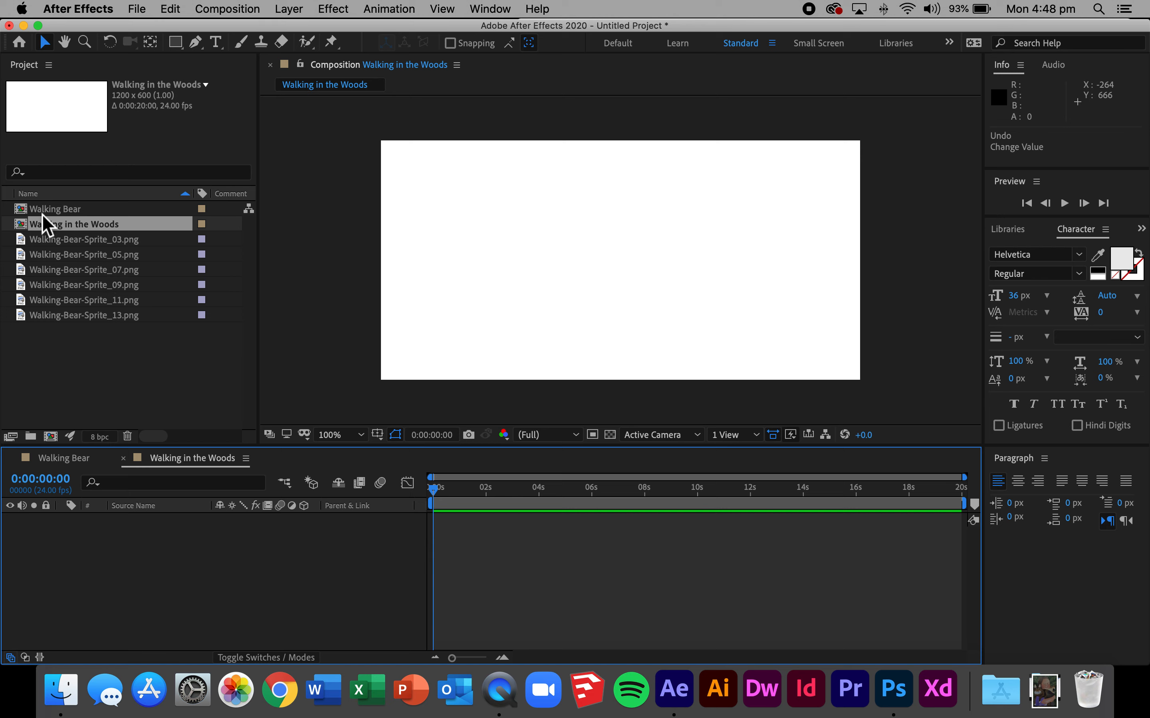
# Drop Walking Bear into the Walking in the Woods timeline, undoing the extra pasted copies.
pyautogui.moveTo(55, 210); pyautogui.dragTo(139, 565)
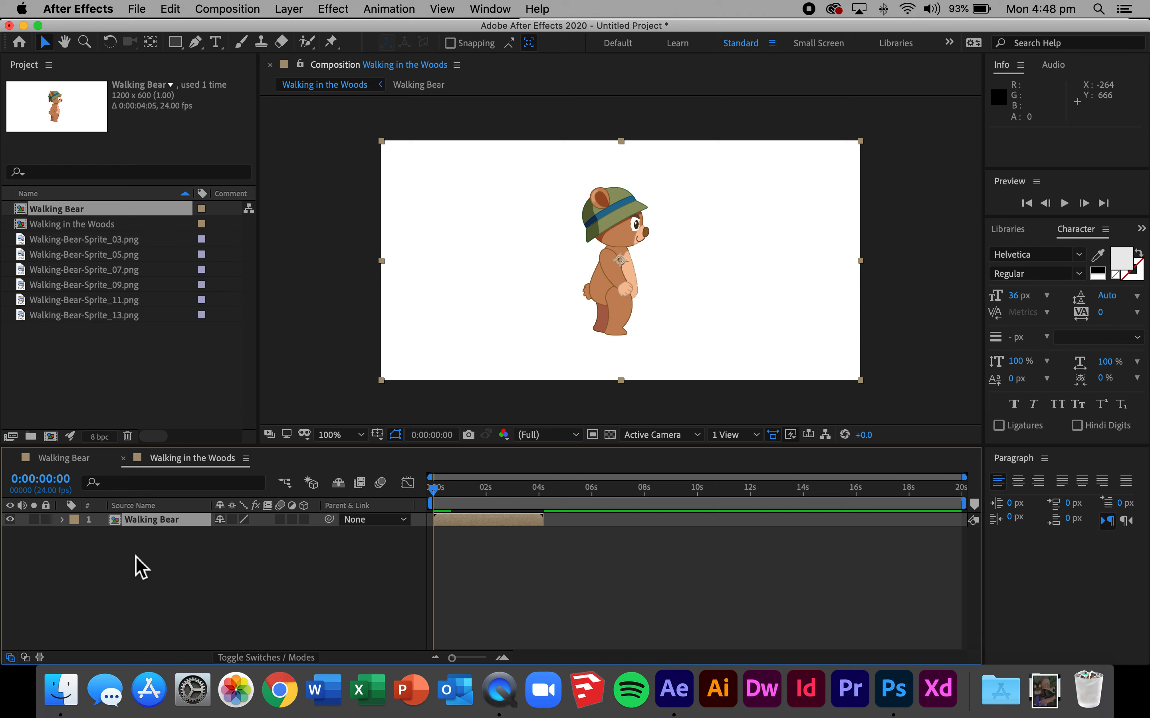
pyautogui.moveTo(404, 543)
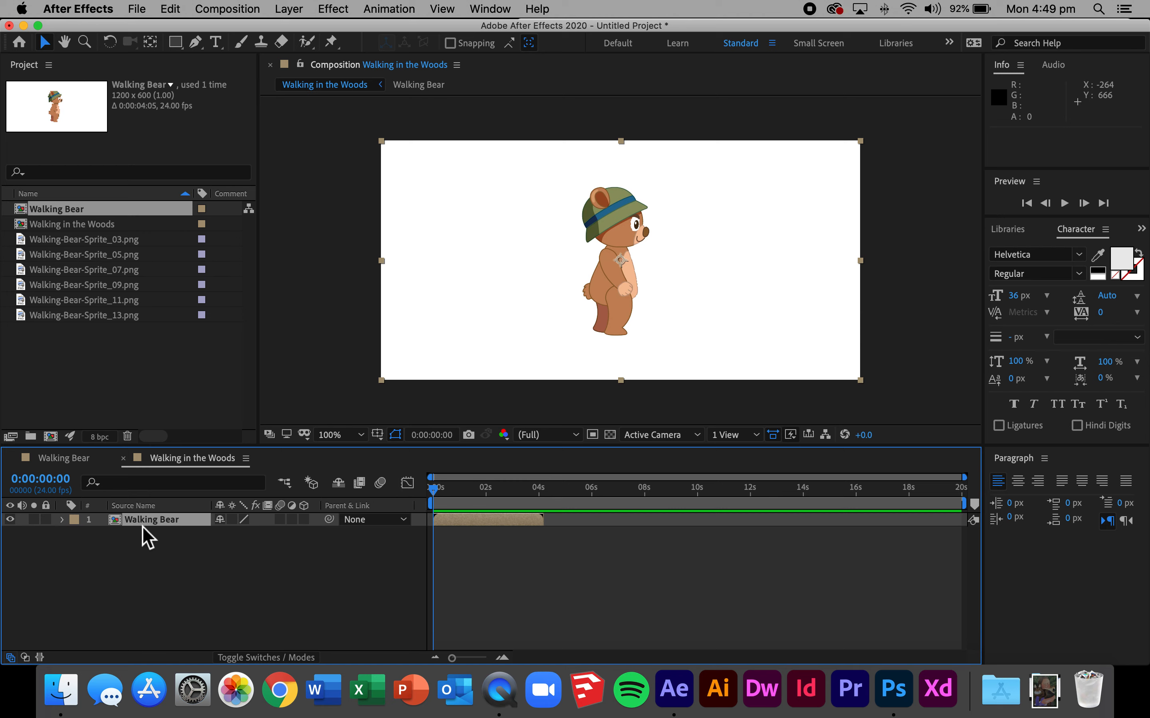
pyautogui.press('cmd+v')
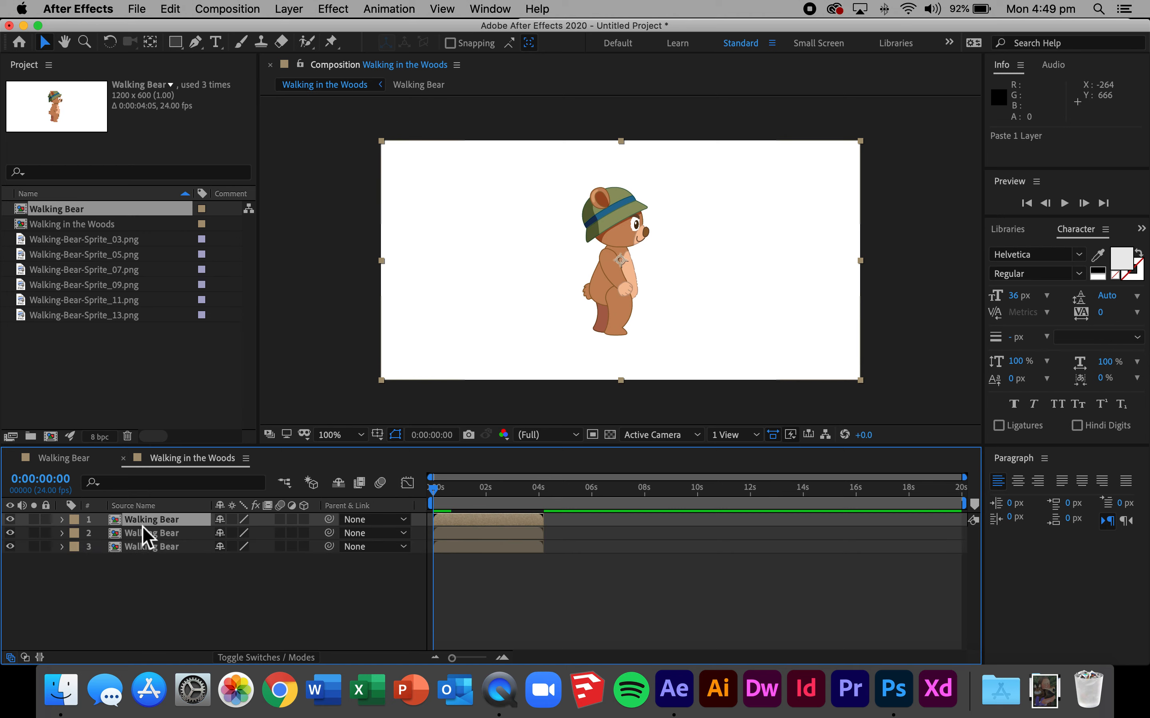
pyautogui.press('cmd+v')
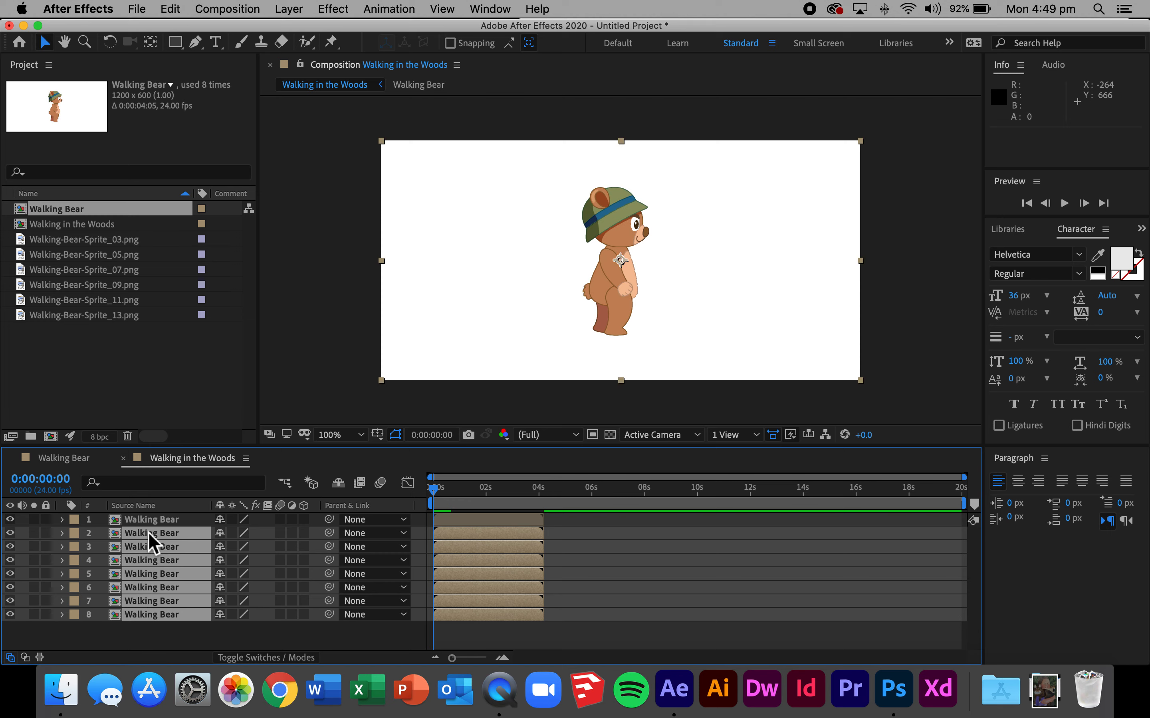
pyautogui.click(418, 84)
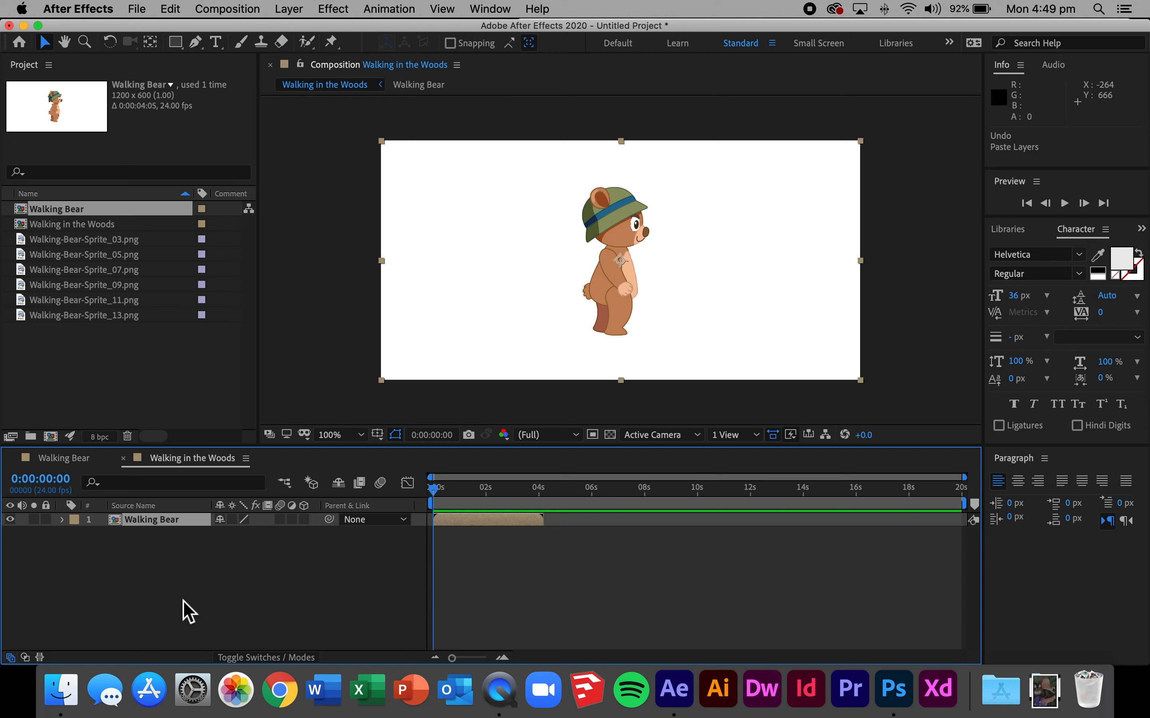
pyautogui.moveTo(139, 527)
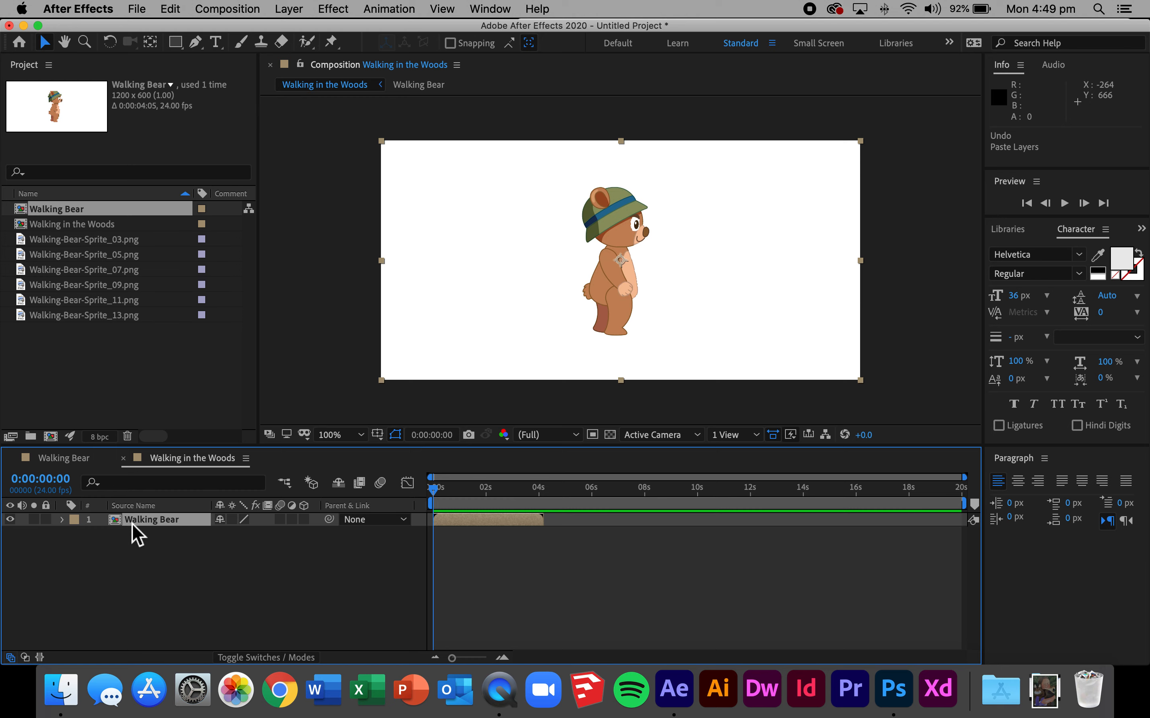
# Enable Time Remapping on the bear layer and drag its out point to the 20-second end.
pyautogui.rightClick(151, 519)
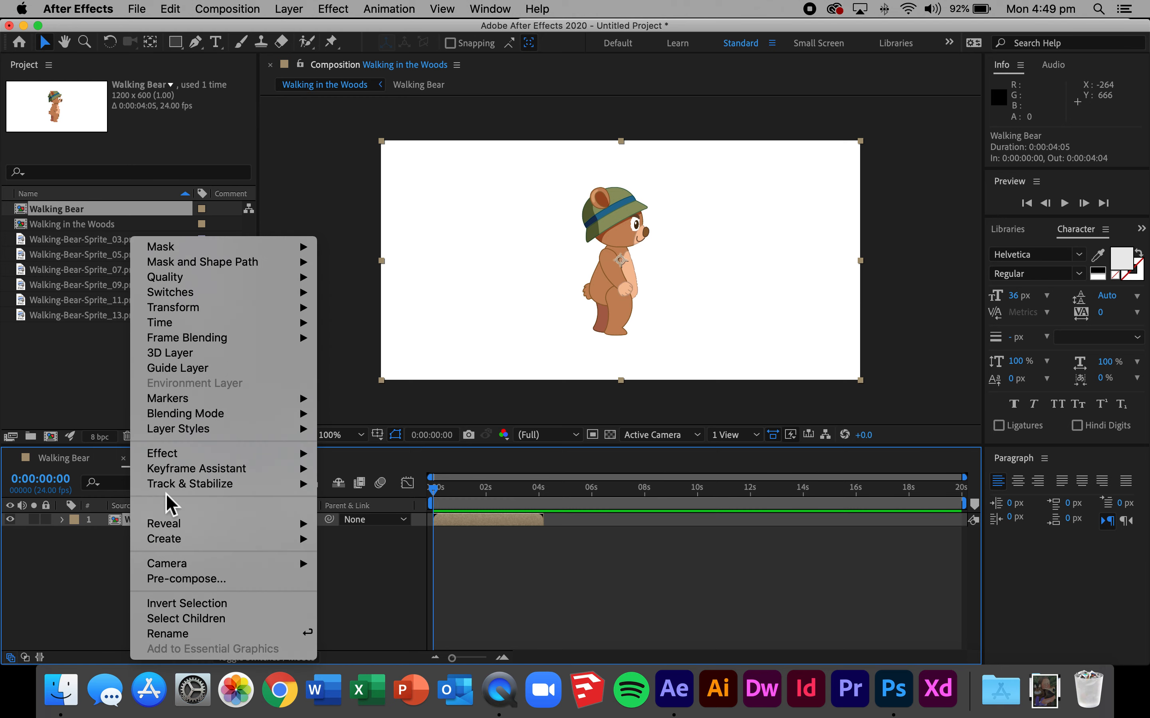
pyautogui.moveTo(173, 323)
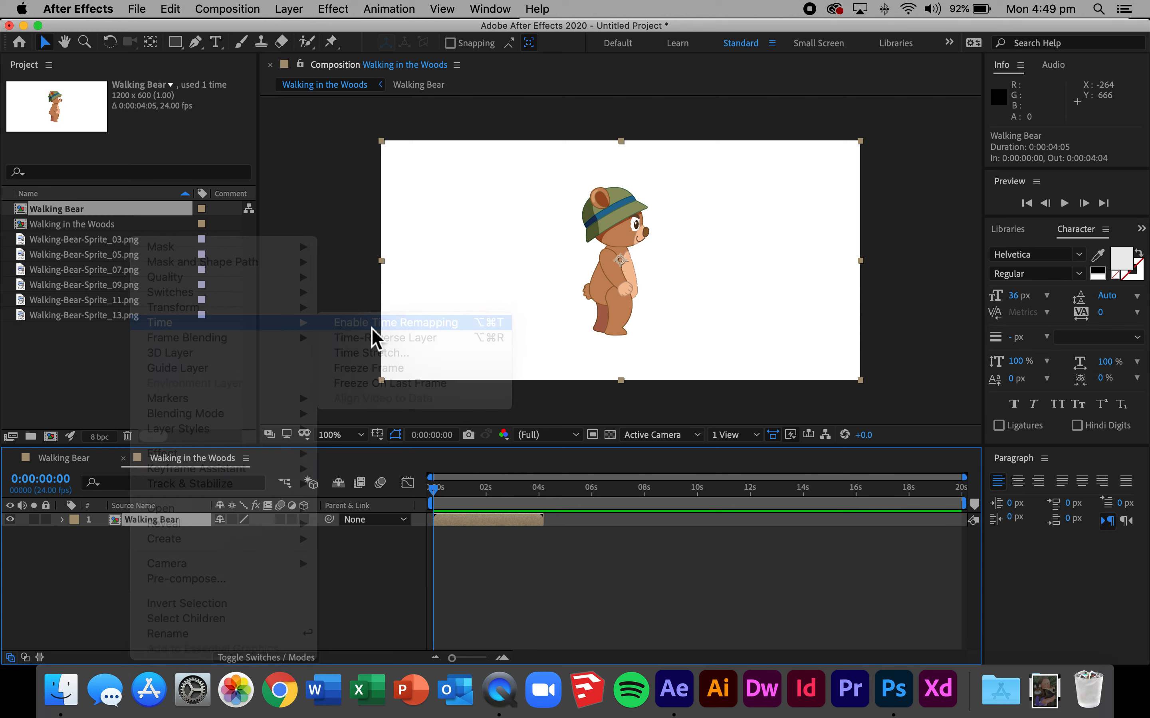
pyautogui.click(395, 322)
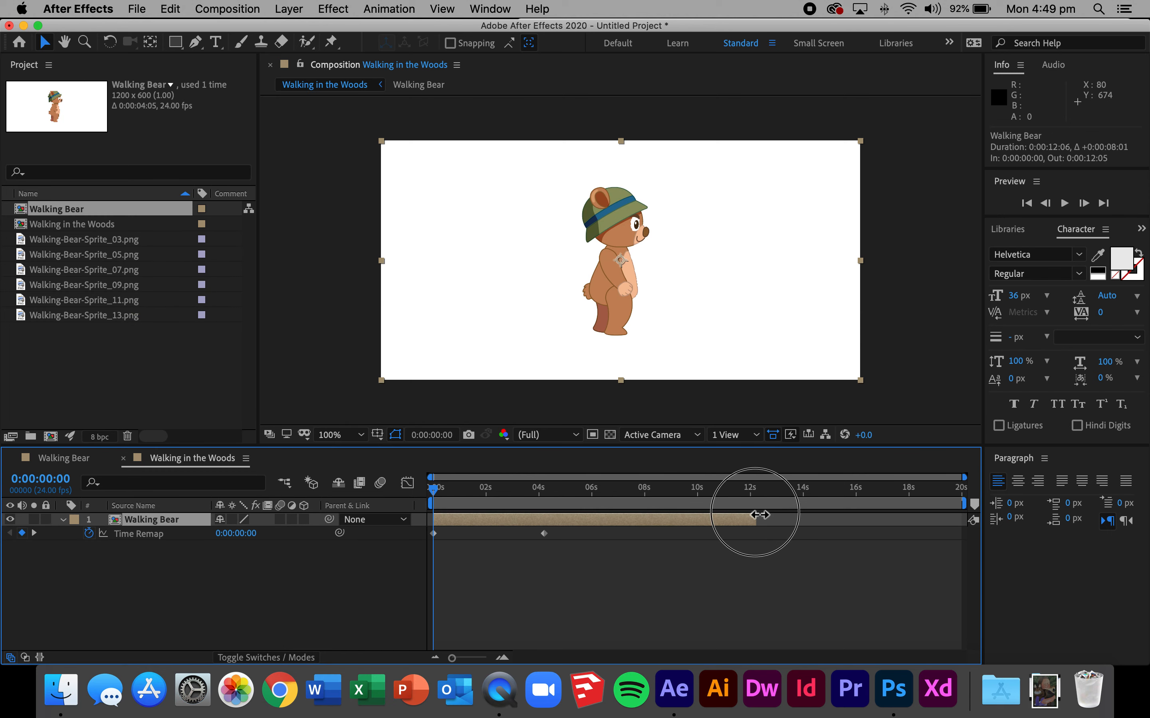
pyautogui.moveTo(753, 519); pyautogui.dragTo(961, 518)
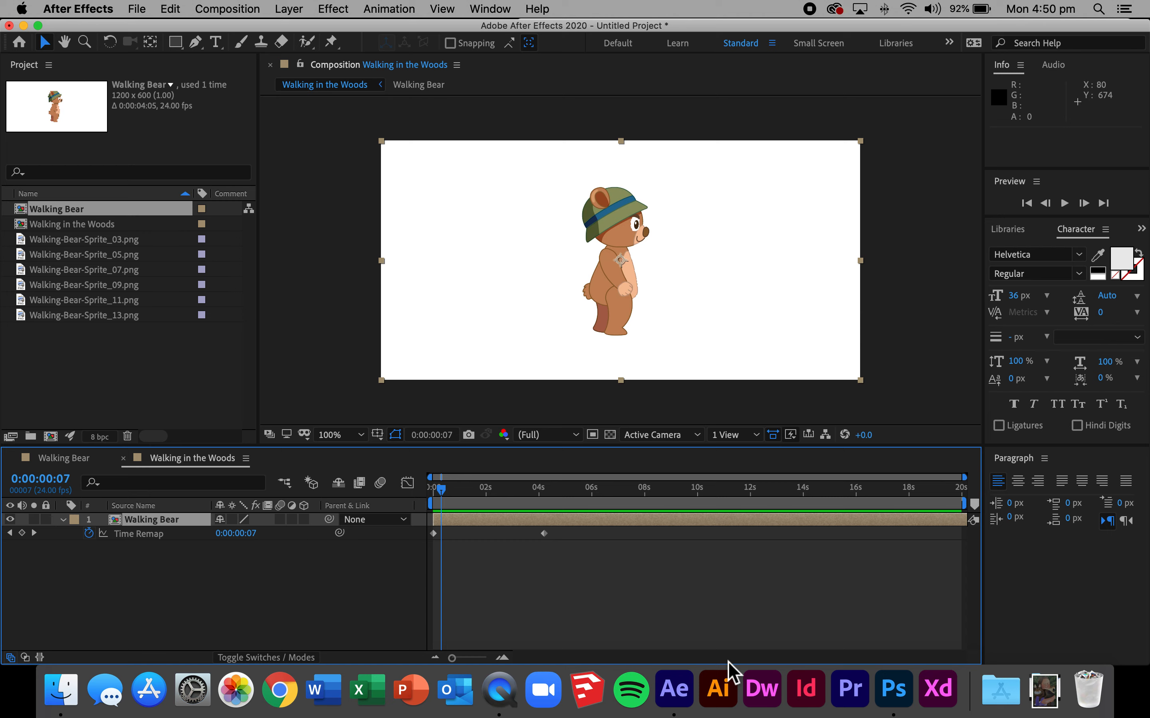
pyautogui.moveTo(349, 670)
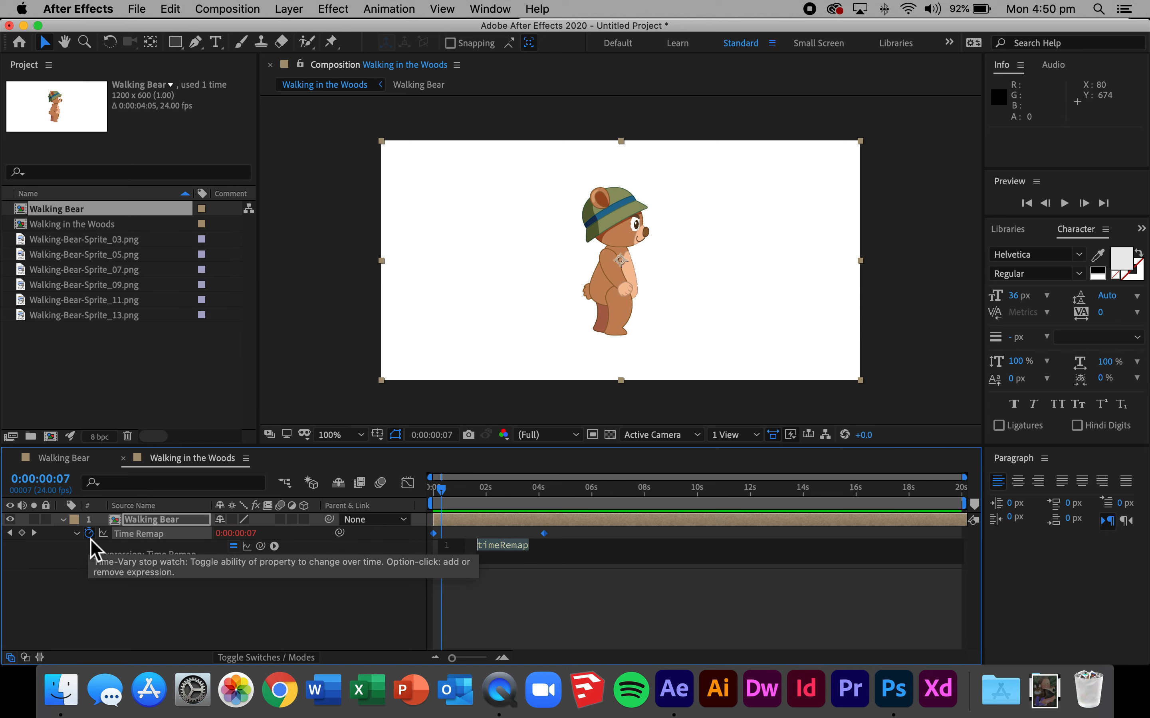
# Drive Time Remap with a loopOut("cycle") expression and preview the repeating walk.
pyautogui.click(502, 544)
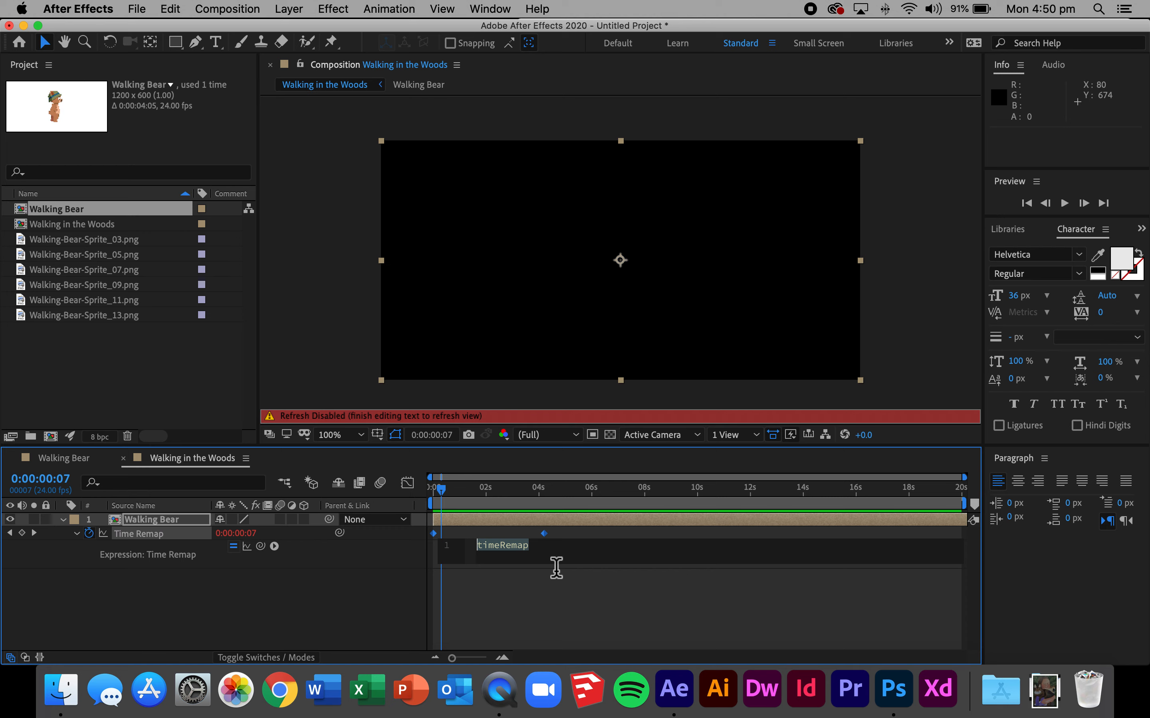
pyautogui.write('loopOut("cycle')
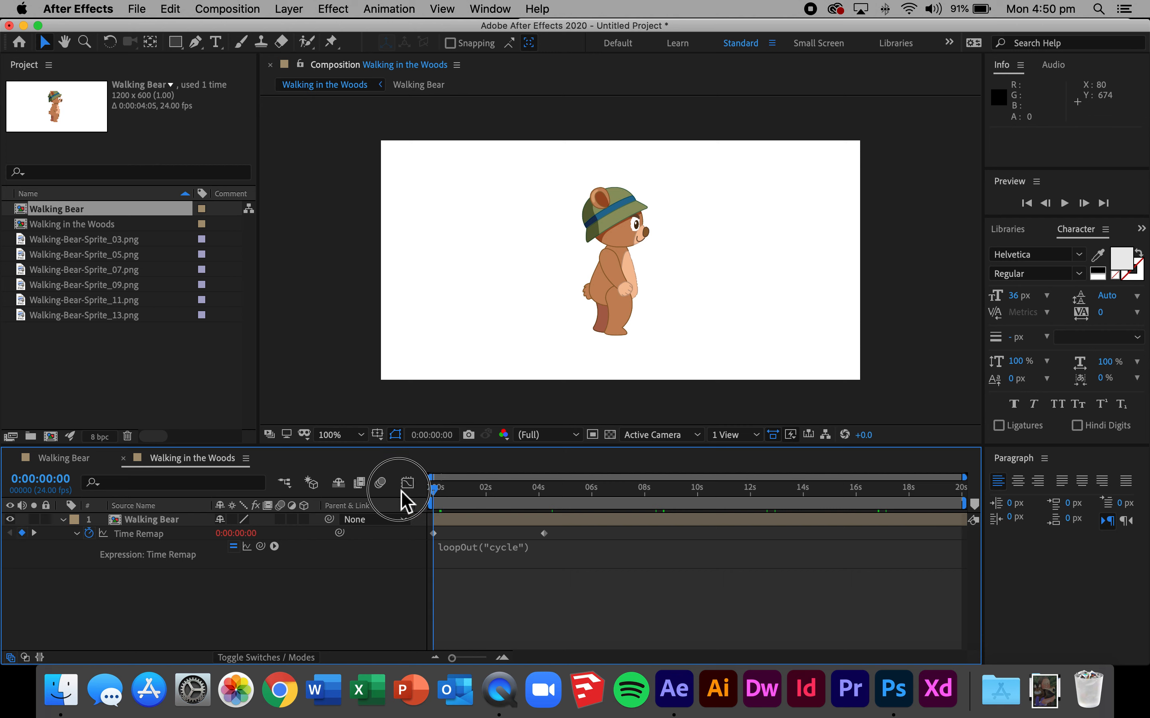
pyautogui.moveTo(406, 483)
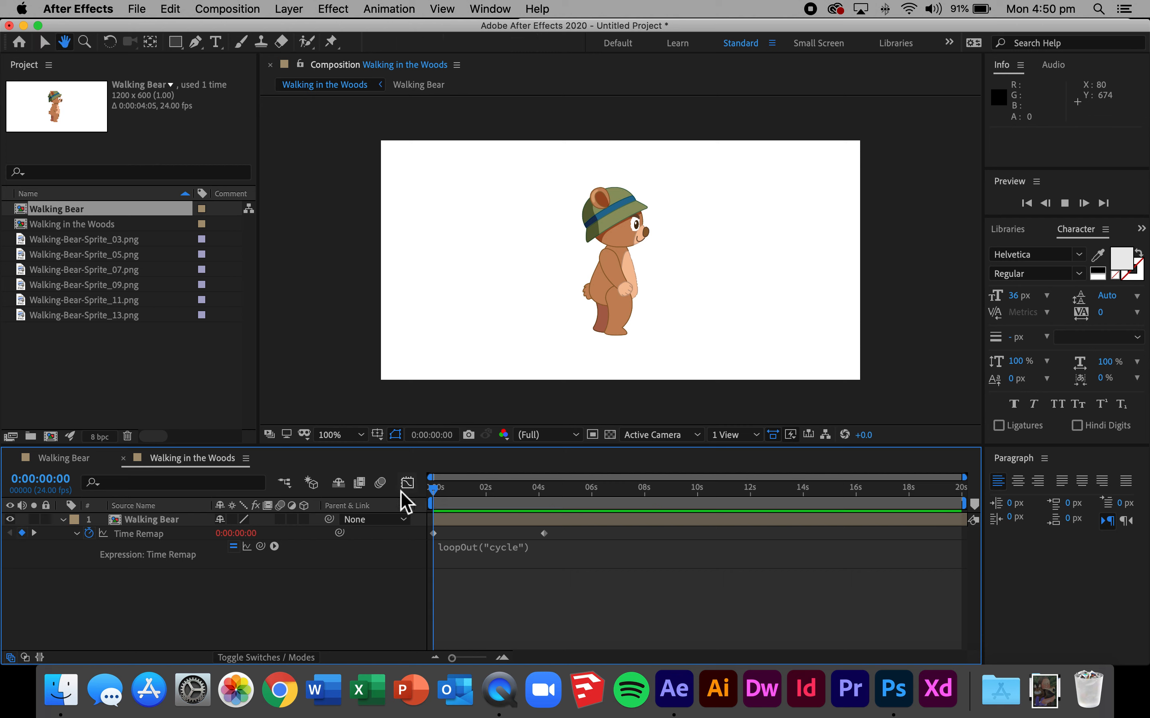
pyautogui.press('Space')
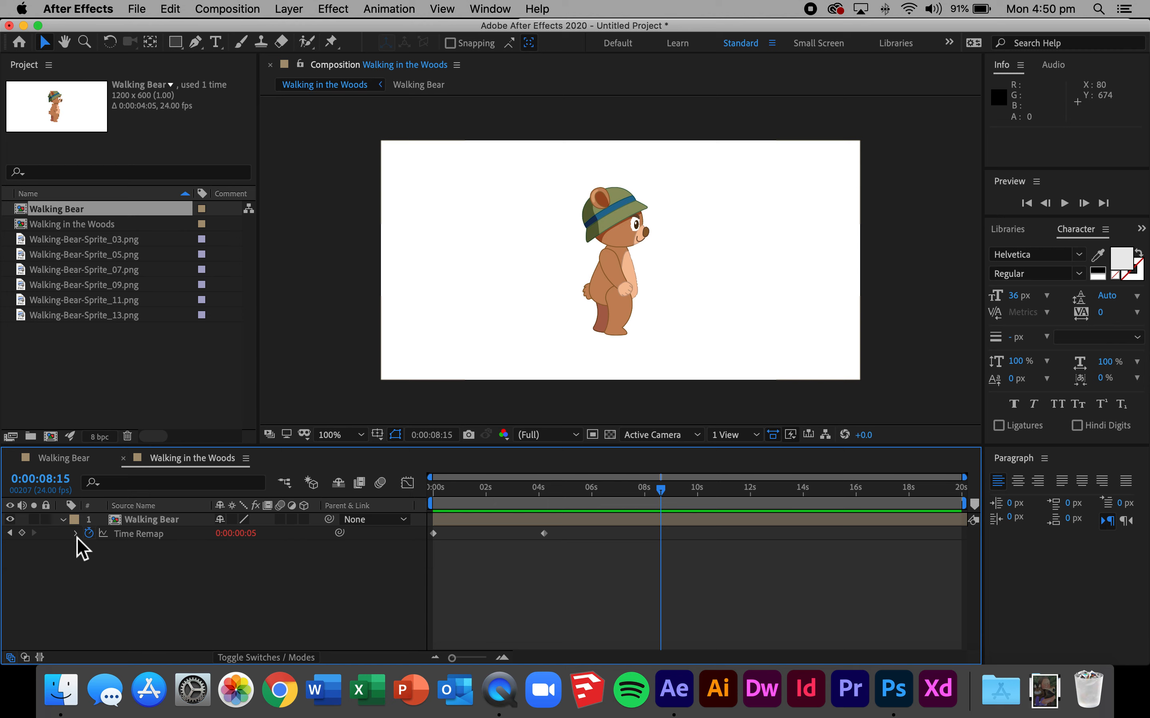
pyautogui.moveTo(392, 522)
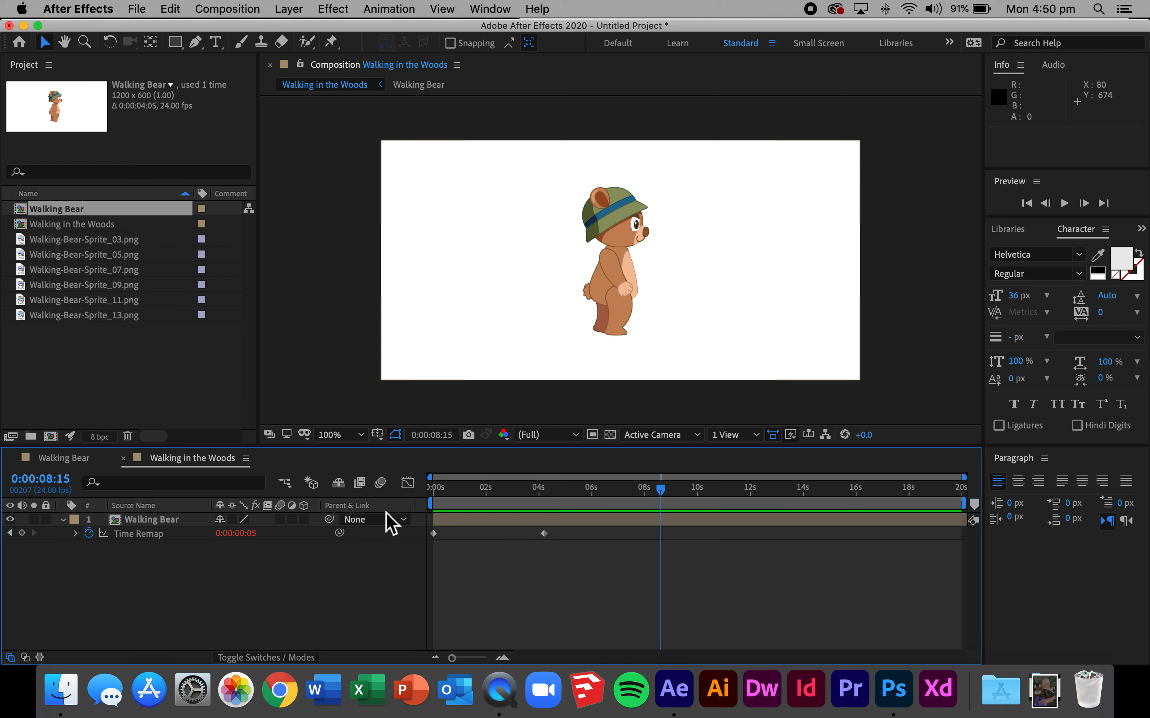
# Scale the bear layer to 41% and position it just outside the frame's left edge.
pyautogui.click(151, 519)
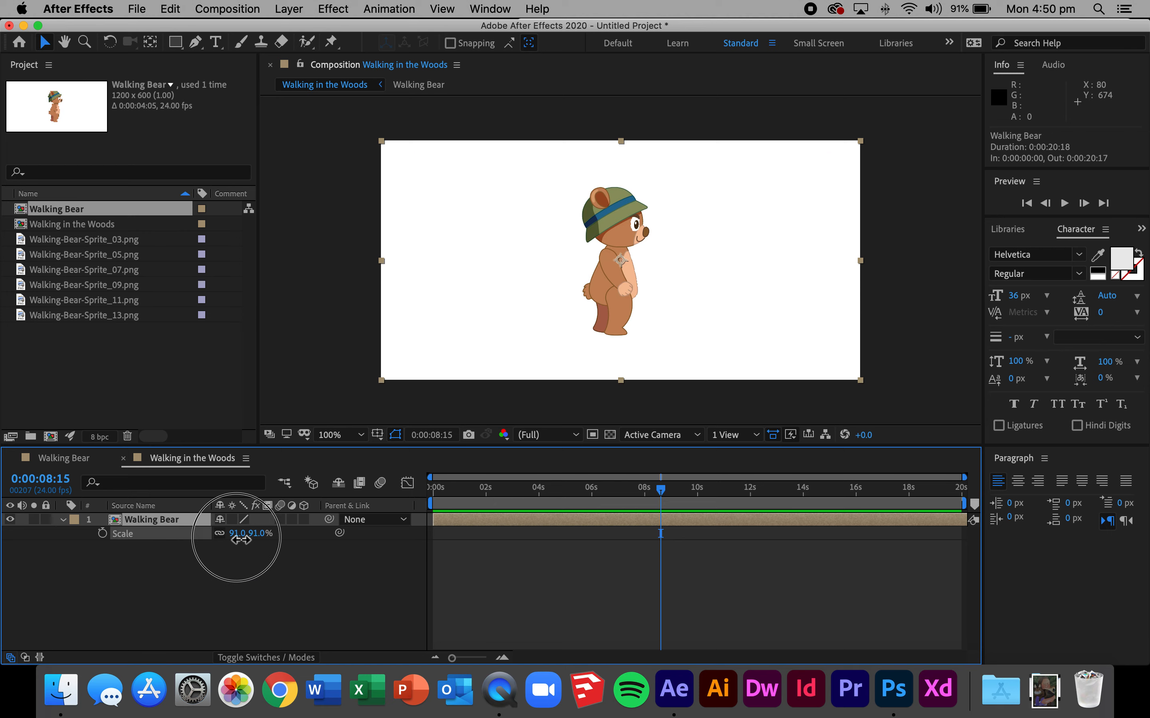
pyautogui.moveTo(242, 533); pyautogui.dragTo(180, 533)
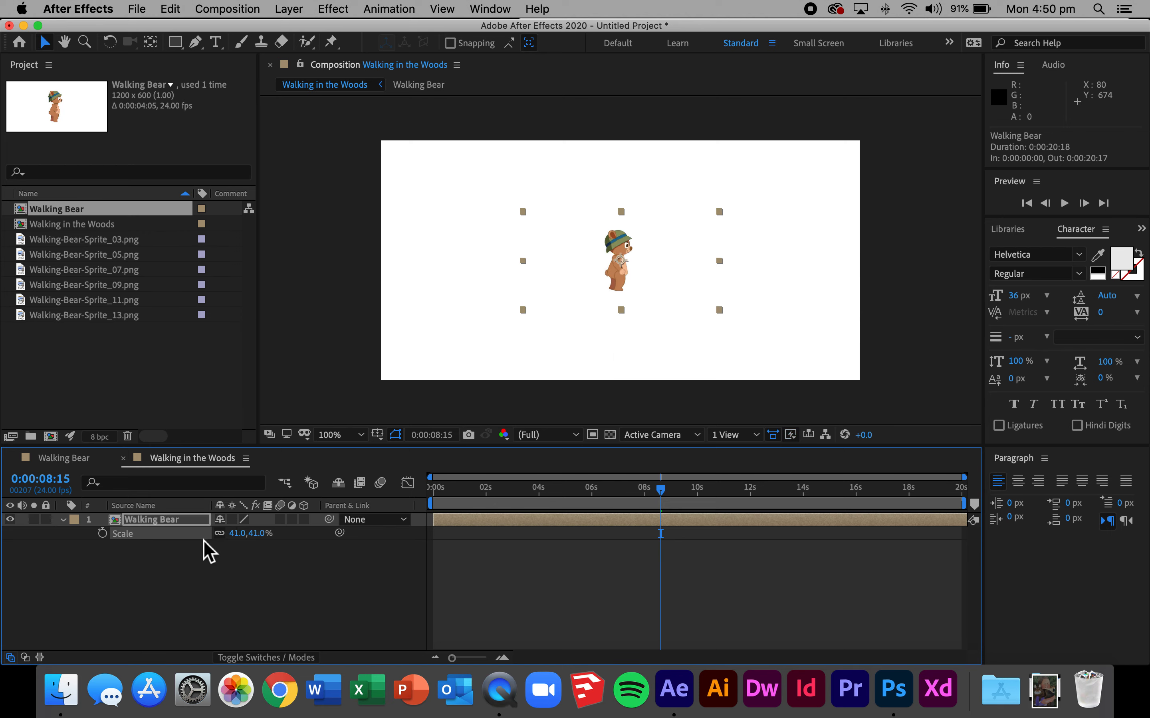
pyautogui.moveTo(619, 260); pyautogui.dragTo(410, 326)
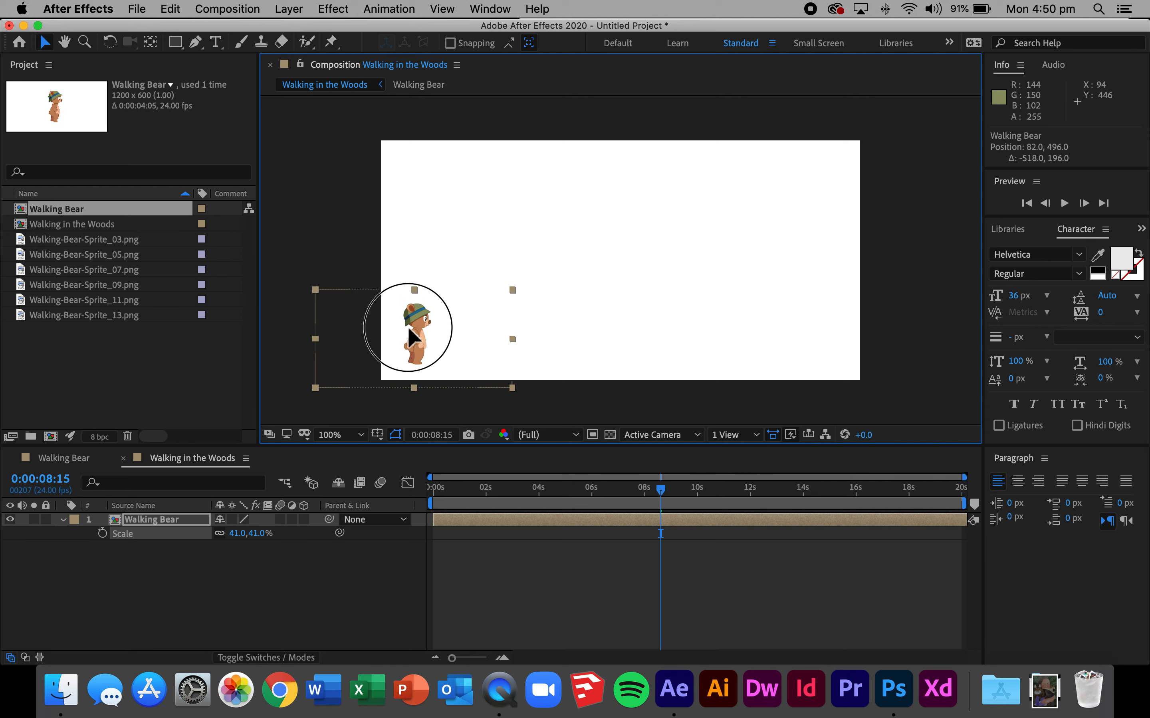
pyautogui.moveTo(412, 328); pyautogui.dragTo(392, 345)
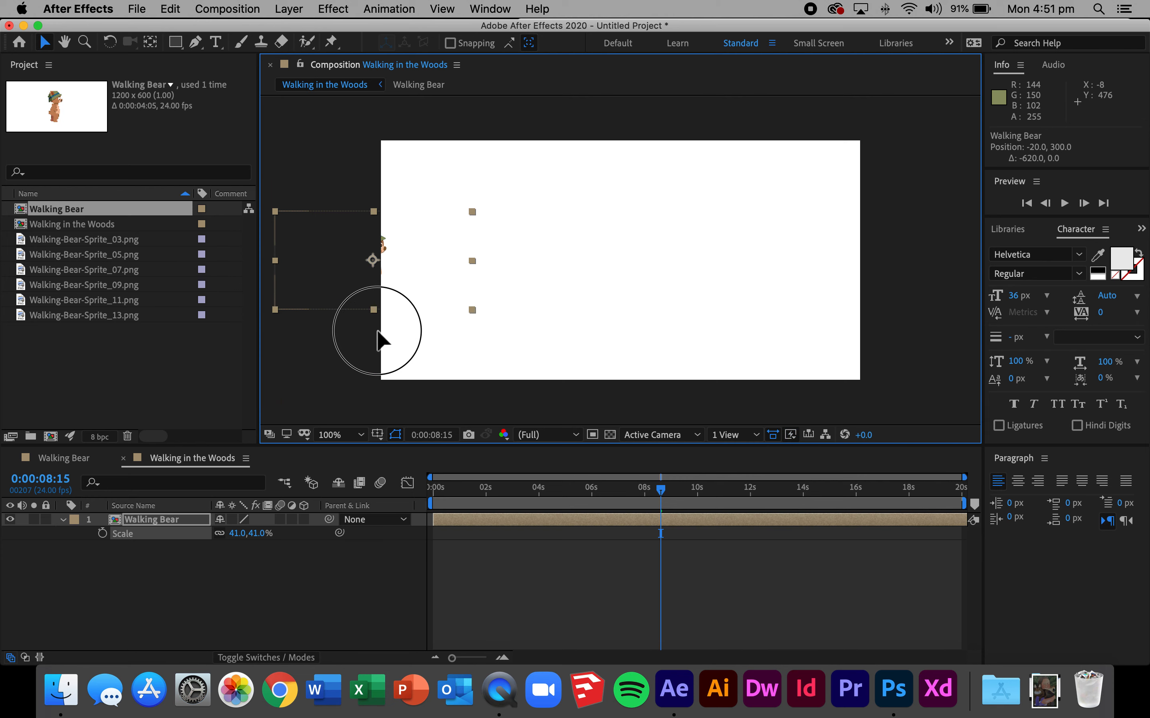
pyautogui.moveTo(380, 341); pyautogui.dragTo(396, 341)
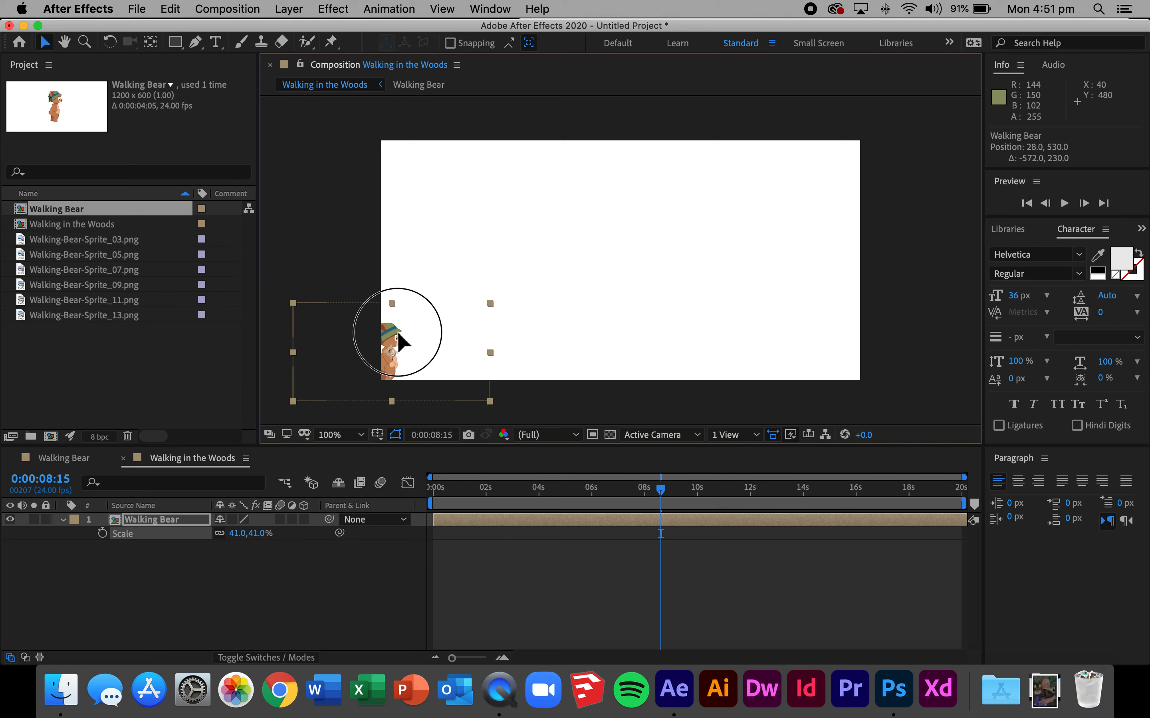
pyautogui.moveTo(396, 341); pyautogui.dragTo(385, 350)
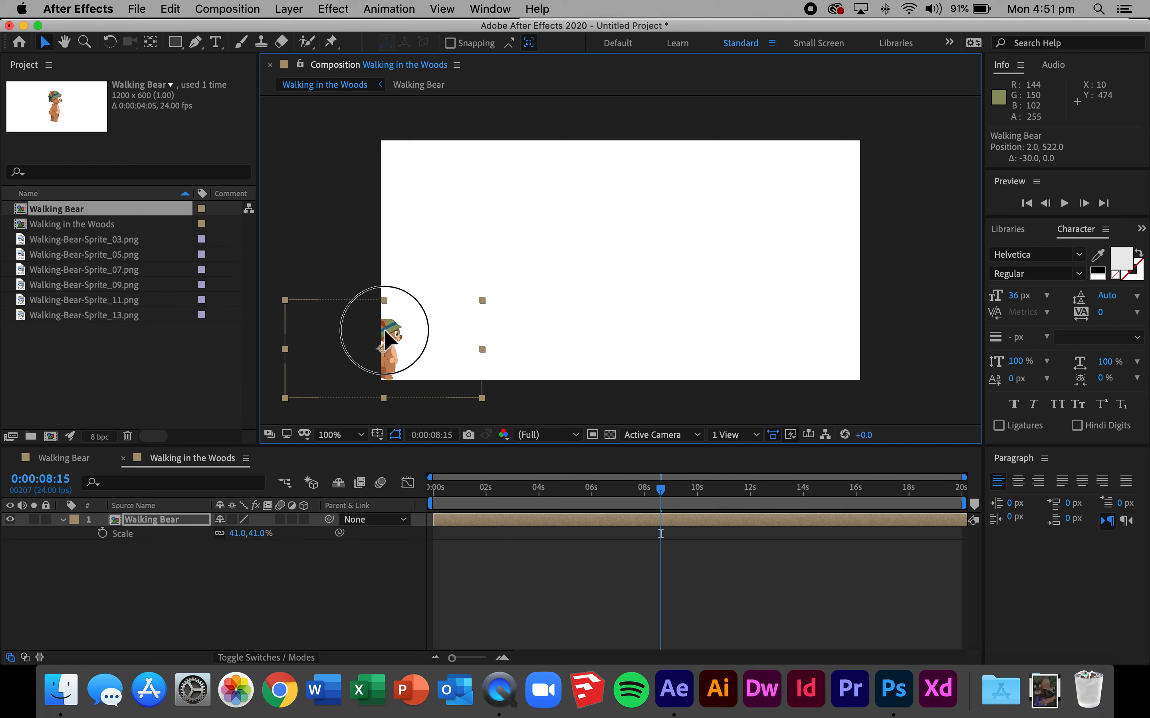
pyautogui.moveTo(385, 330); pyautogui.dragTo(367, 348)
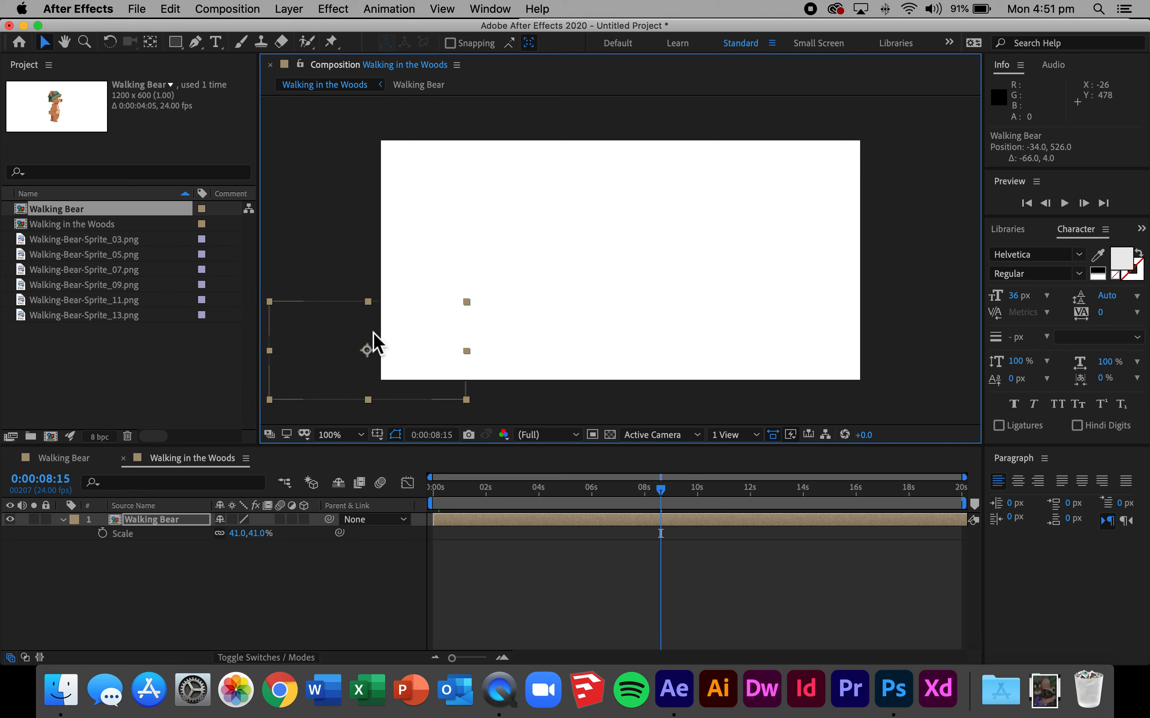
pyautogui.moveTo(116, 550)
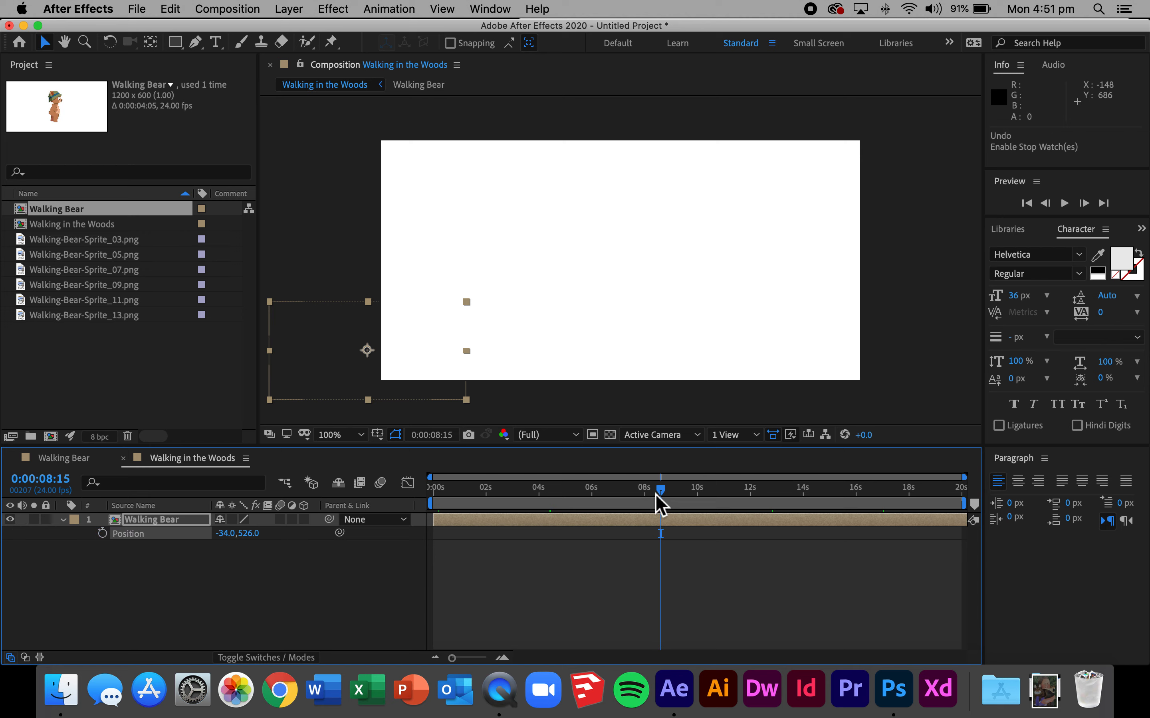
# Keyframe Position at the start, then at the end move the bear past the right edge.
pyautogui.press('home')
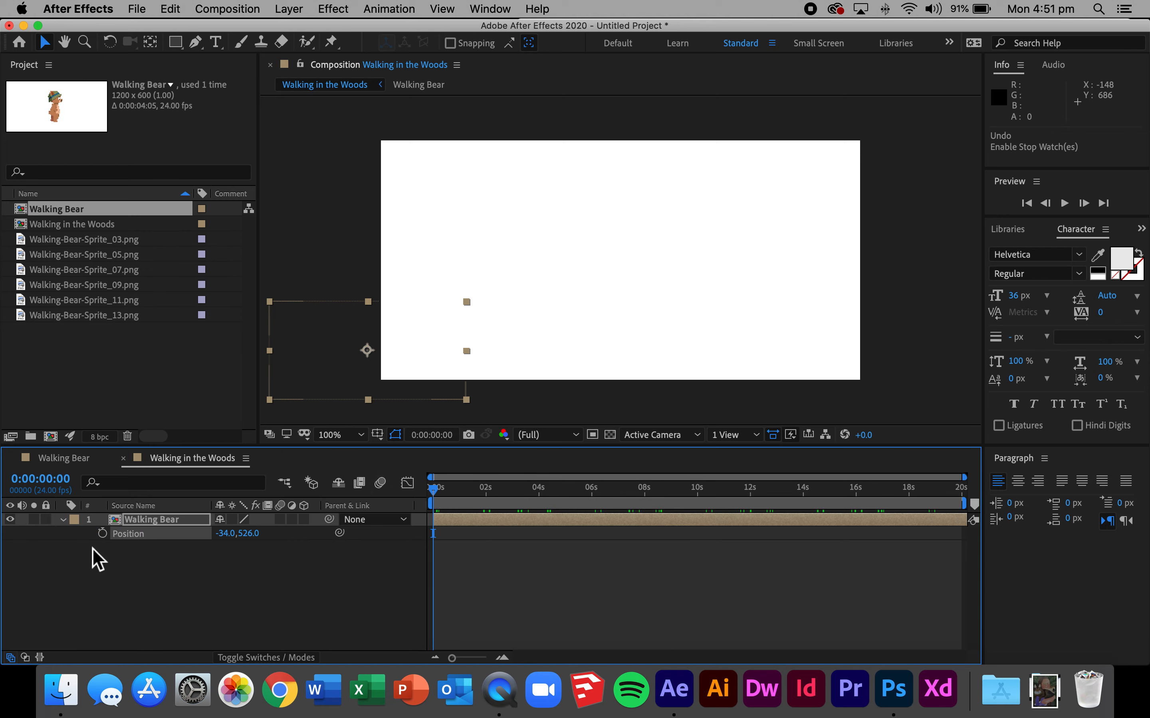
pyautogui.click(103, 534)
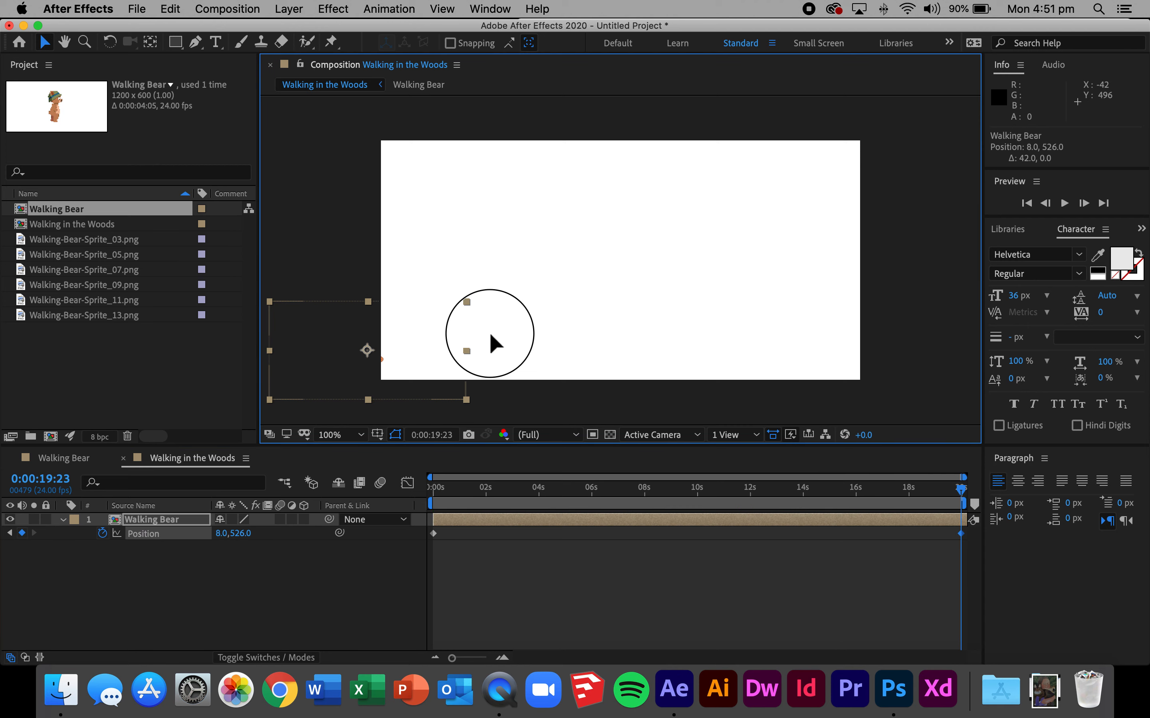
pyautogui.moveTo(367, 350); pyautogui.dragTo(865, 351)
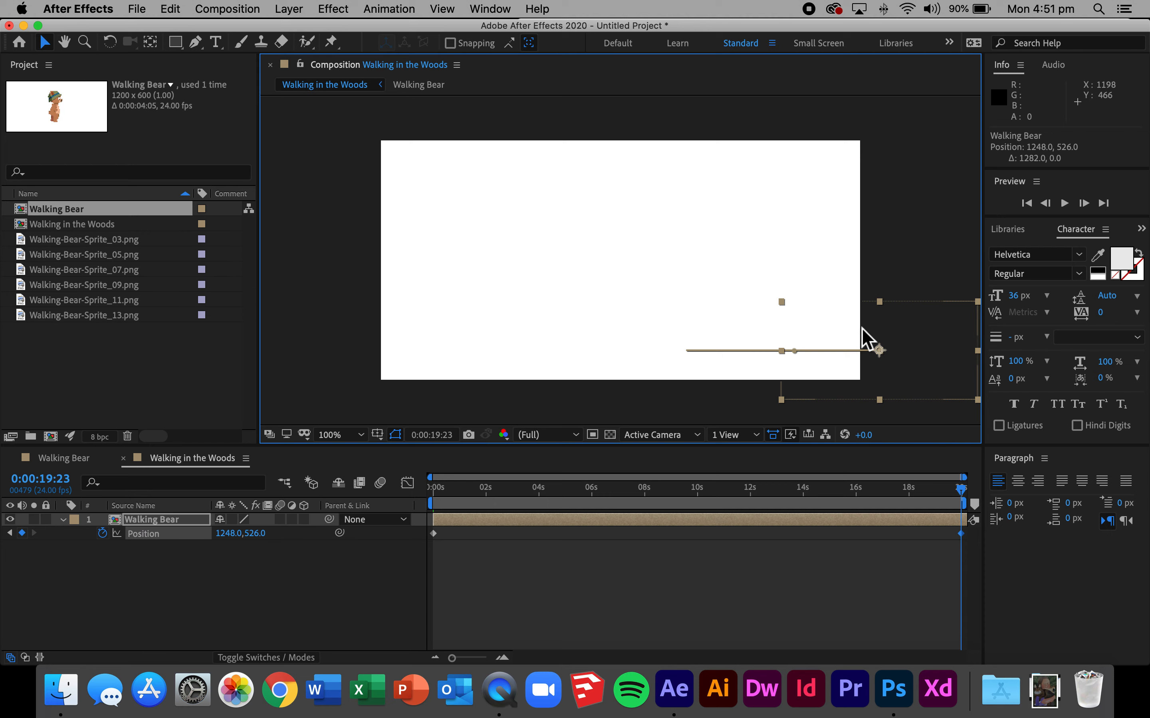
pyautogui.moveTo(970, 548)
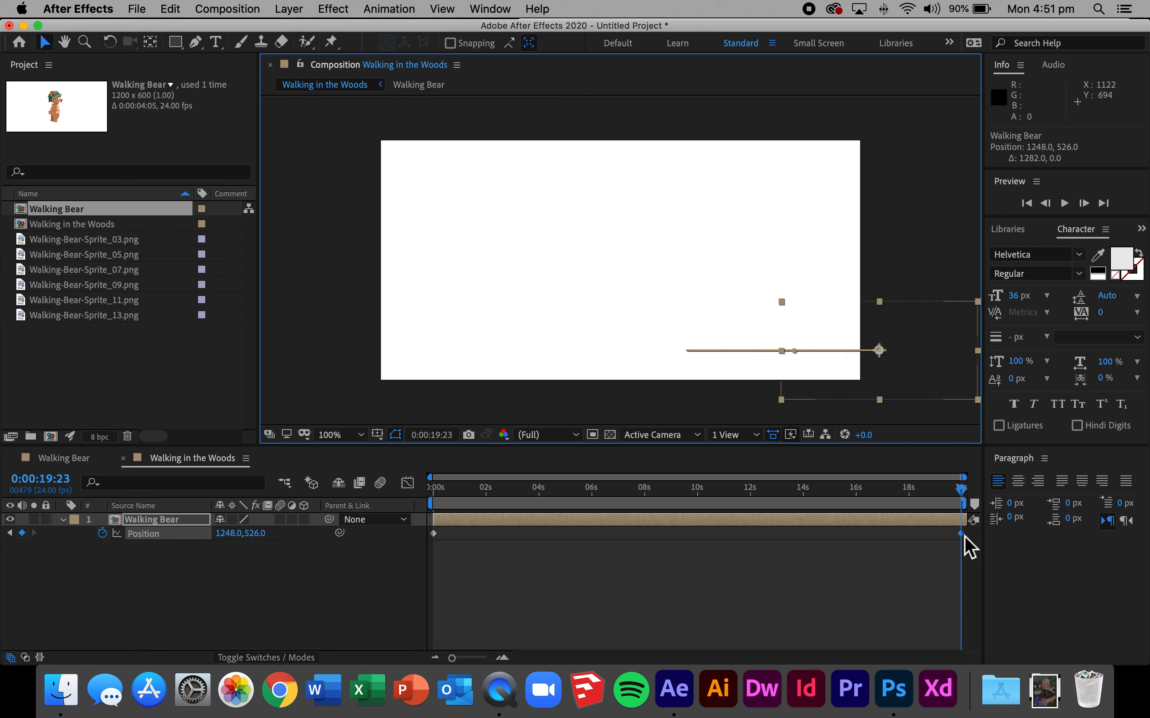
pyautogui.moveTo(971, 507)
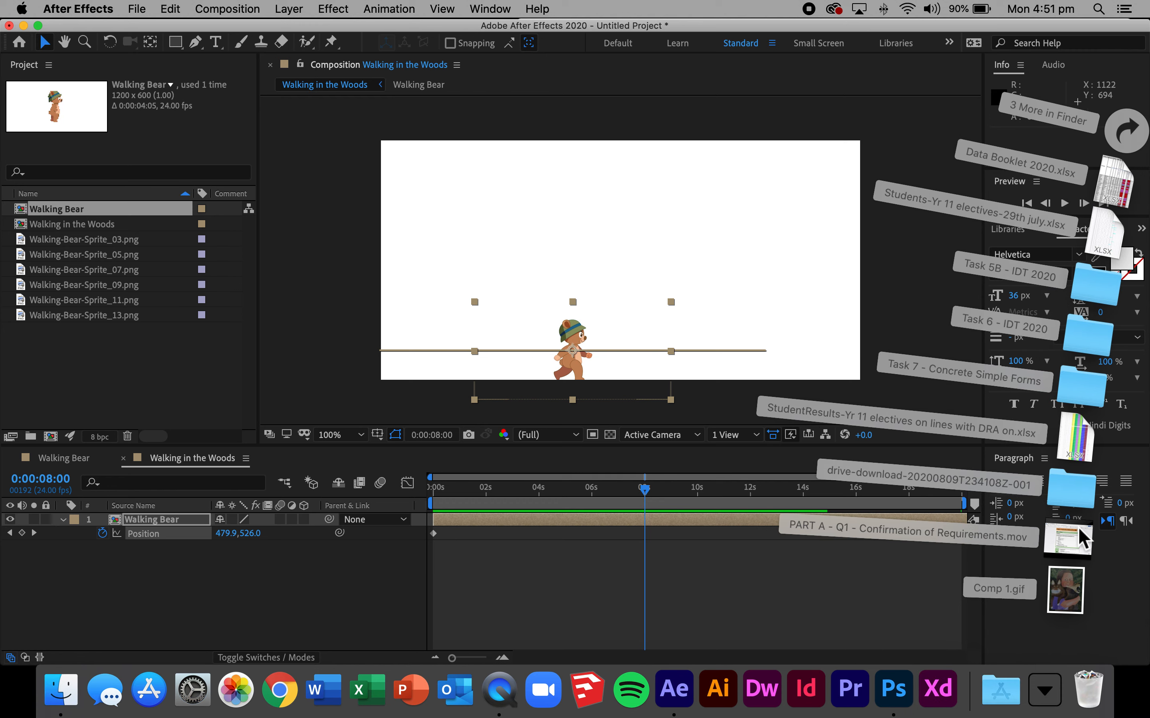
pyautogui.moveTo(508, 469)
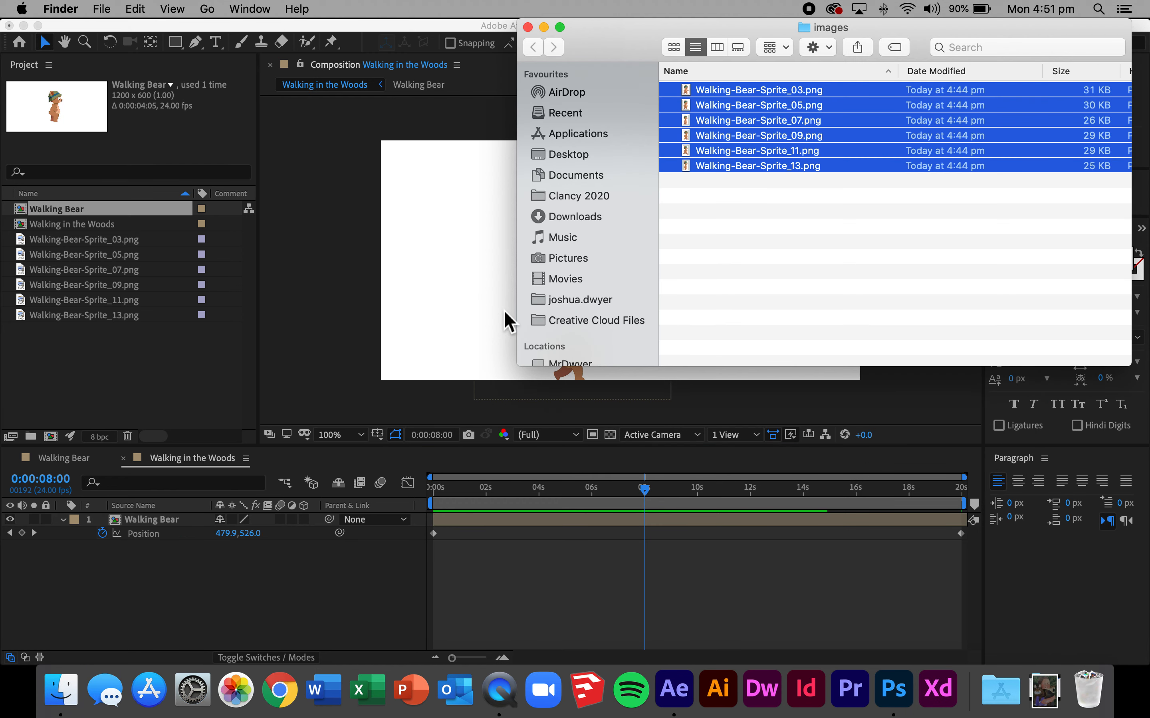
pyautogui.moveTo(579, 69)
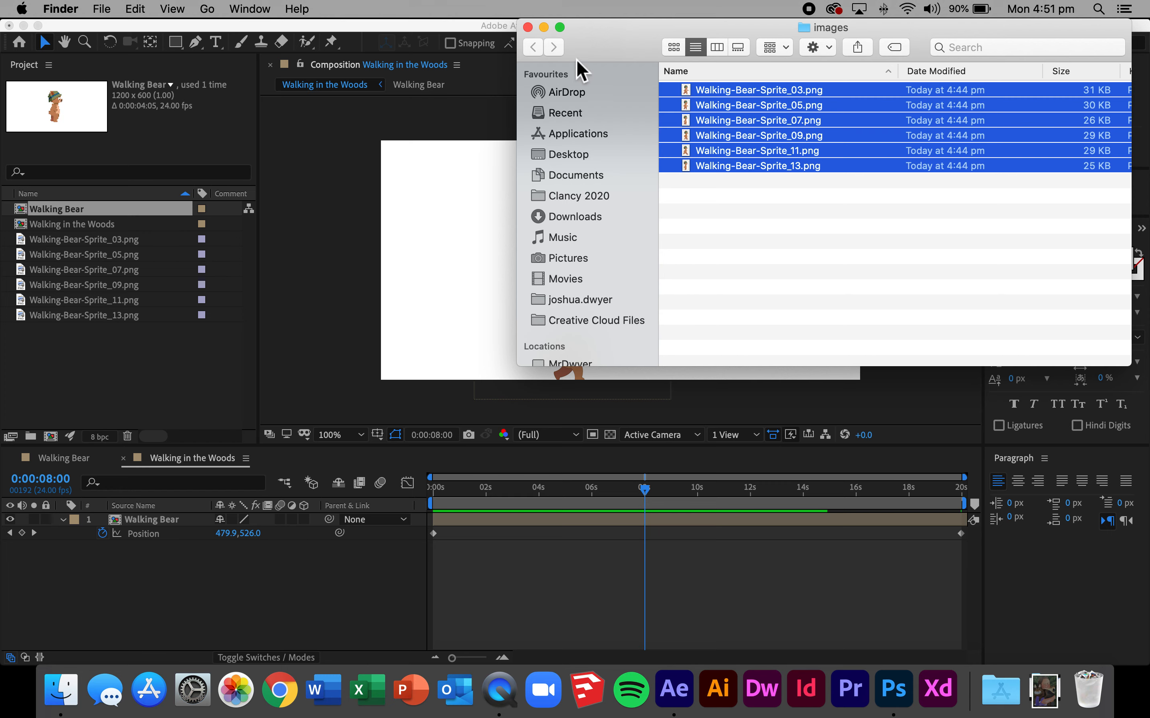
# Drag the forest JPG from the Walking Bear_AME folder into the timeline beneath the bear.
pyautogui.click(577, 175)
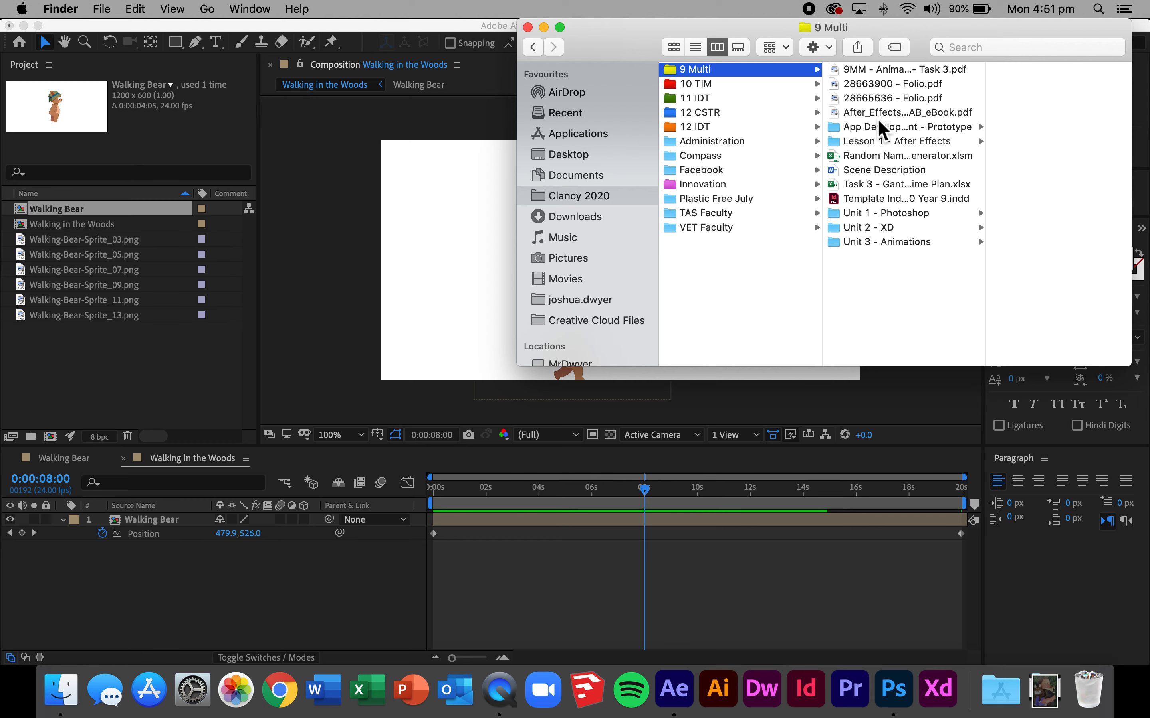
pyautogui.click(888, 242)
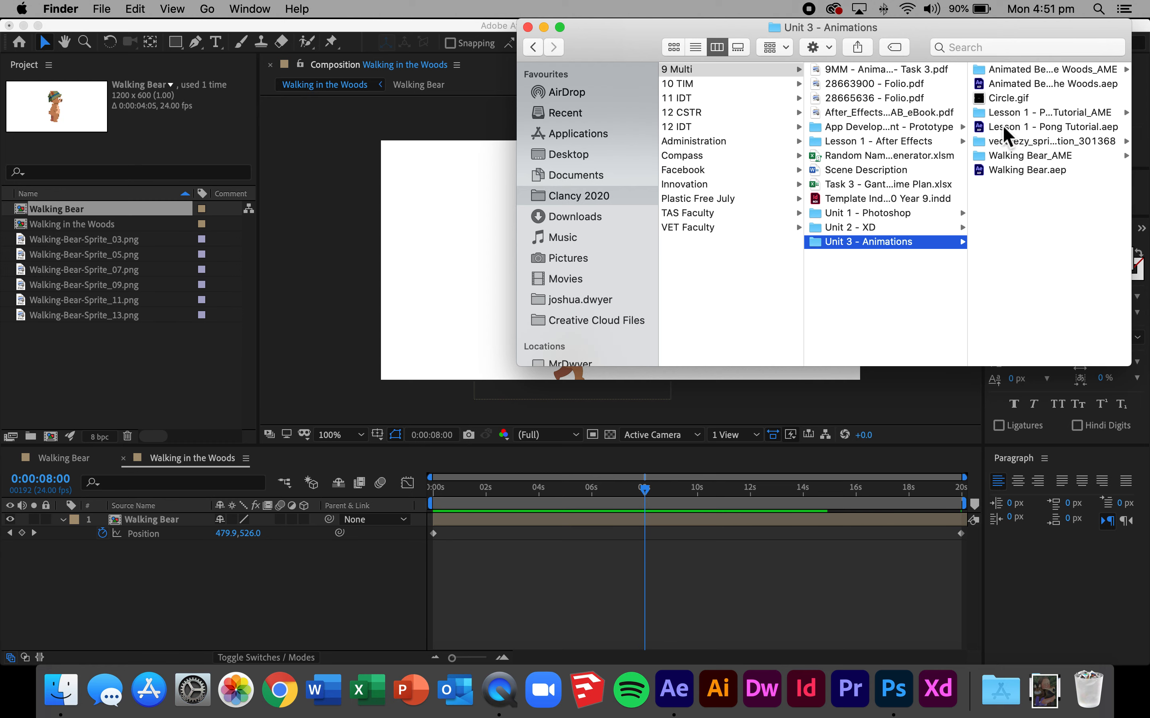
pyautogui.click(1029, 156)
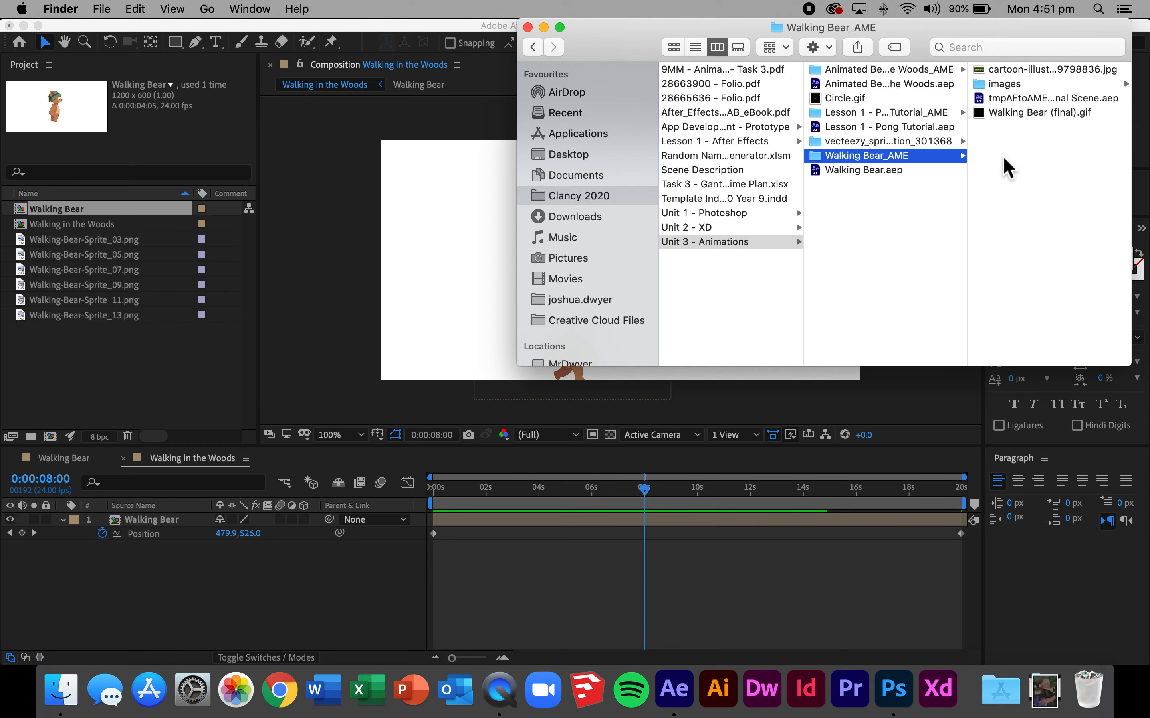
pyautogui.moveTo(1052, 69); pyautogui.dragTo(265, 334)
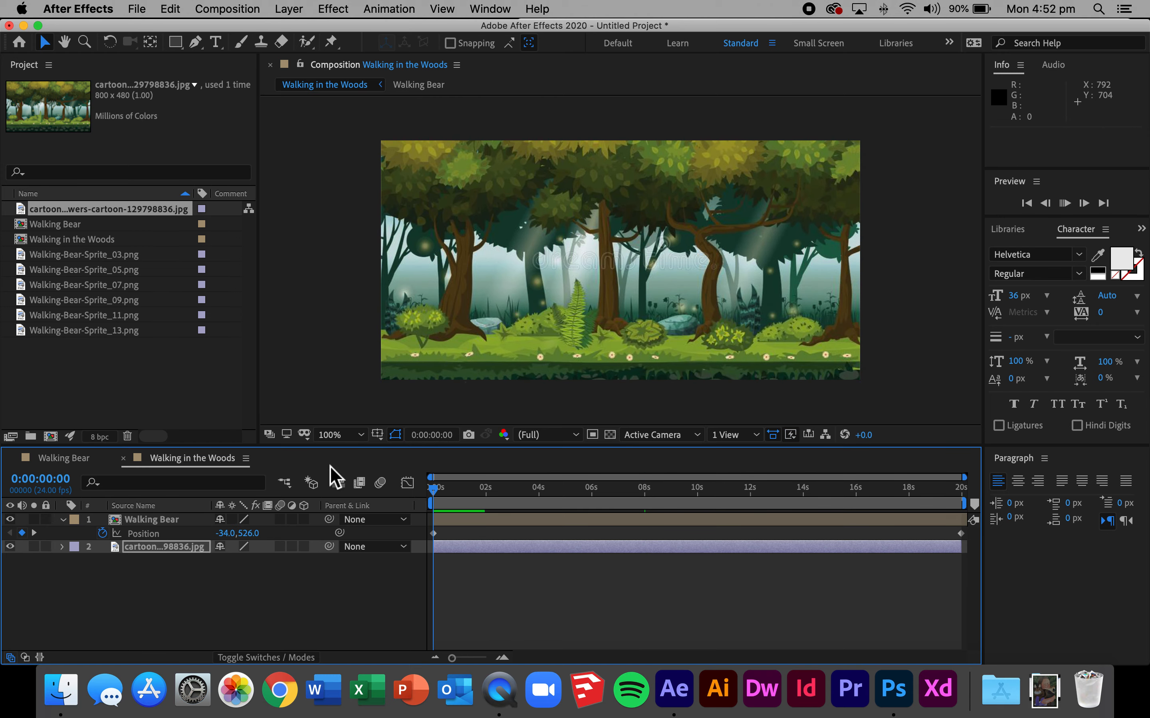
# Keyframe the background's Position to drift sideways and RAM-preview the walk.
pyautogui.press('Space')
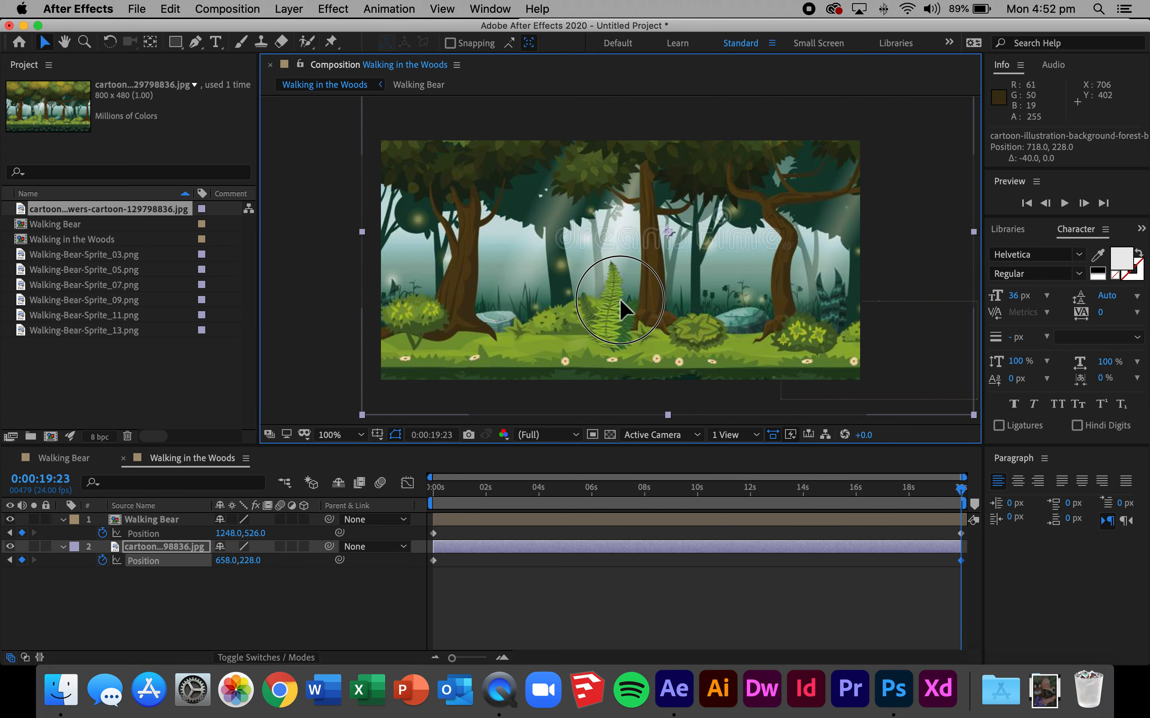
pyautogui.moveTo(621, 310); pyautogui.dragTo(561, 309)
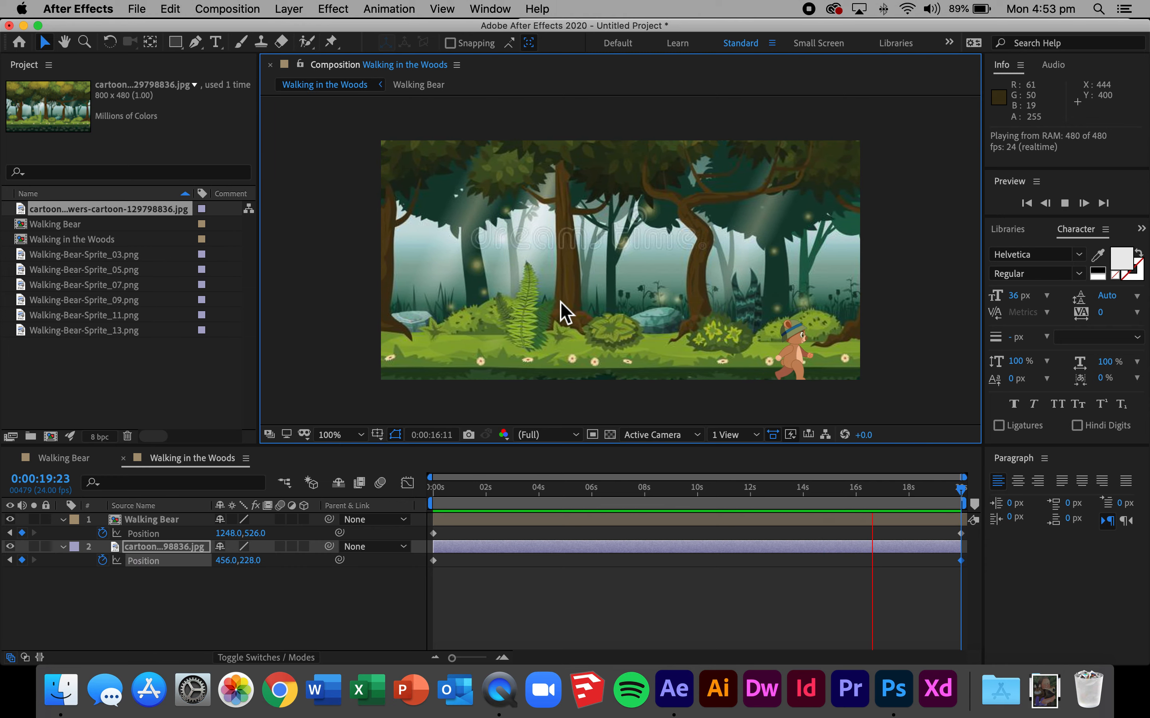
pyautogui.click(1084, 202)
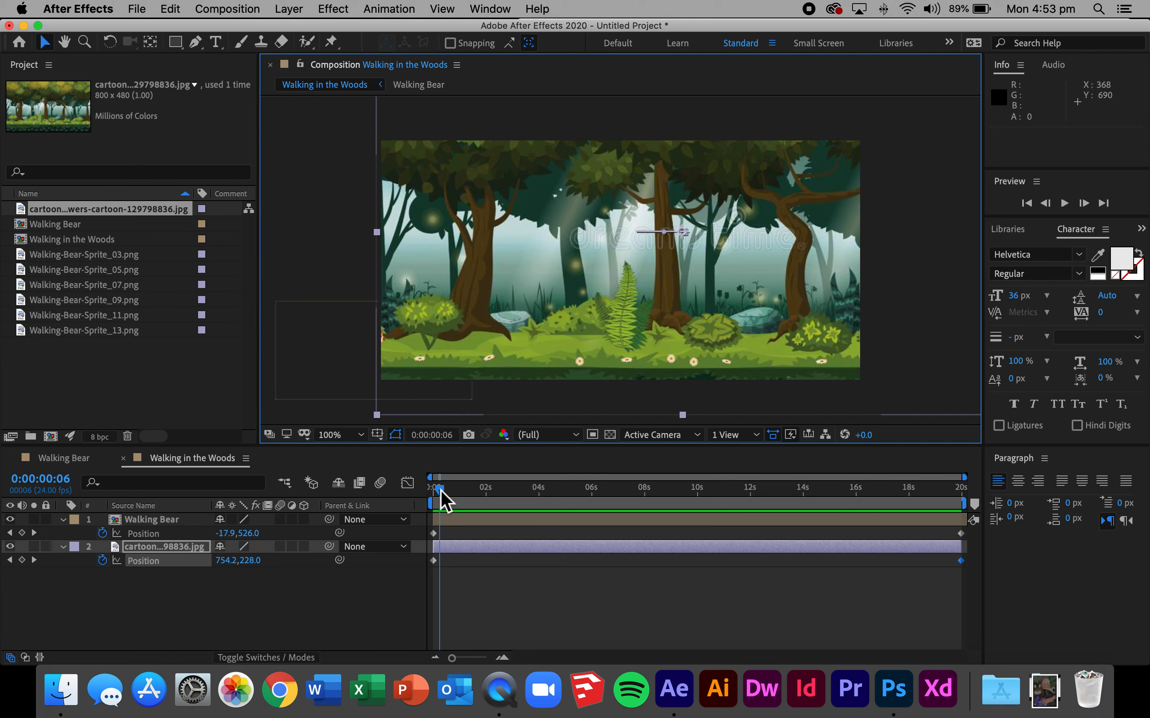
# Save the project as Walking in the Woods.aep in the Unit 3 - Animations folder.
pyautogui.click(136, 9)
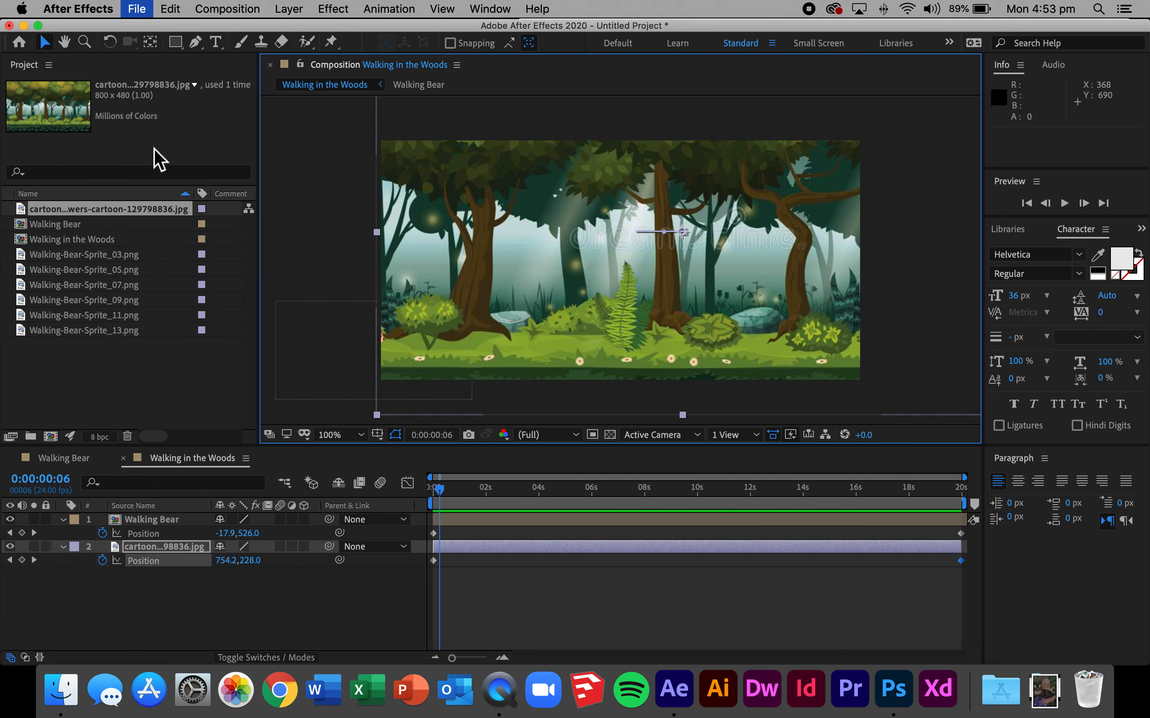
pyautogui.click(137, 9)
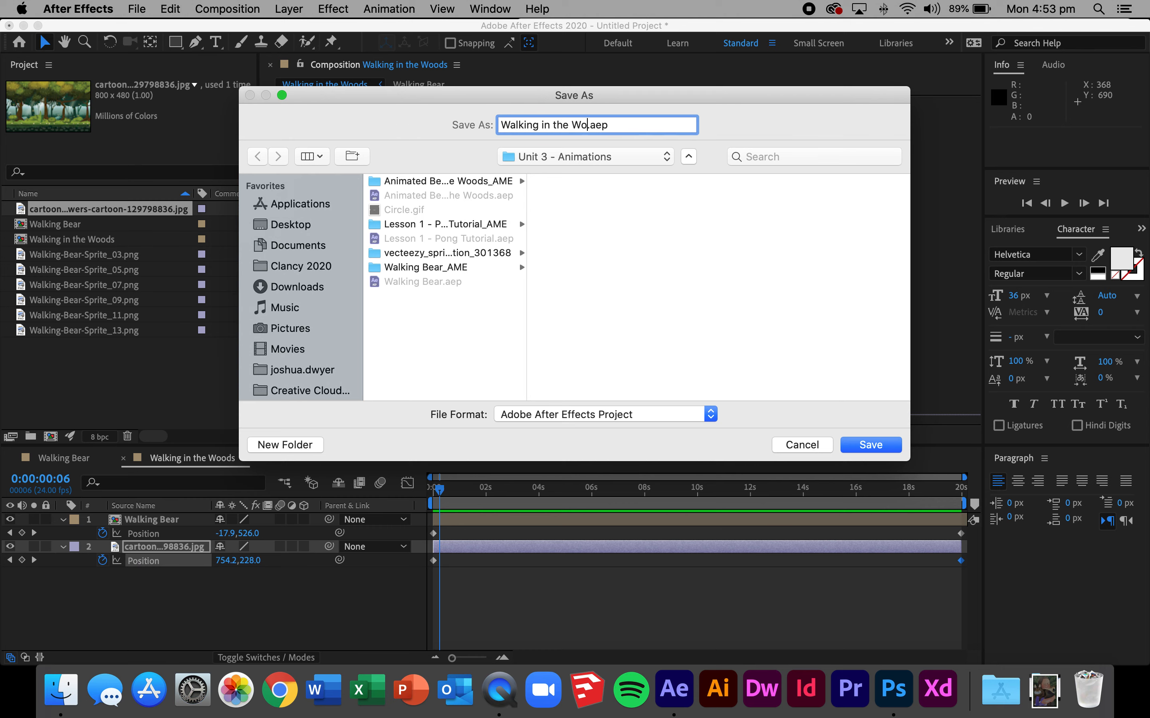
pyautogui.click(868, 445)
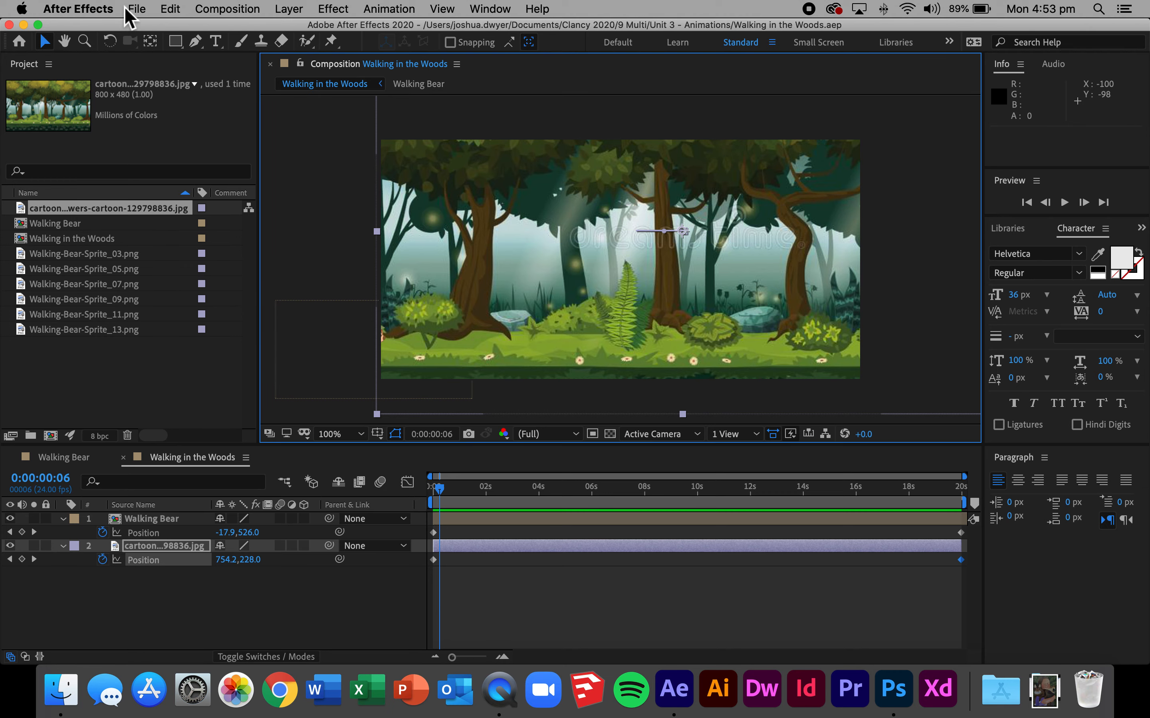
pyautogui.click(136, 8)
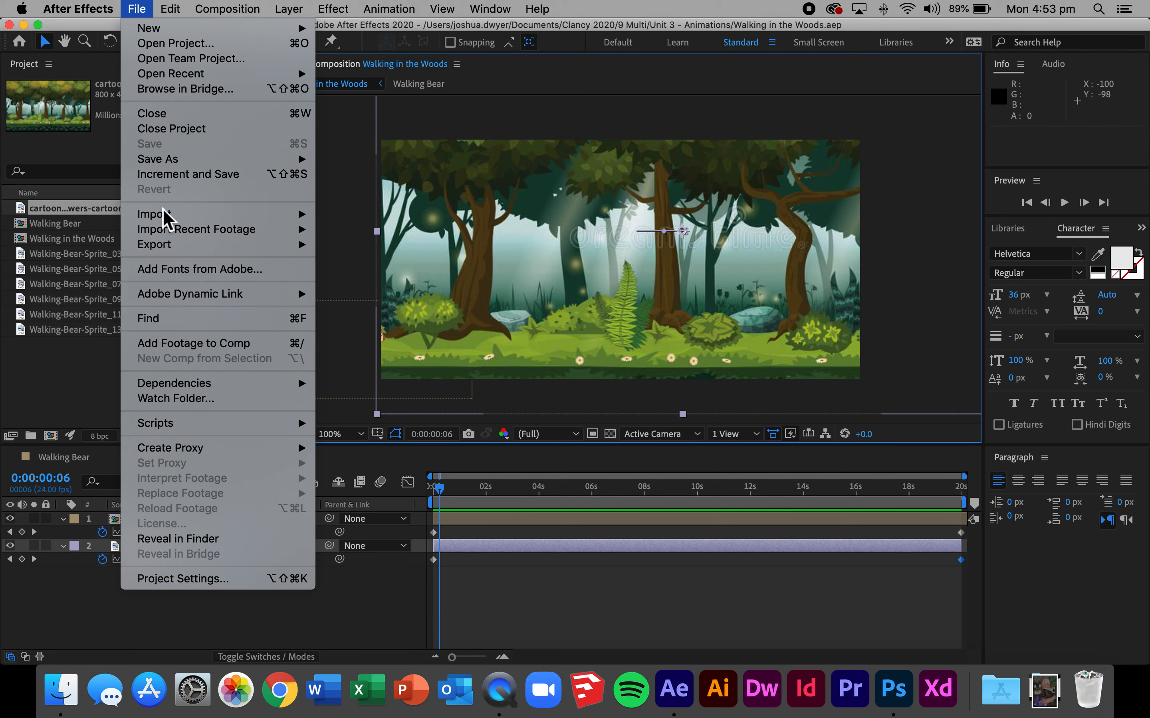
pyautogui.moveTo(154, 244)
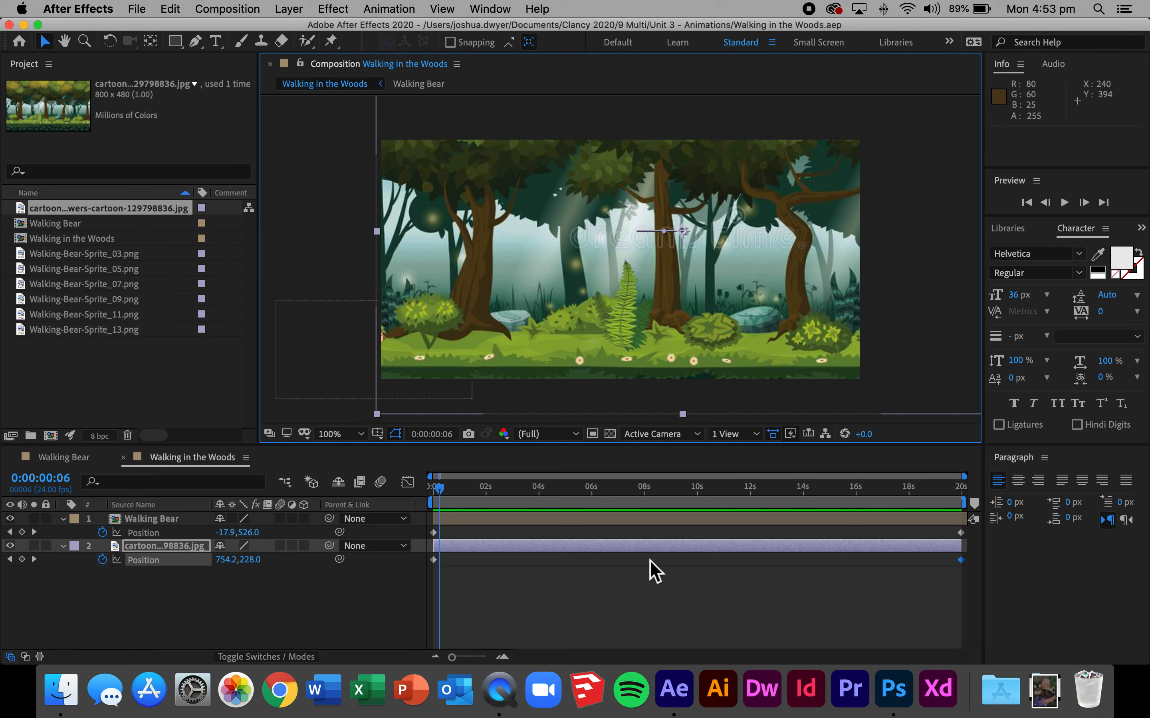
# Quit Photoshop from the dock and close the saved After Effects project.
pyautogui.rightClick(892, 688)
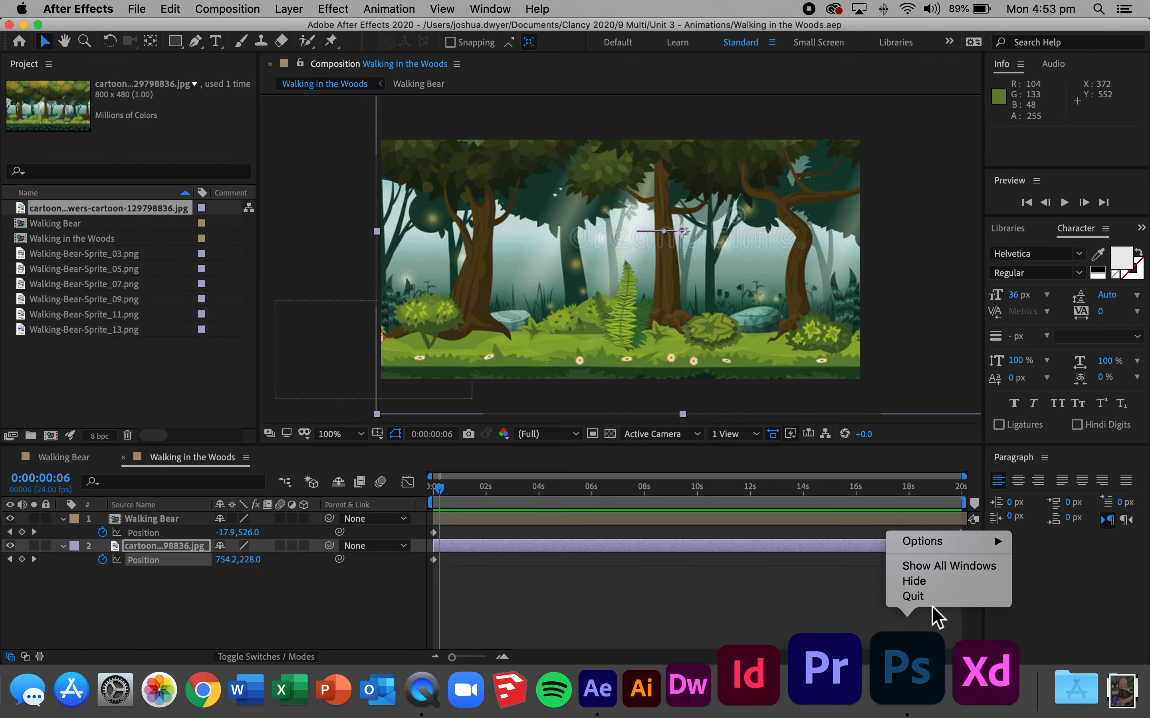
pyautogui.moveTo(912, 596)
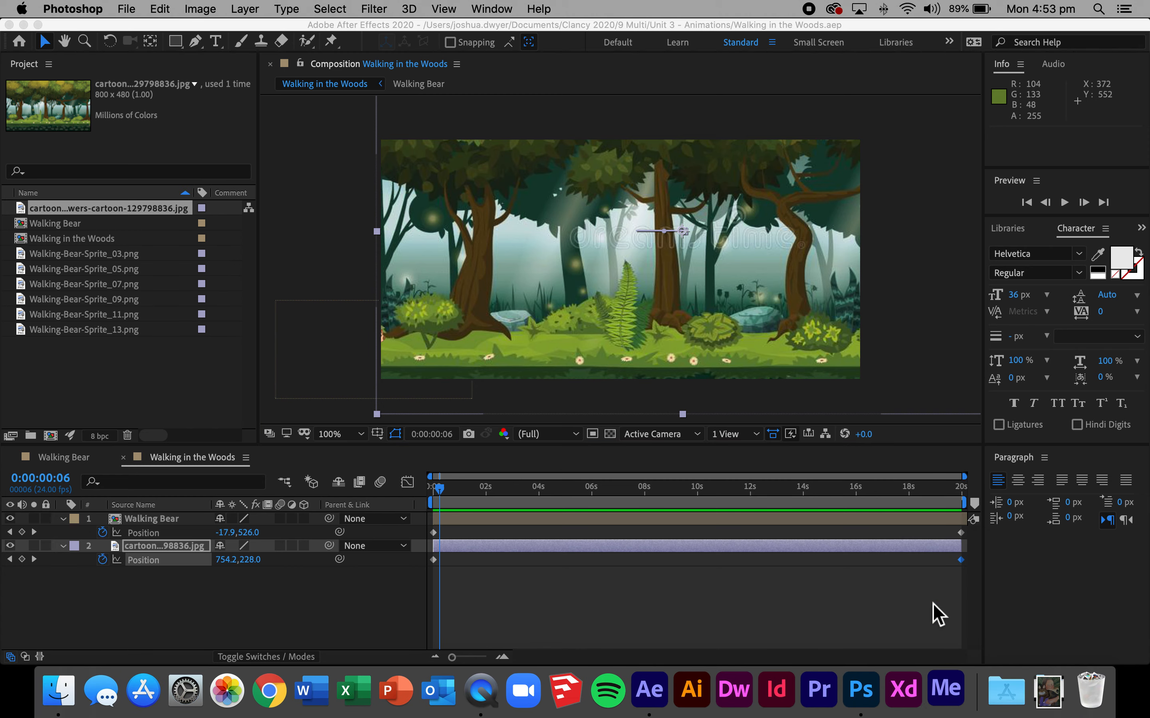
pyautogui.moveTo(606, 674)
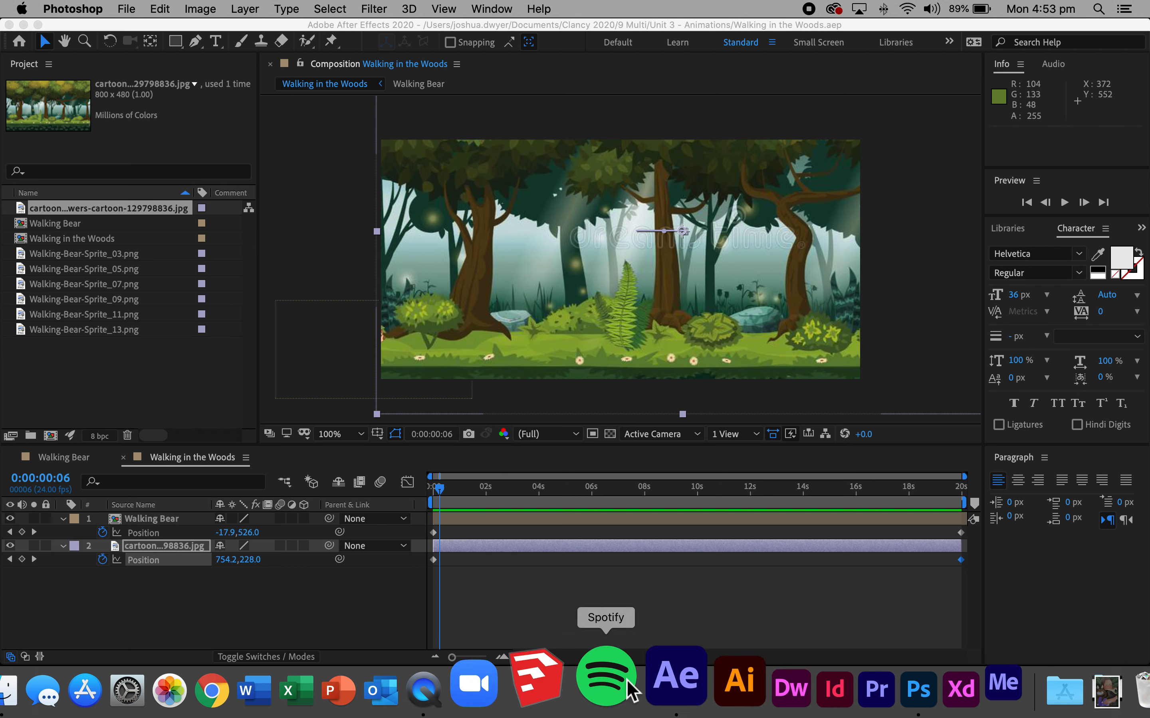
pyautogui.rightClick(656, 674)
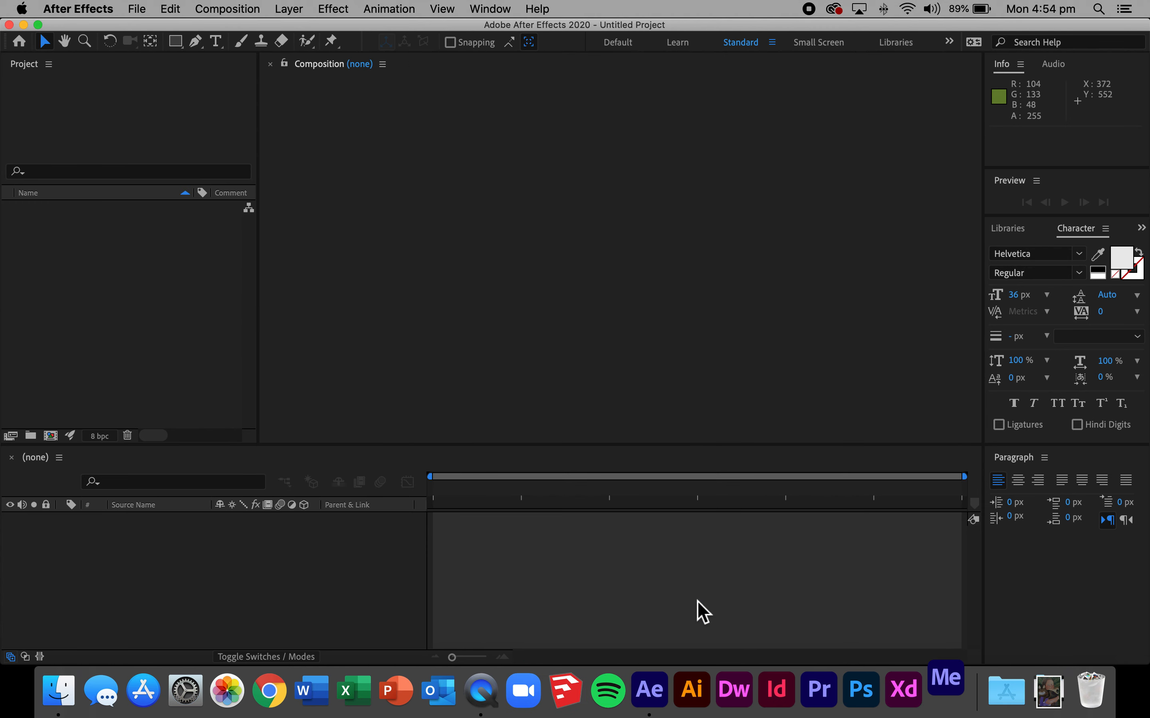
# Close the project folder's Finder window, leaving Media Encoder launching with an empty queue.
pyautogui.click(946, 689)
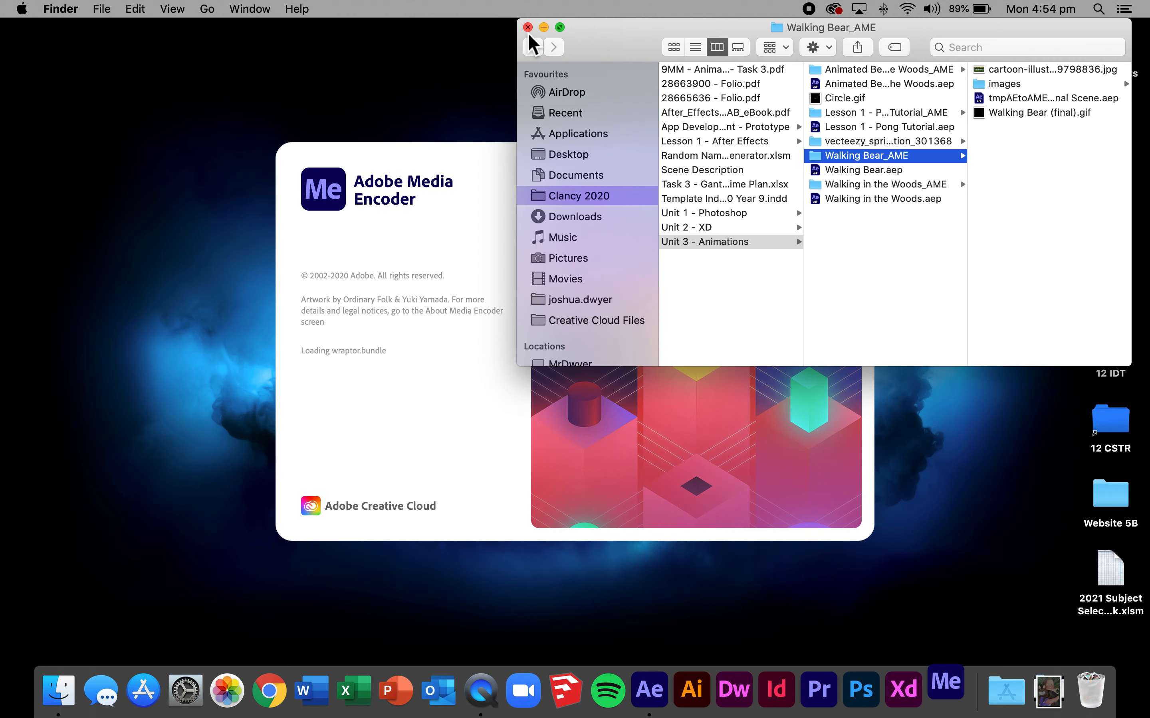
pyautogui.click(527, 27)
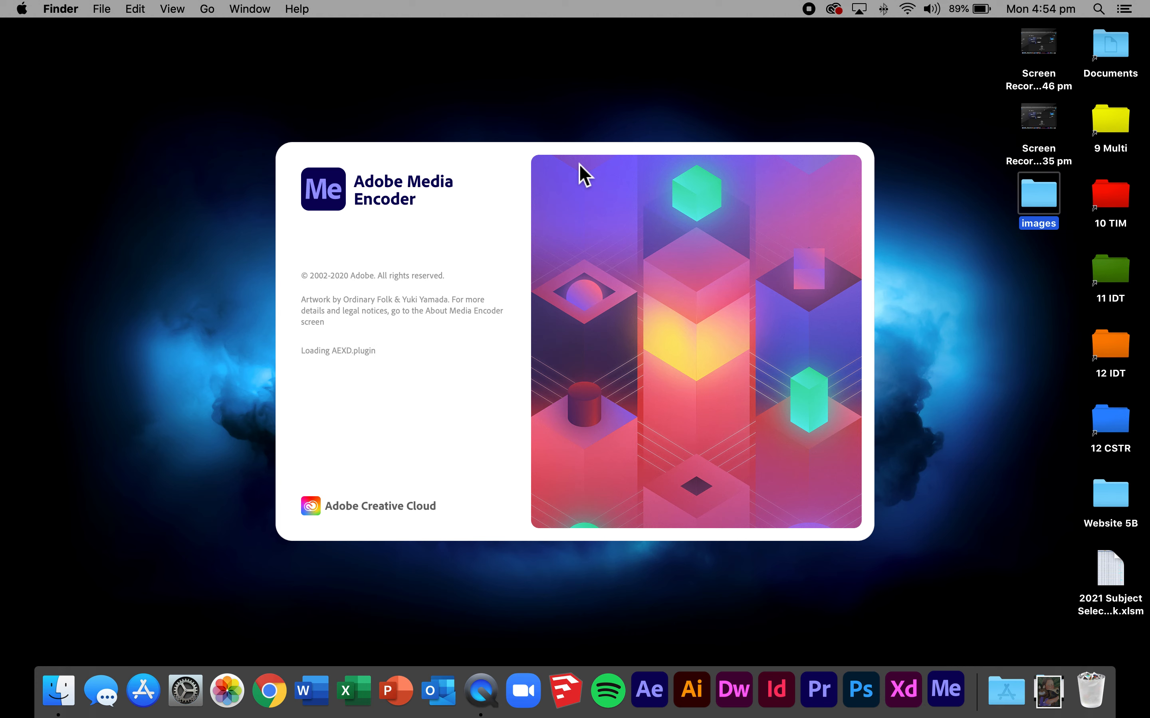
pyautogui.click(945, 689)
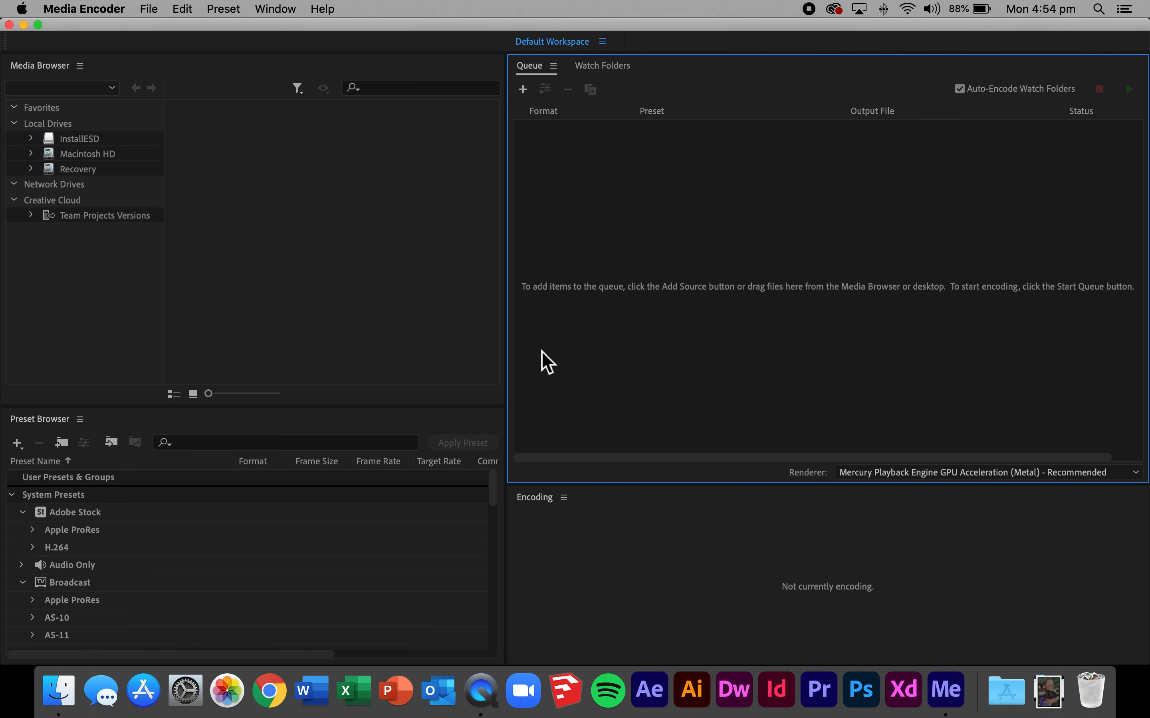
pyautogui.moveTo(606, 180)
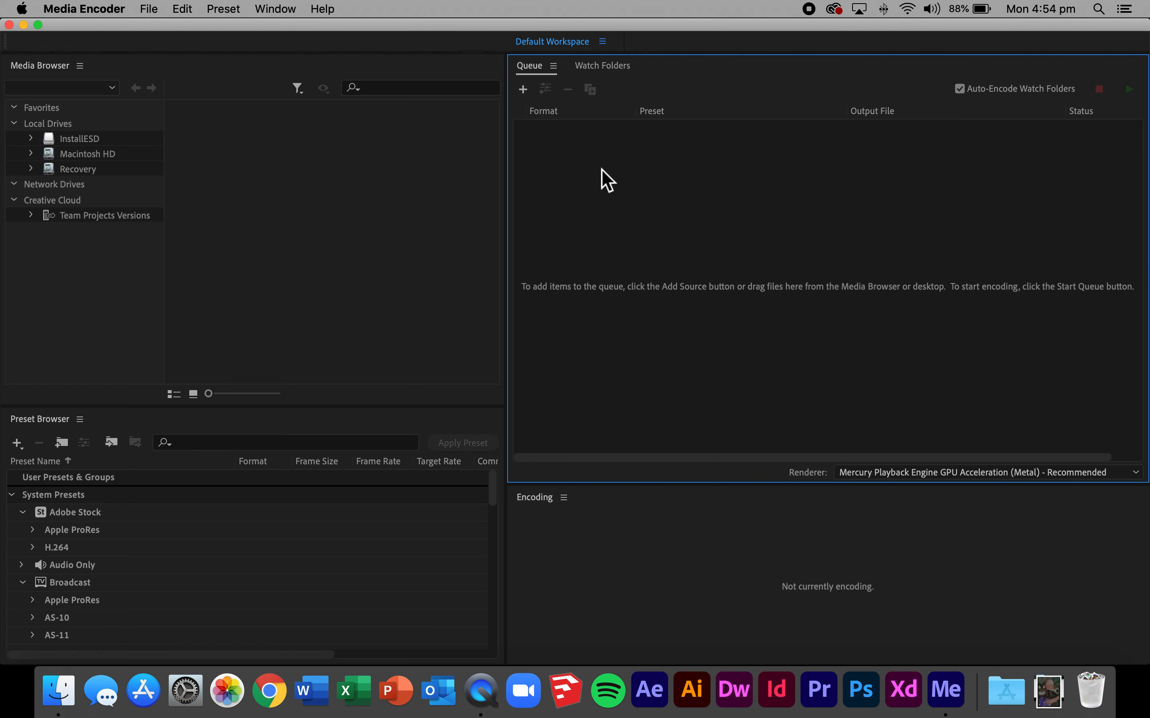
pyautogui.moveTo(637, 291)
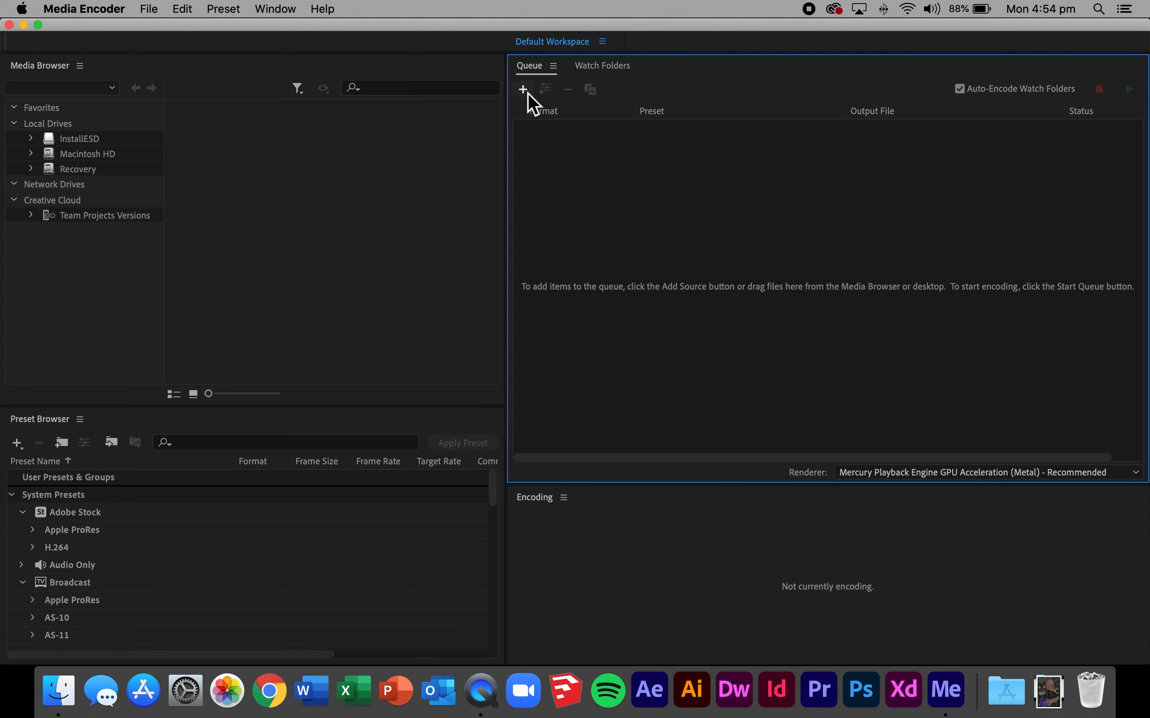
pyautogui.moveTo(535, 99)
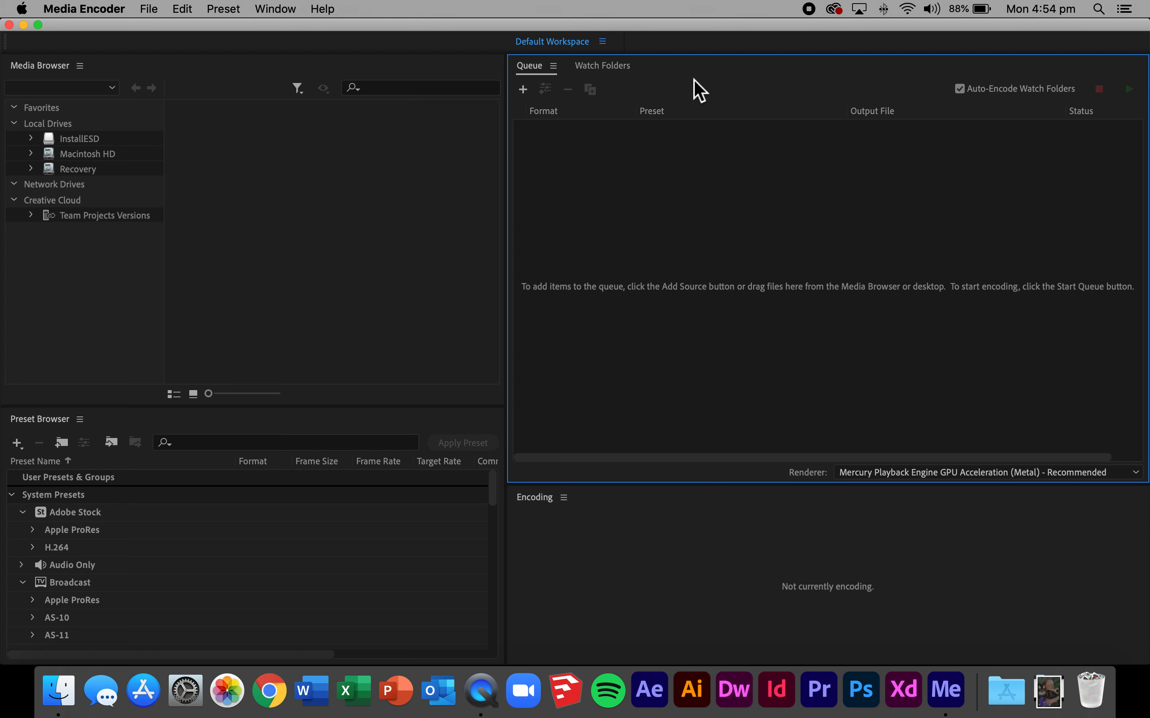
pyautogui.moveTo(560, 141)
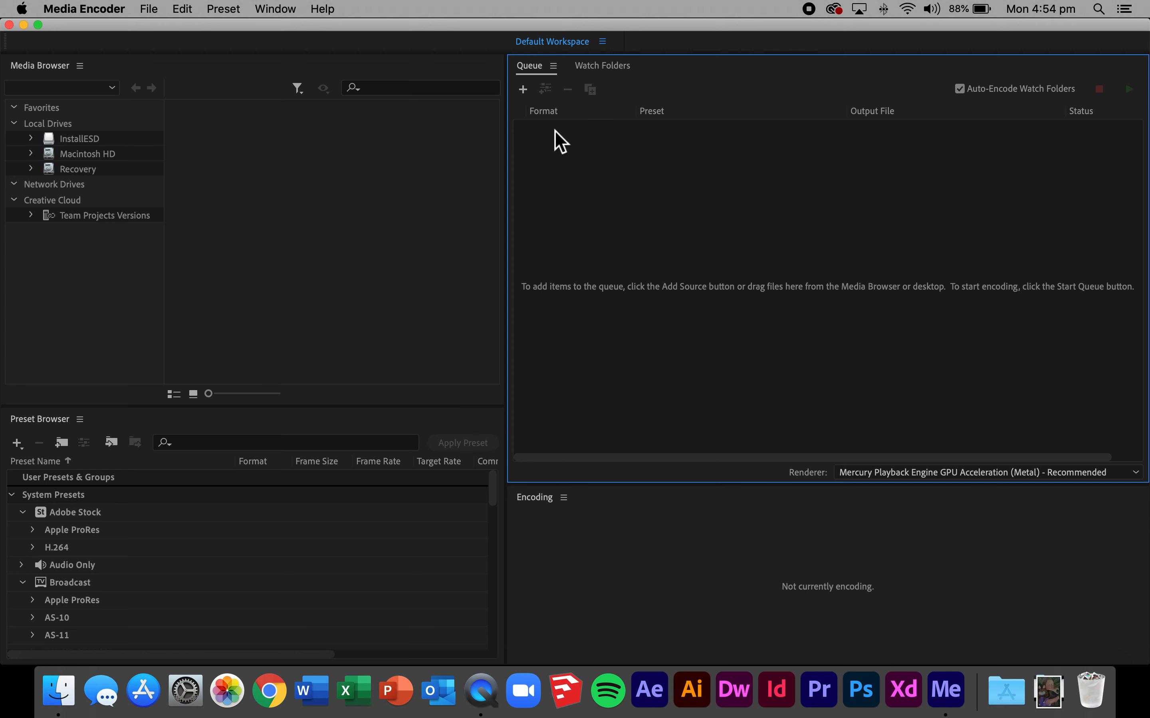
pyautogui.moveTo(642, 205)
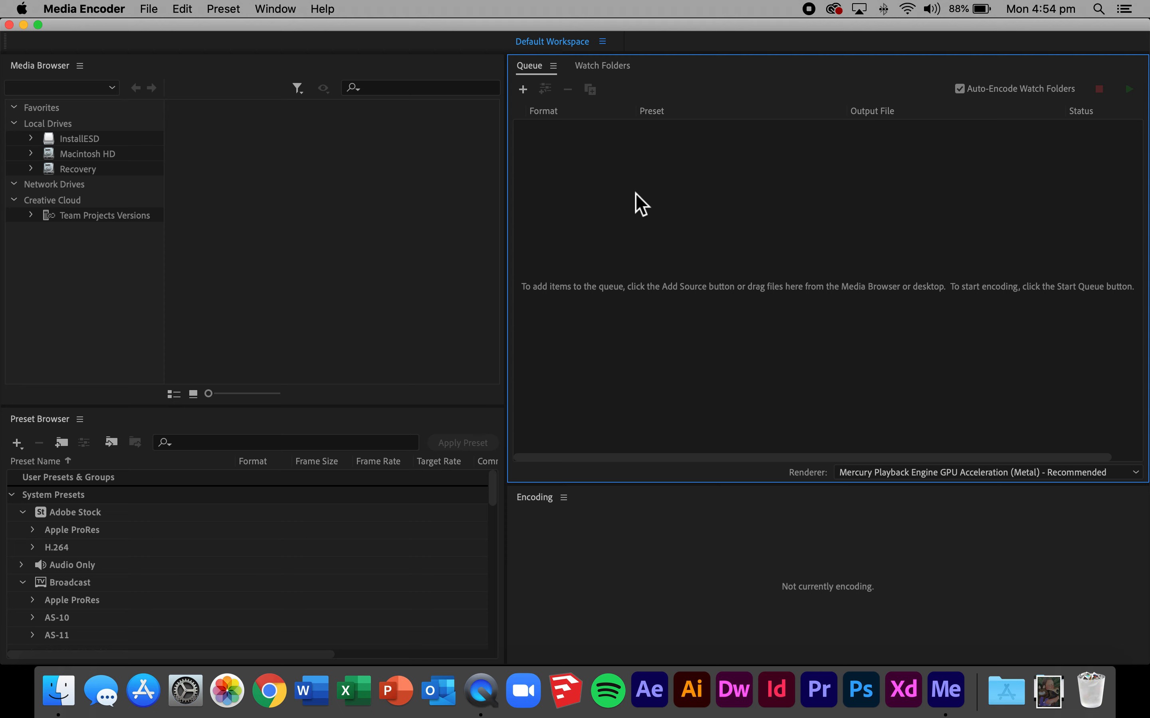
pyautogui.moveTo(64, 567)
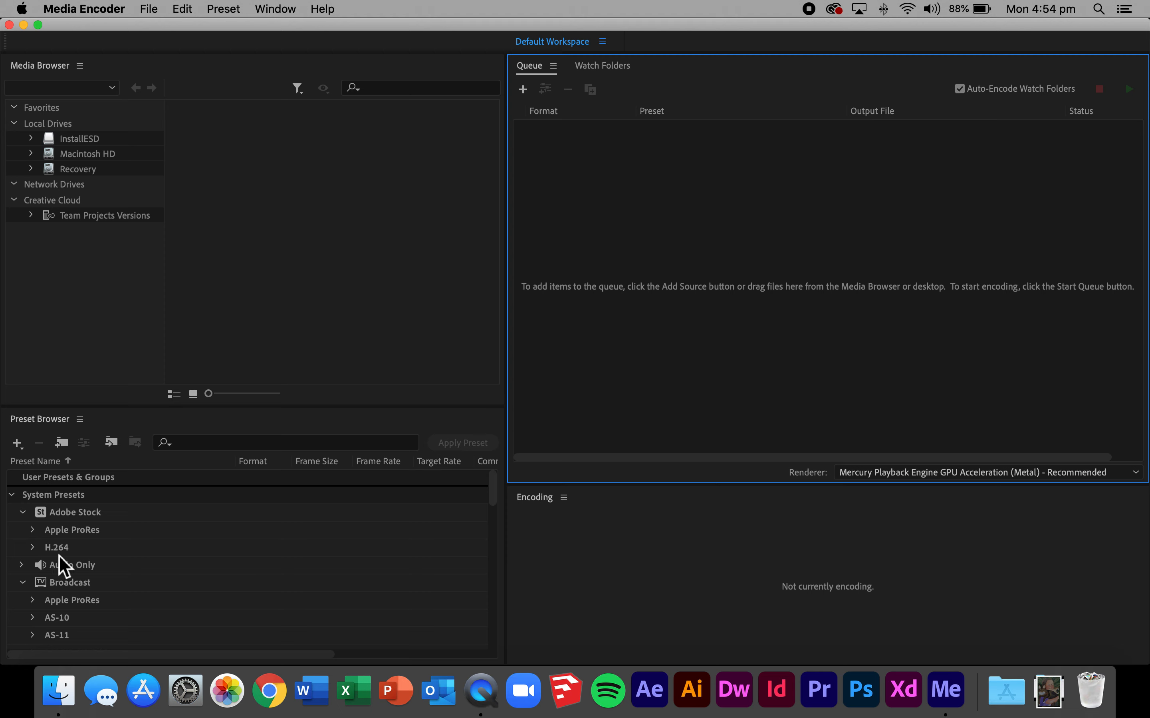
pyautogui.scroll(-3)
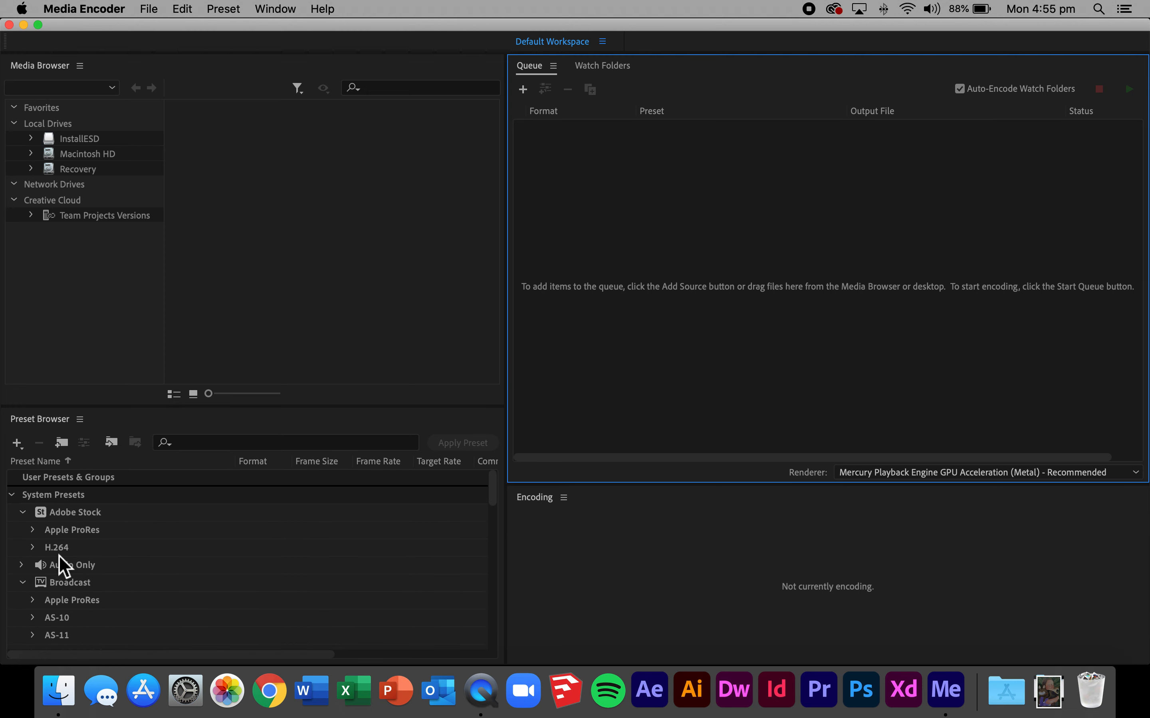
pyautogui.scroll(-3)
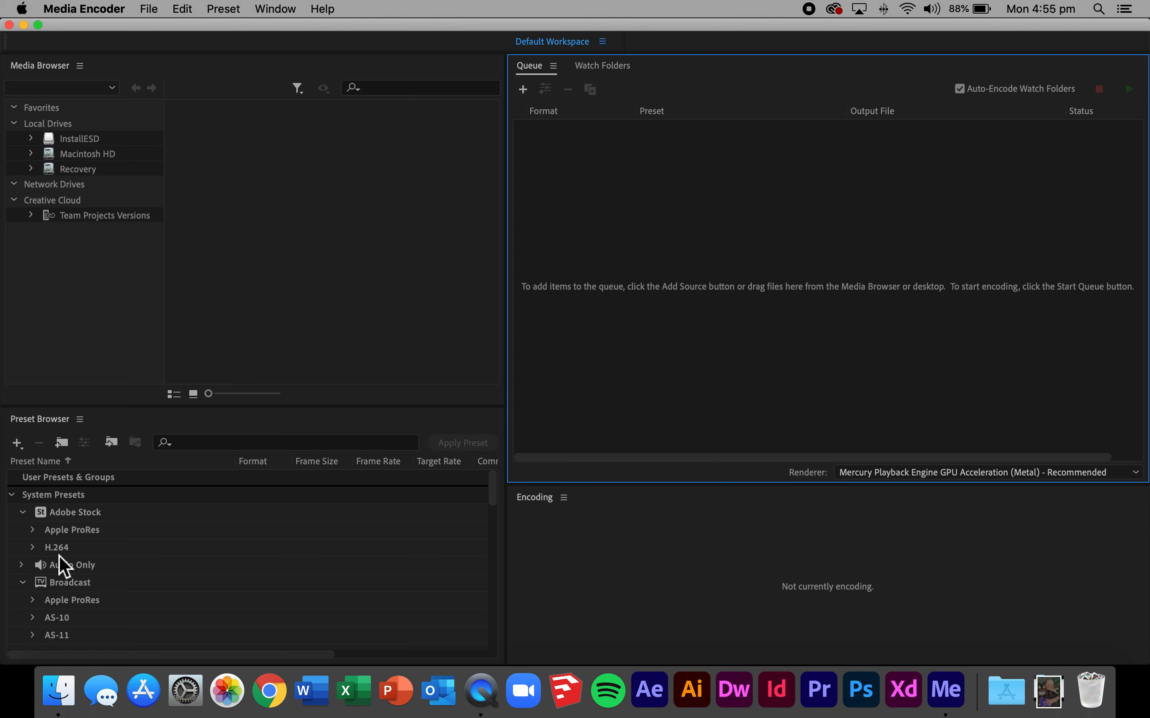
pyautogui.moveTo(459, 121)
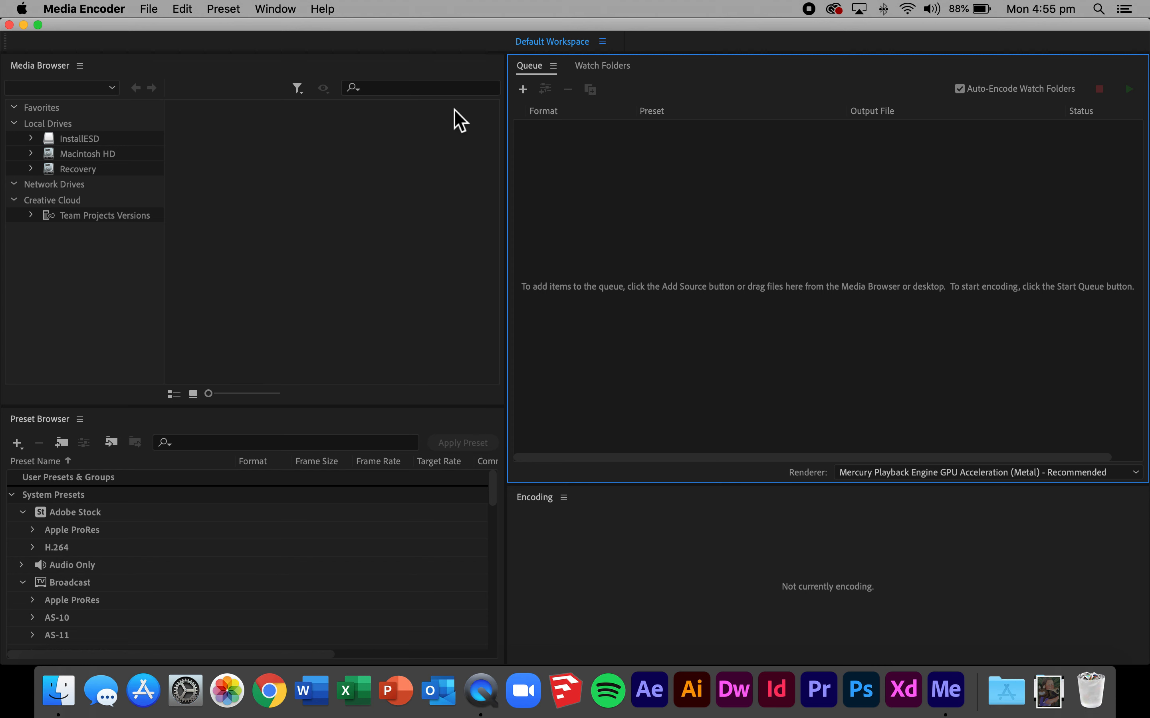
pyautogui.moveTo(522, 89)
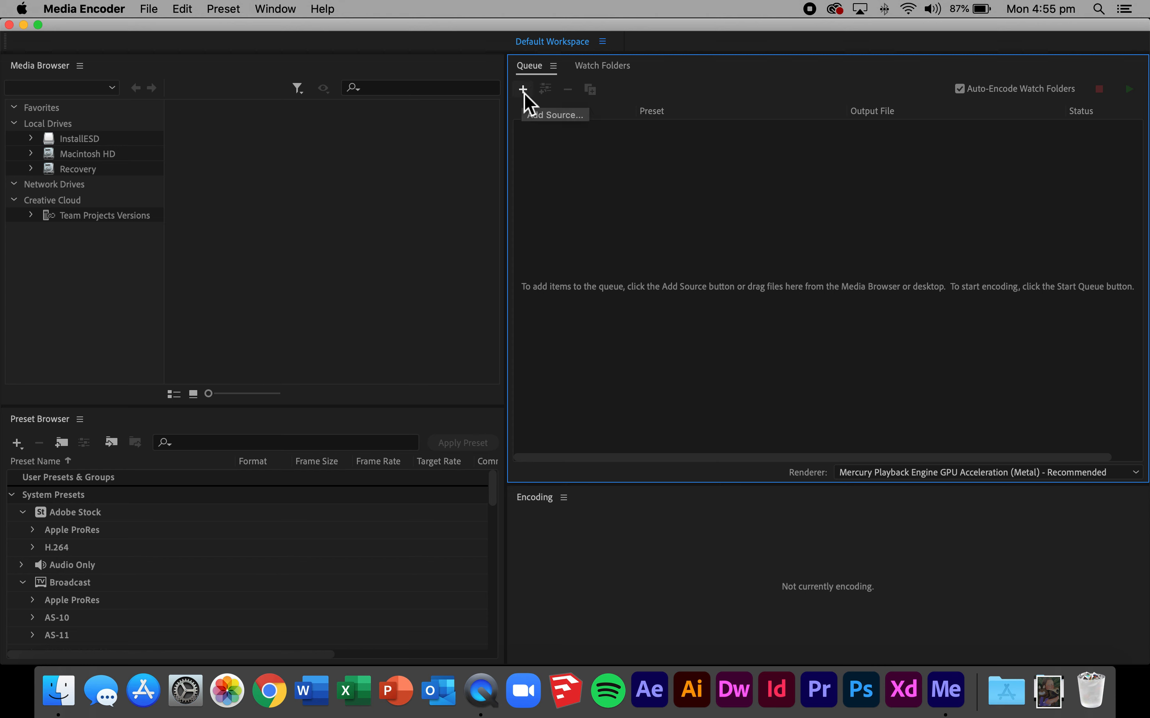
pyautogui.moveTo(561, 117)
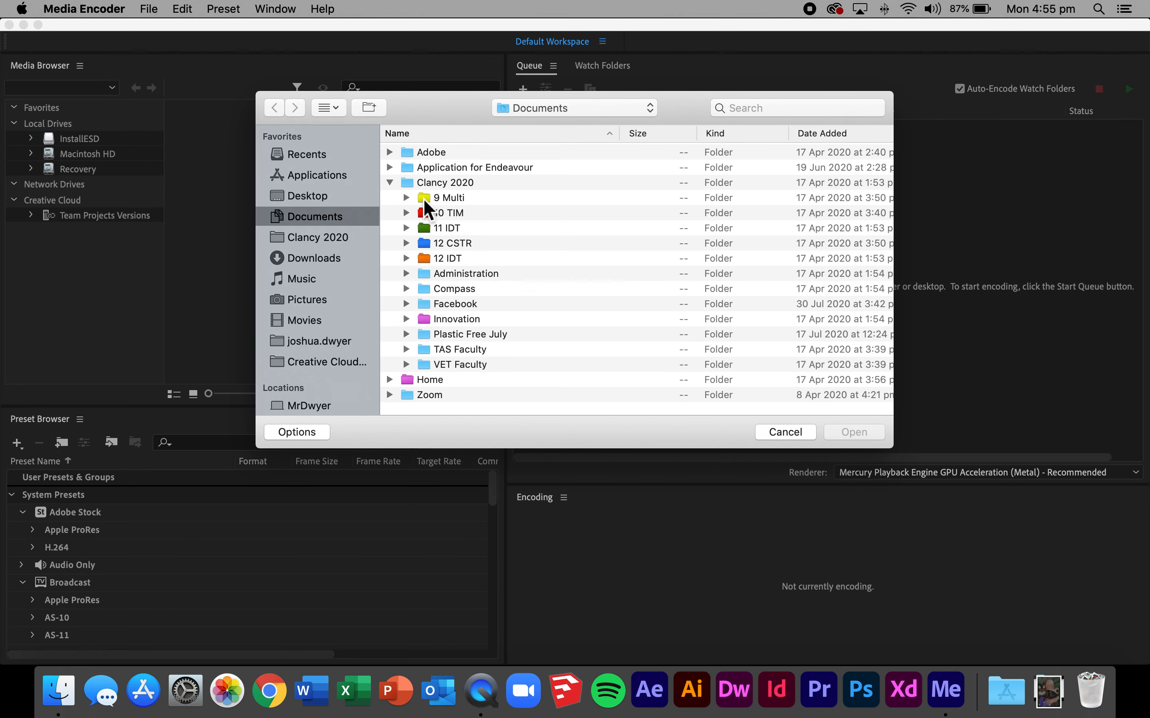
# Browse into 9 Multi > Unit 3 - Animations and import Walking in the Woods.aep.
pyautogui.doubleClick(448, 197)
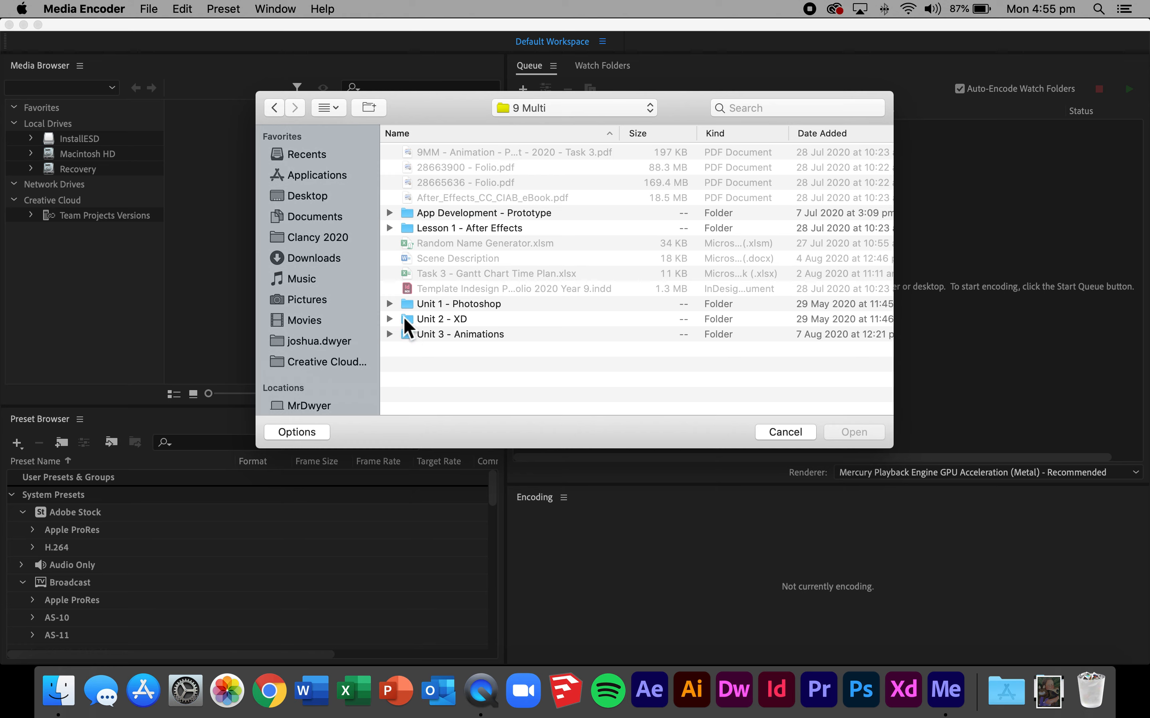
pyautogui.doubleClick(461, 334)
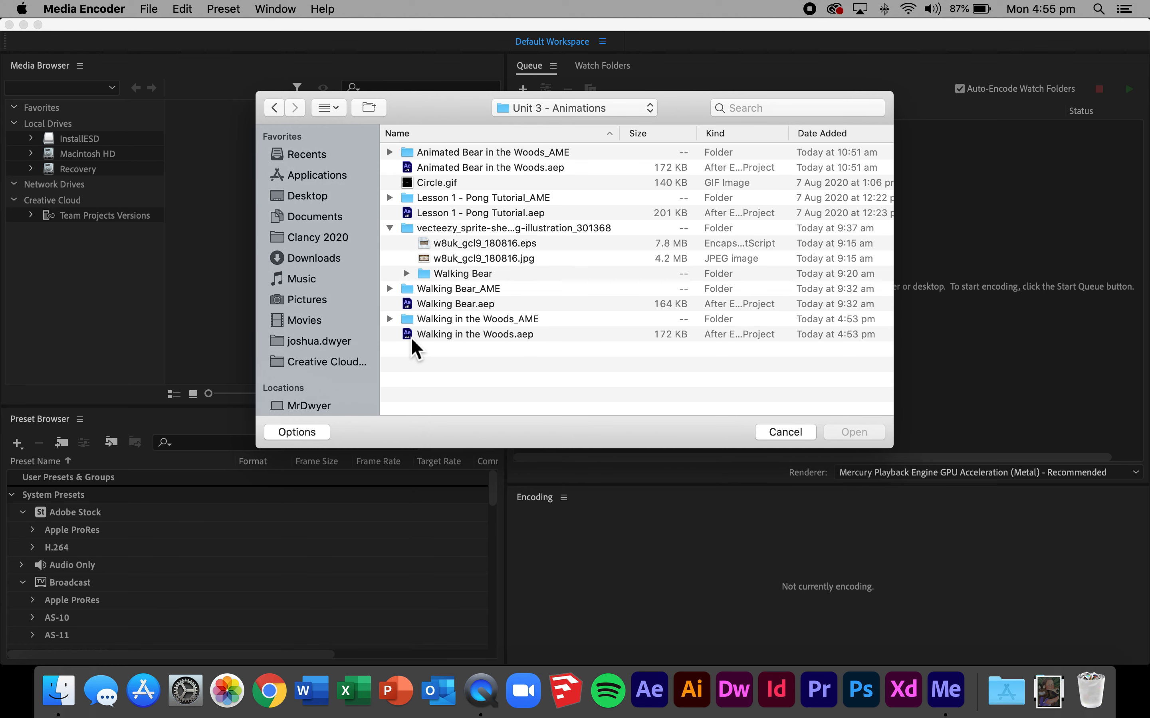
pyautogui.click(475, 335)
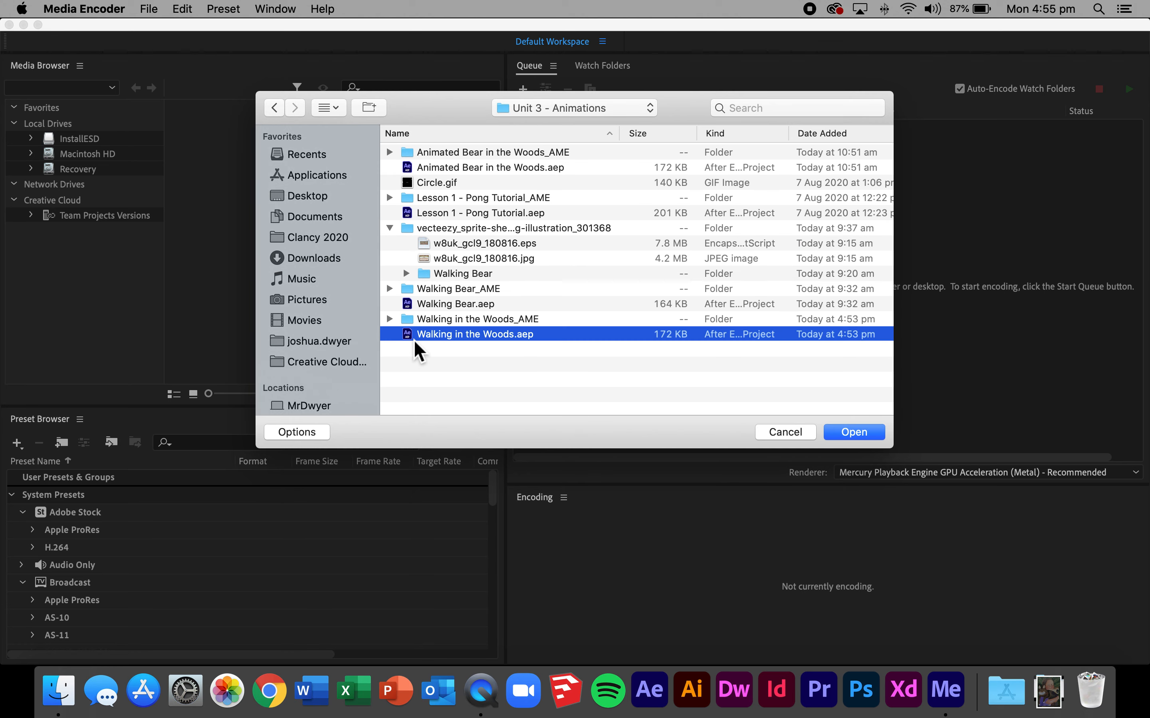
pyautogui.click(852, 432)
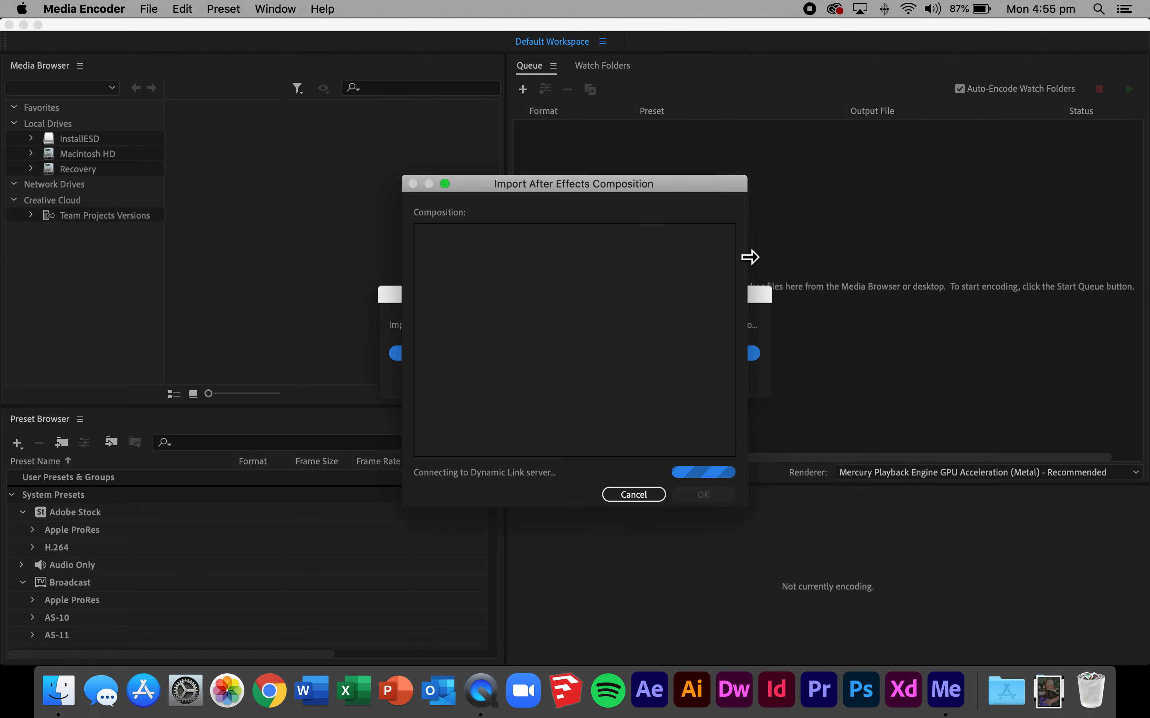
pyautogui.moveTo(811, 270)
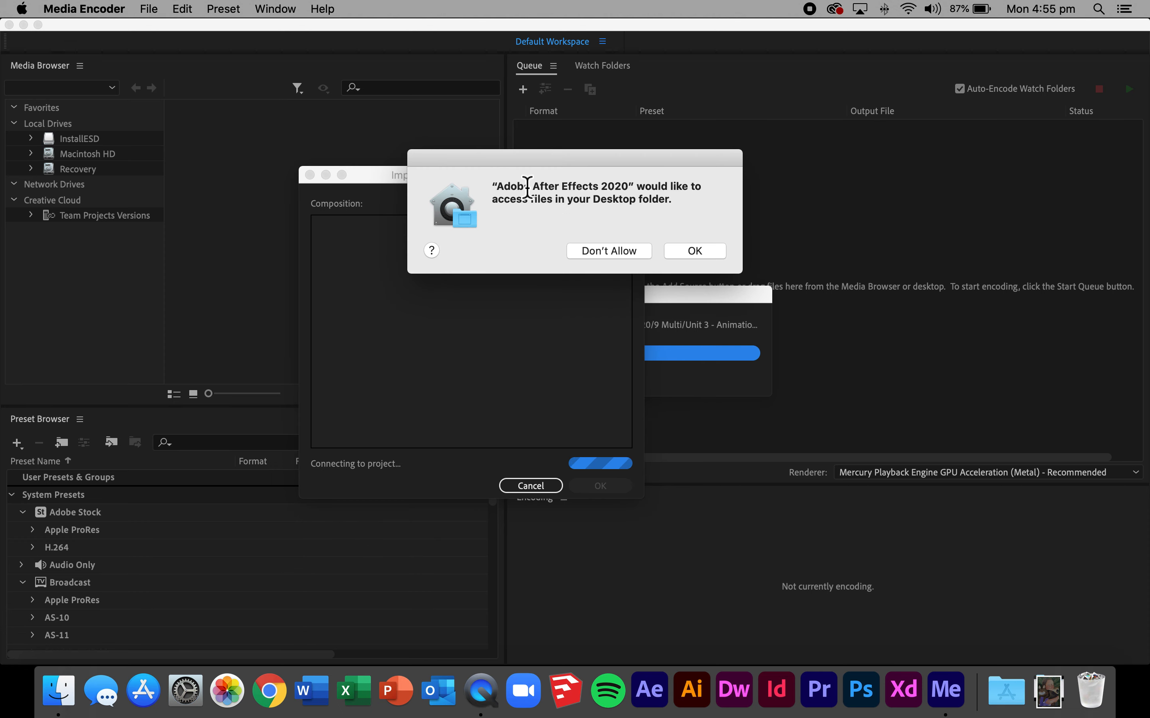
# Allow Desktop access and queue the Walking in the Woods composition.
pyautogui.click(693, 251)
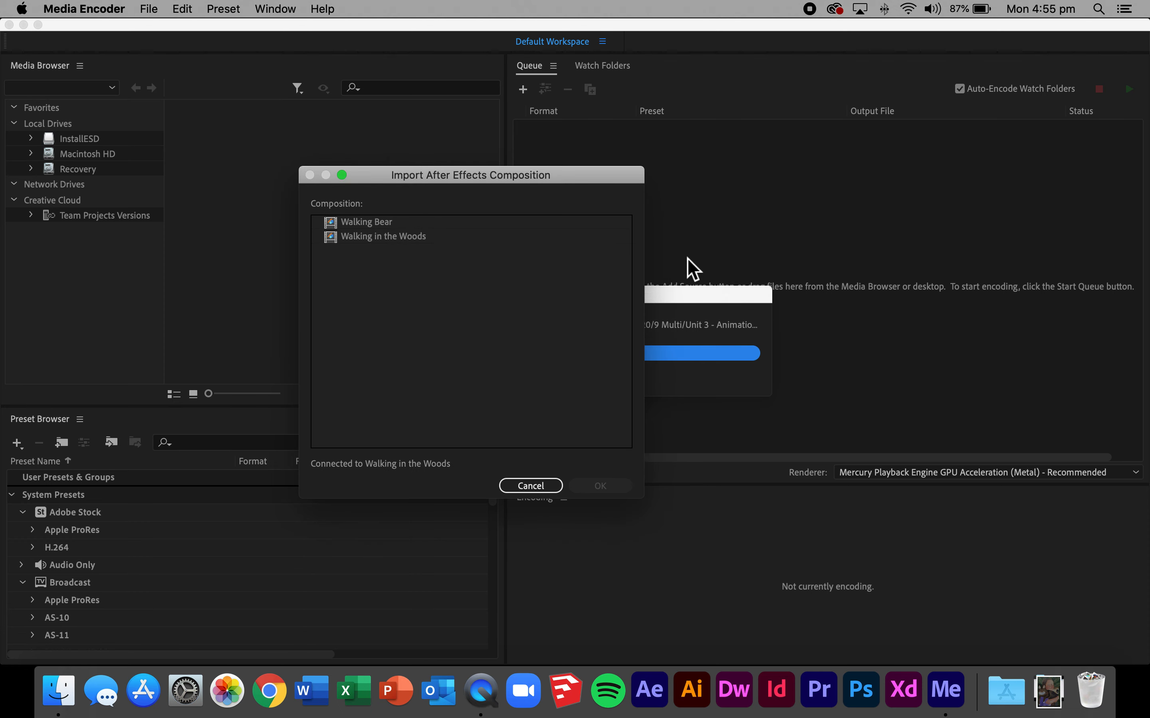
pyautogui.moveTo(374, 373)
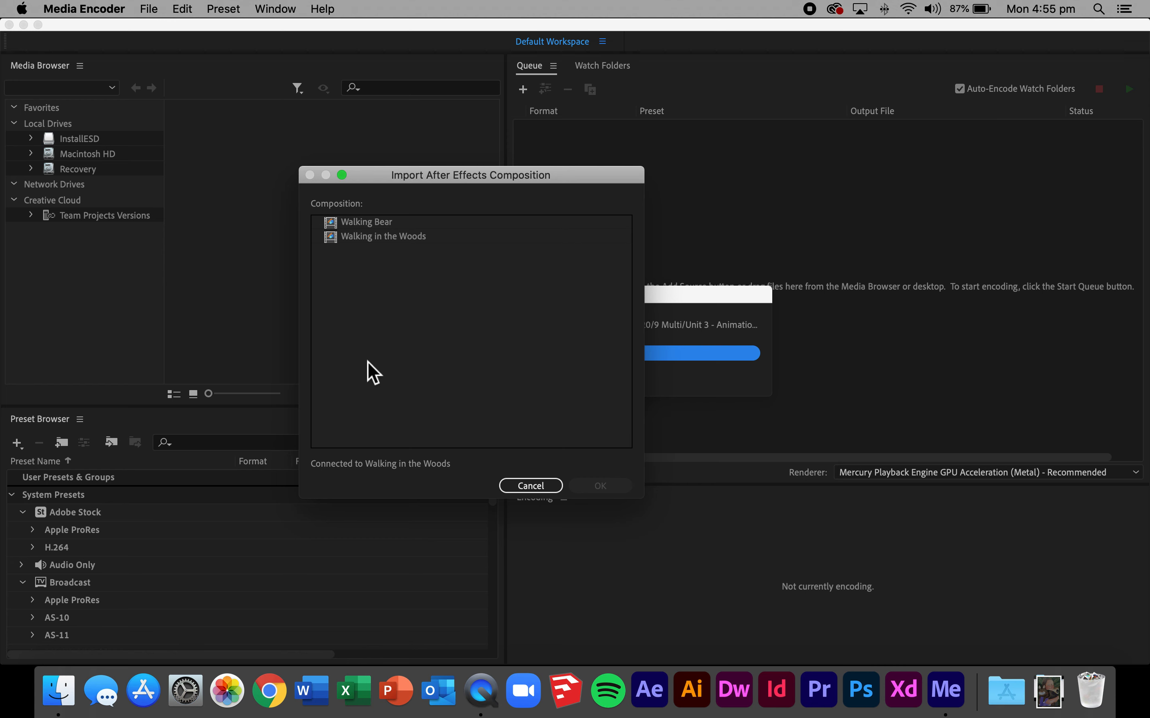
pyautogui.click(383, 236)
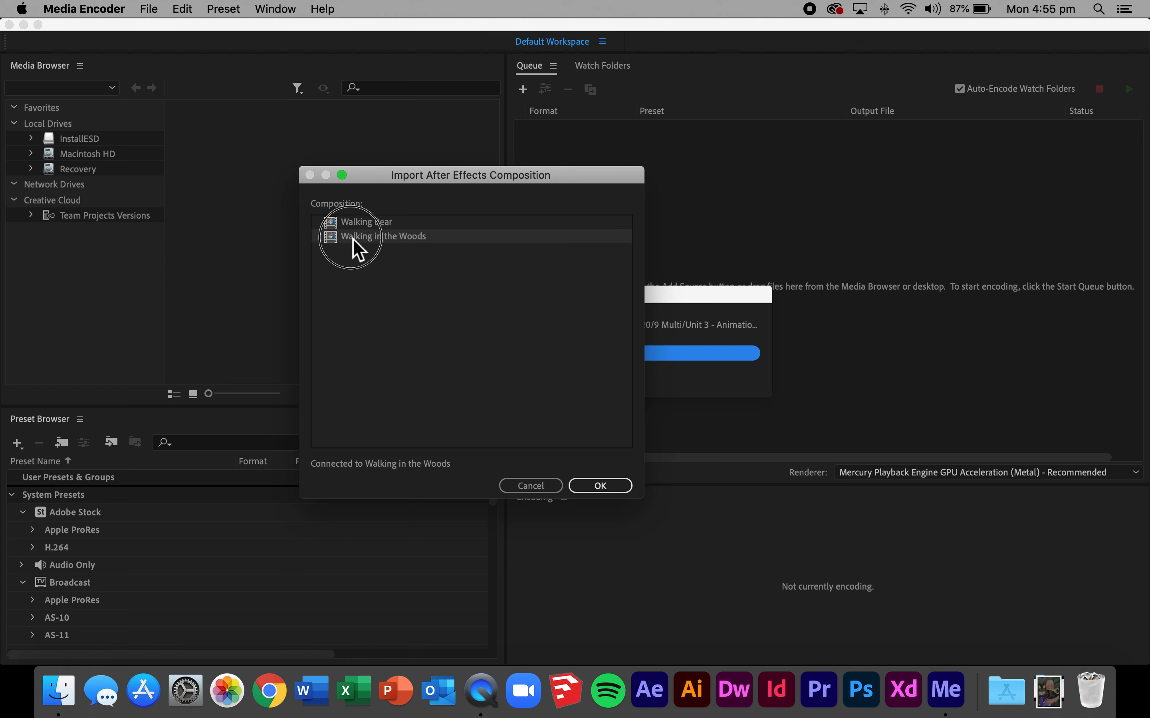
pyautogui.moveTo(594, 469)
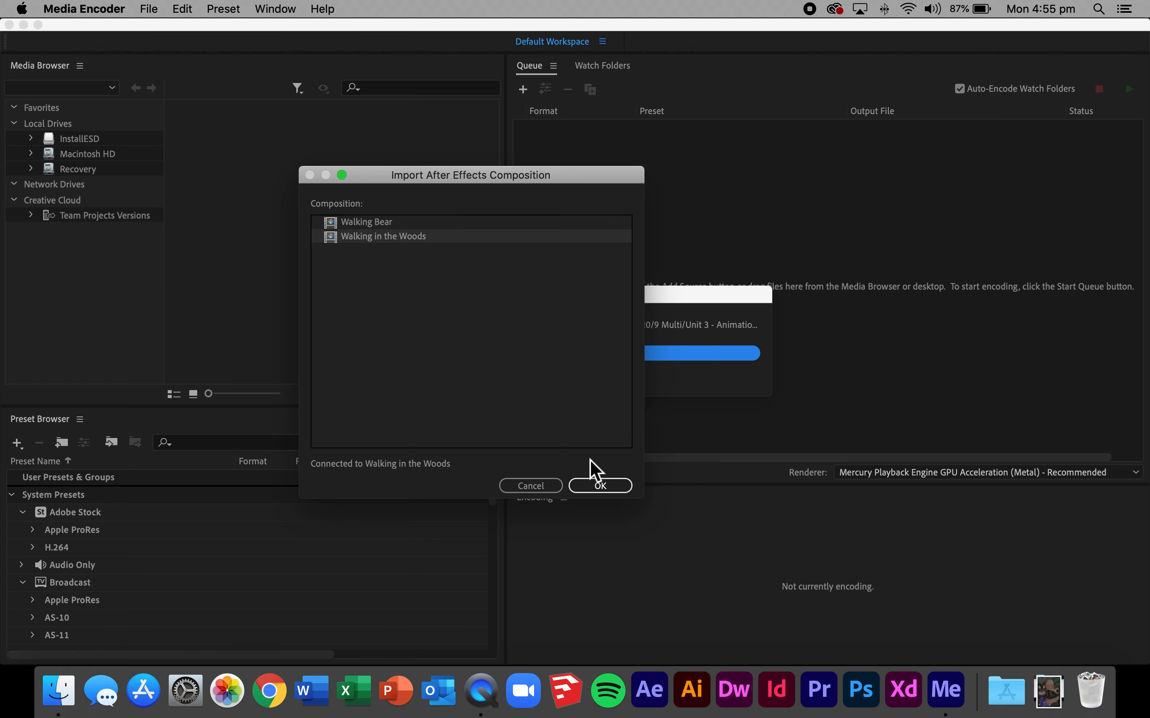
pyautogui.click(598, 485)
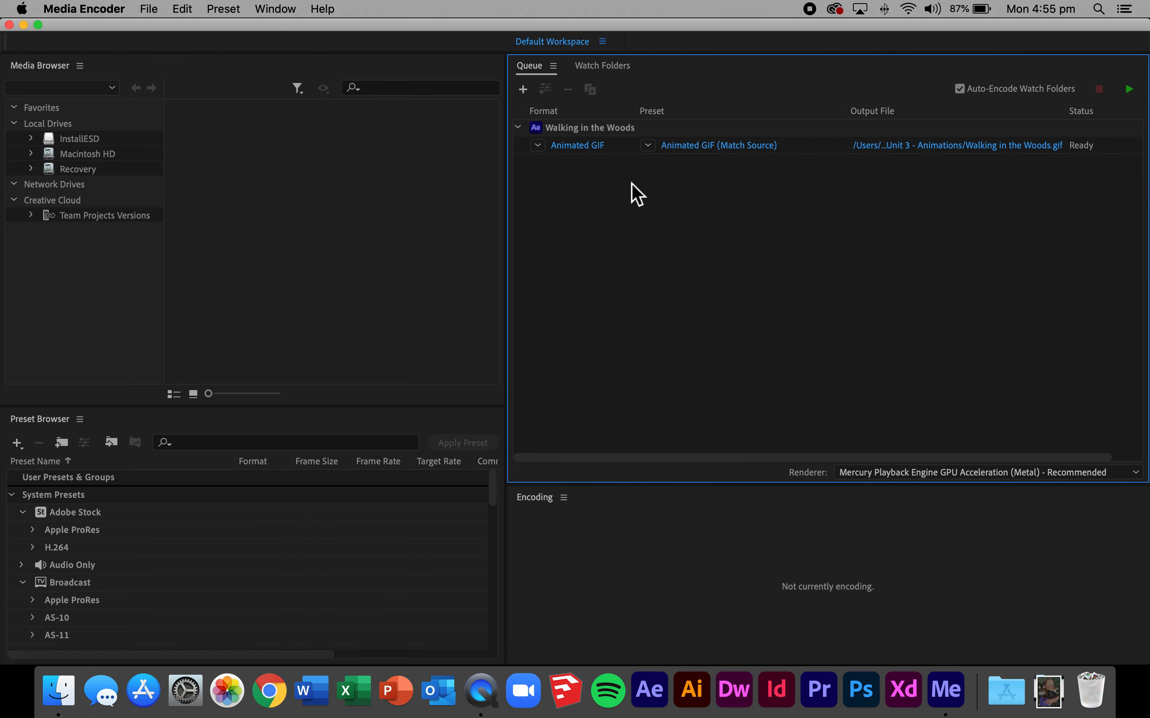
# Keep the format Animated GIF and set the output file to Walking in the Woods.gif on the Desktop.
pyautogui.click(647, 144)
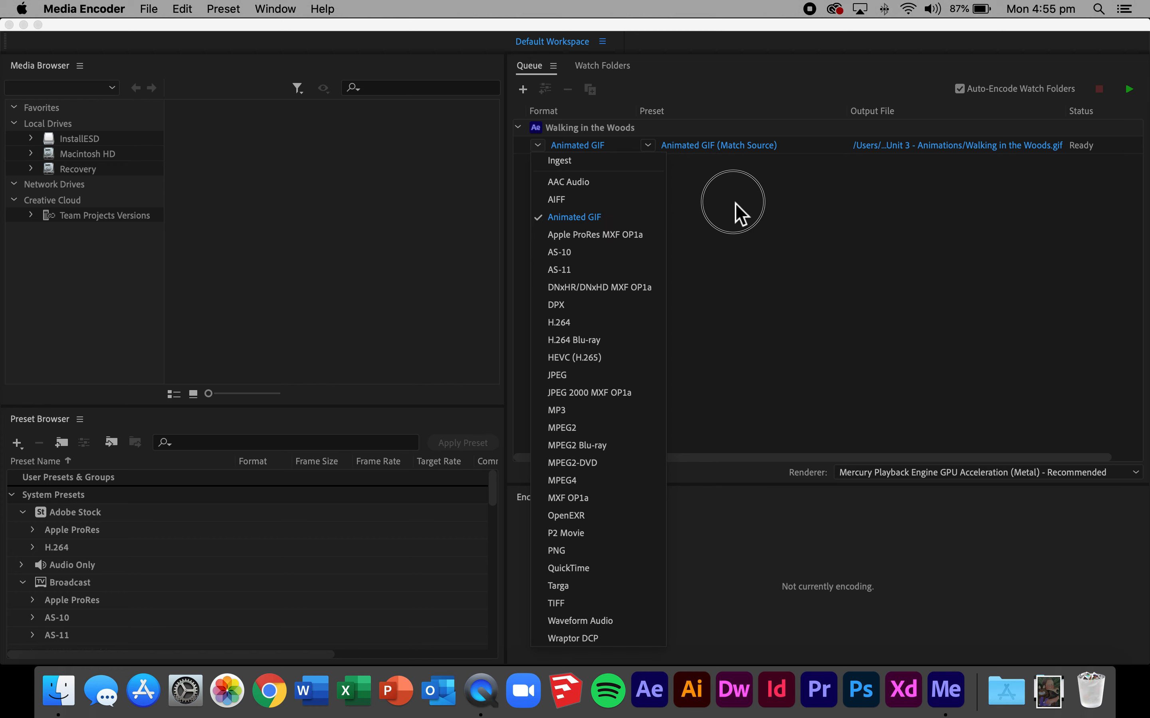
pyautogui.click(574, 217)
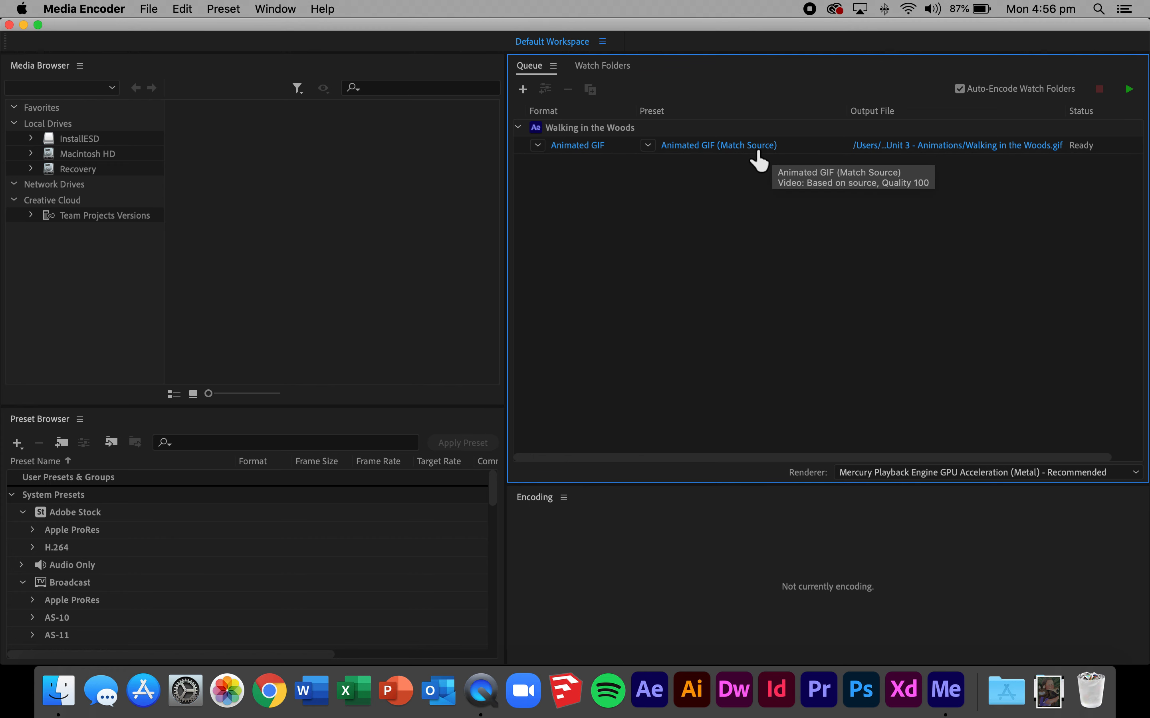
pyautogui.click(956, 145)
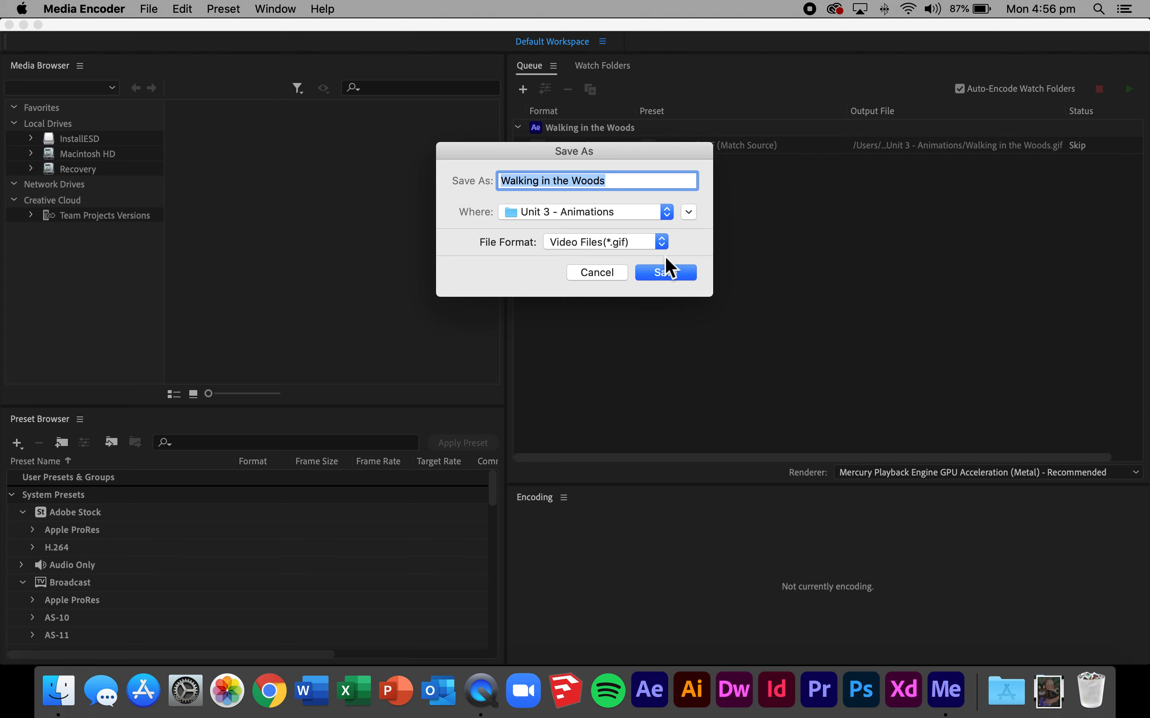
pyautogui.click(687, 211)
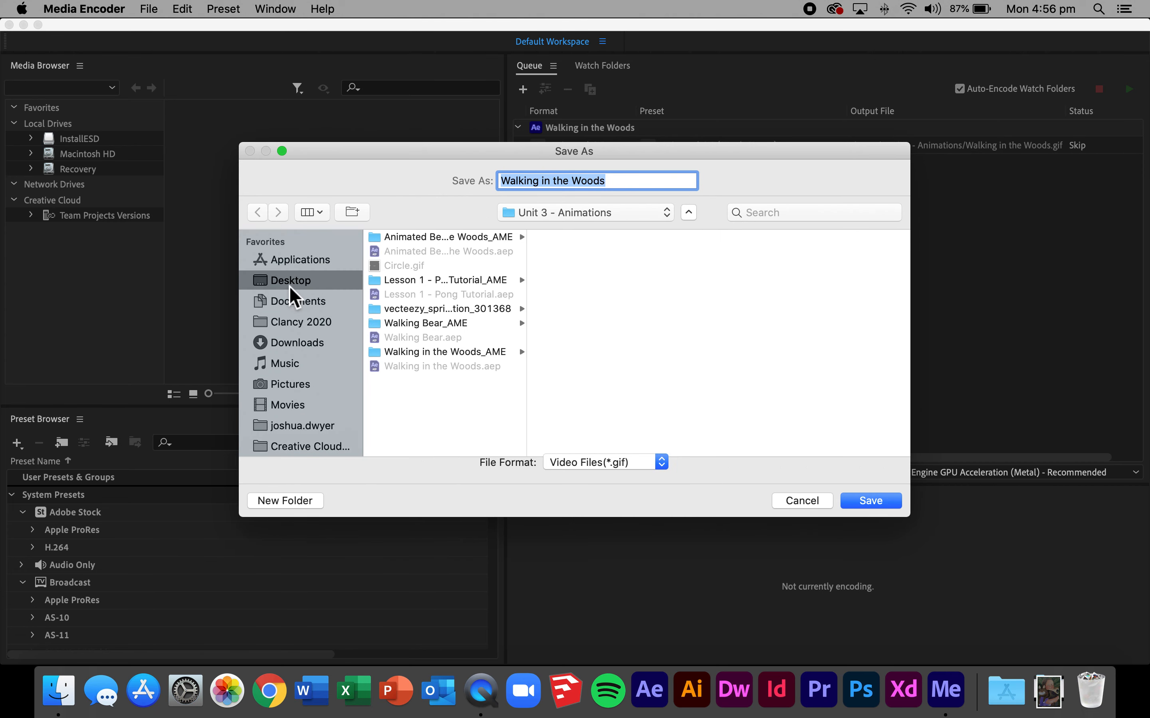
pyautogui.click(869, 500)
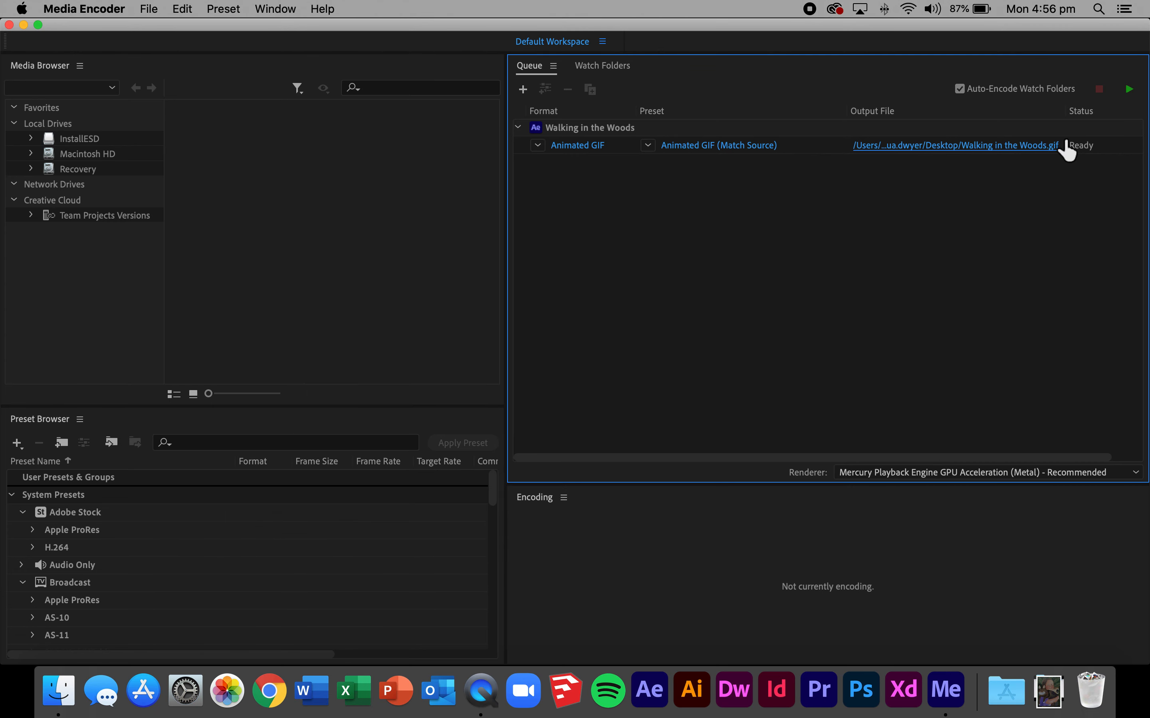
# Start the queue so Walking in the Woods.gif encodes to the Desktop.
pyautogui.click(1130, 88)
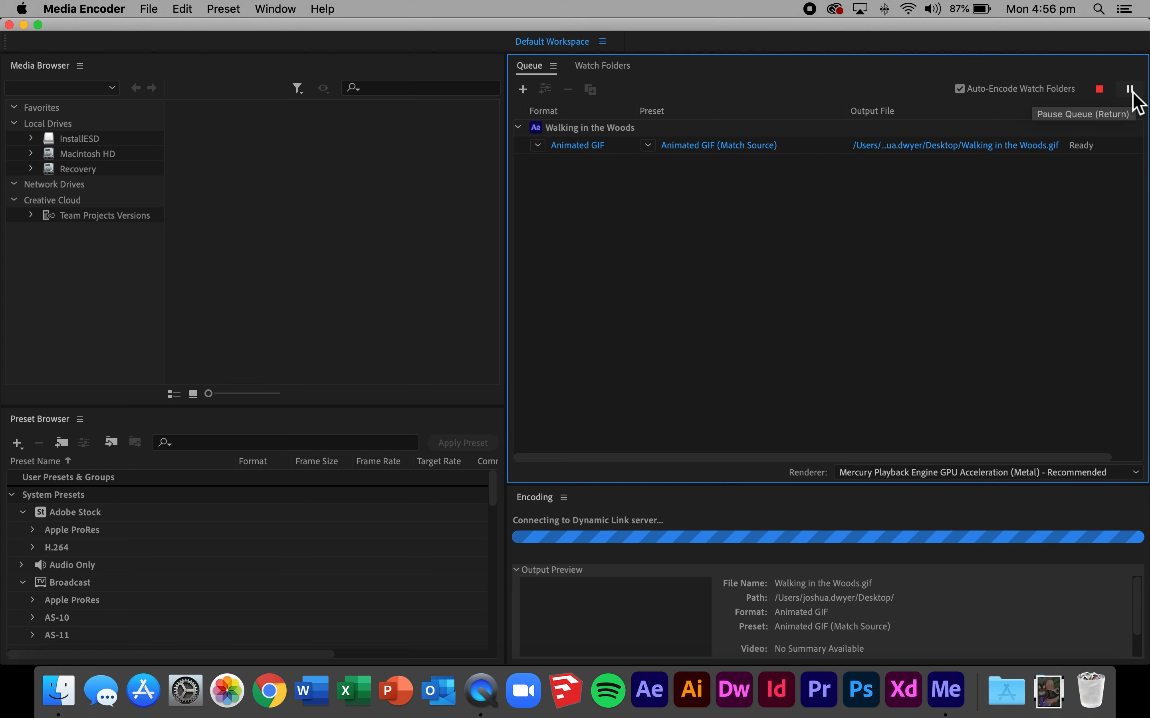
pyautogui.moveTo(551, 530)
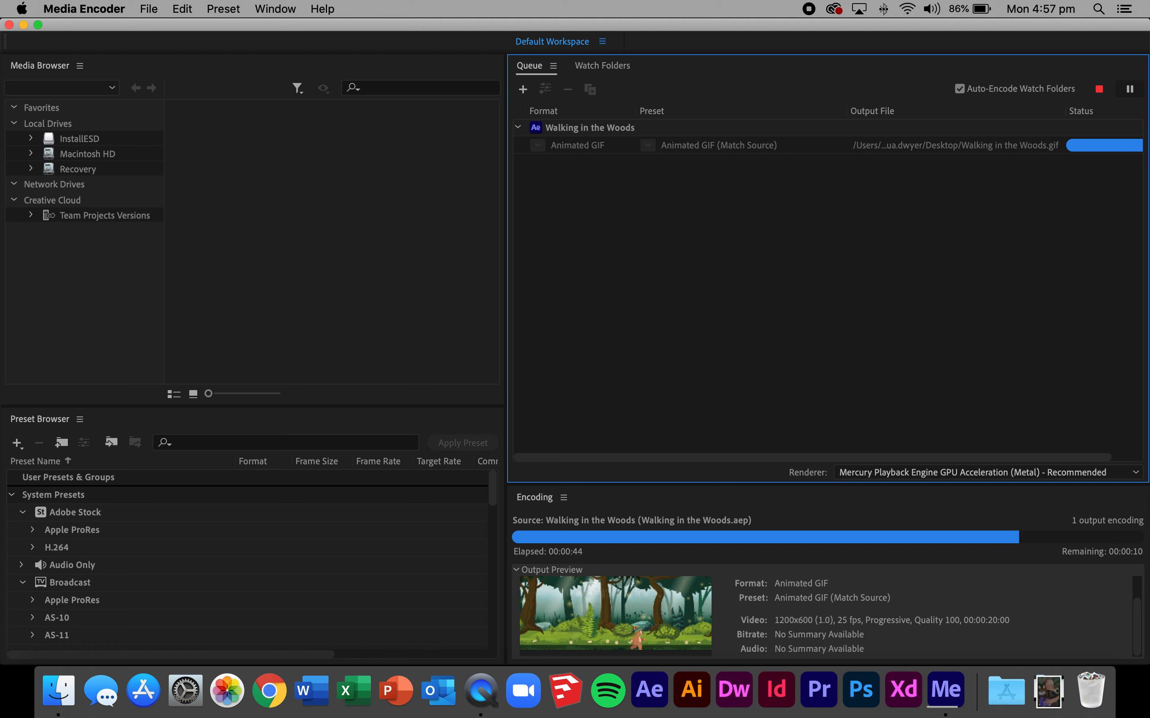
pyautogui.moveTo(1013, 612)
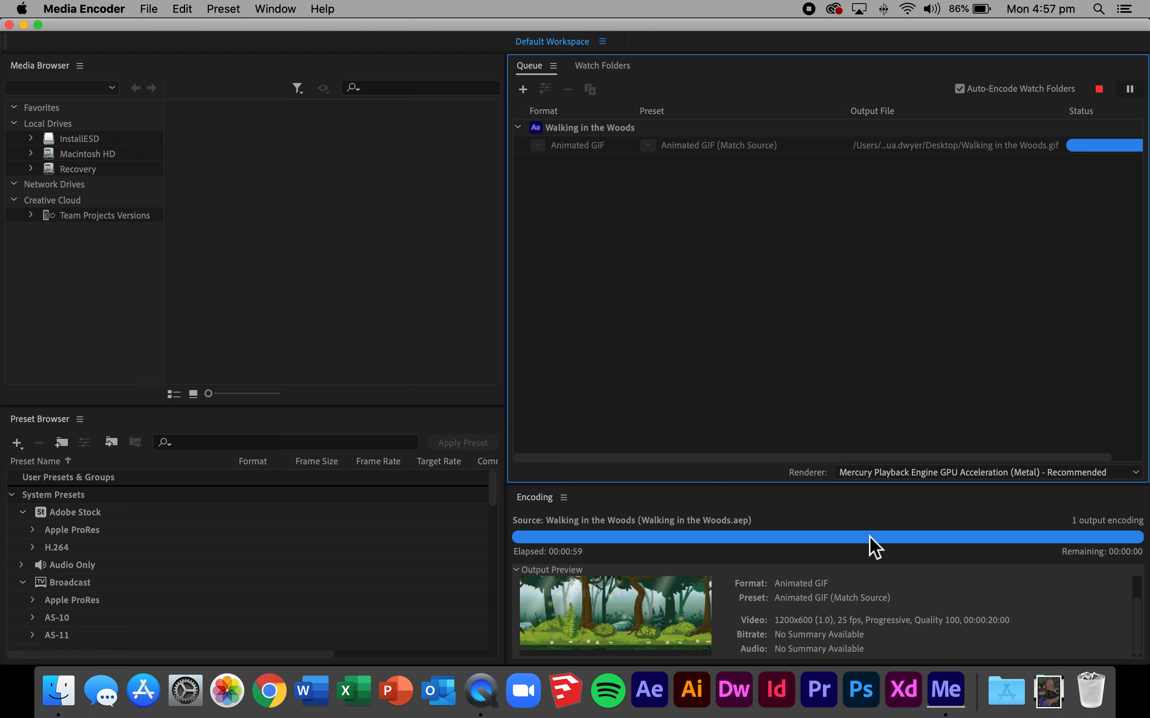
pyautogui.moveTo(957, 193)
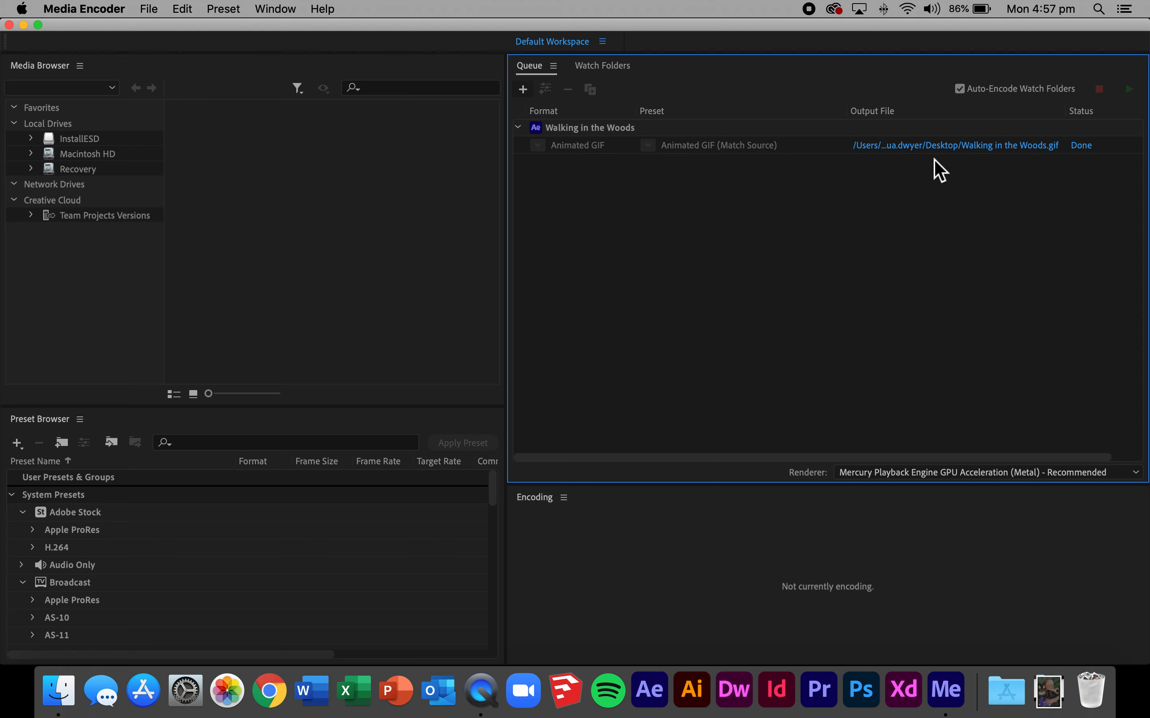
pyautogui.moveTo(9, 24)
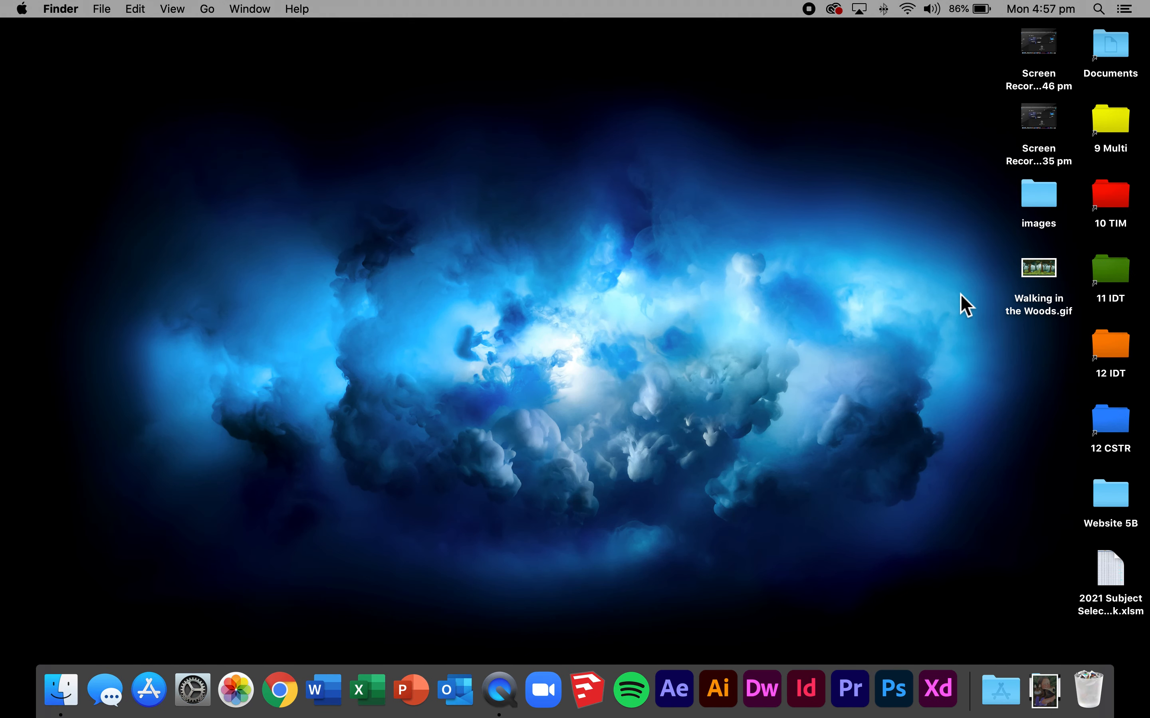
# Move Walking in the Woods.gif to the desktop centre and look it over in Preview.
pyautogui.moveTo(1038, 268); pyautogui.dragTo(750, 194)
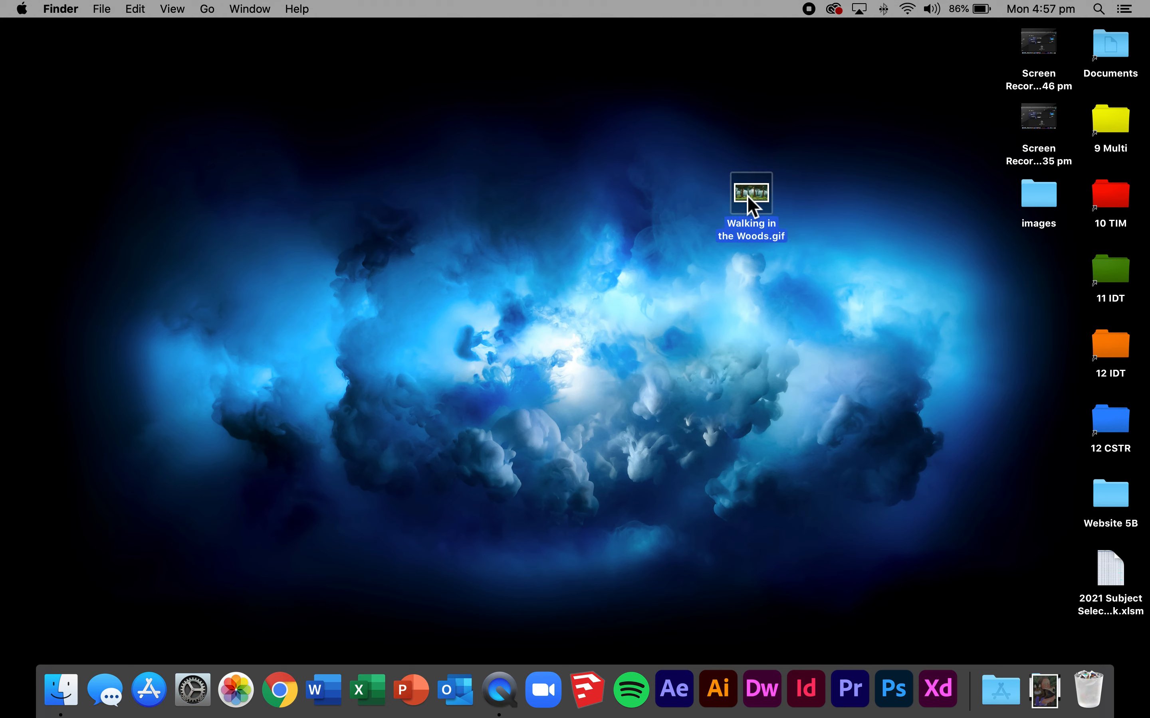
pyautogui.doubleClick(750, 193)
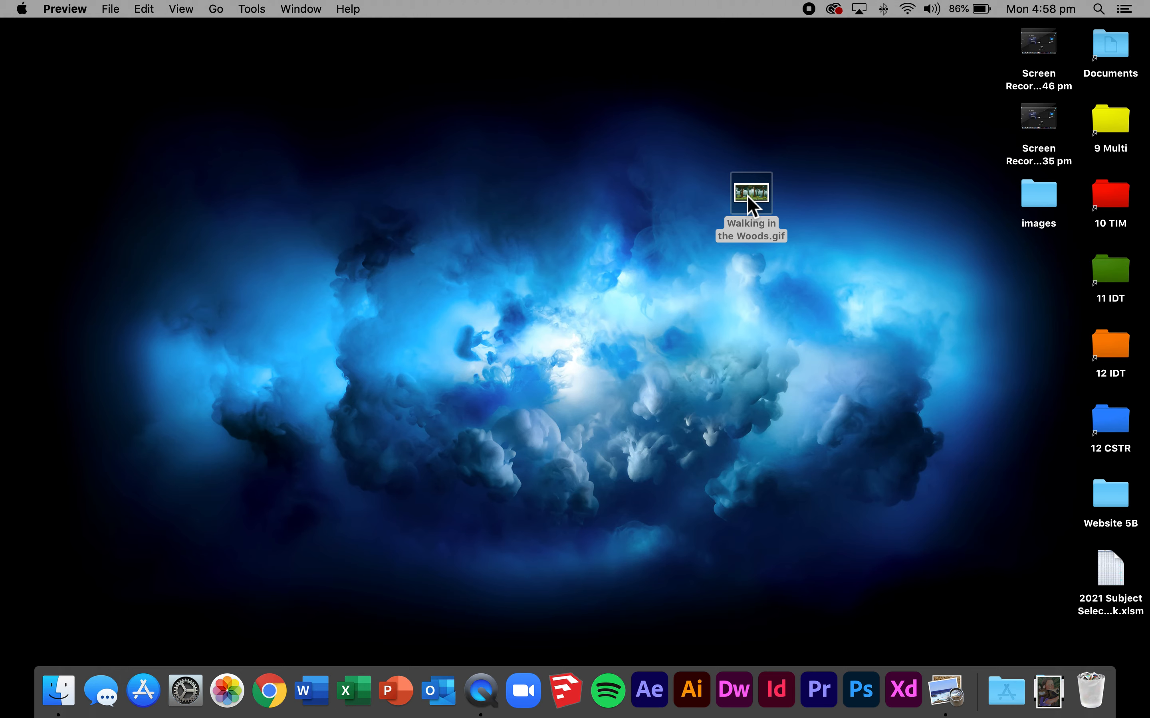
pyautogui.doubleClick(750, 193)
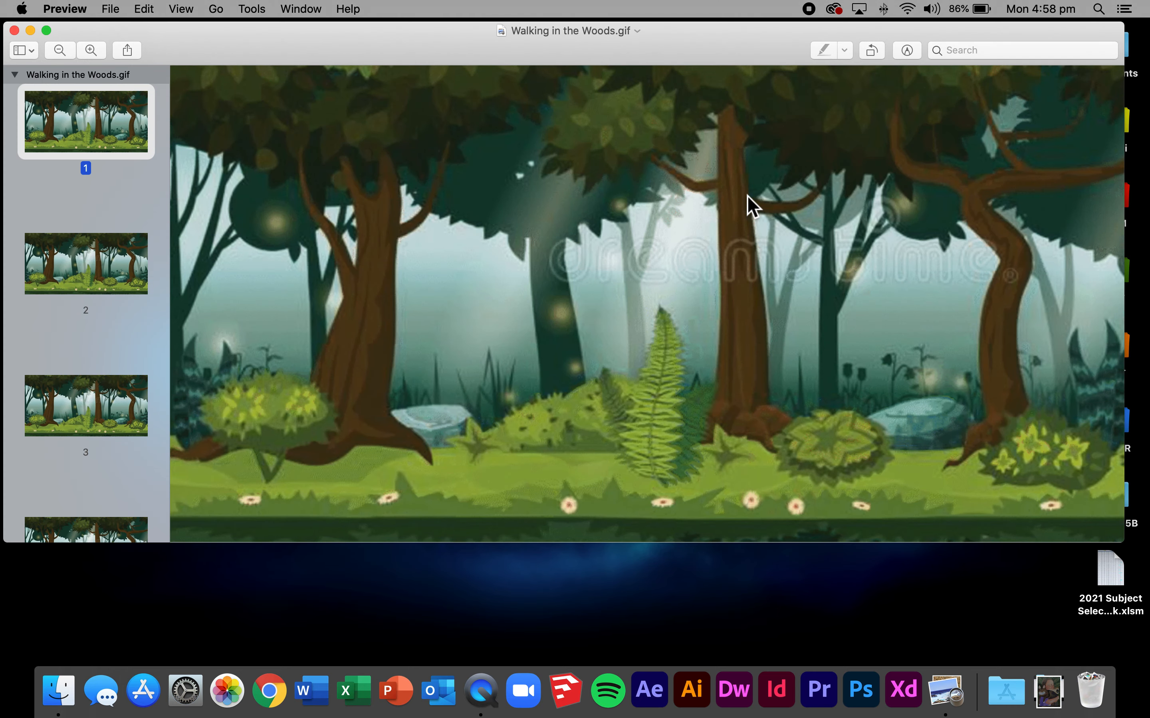
pyautogui.scroll(-3)
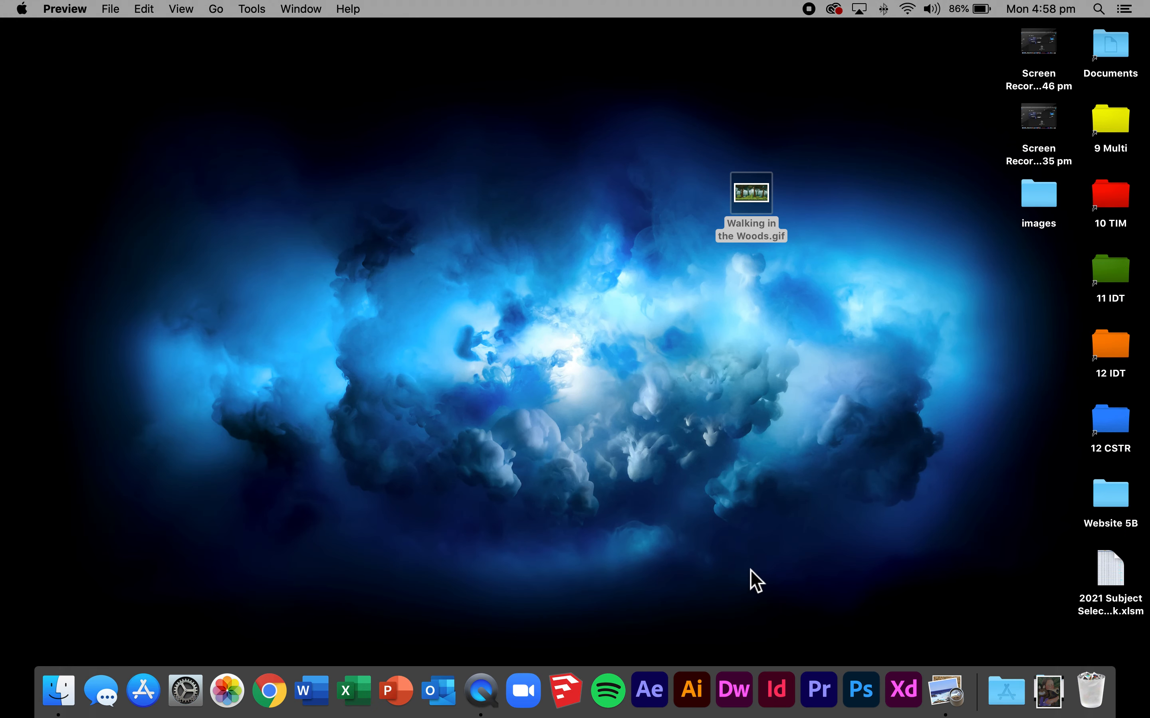
# Open the GIF with Google Chrome so the bear animation plays.
pyautogui.rightClick(750, 193)
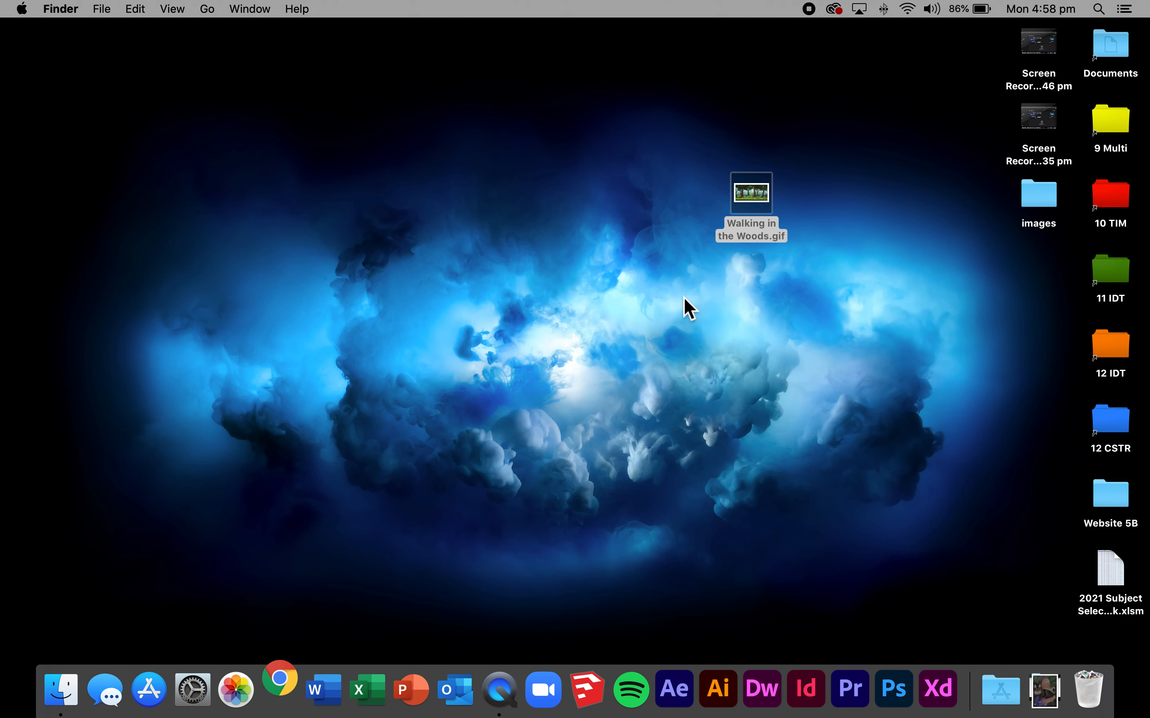
pyautogui.doubleClick(750, 193)
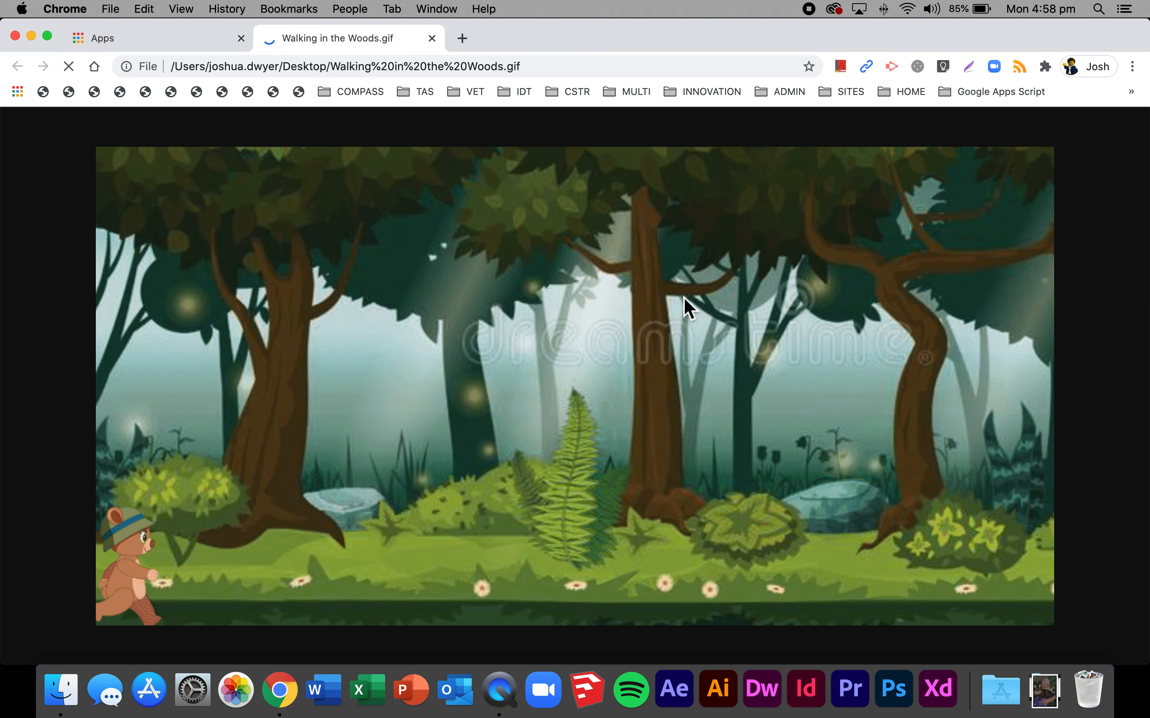